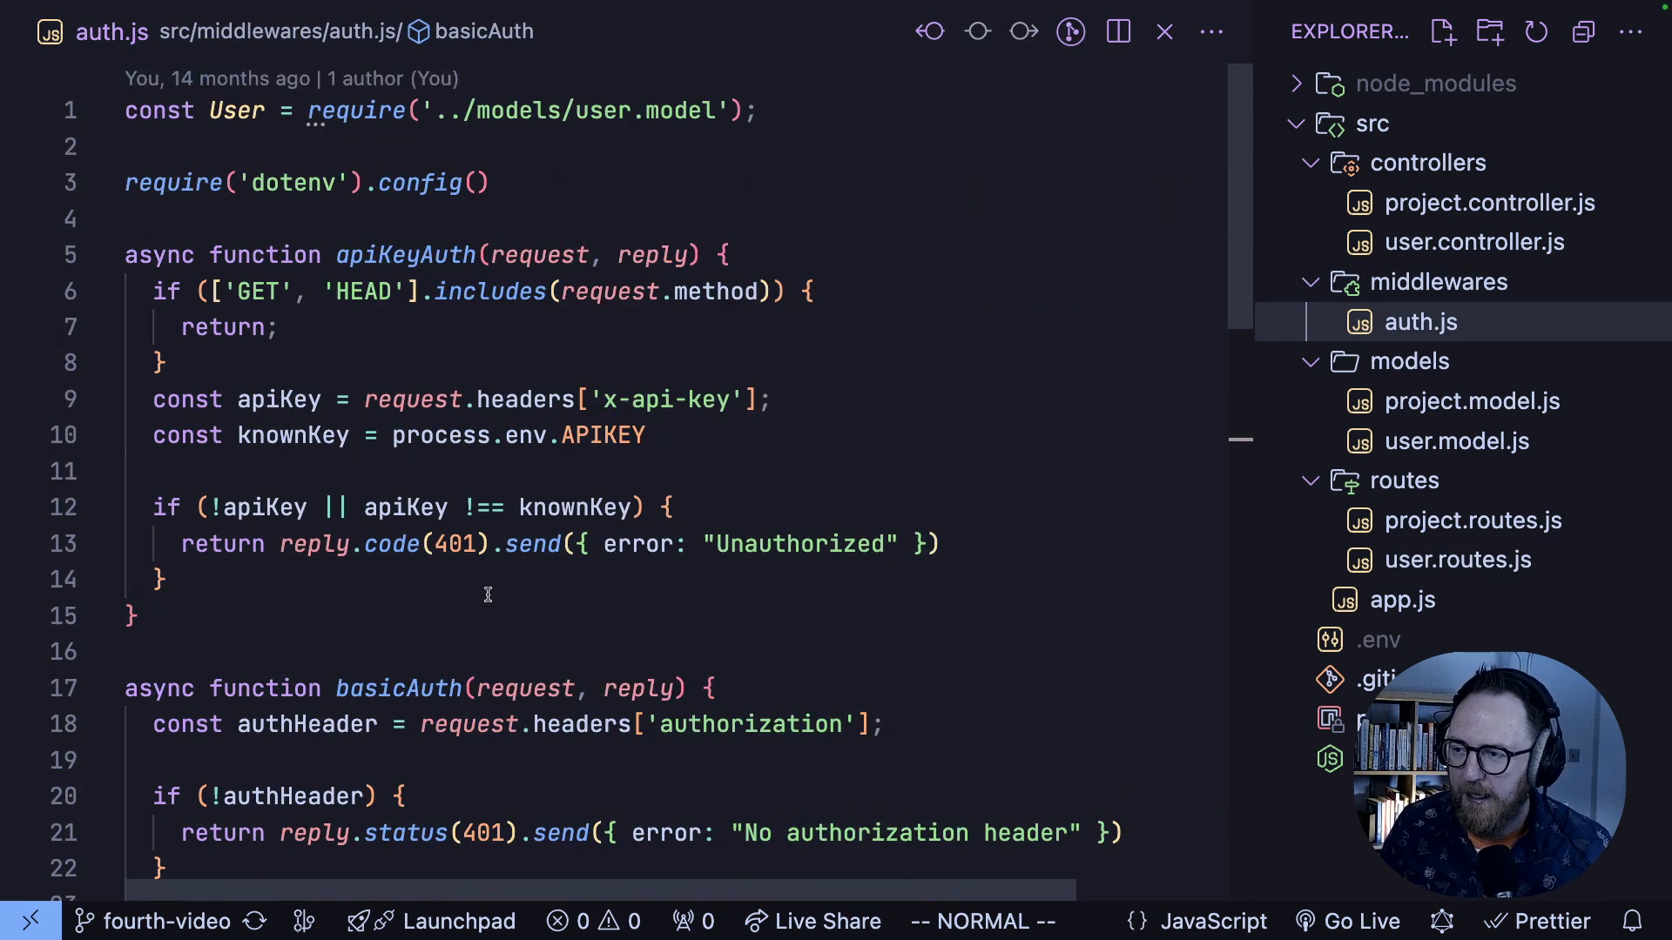
{"action": "mouse_move", "coordinate": [397, 442]}
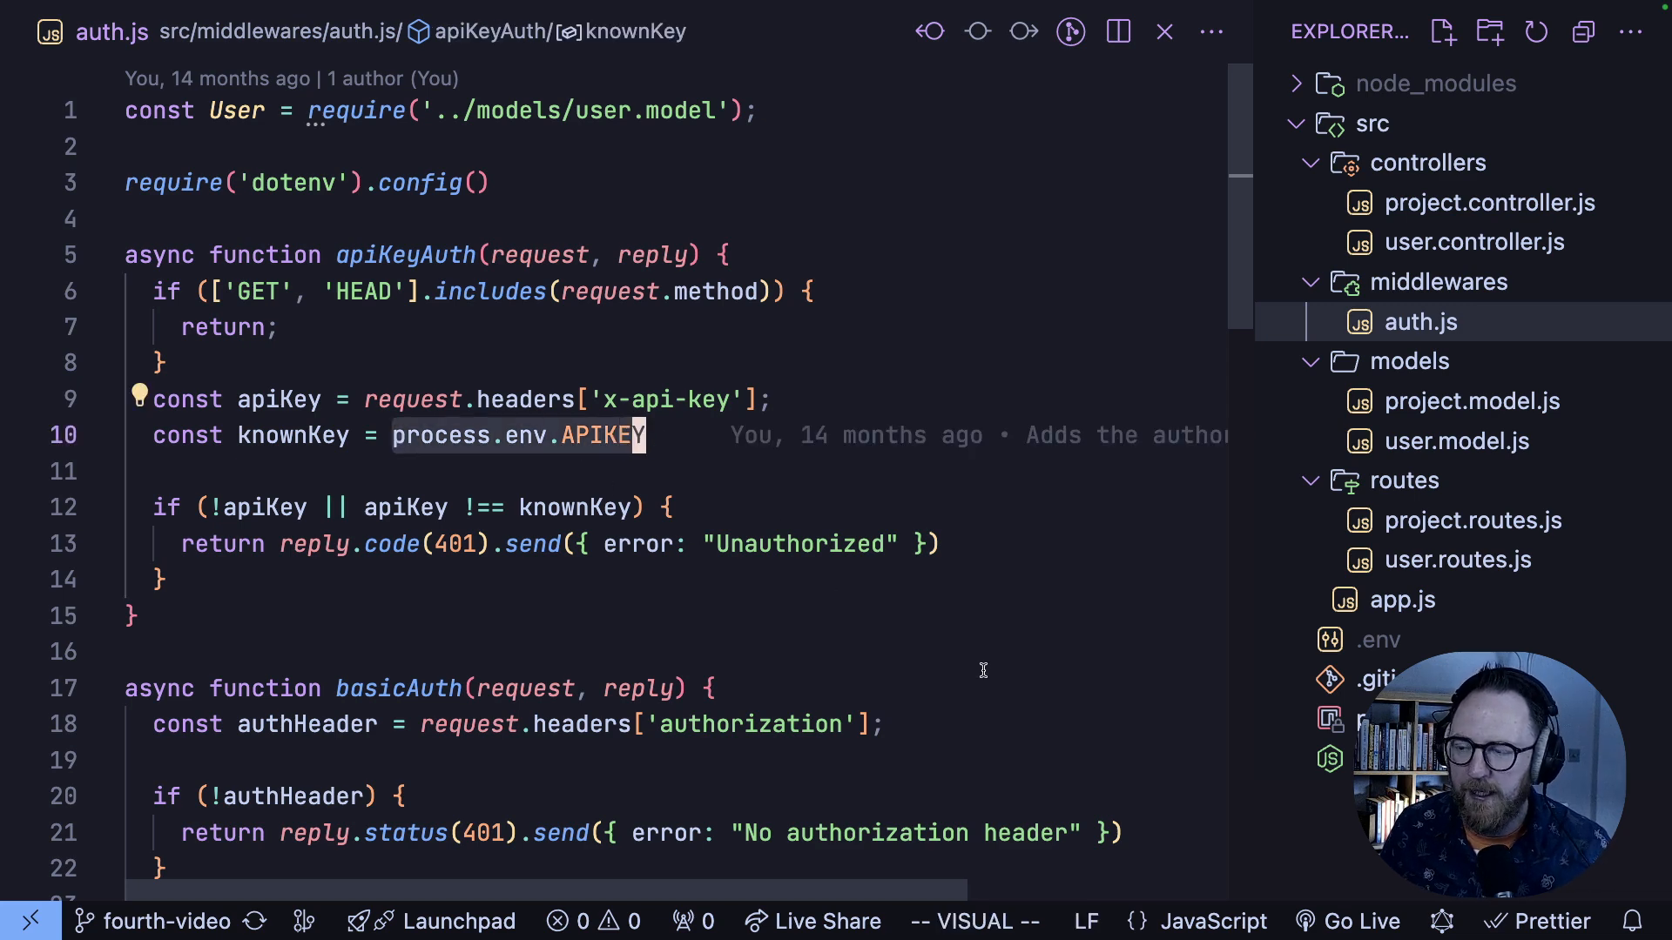
- Scroll down through auth.js to review the apiKeyAuth and basicAuth middleware functions
{"action": "scroll", "scroll_direction": "down", "scroll_amount": 3}
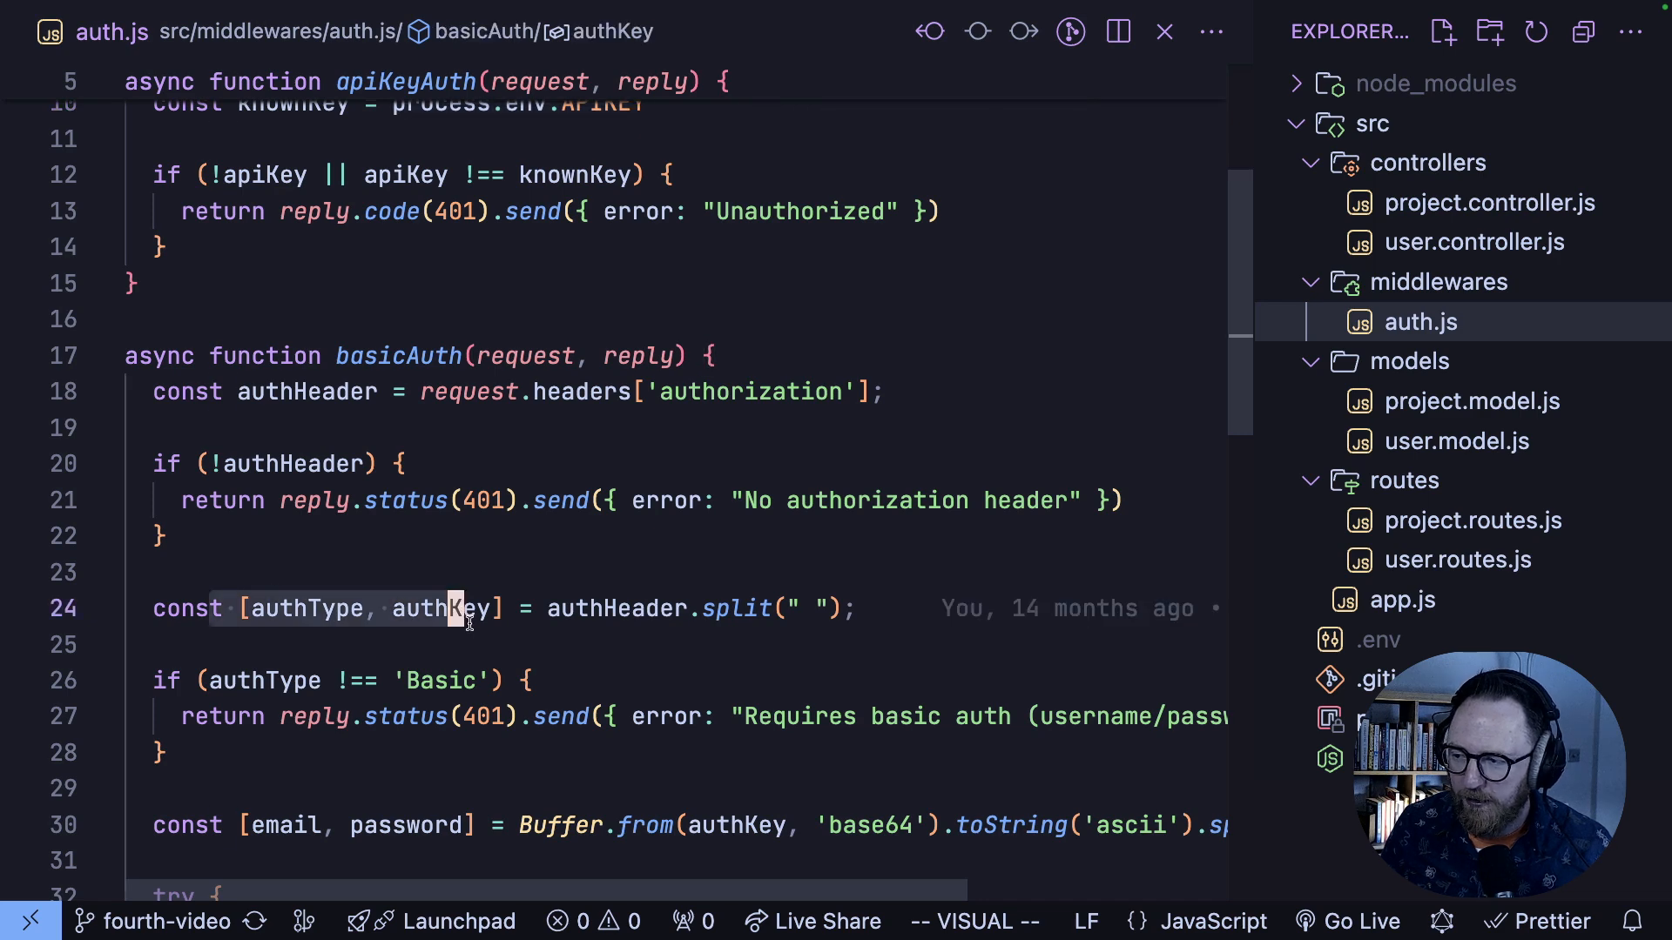
{"action": "scroll", "scroll_direction": "down", "scroll_amount": 3}
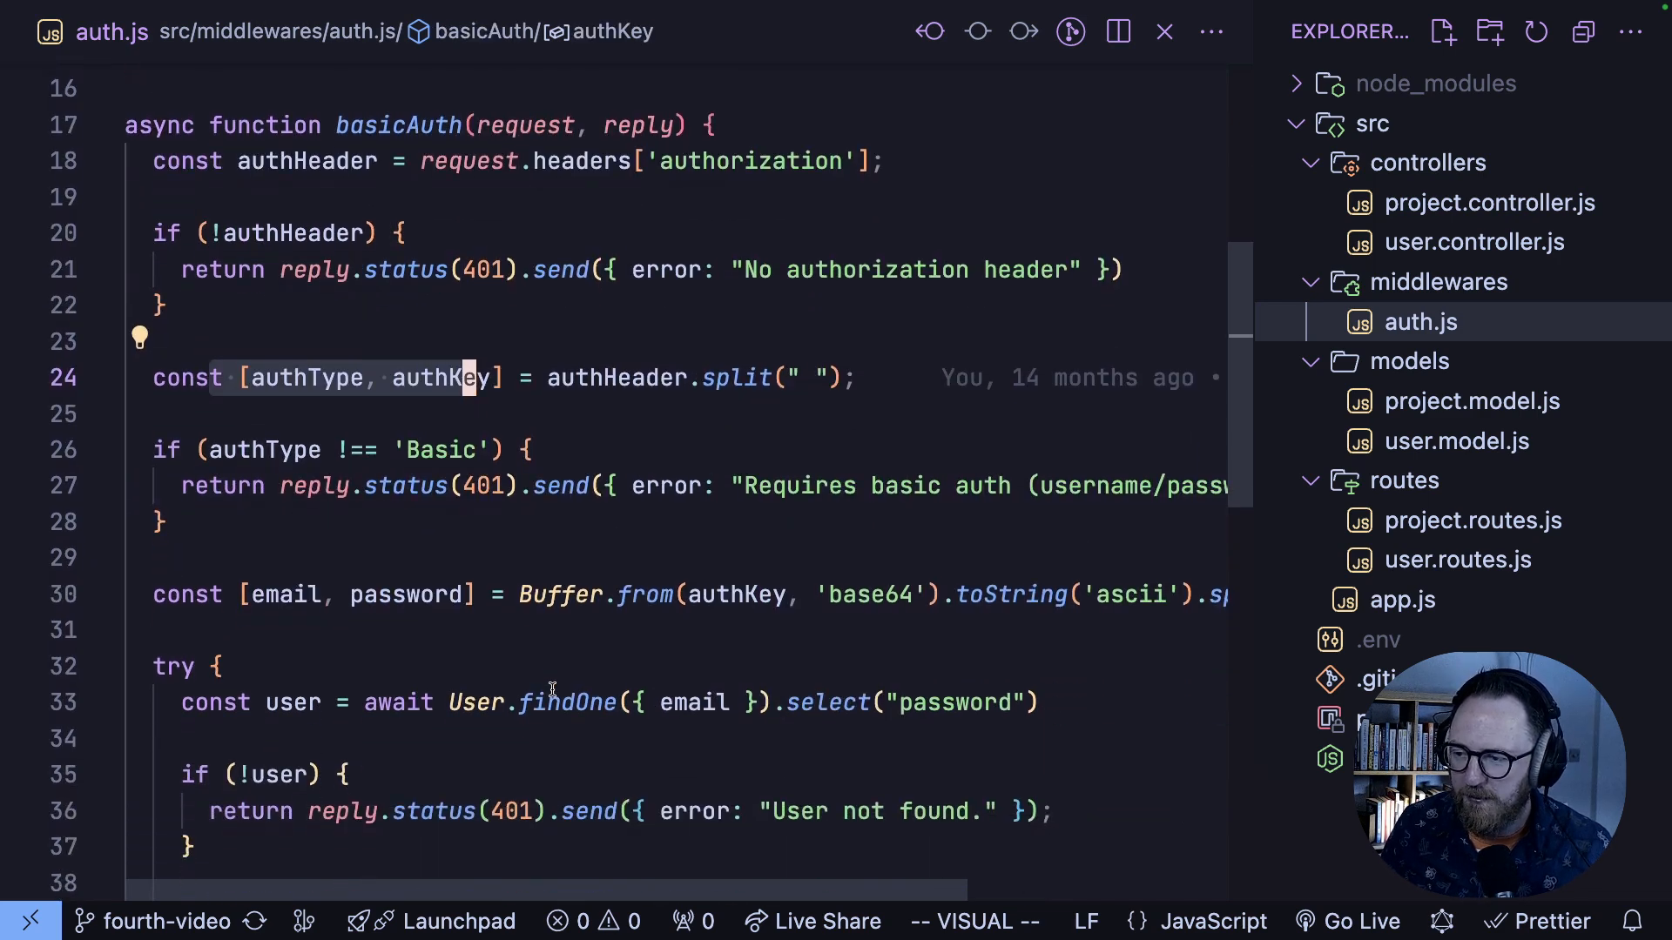
{"action": "scroll", "scroll_direction": "down", "scroll_amount": 3}
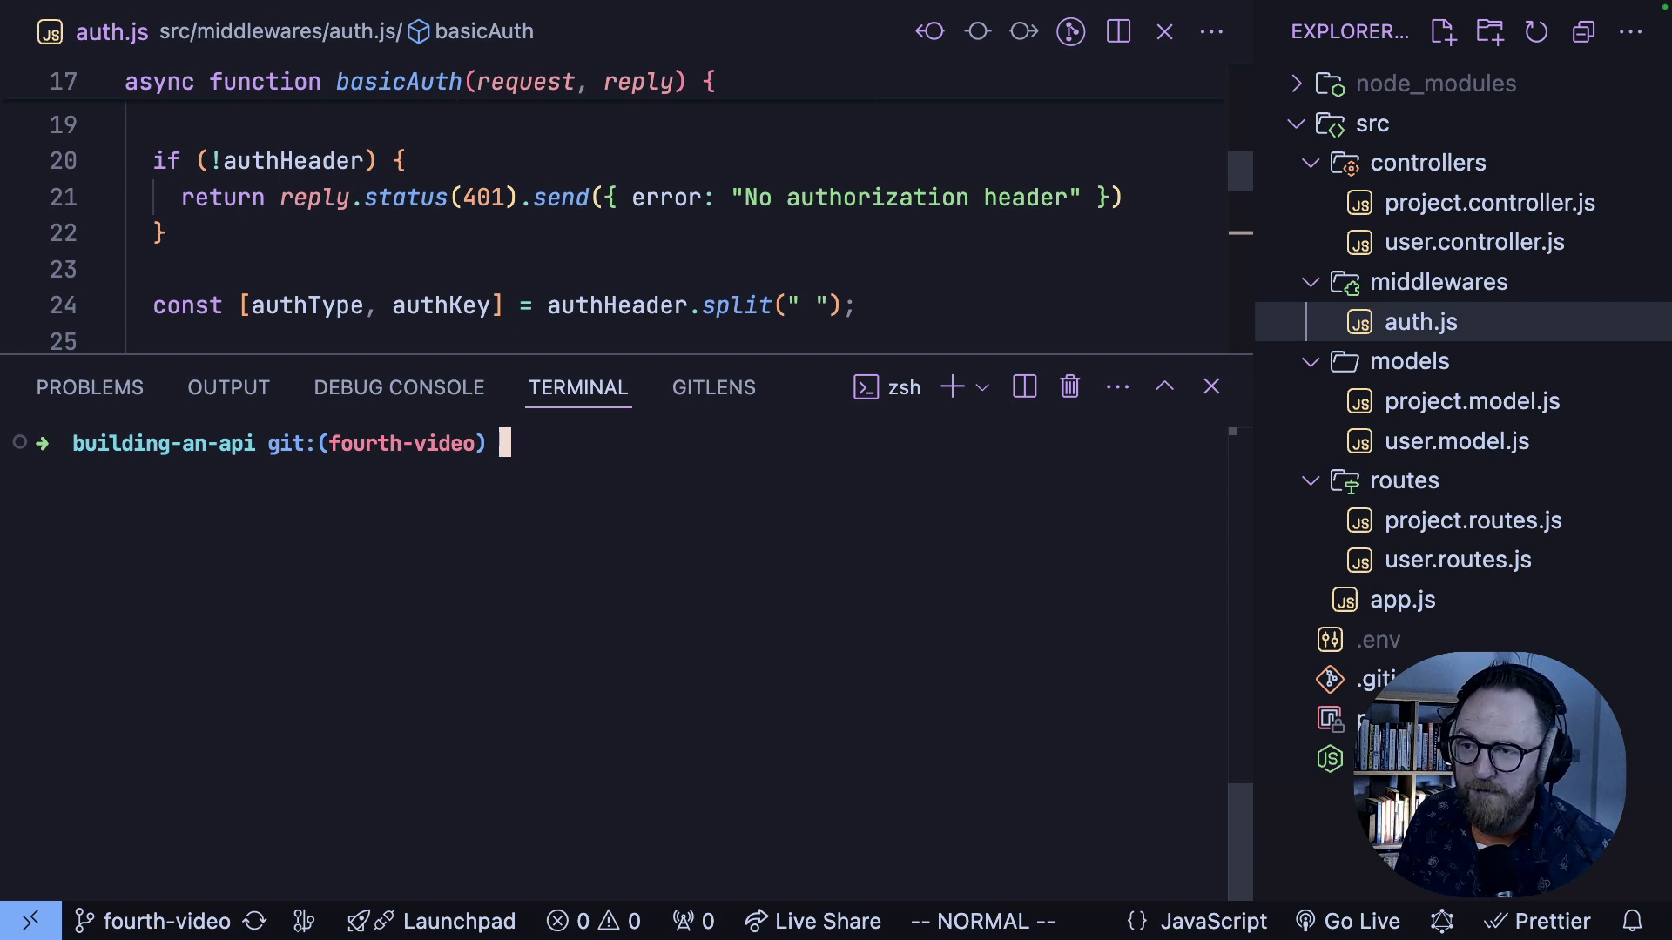
{"action": "type", "text": "npm i"}
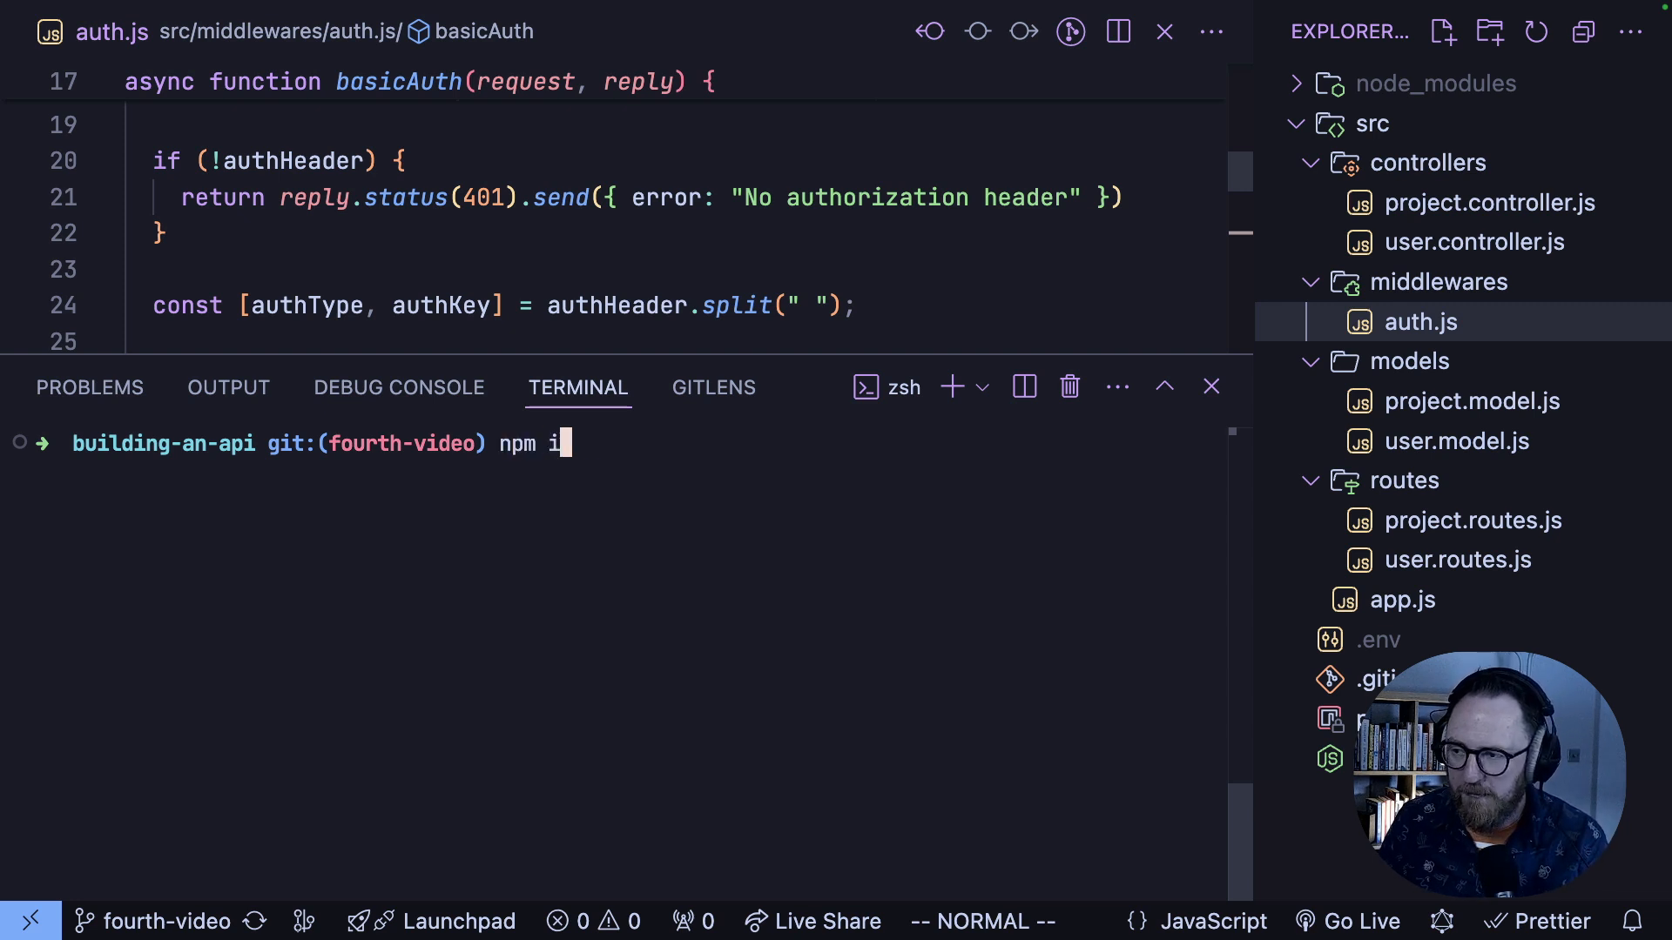
{"action": "type", "text": "@fastify"}
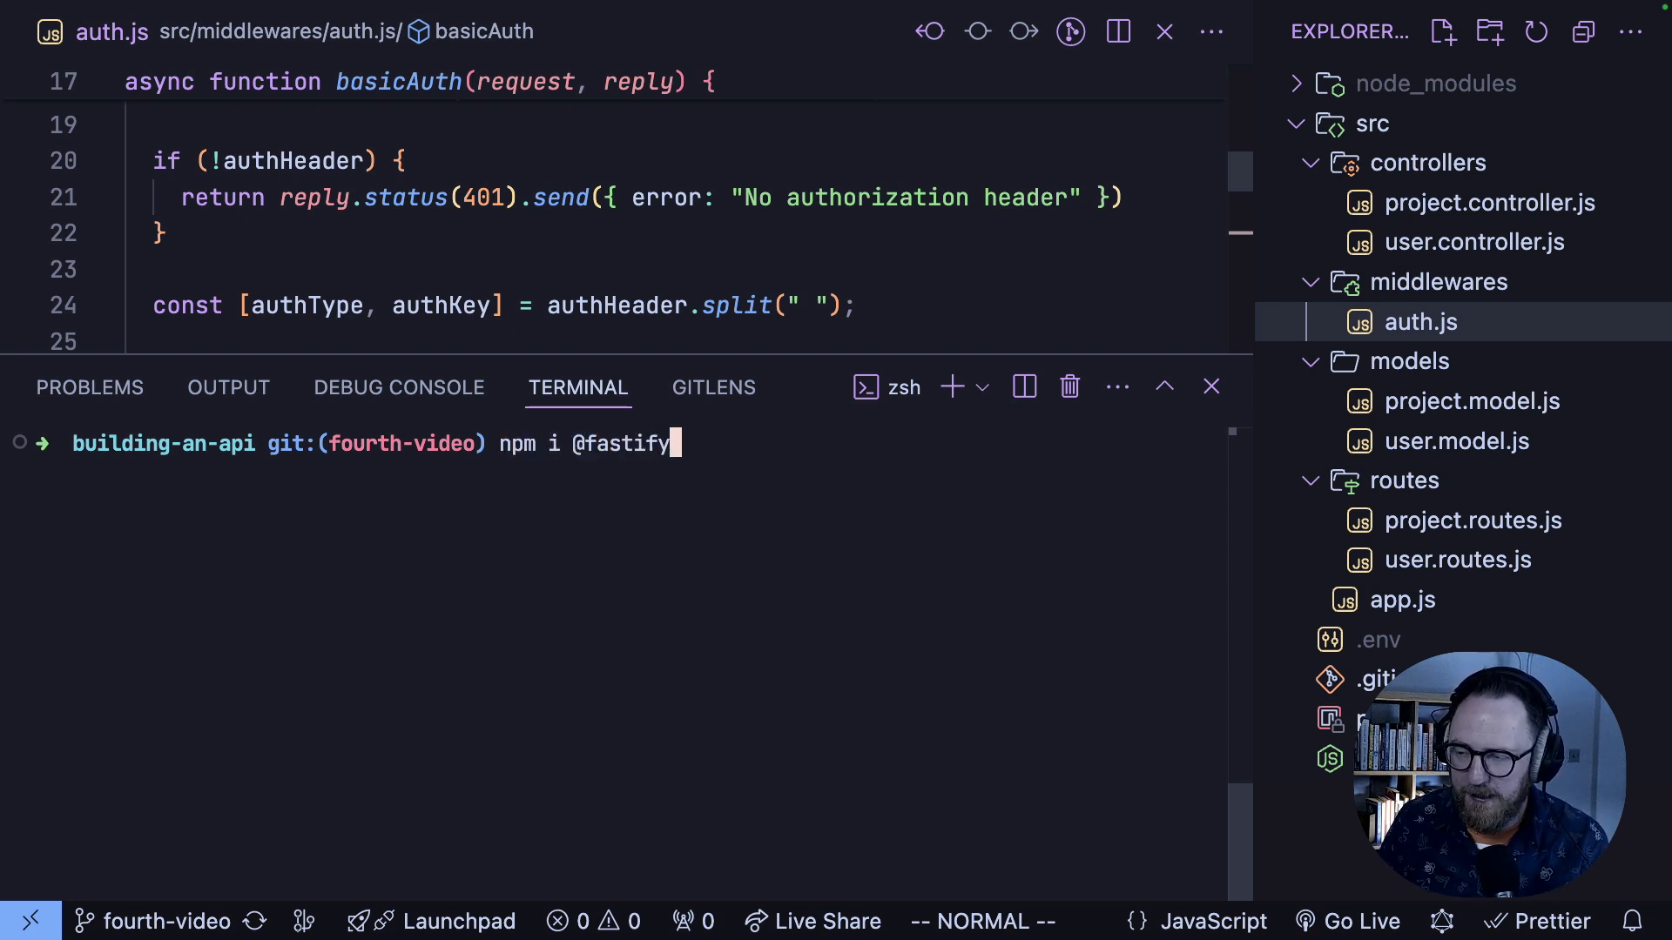
{"action": "type", "text": "/jwt"}
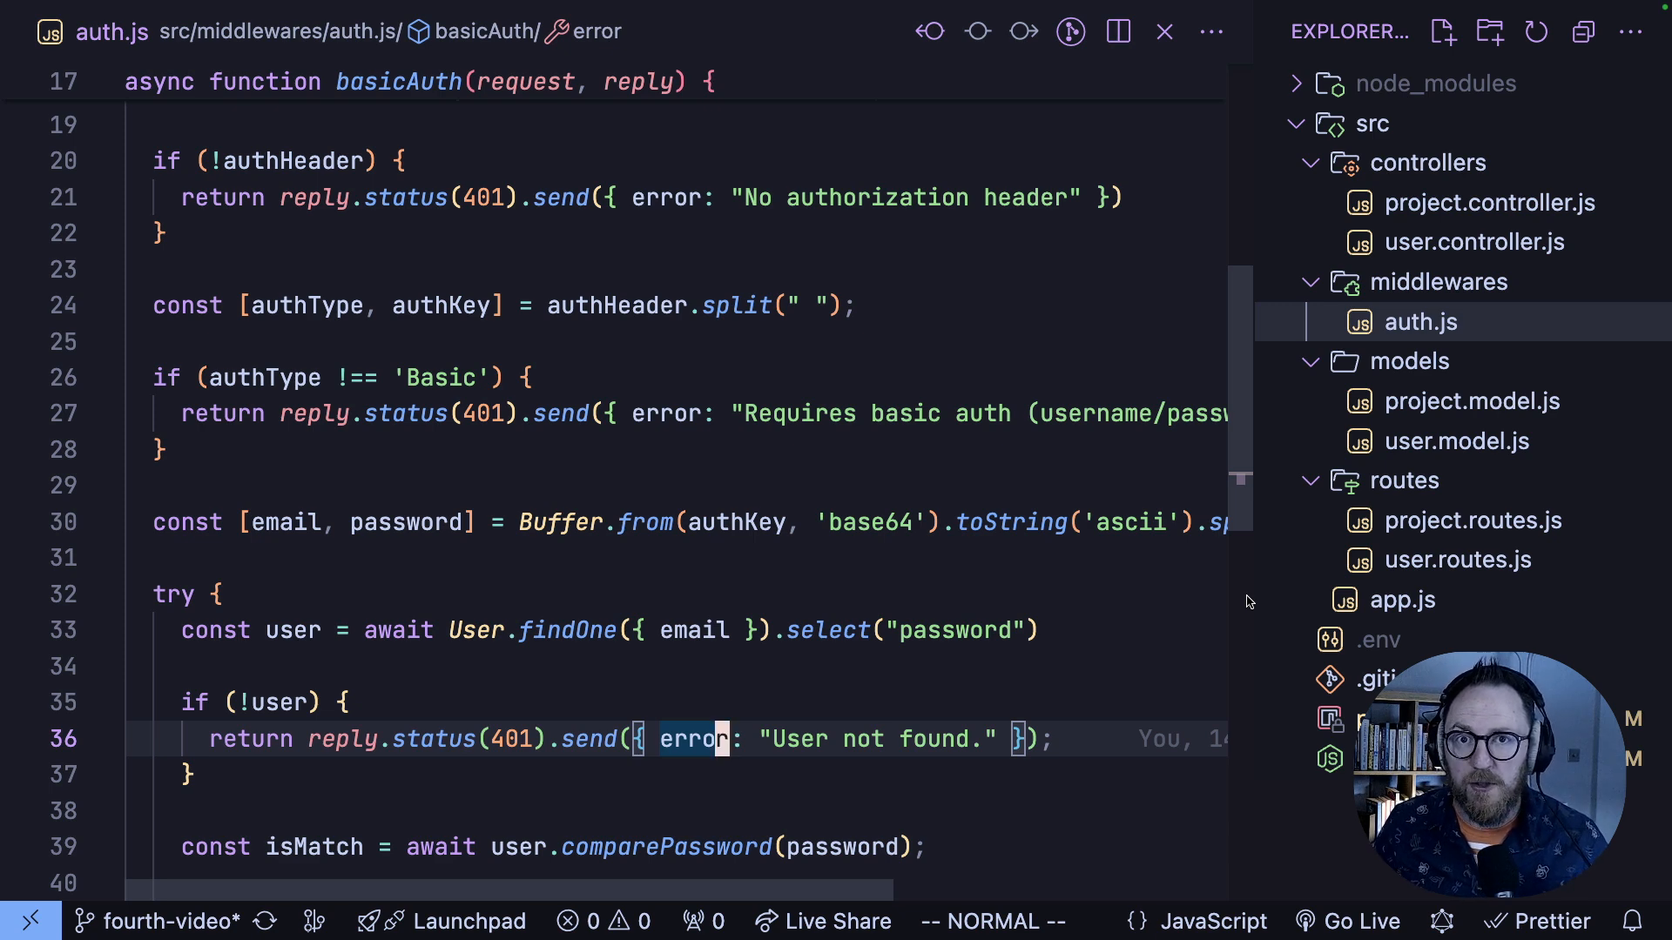
- In user.routes.js, declare fastify.post("/login") with an async function(request, reply) handler
{"action": "left_click", "coordinate": [1456, 560]}
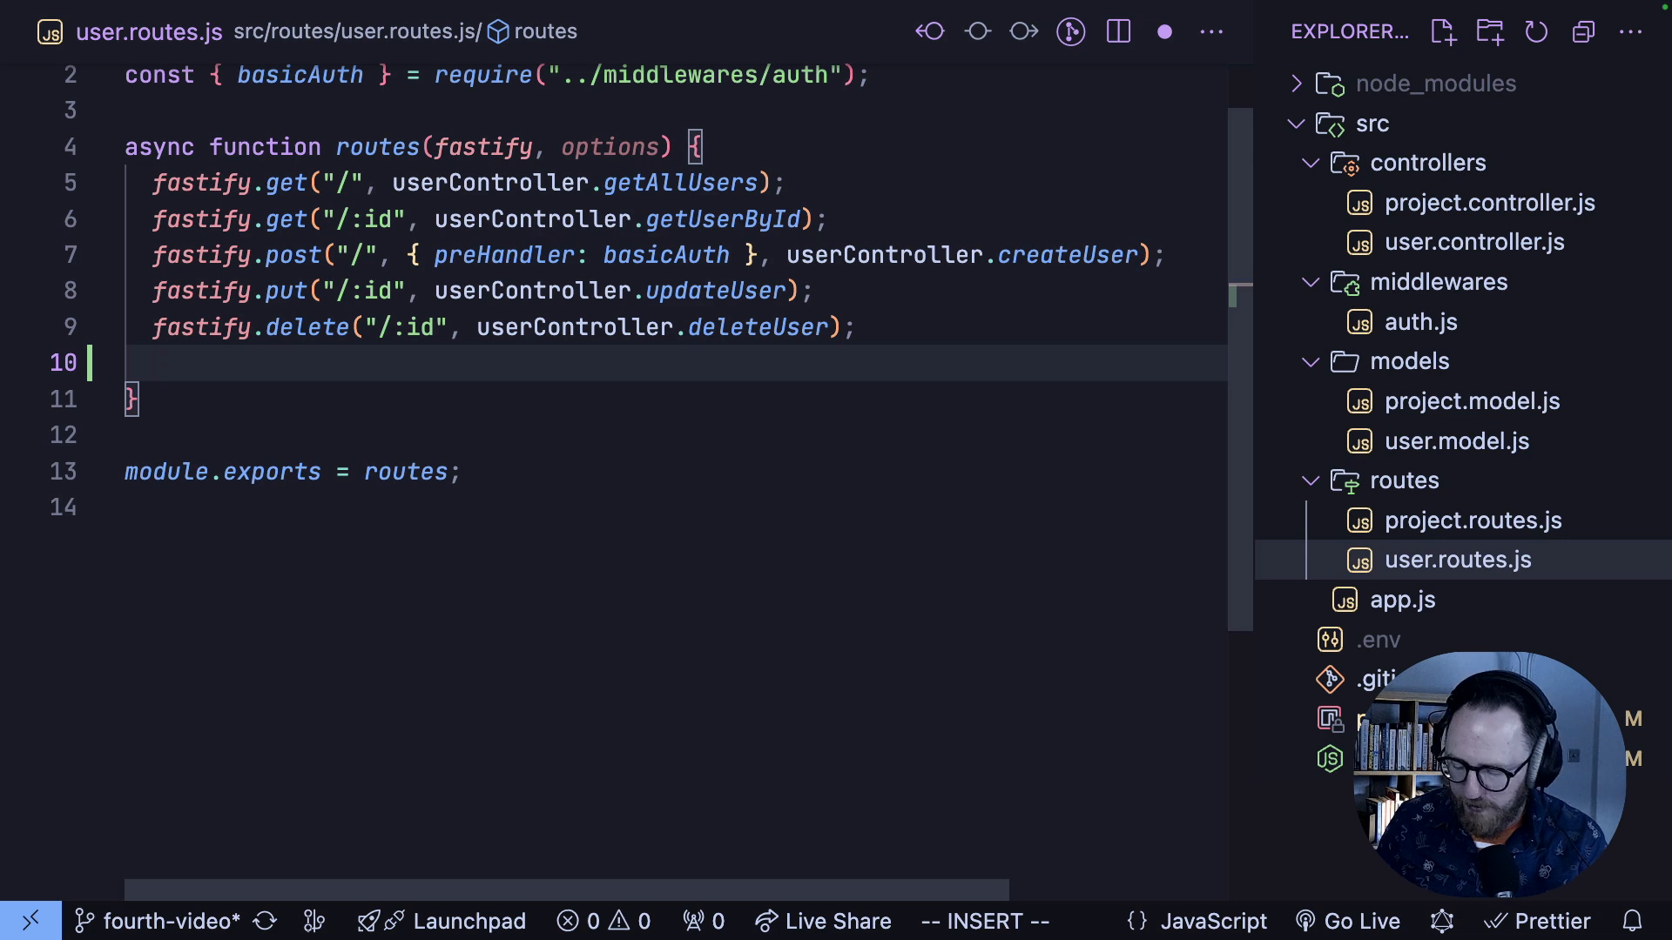
{"action": "type", "text": "fastif"}
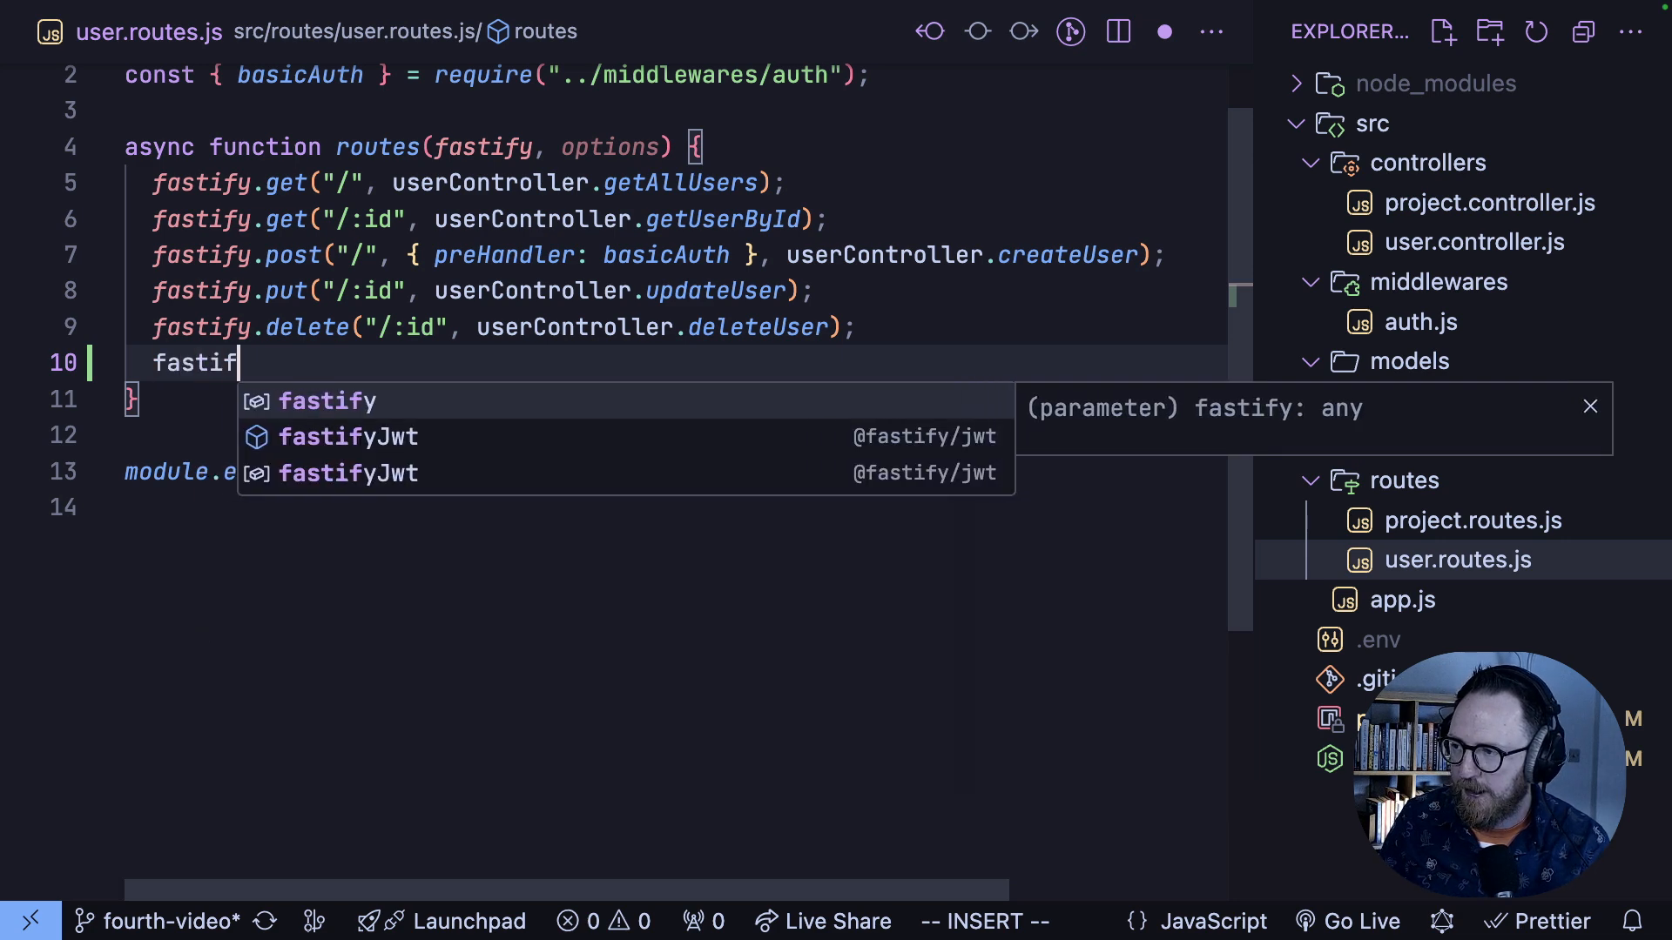
{"action": "type", "text": ".post(\"/l"}
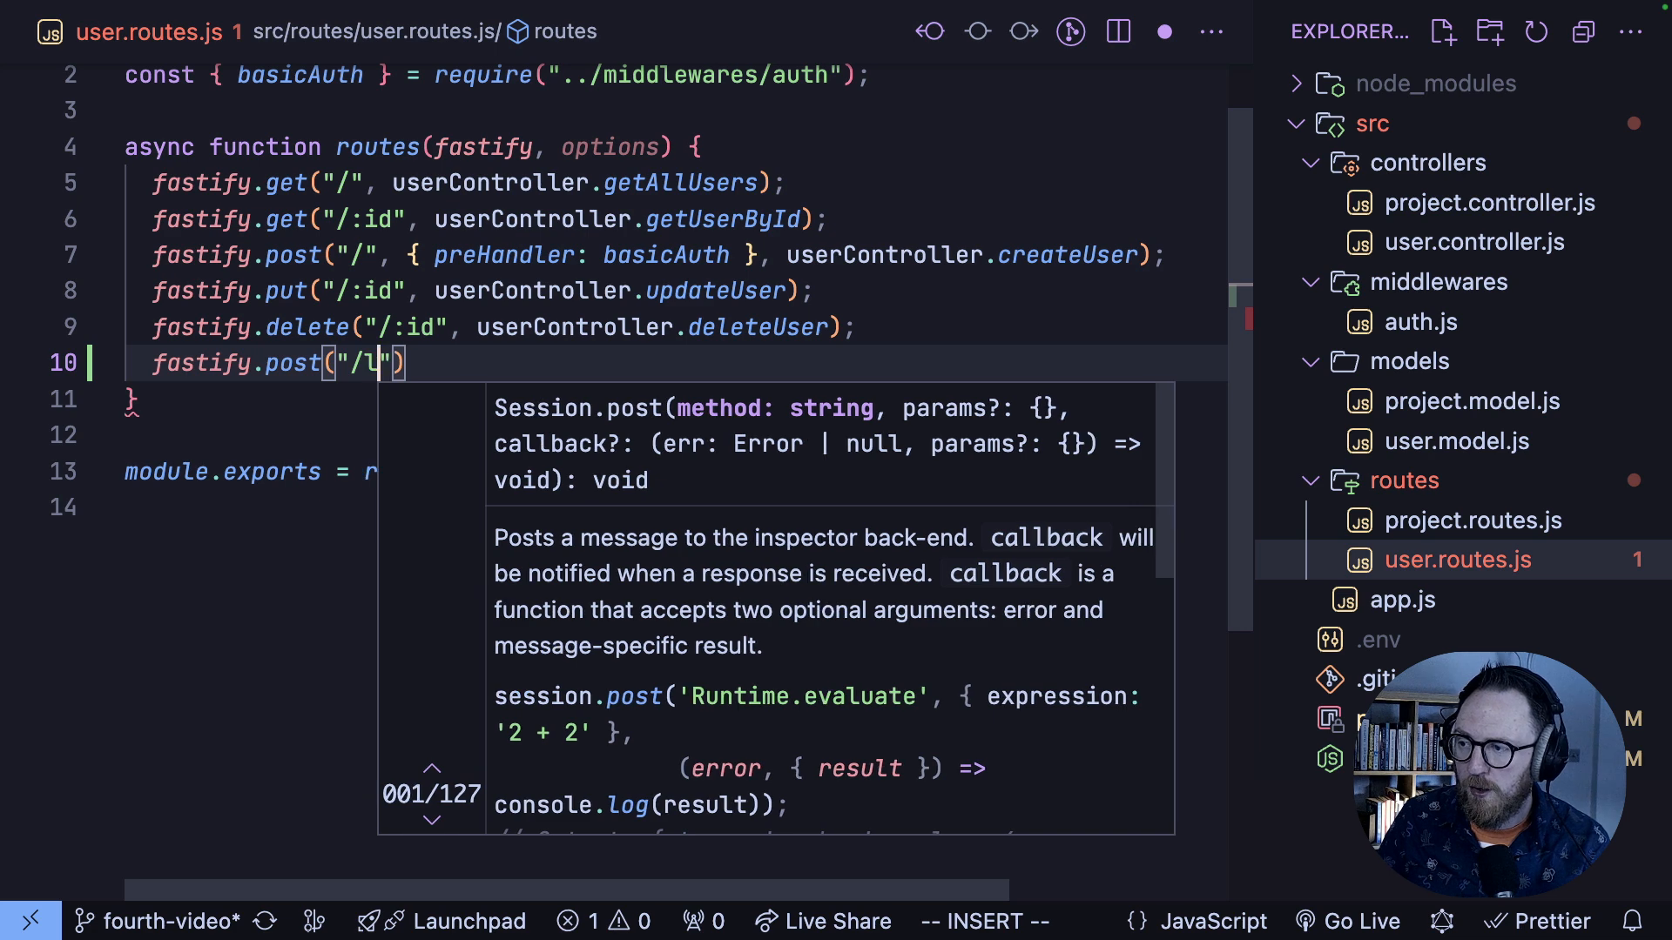
{"action": "type", "text": "ogin\","}
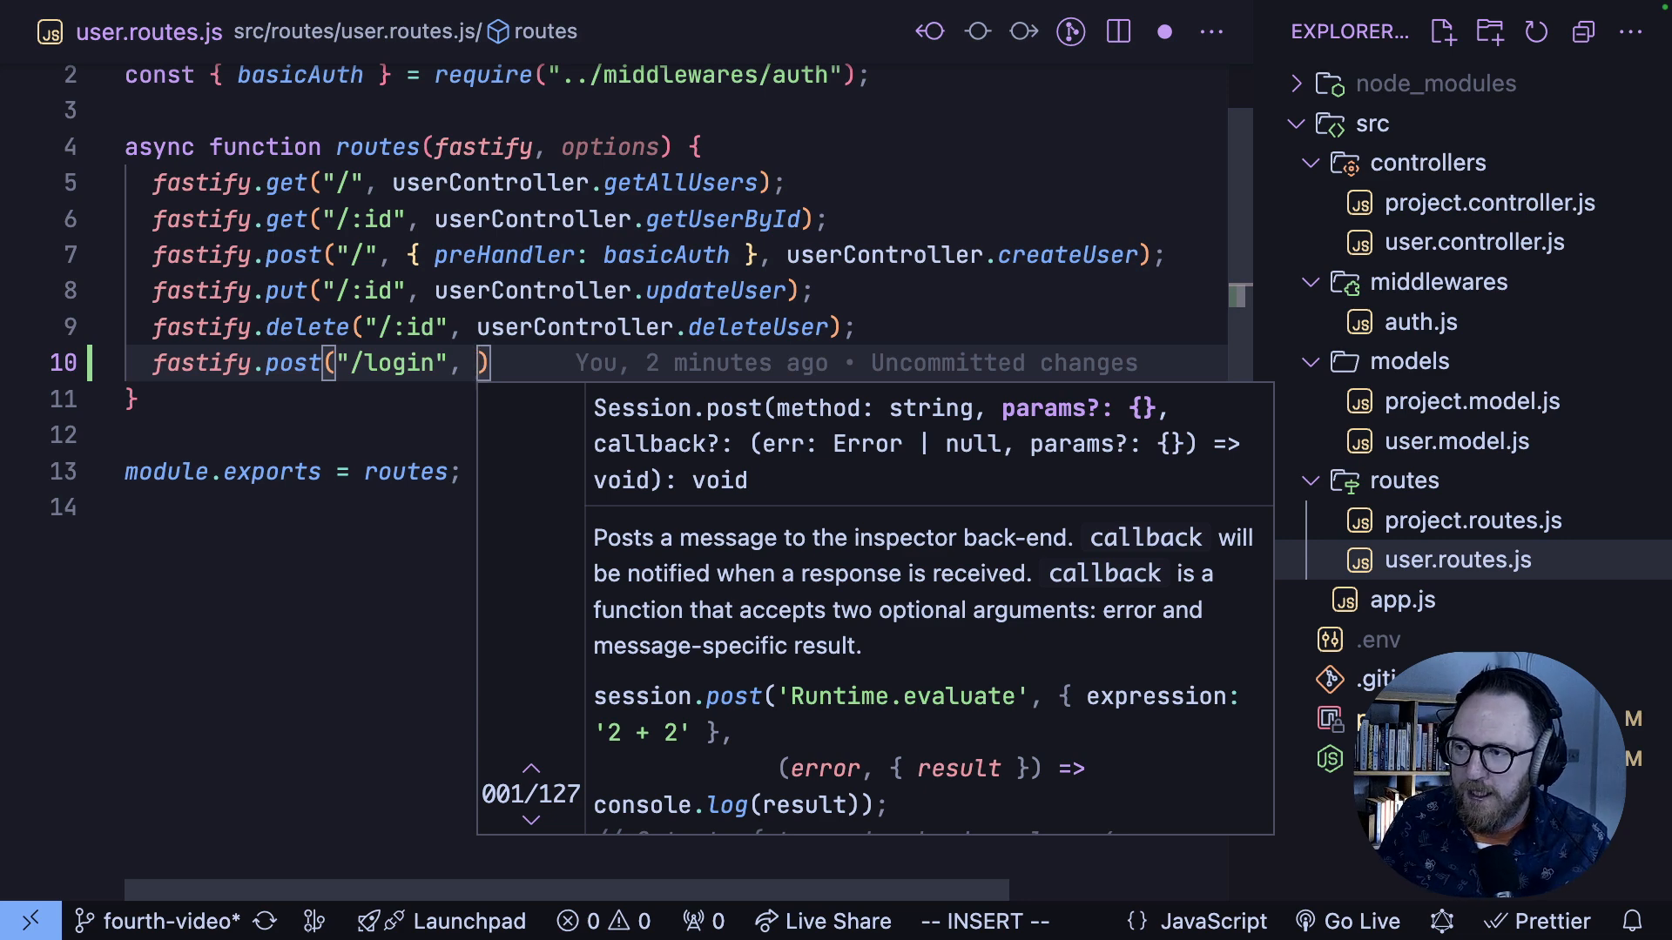
{"action": "type", "text": "async function()"}
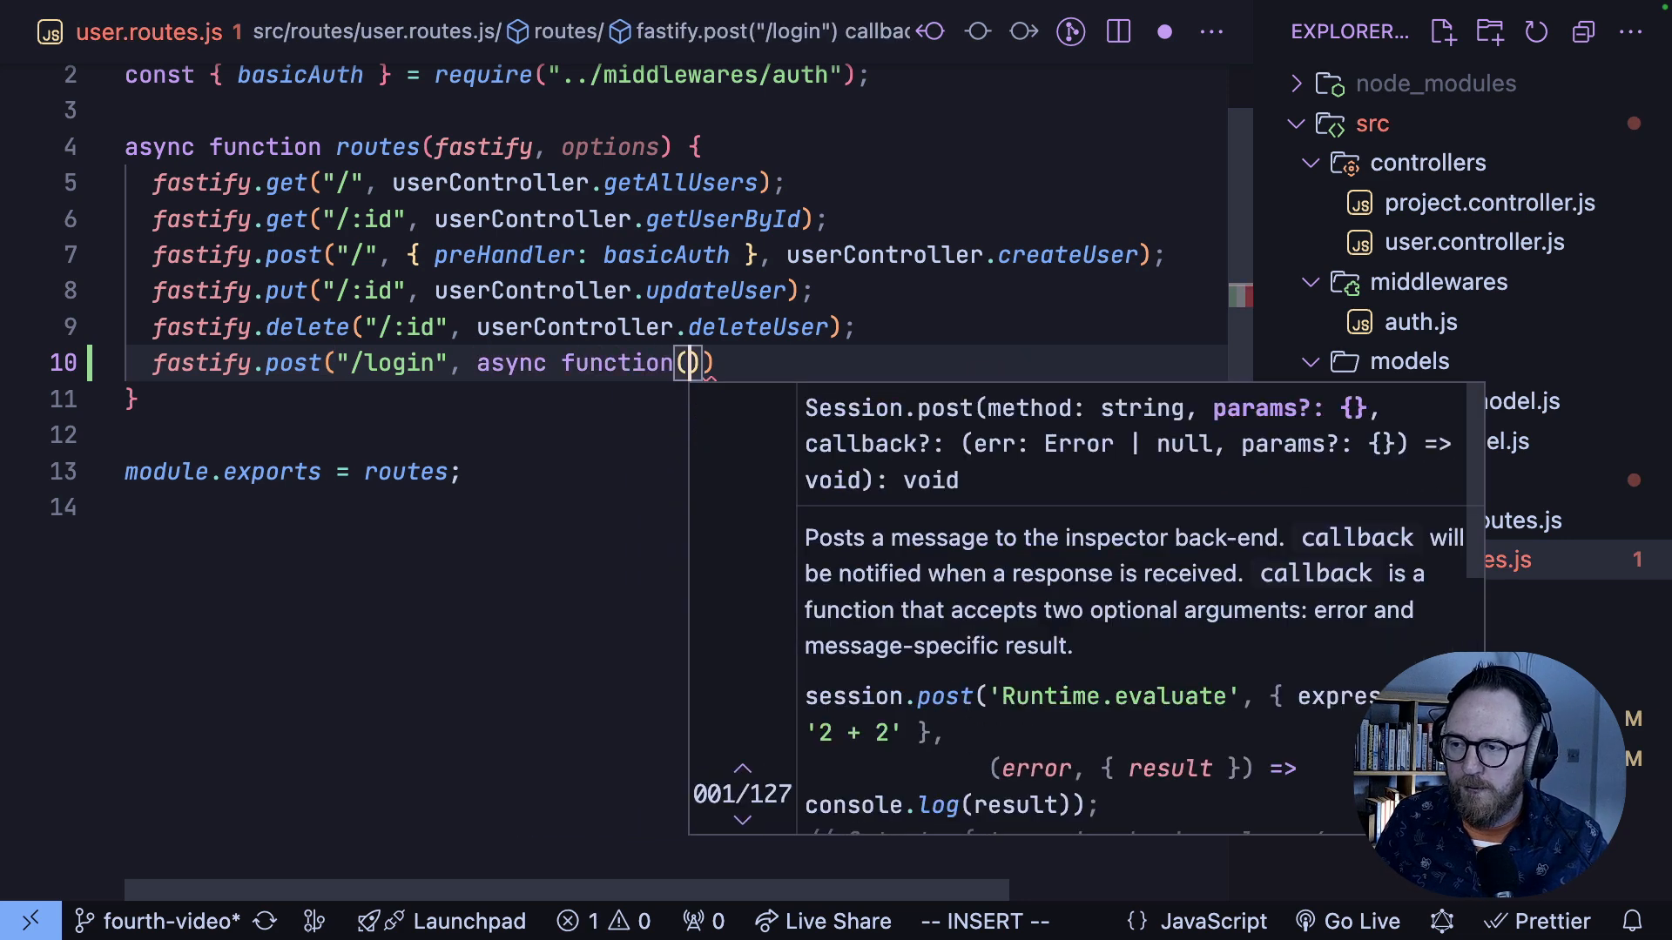
{"action": "type", "text": "request, reply"}
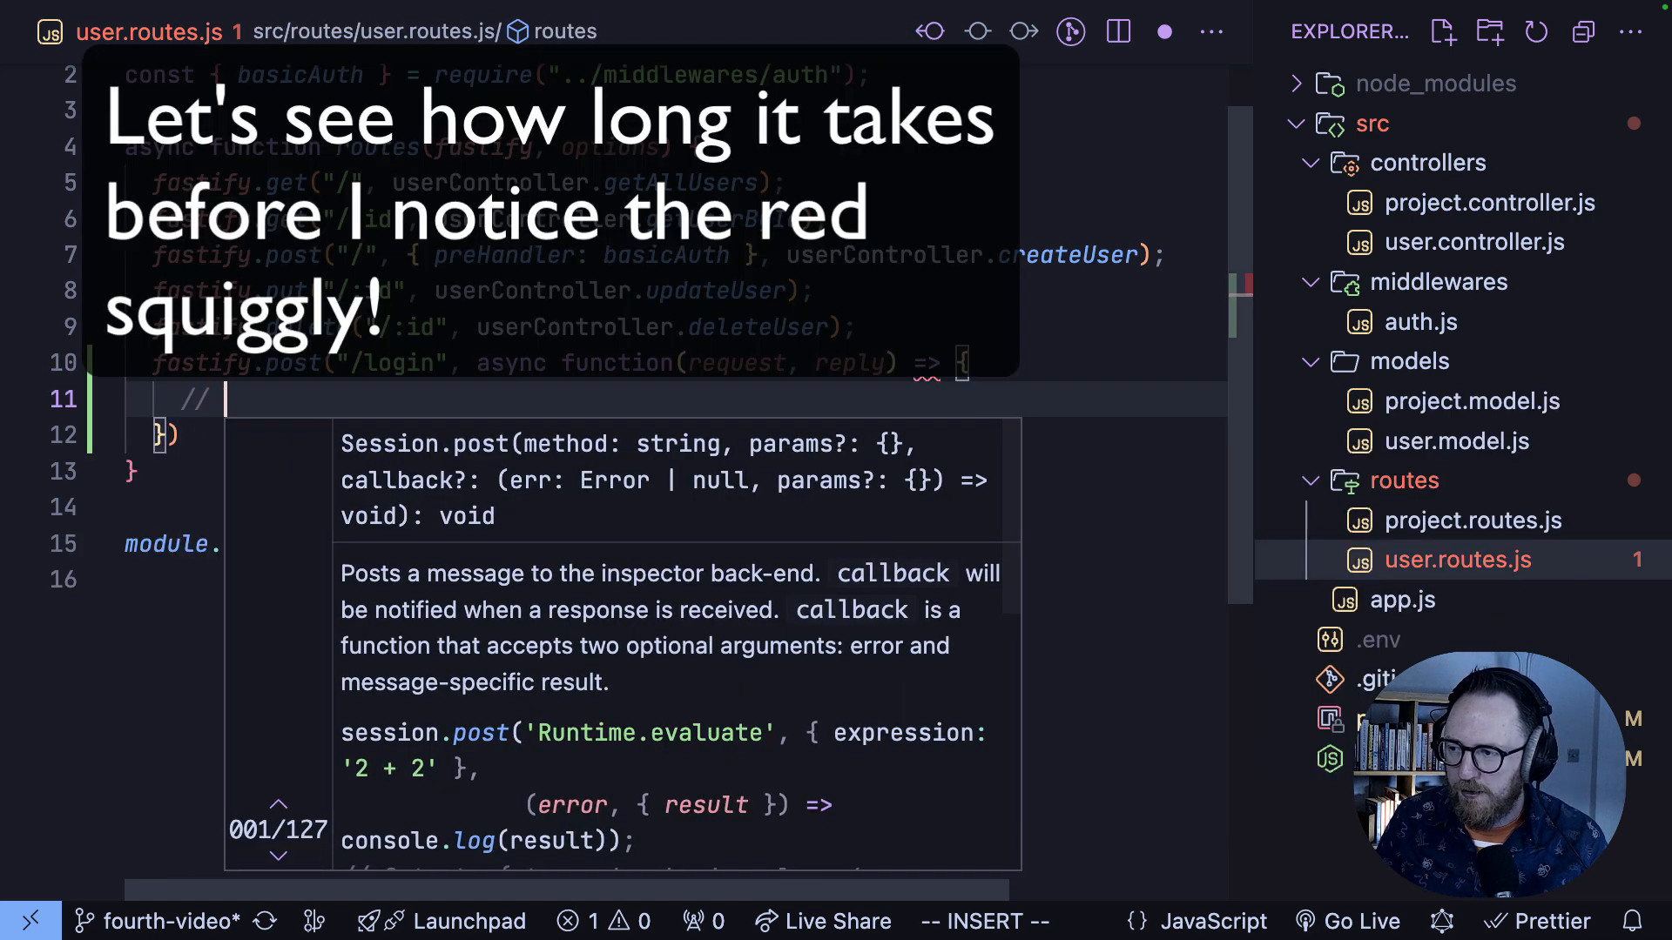
- Add TODO comments: check credentials, if valid sign a token, which we'll return
{"action": "type", "text": "check the password/us"}
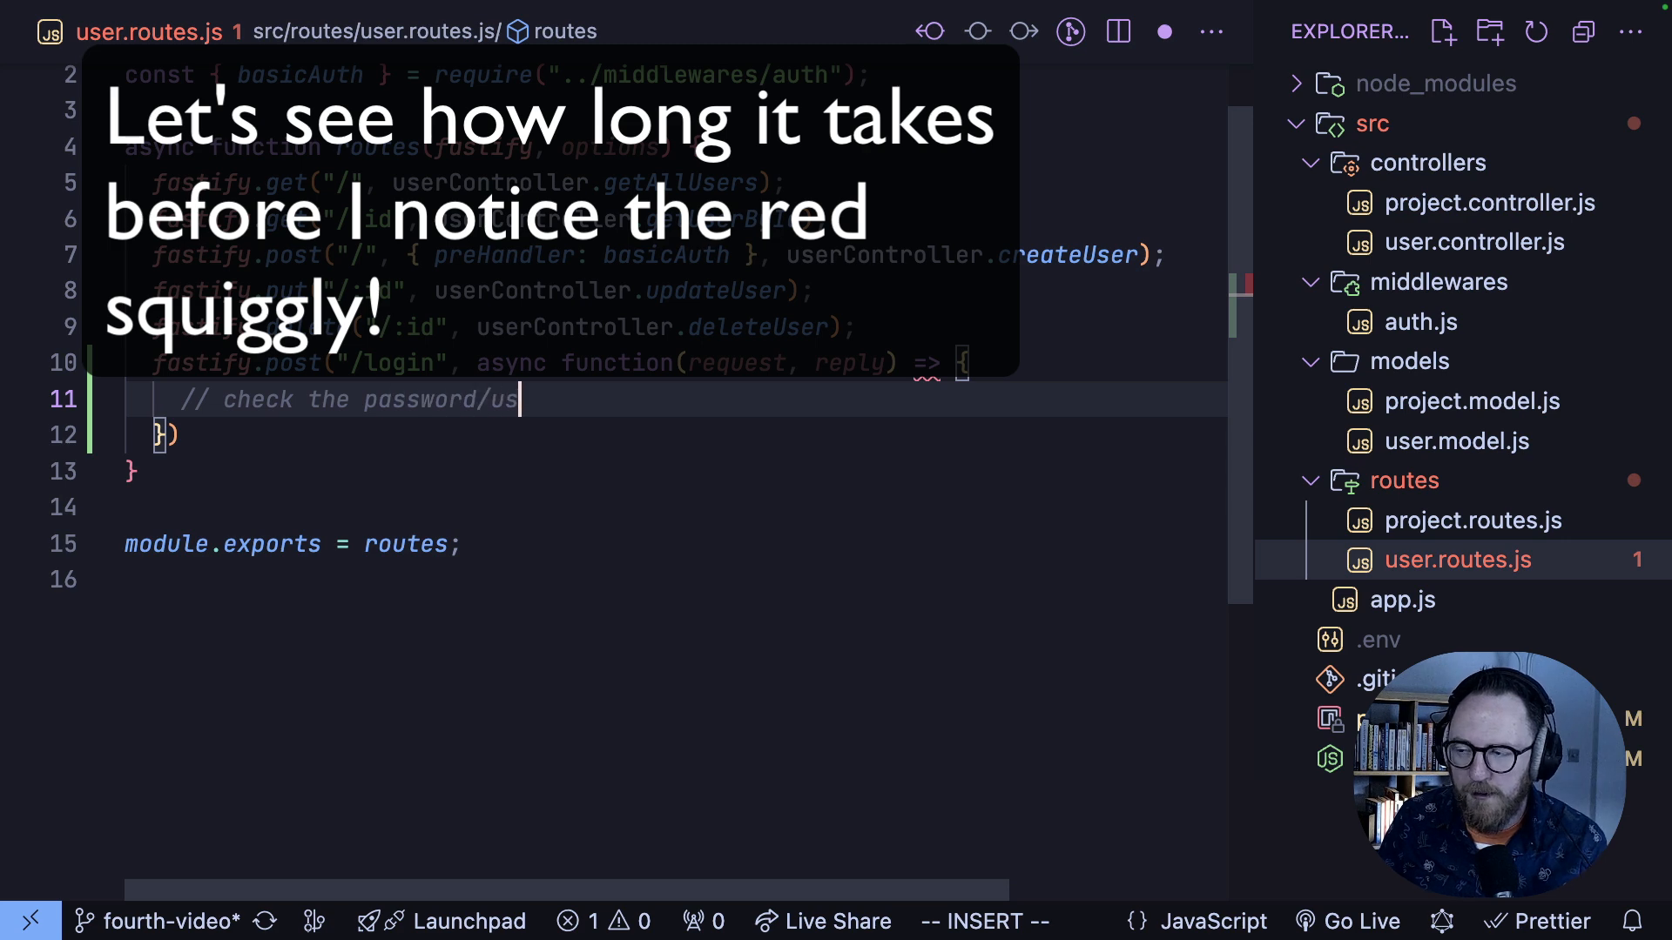
{"action": "type", "text": "// if valid ->"}
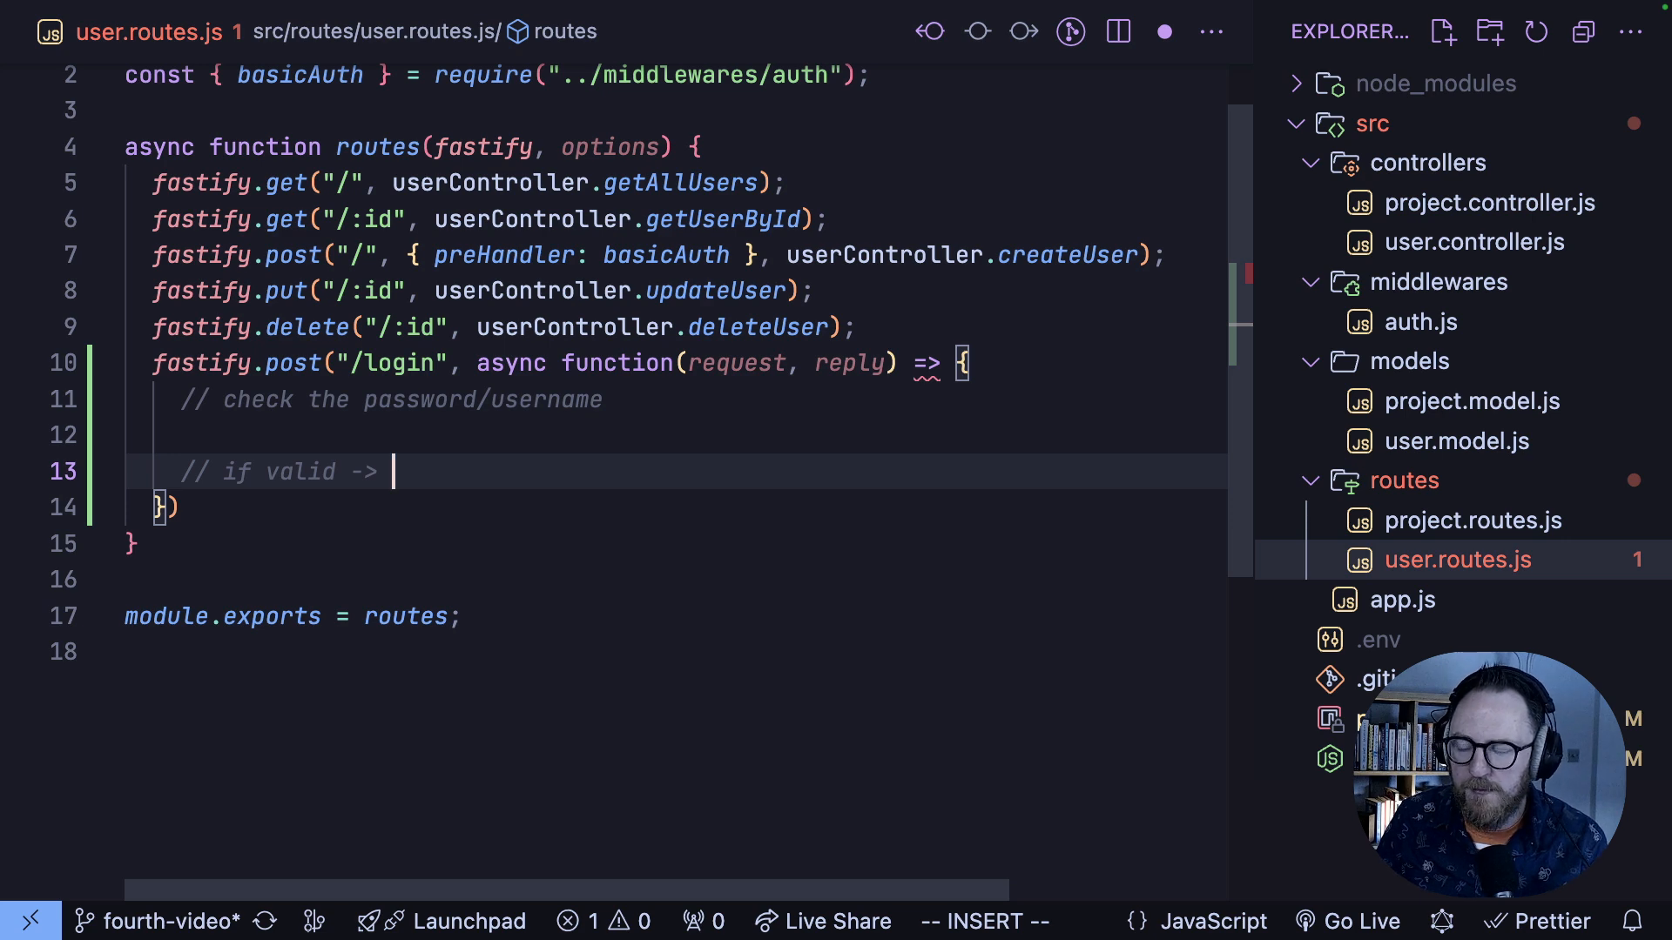
{"action": "type", "text": "sign a token"}
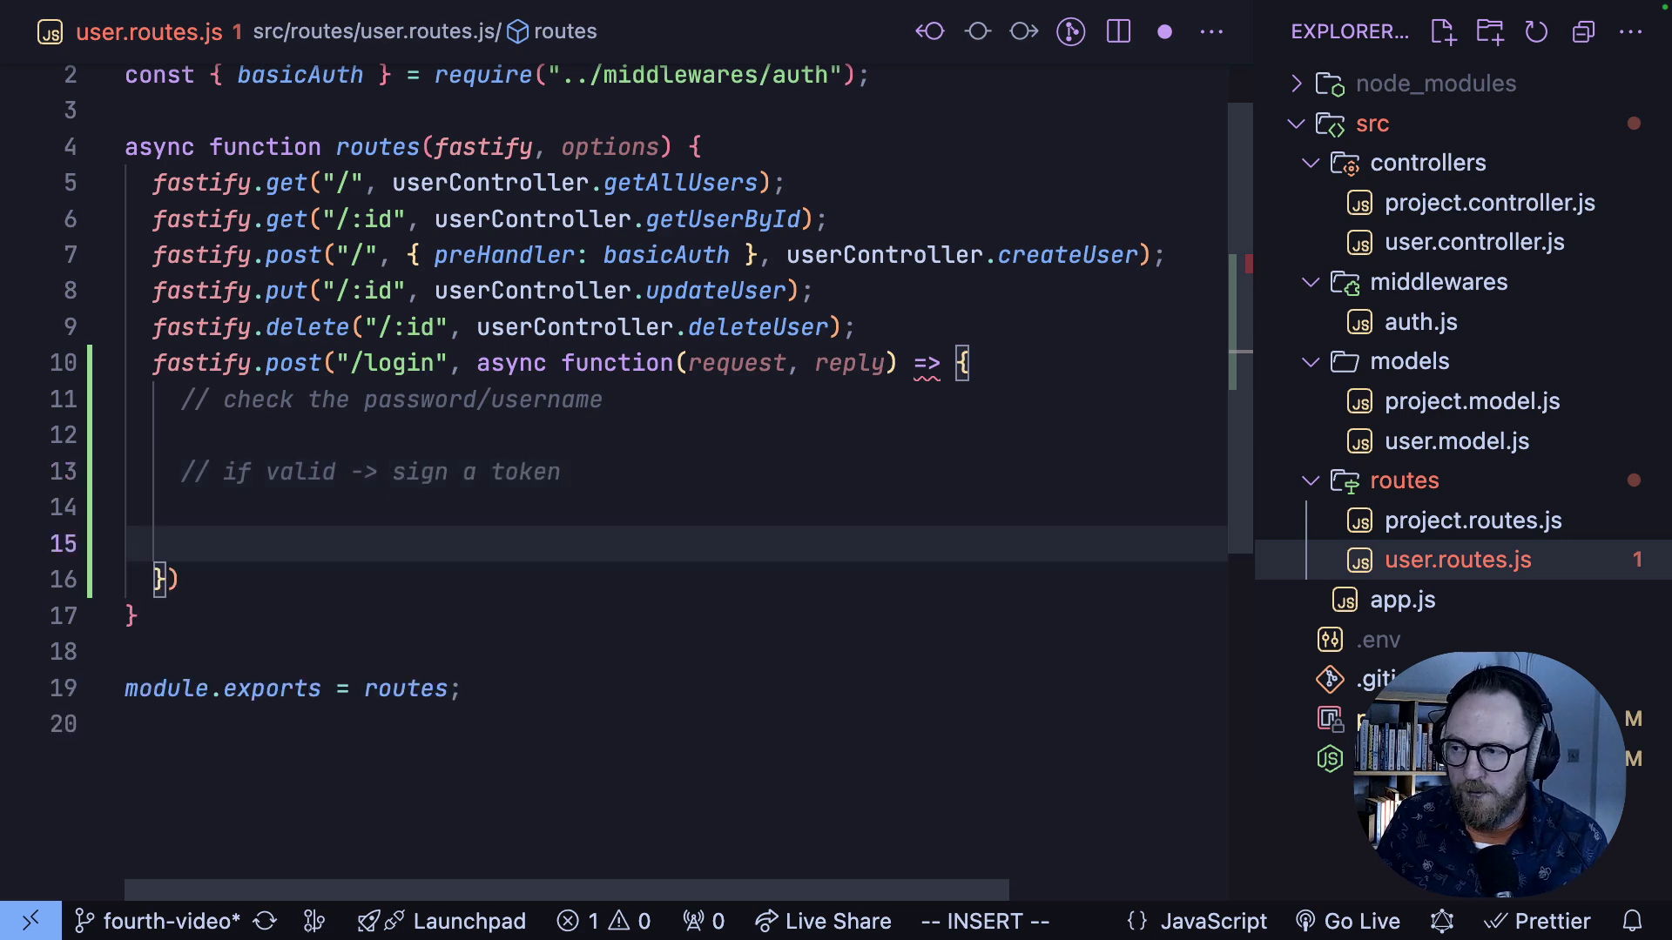
{"action": "type", "text": "// which we'll ret"}
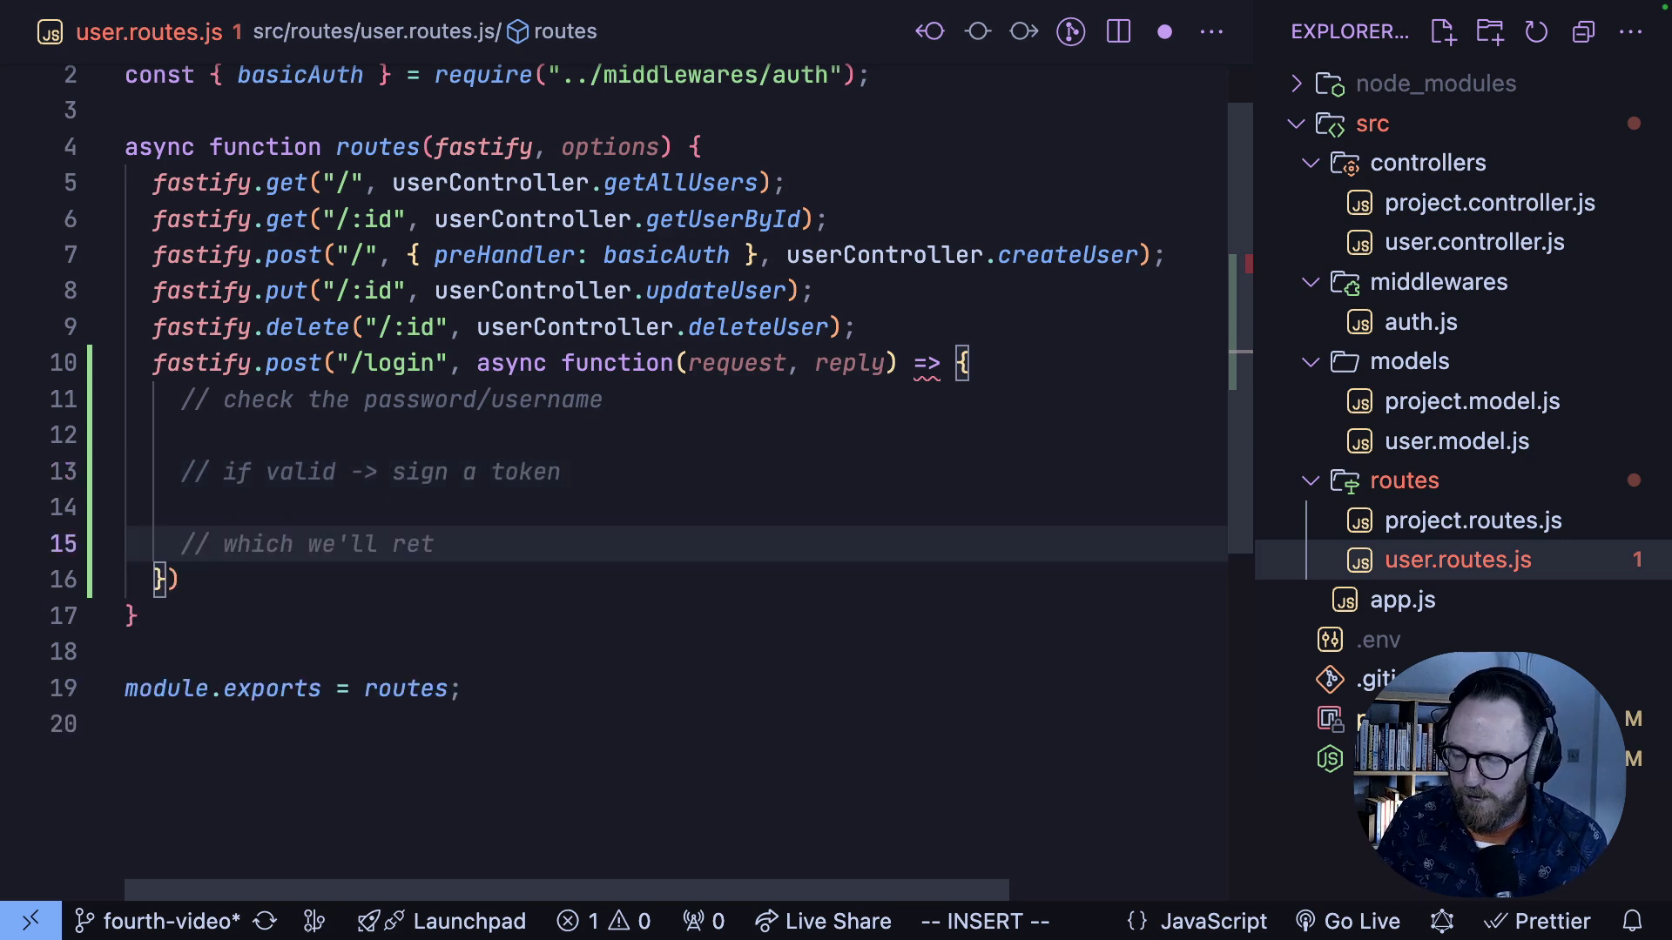
{"action": "type", "text": "urn"}
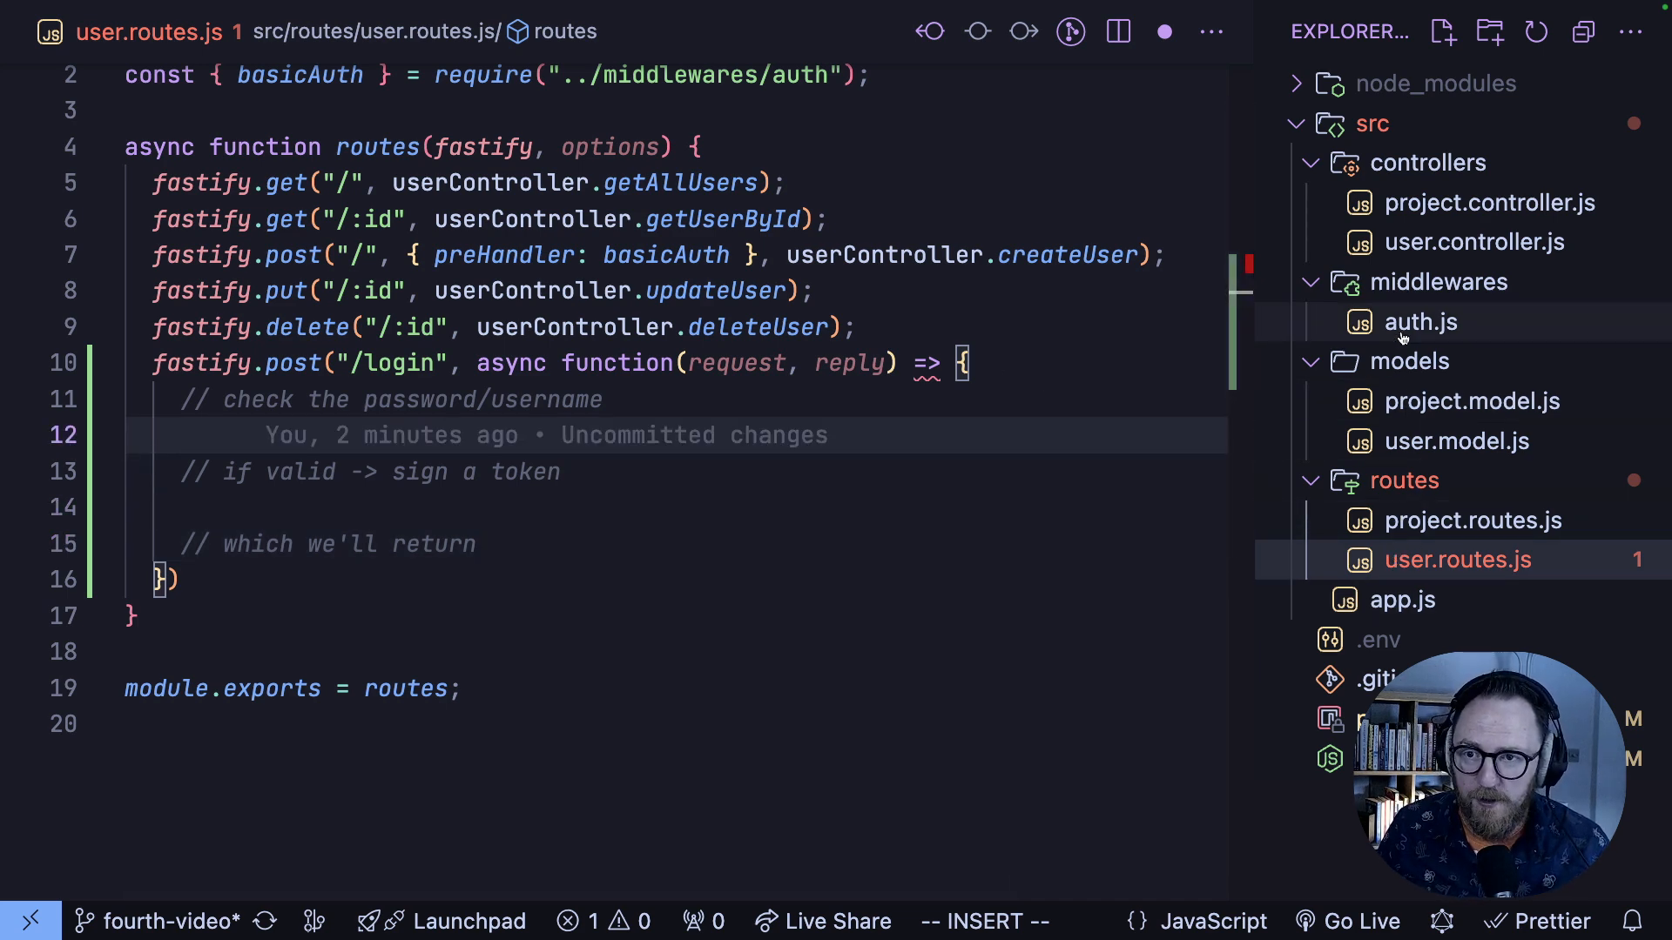
- In auth.js, copy basicAuth's user-lookup and password-check try block while leaving the file intact
{"action": "left_click", "coordinate": [1421, 323]}
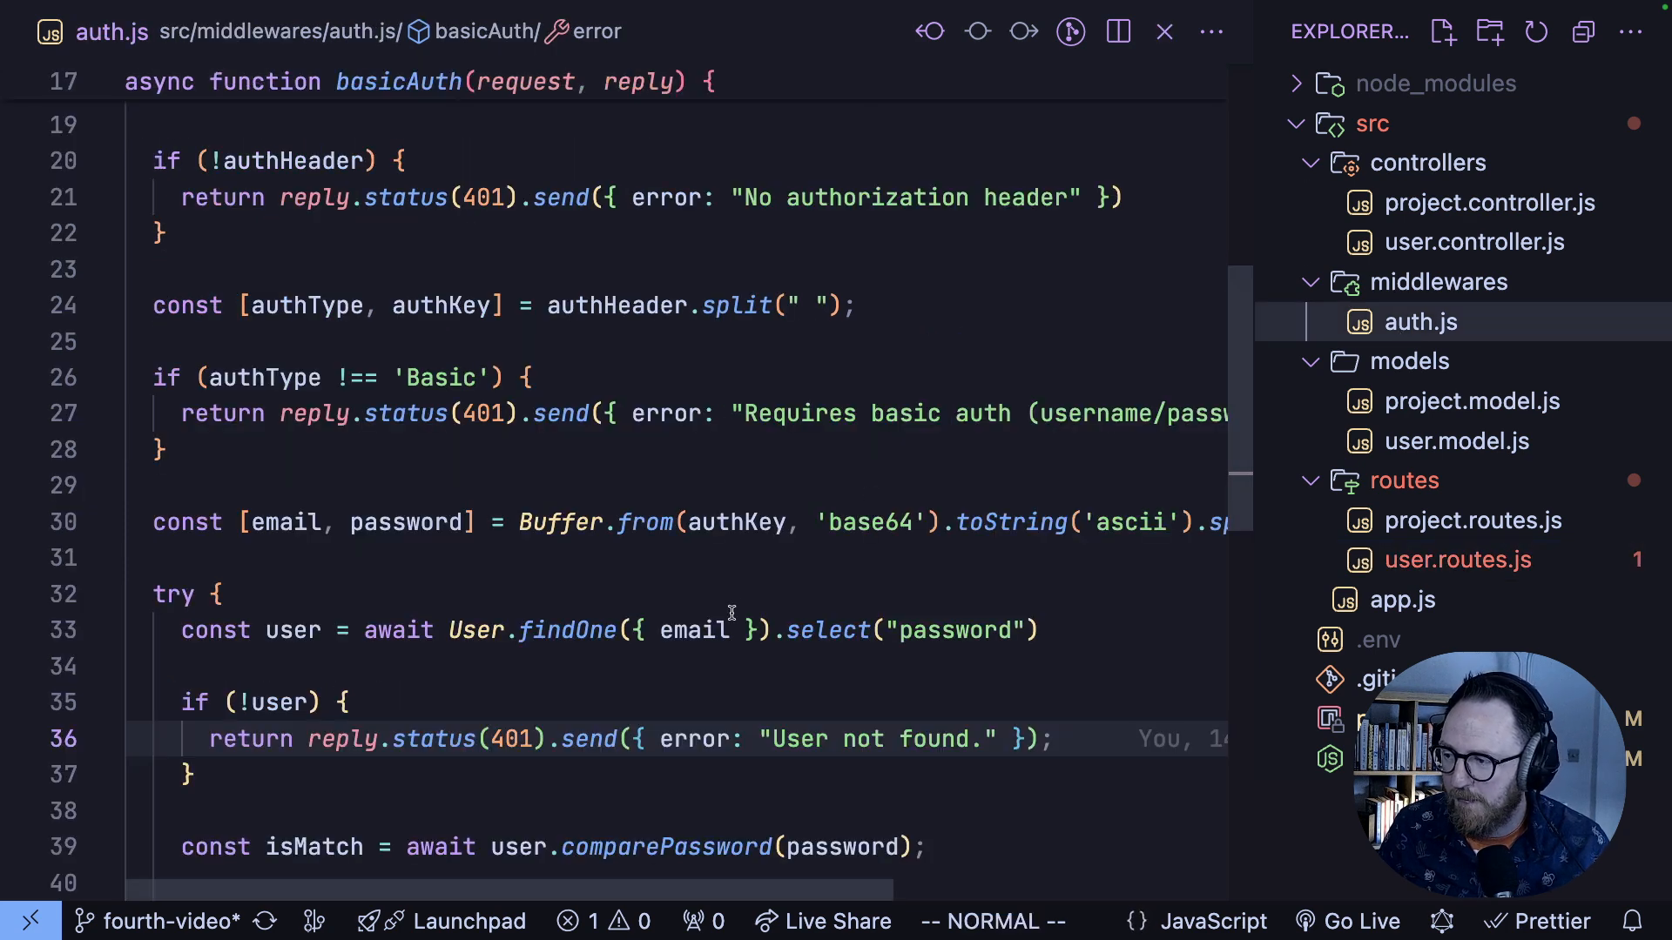
{"action": "scroll", "scroll_direction": "down", "scroll_amount": 3}
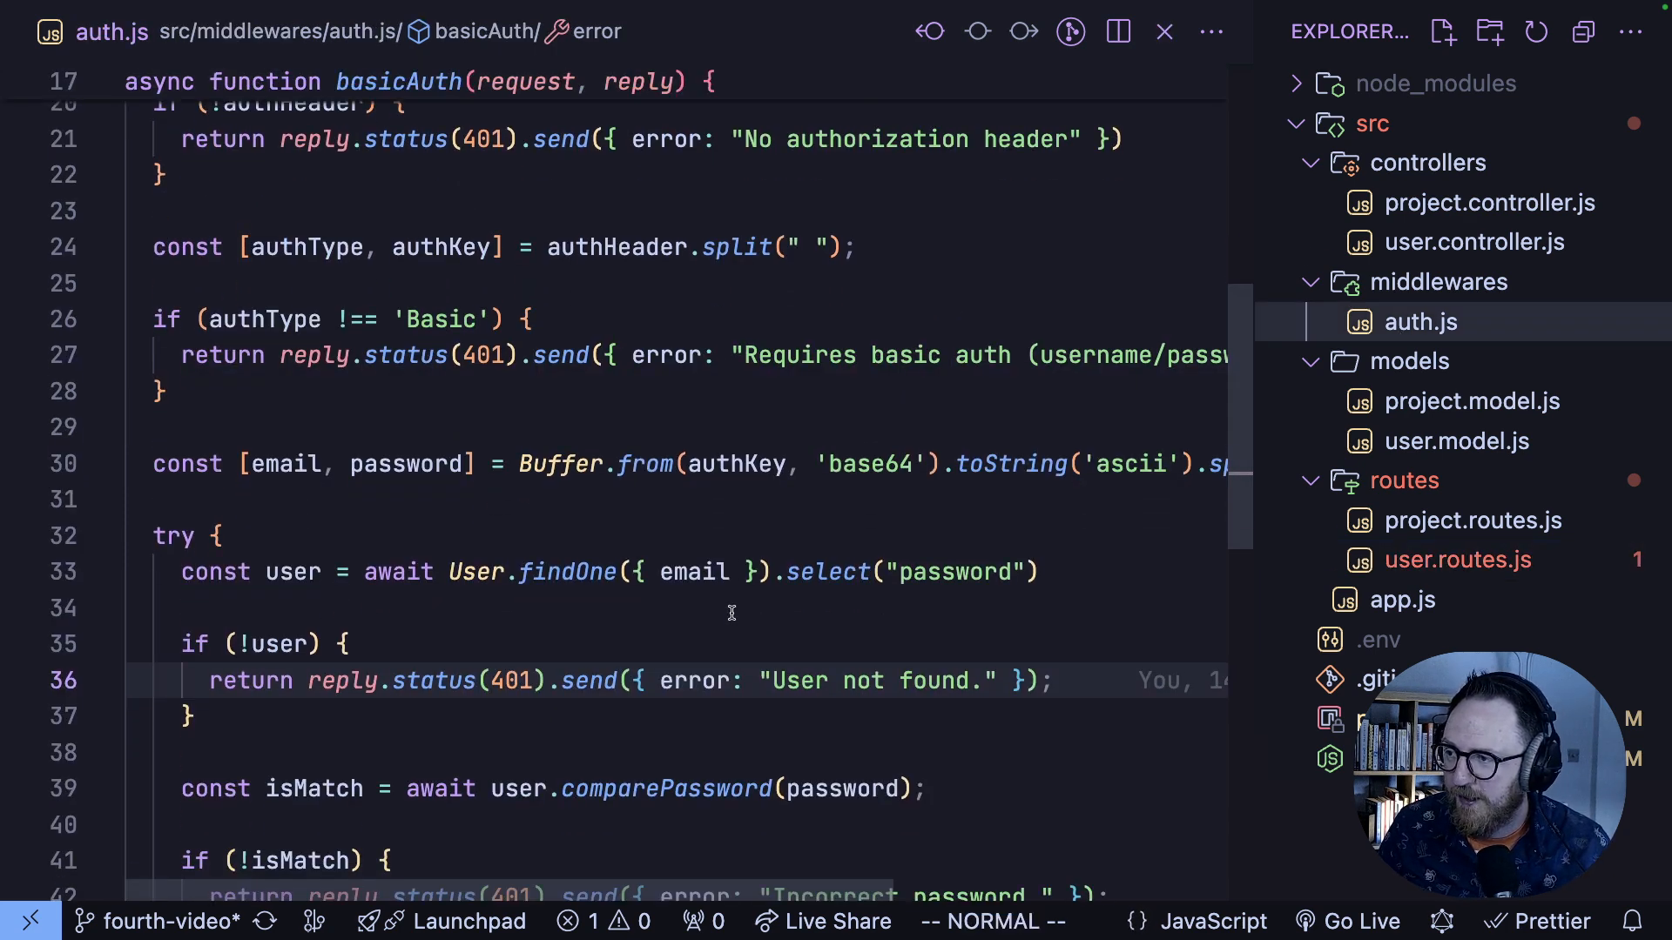
{"action": "scroll", "scroll_direction": "down", "scroll_amount": 3}
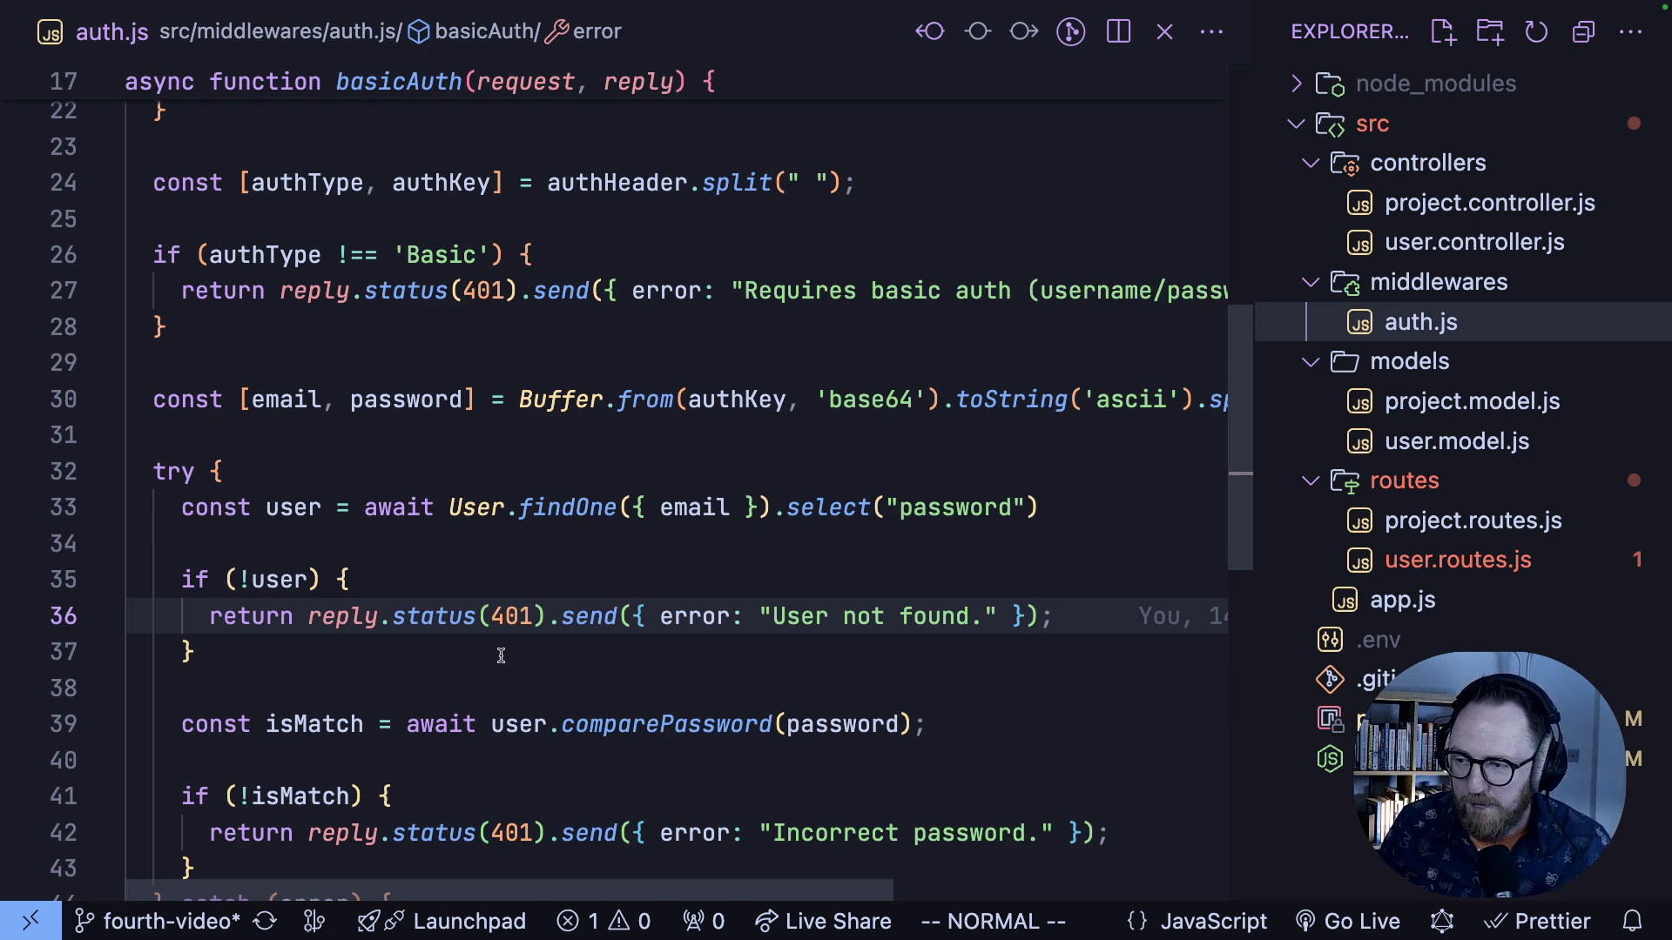
{"action": "mouse_move", "coordinate": [336, 644]}
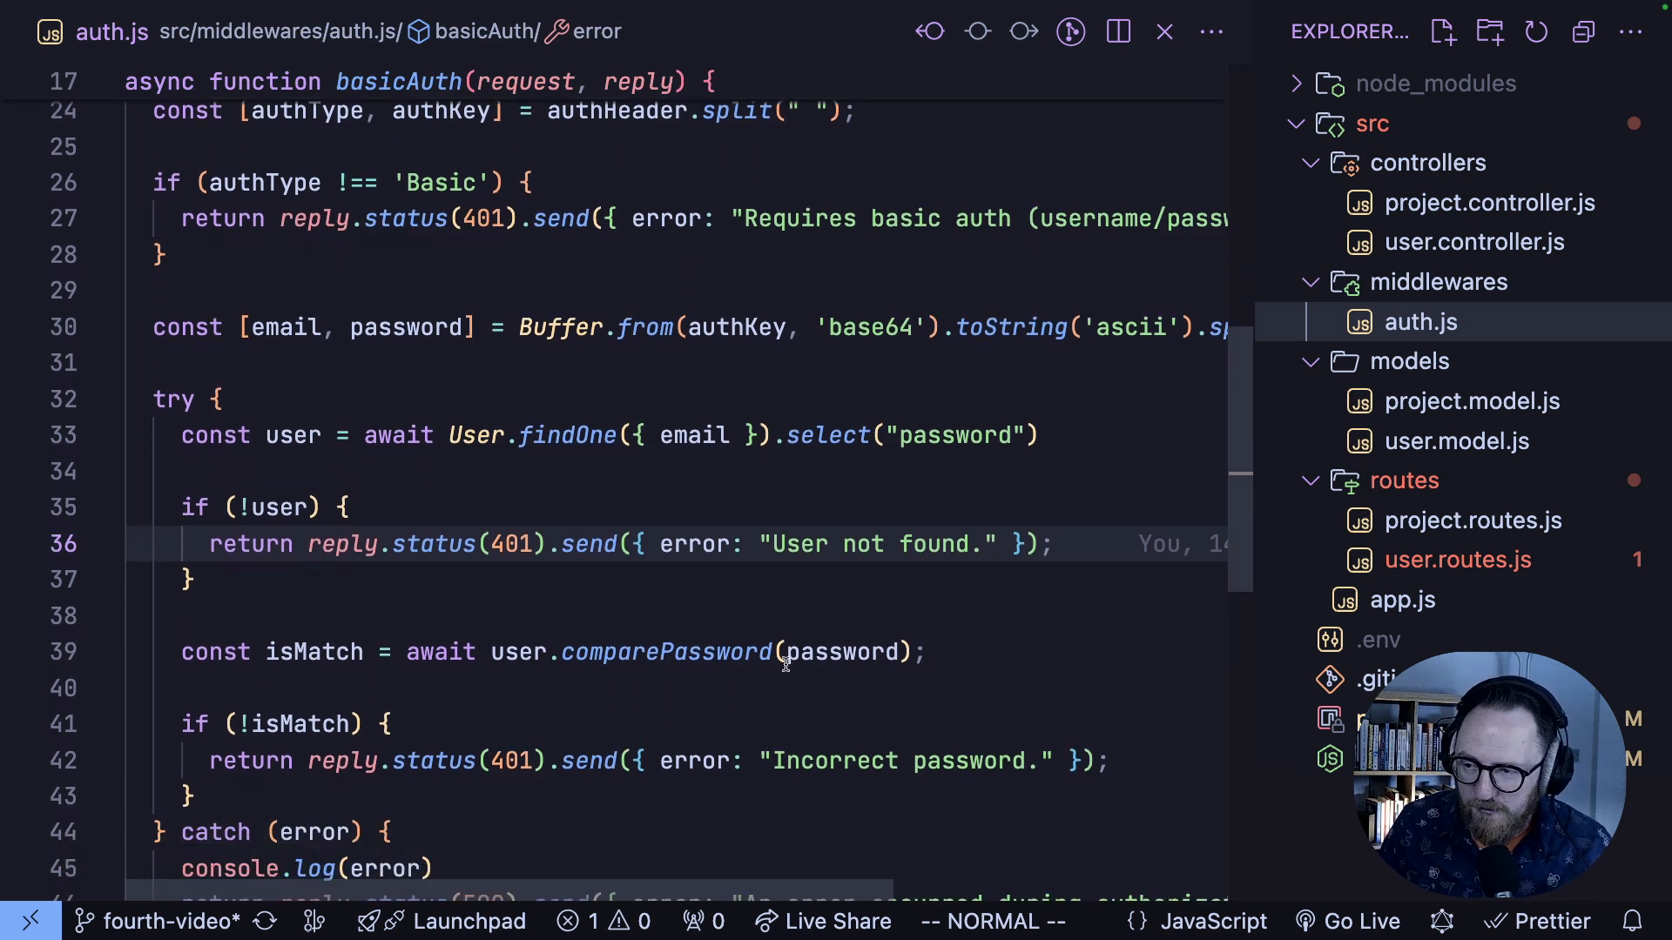
{"action": "scroll", "scroll_direction": "down", "scroll_amount": 3}
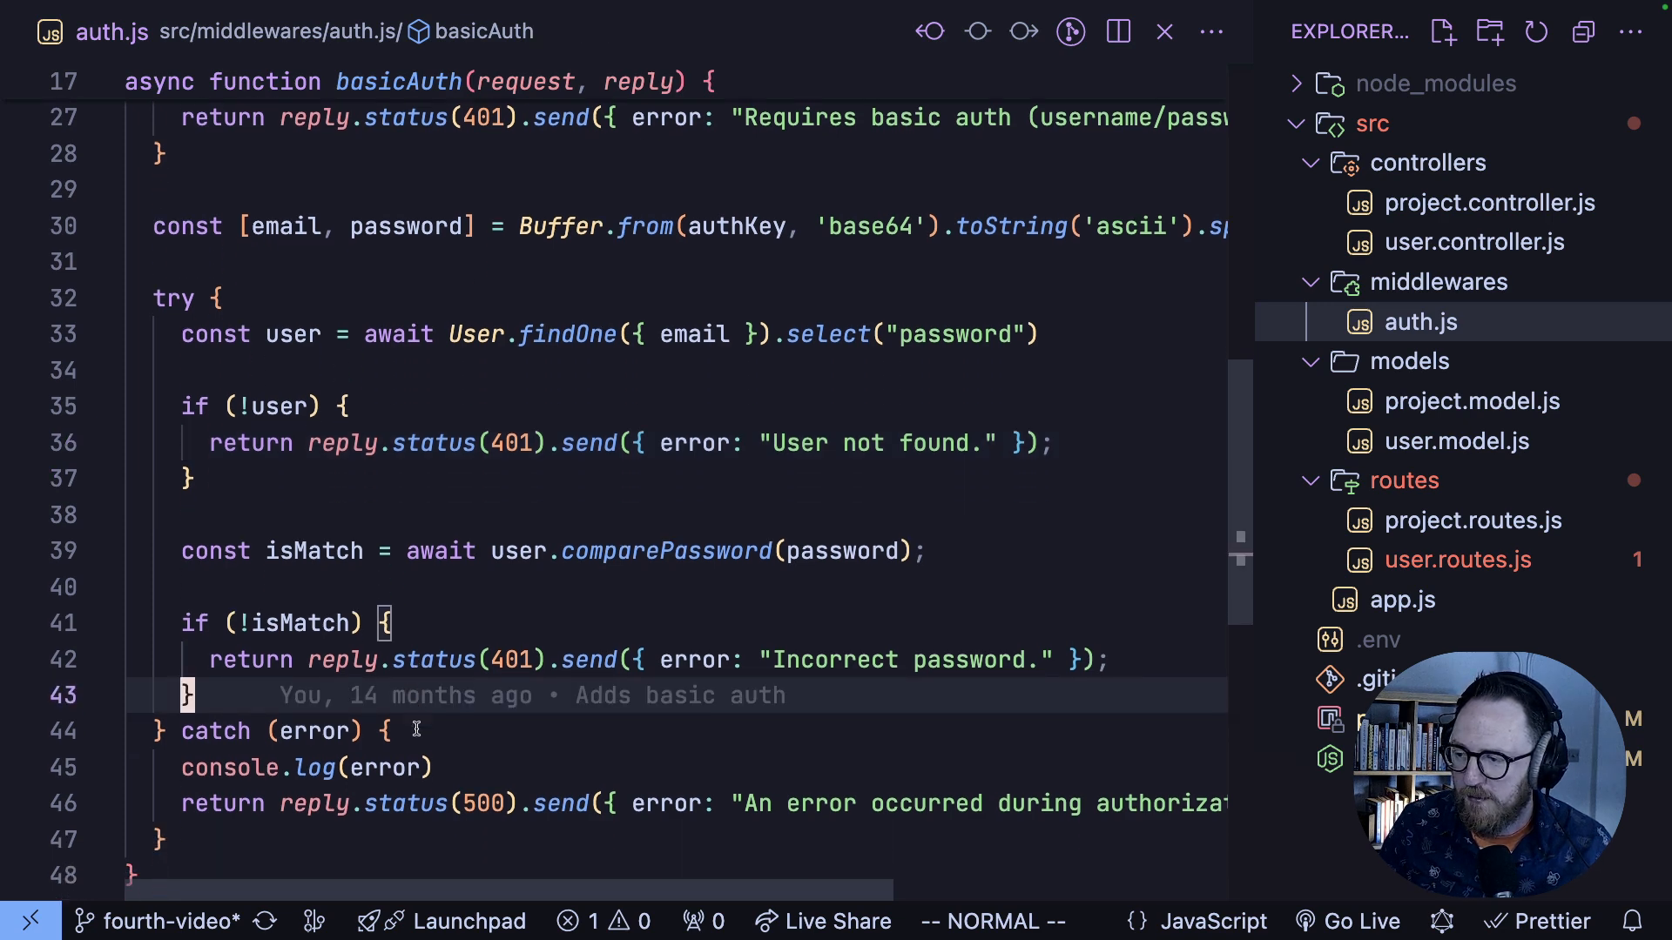
{"action": "scroll", "scroll_direction": "down", "scroll_amount": 3}
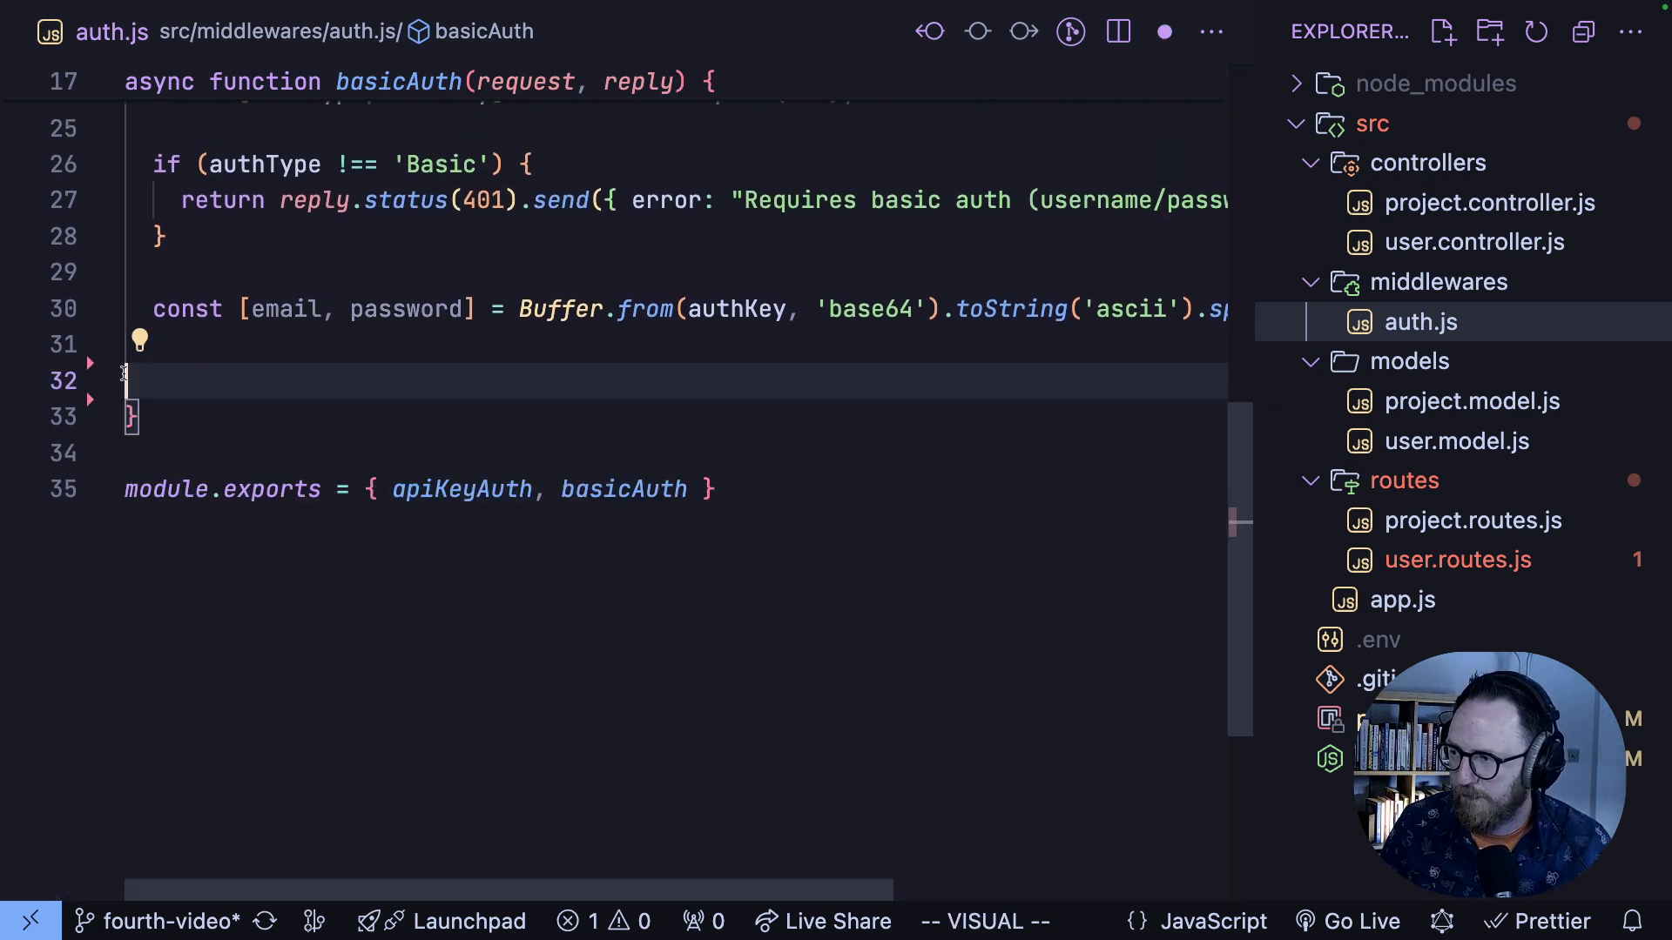
{"action": "key", "text": "ctrl+p"}
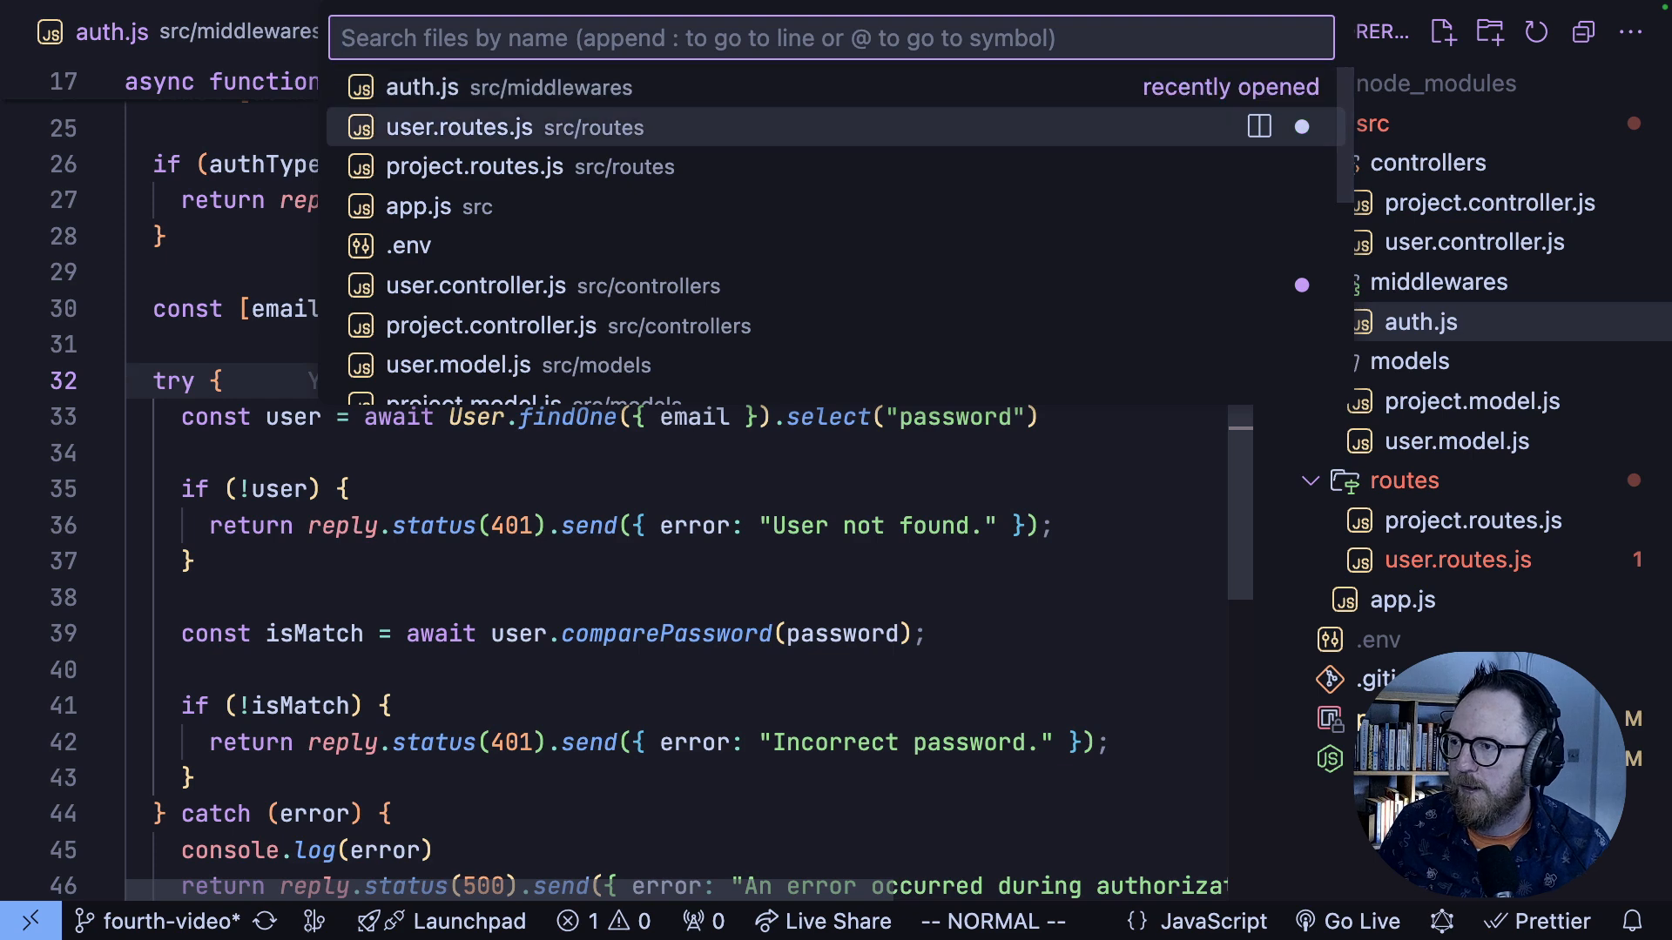
- Add const User = require("../models/user.model") below the existing requires in user.routes.js
{"action": "left_click", "coordinate": [458, 127]}
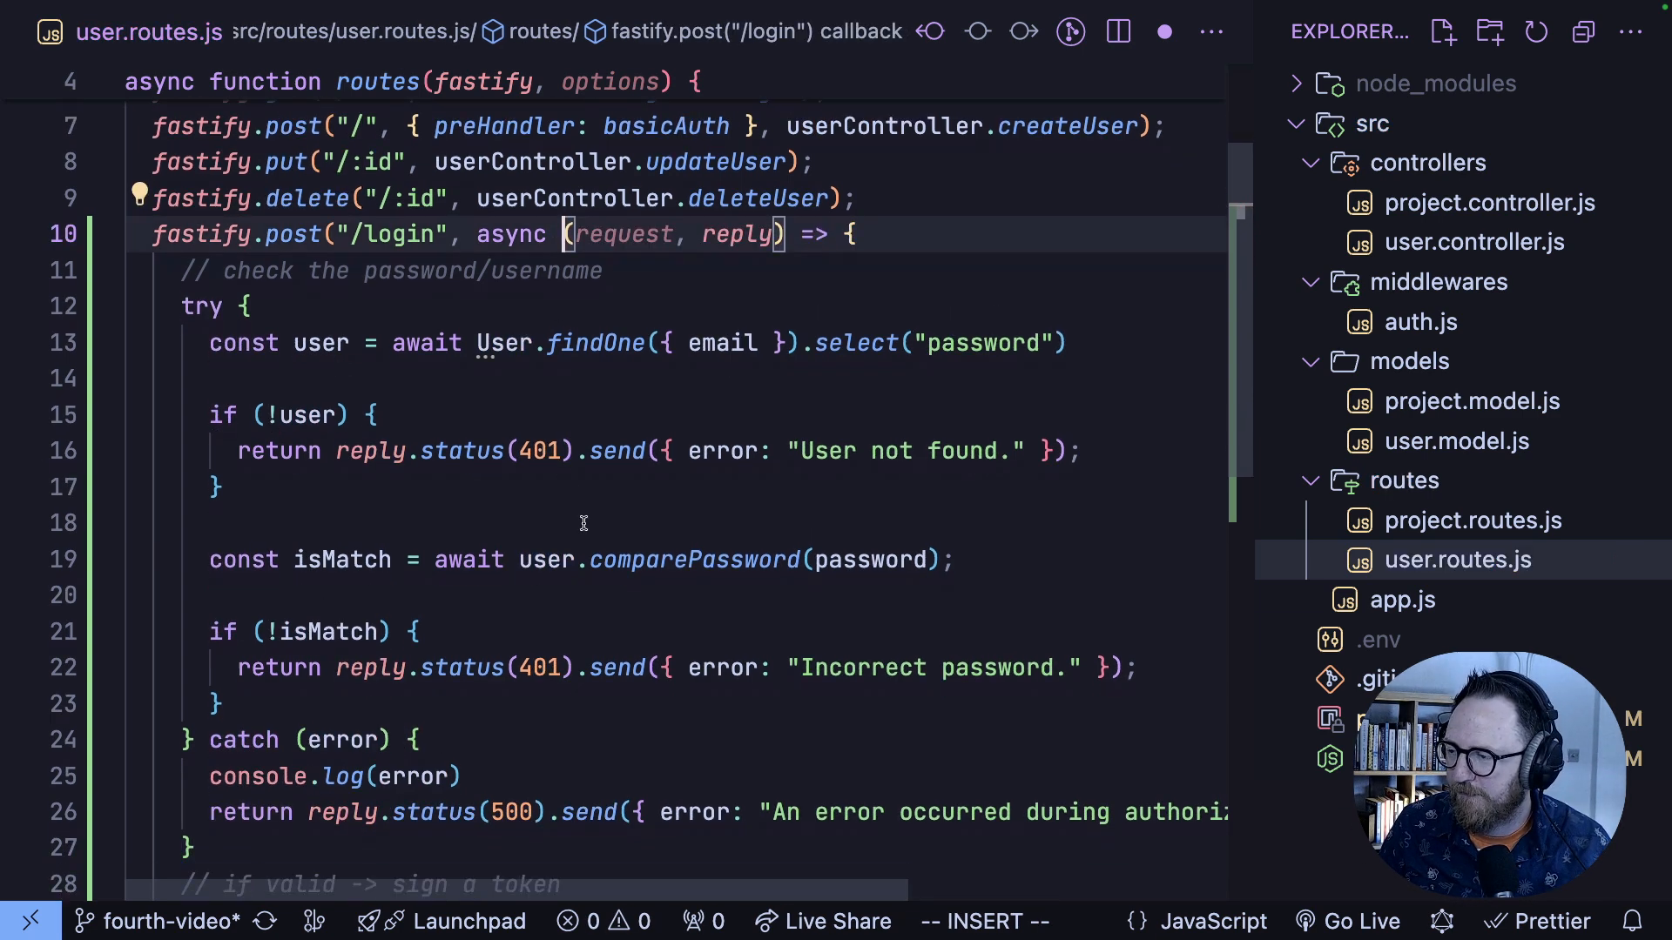
{"action": "scroll", "scroll_direction": "down", "scroll_amount": 3}
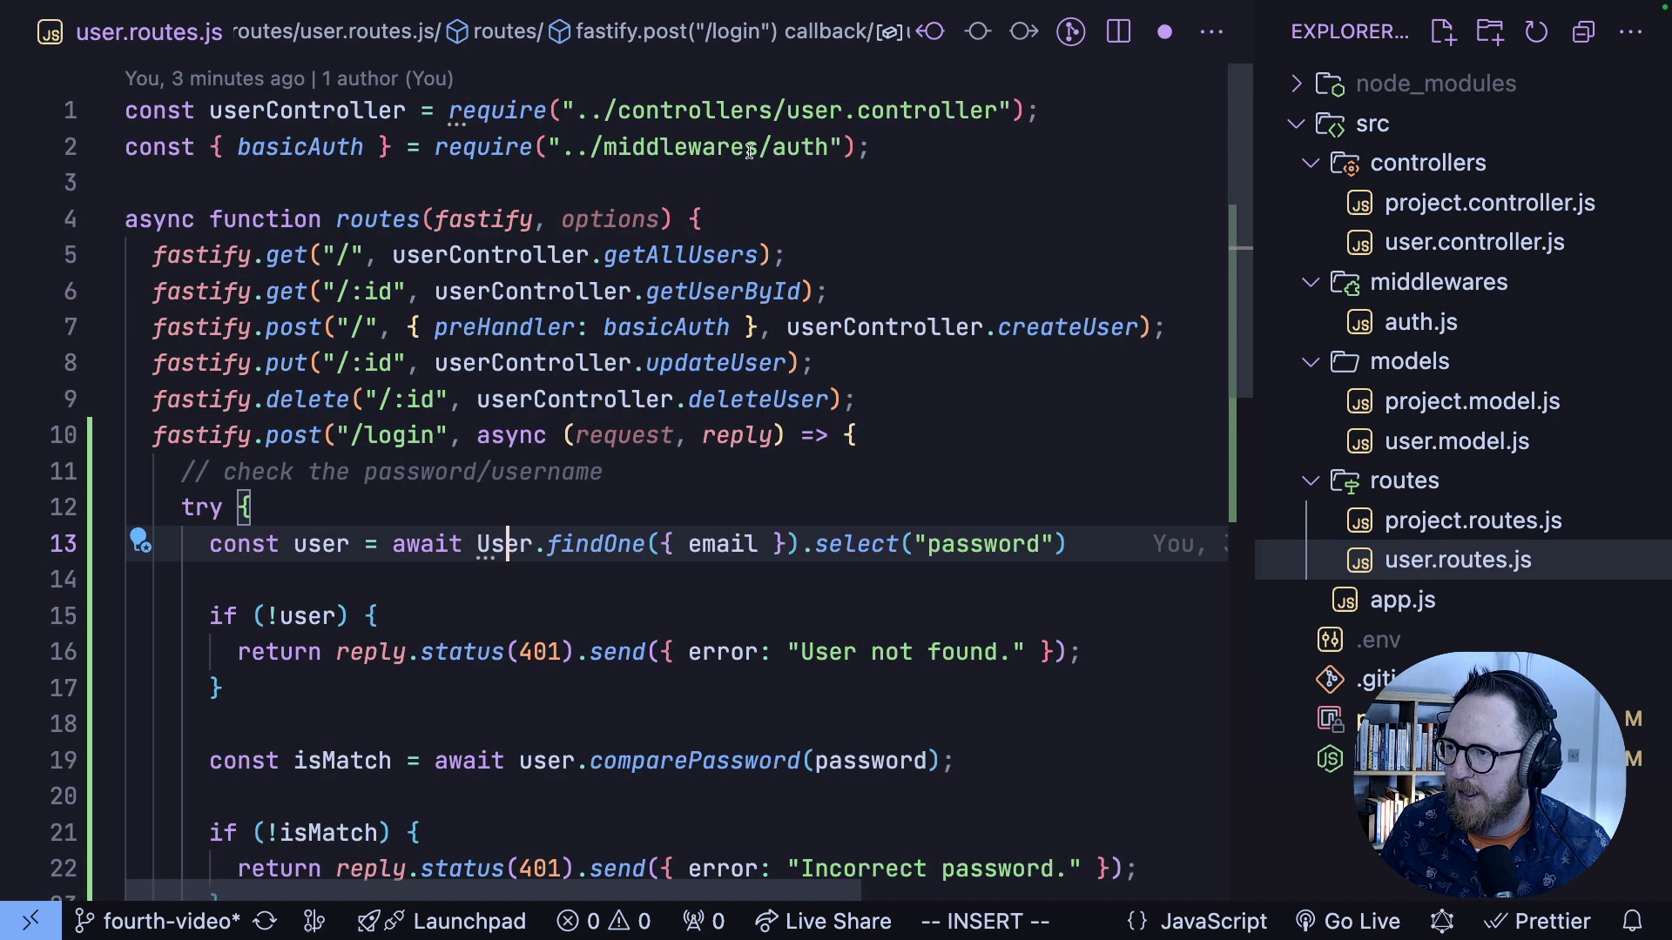
{"action": "type", "text": "const"}
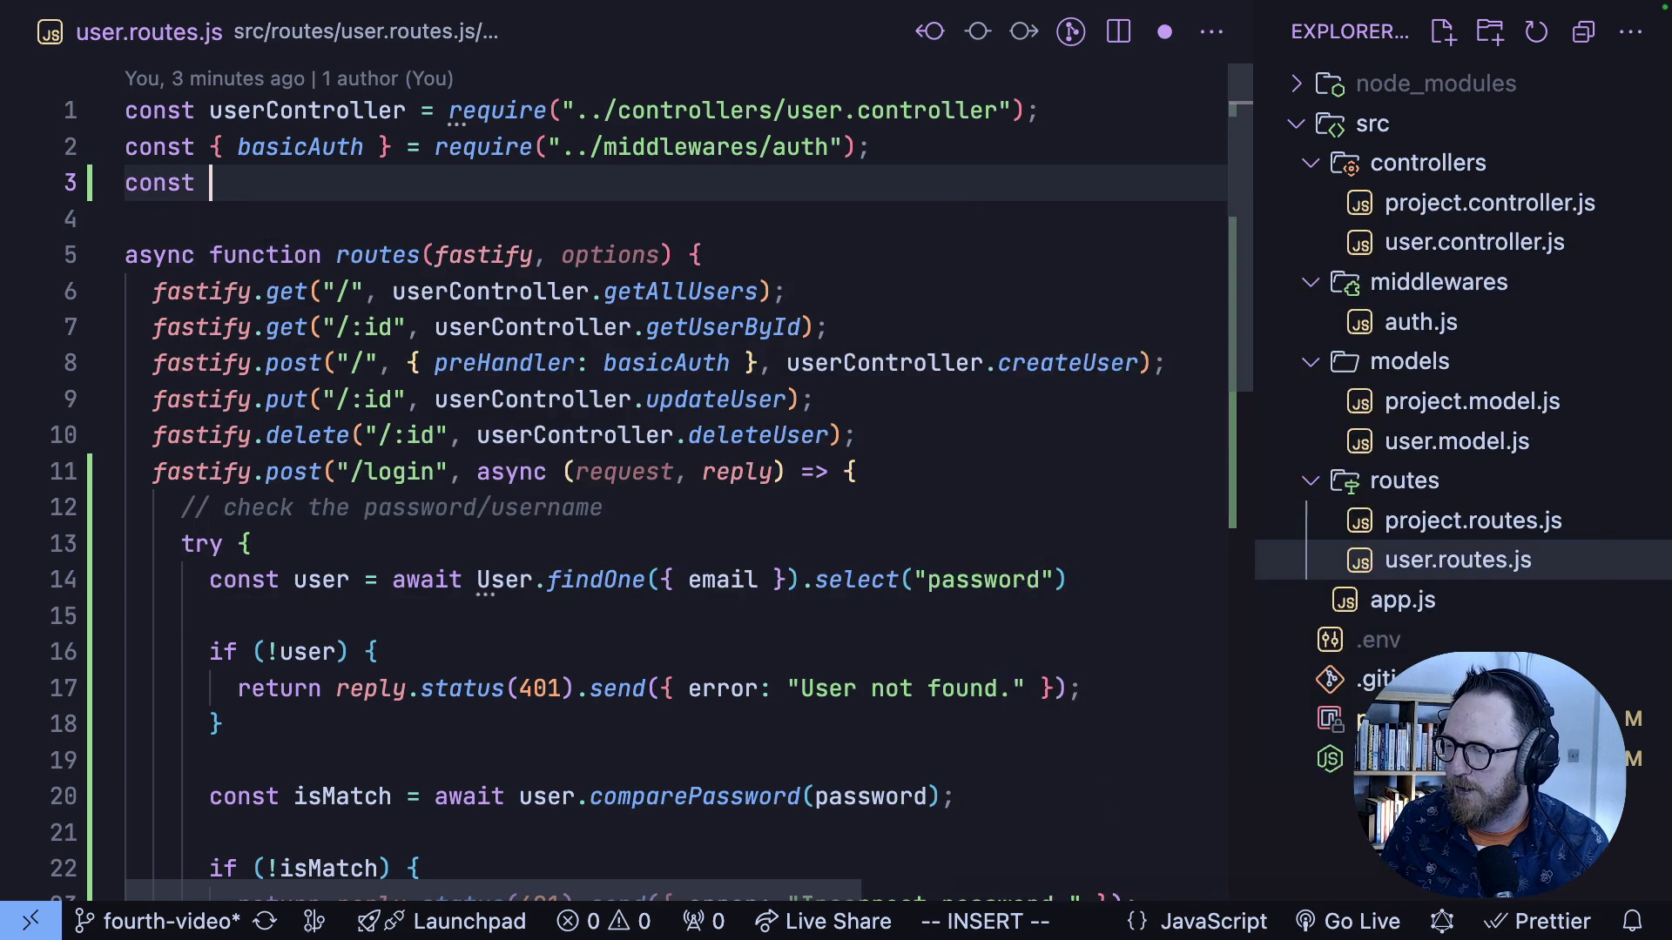
{"action": "type", "text": "User = re"}
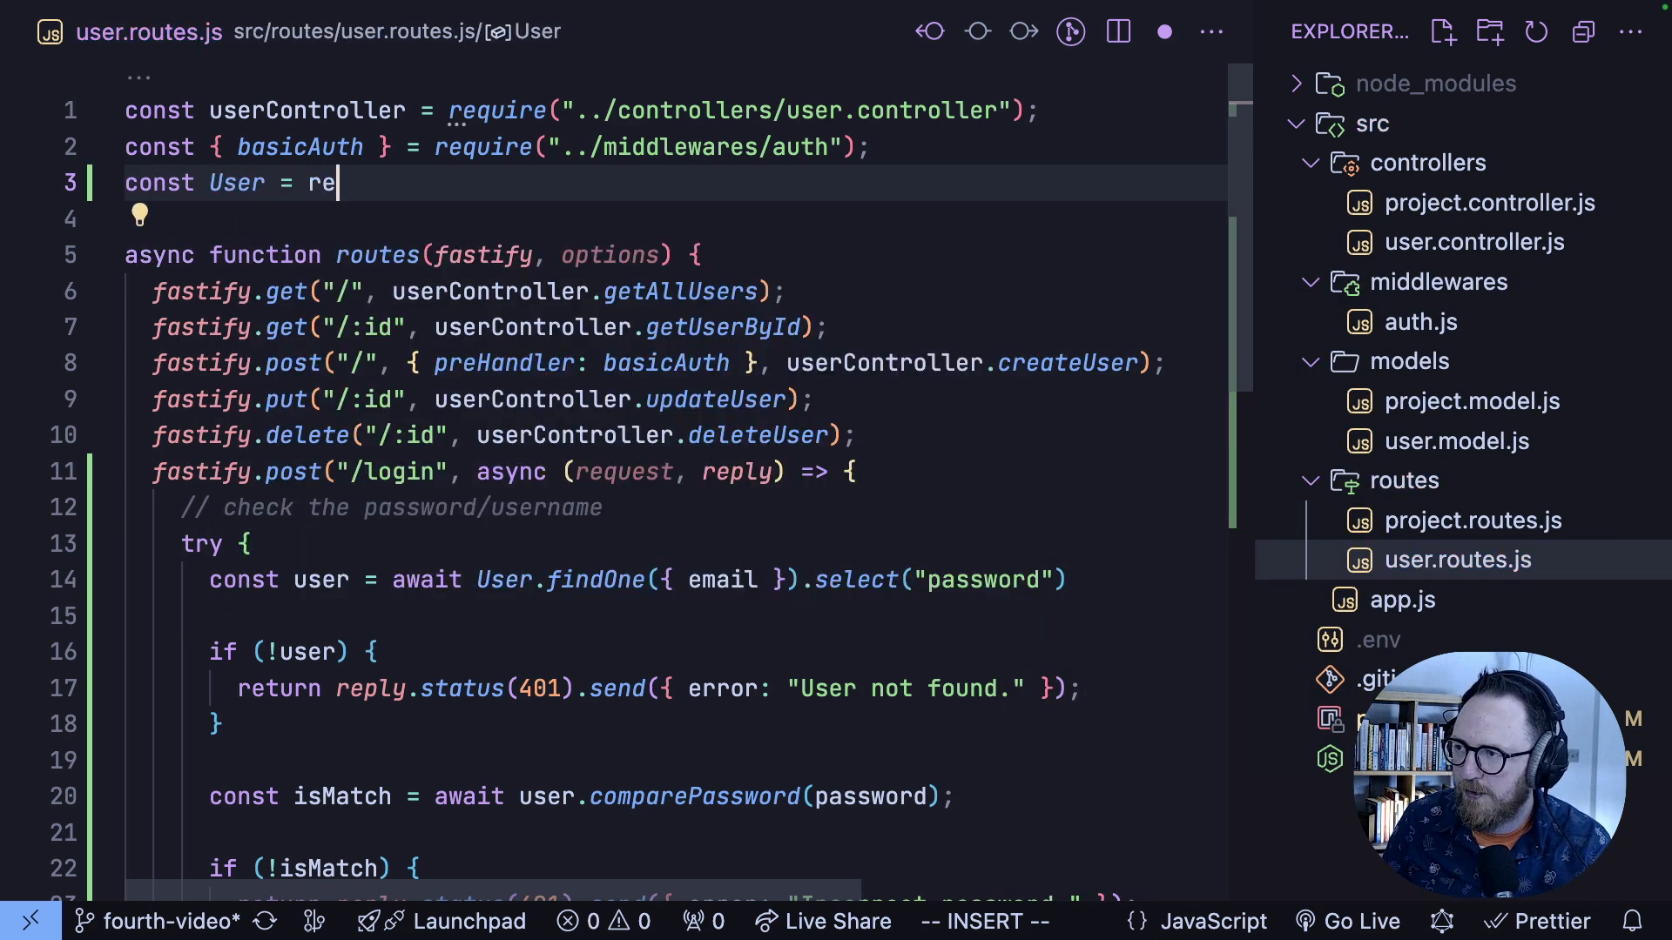
{"action": "type", "text": "quire(\".\")"}
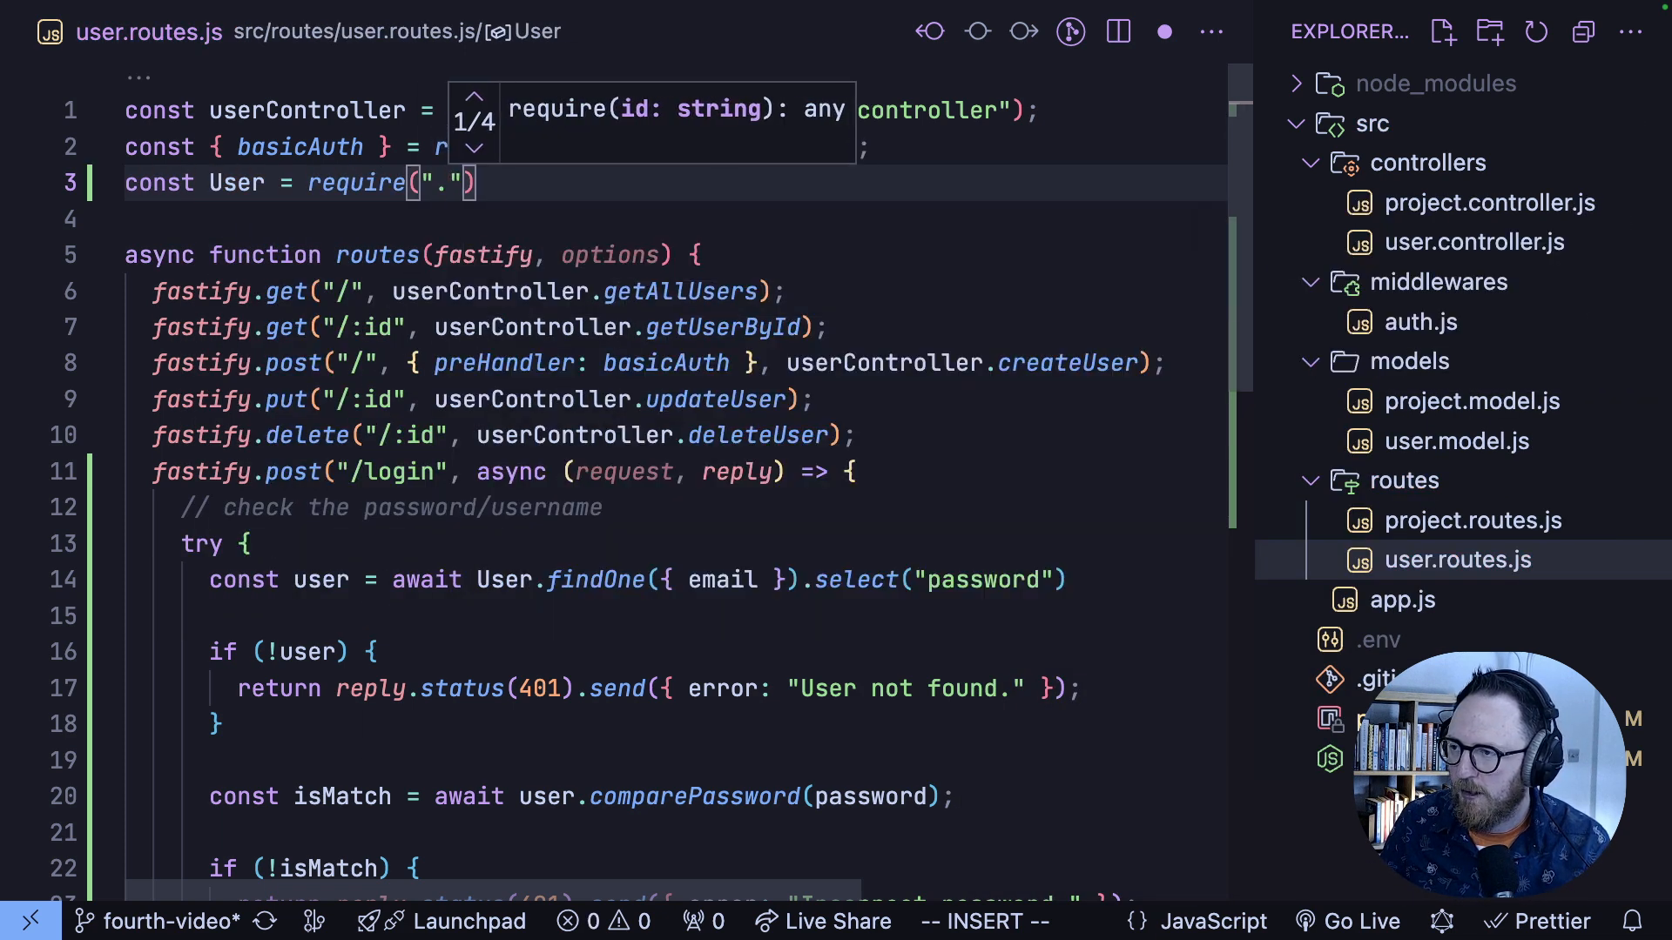
{"action": "type", "text": "../mo"}
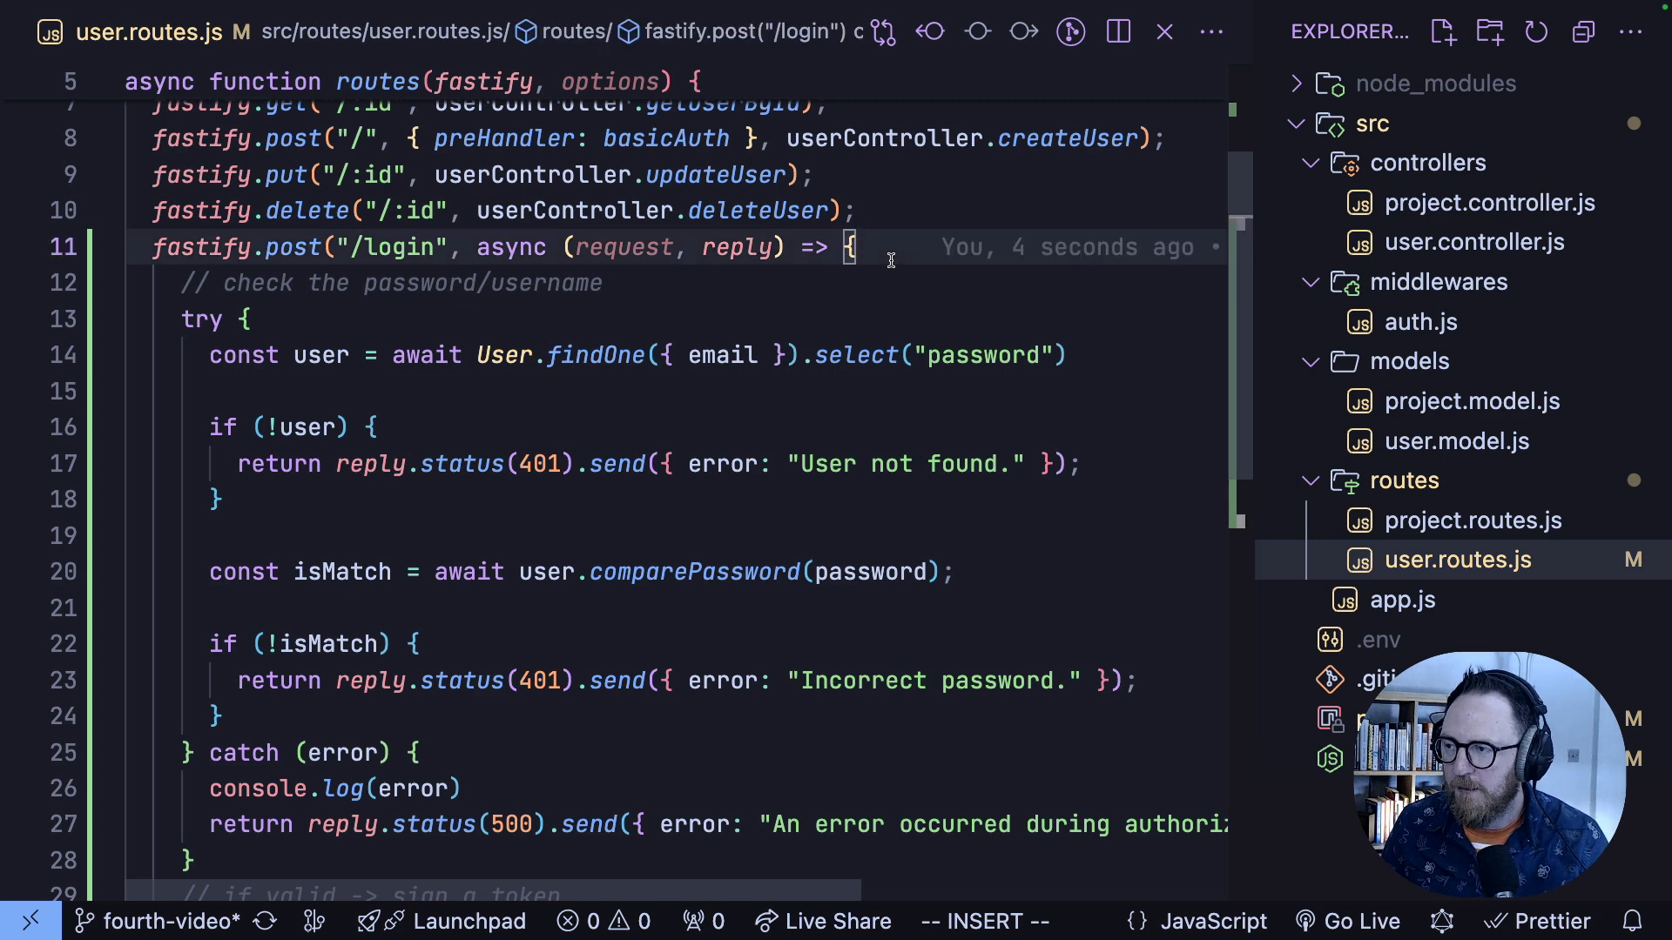
- Destructure const { email, password } = request.body at the top of the /login handler, with a blank line before catch
{"action": "key", "text": "Enter"}
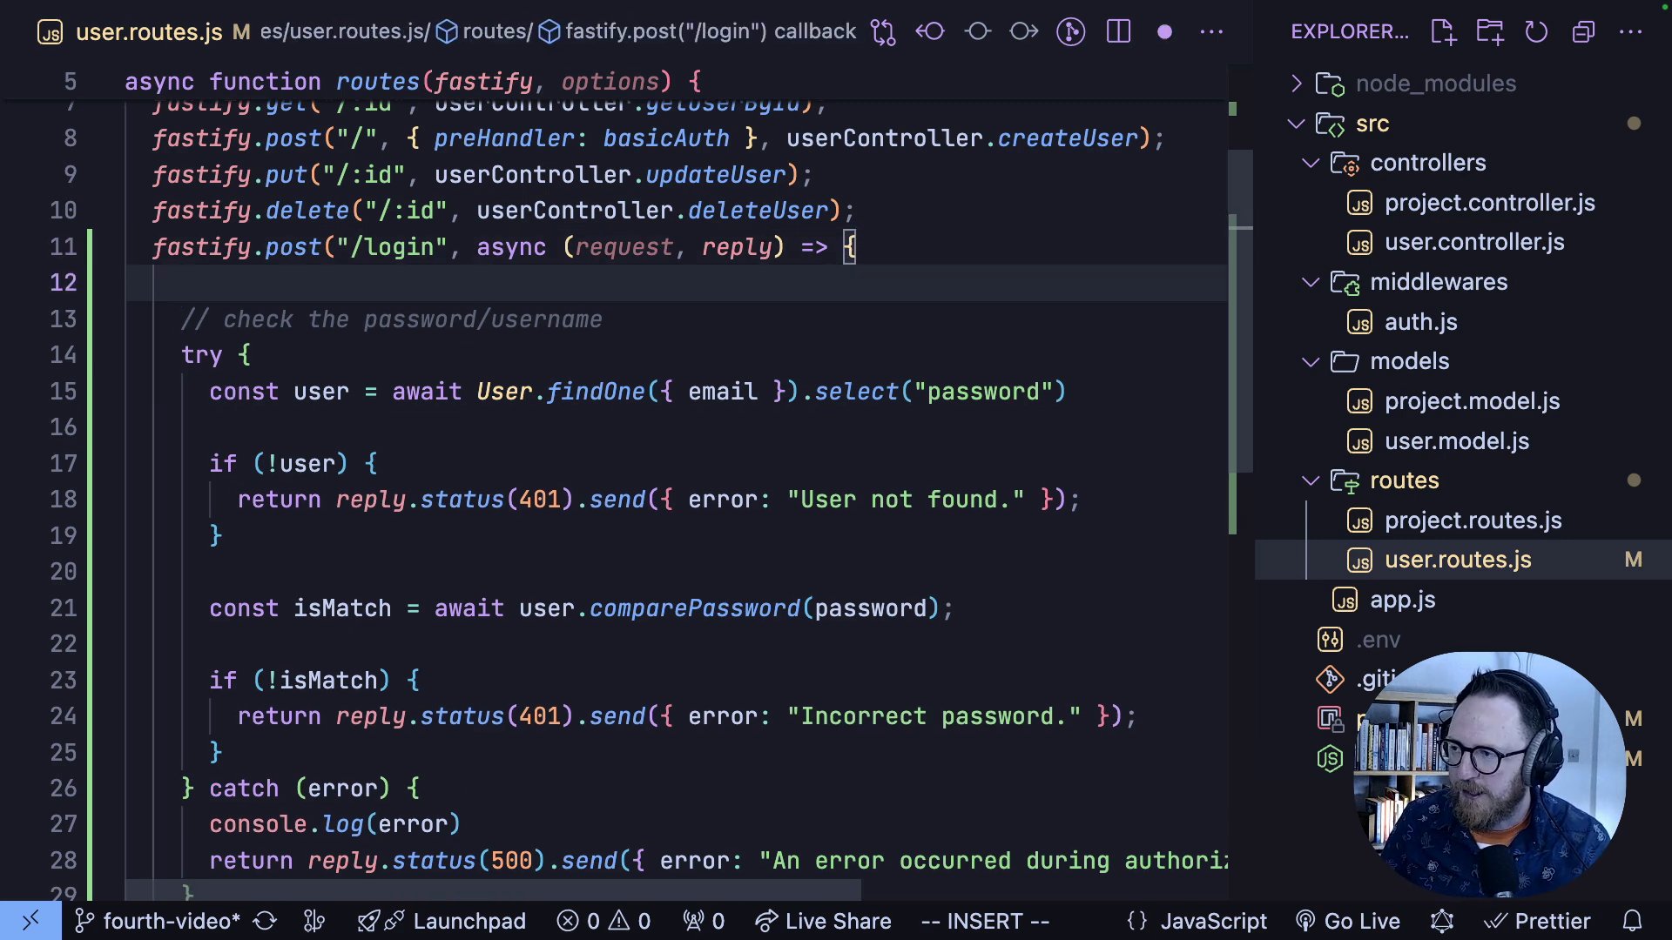
{"action": "type", "text": "const"}
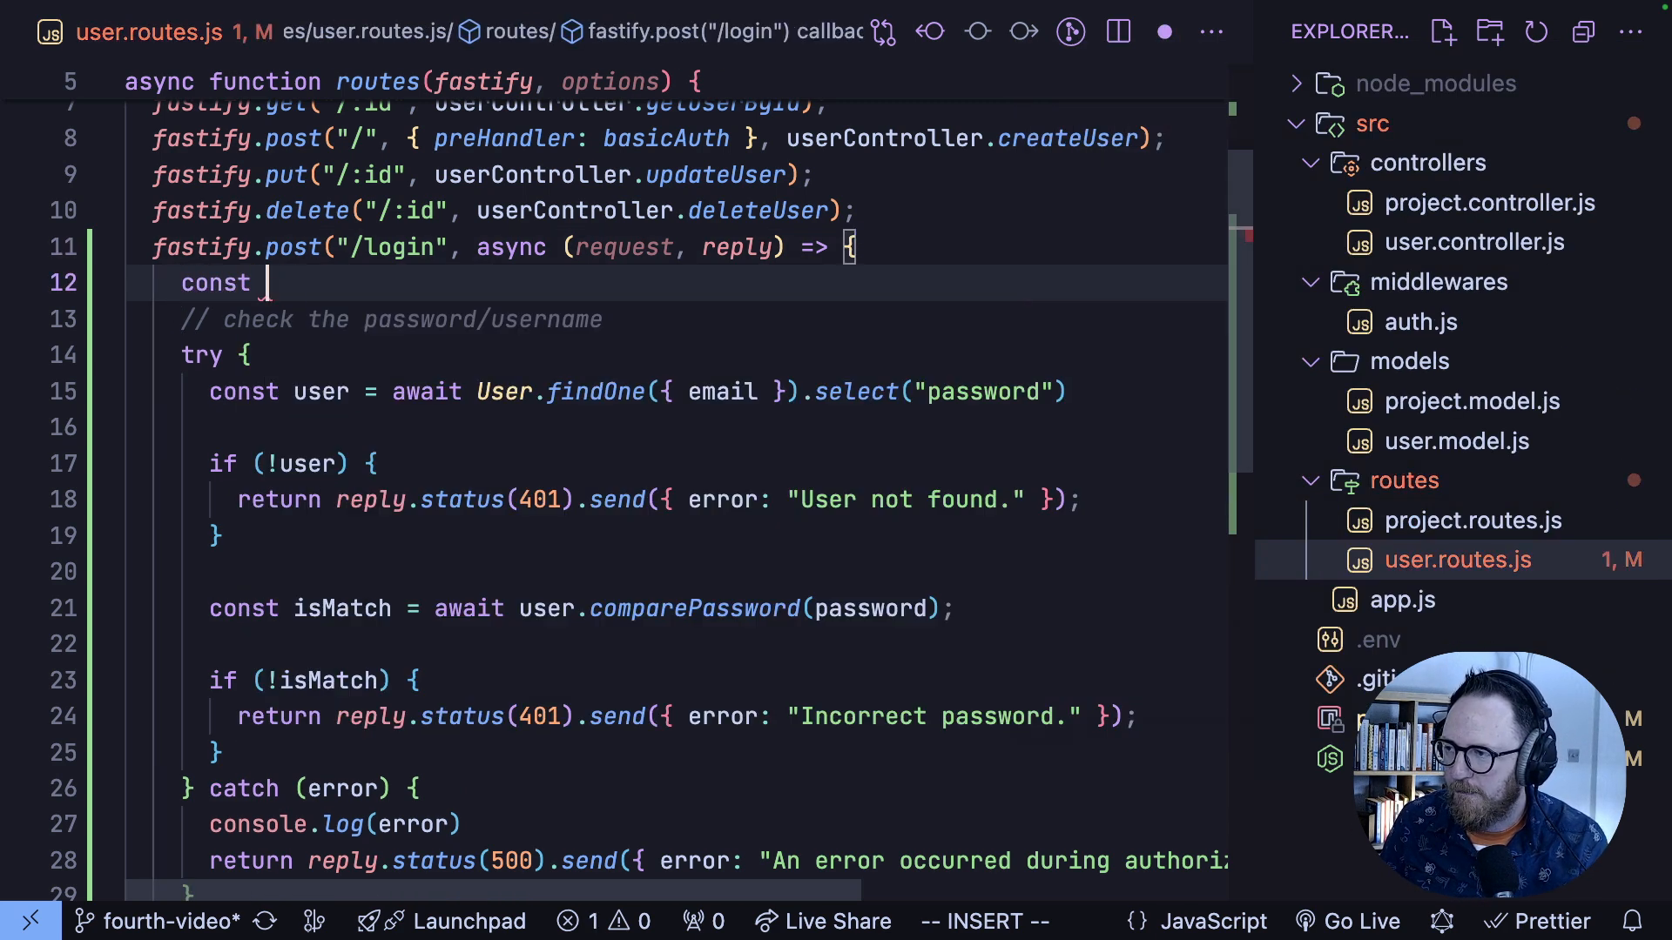
{"action": "type", "text": "{email}"}
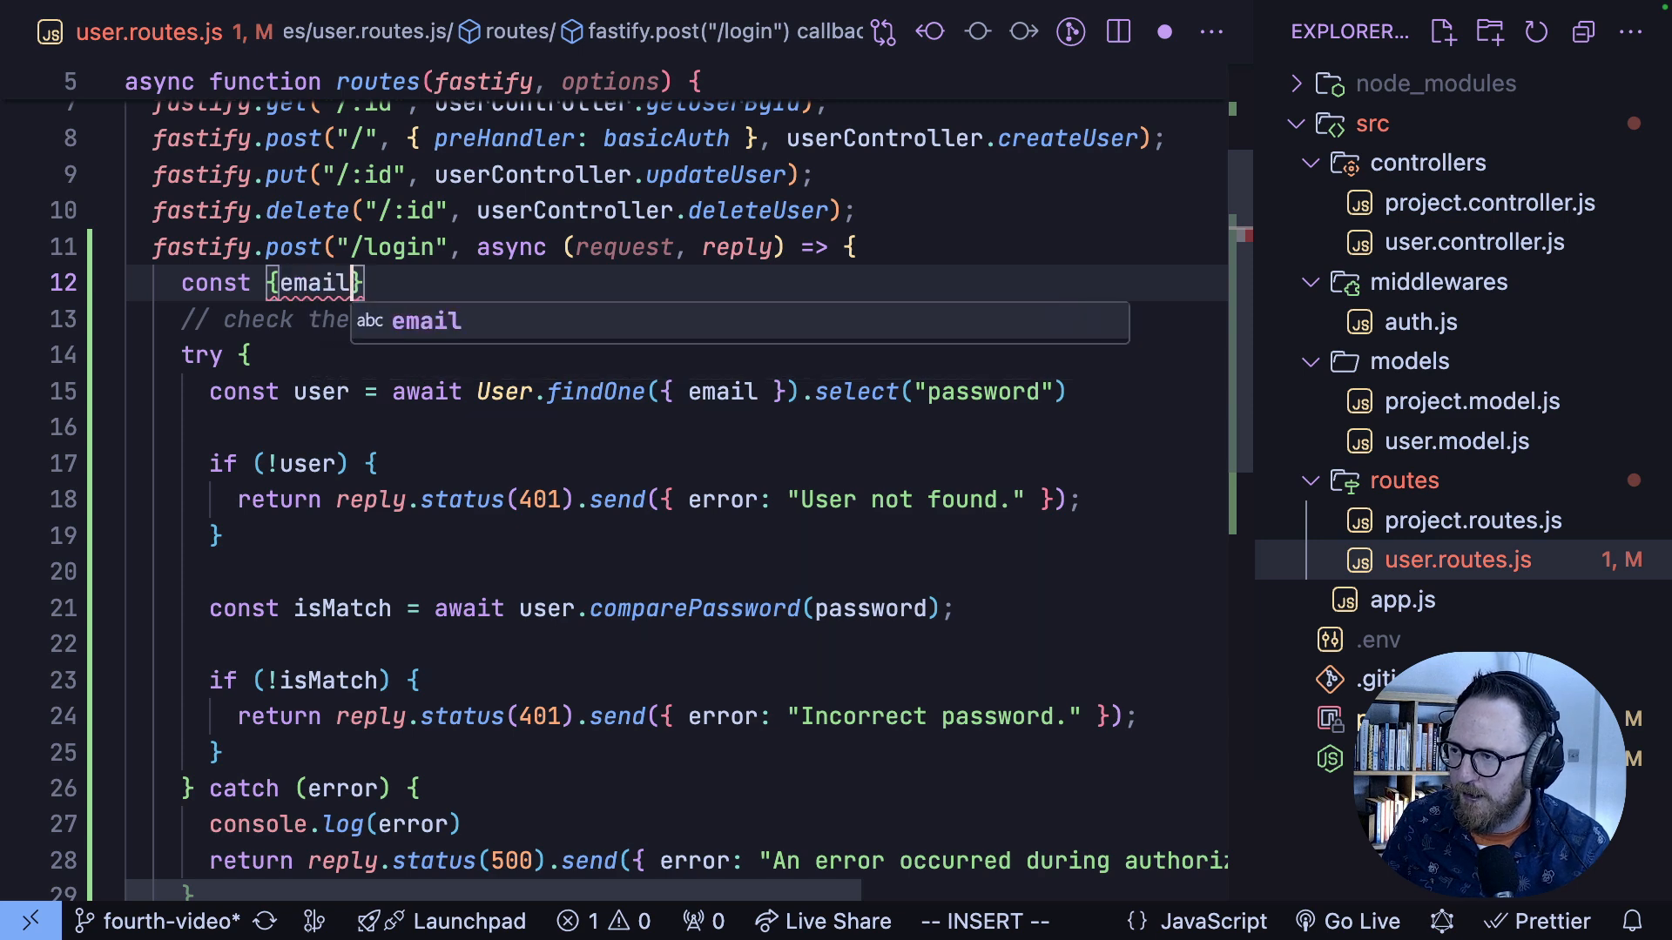
{"action": "type", "text": ", password"}
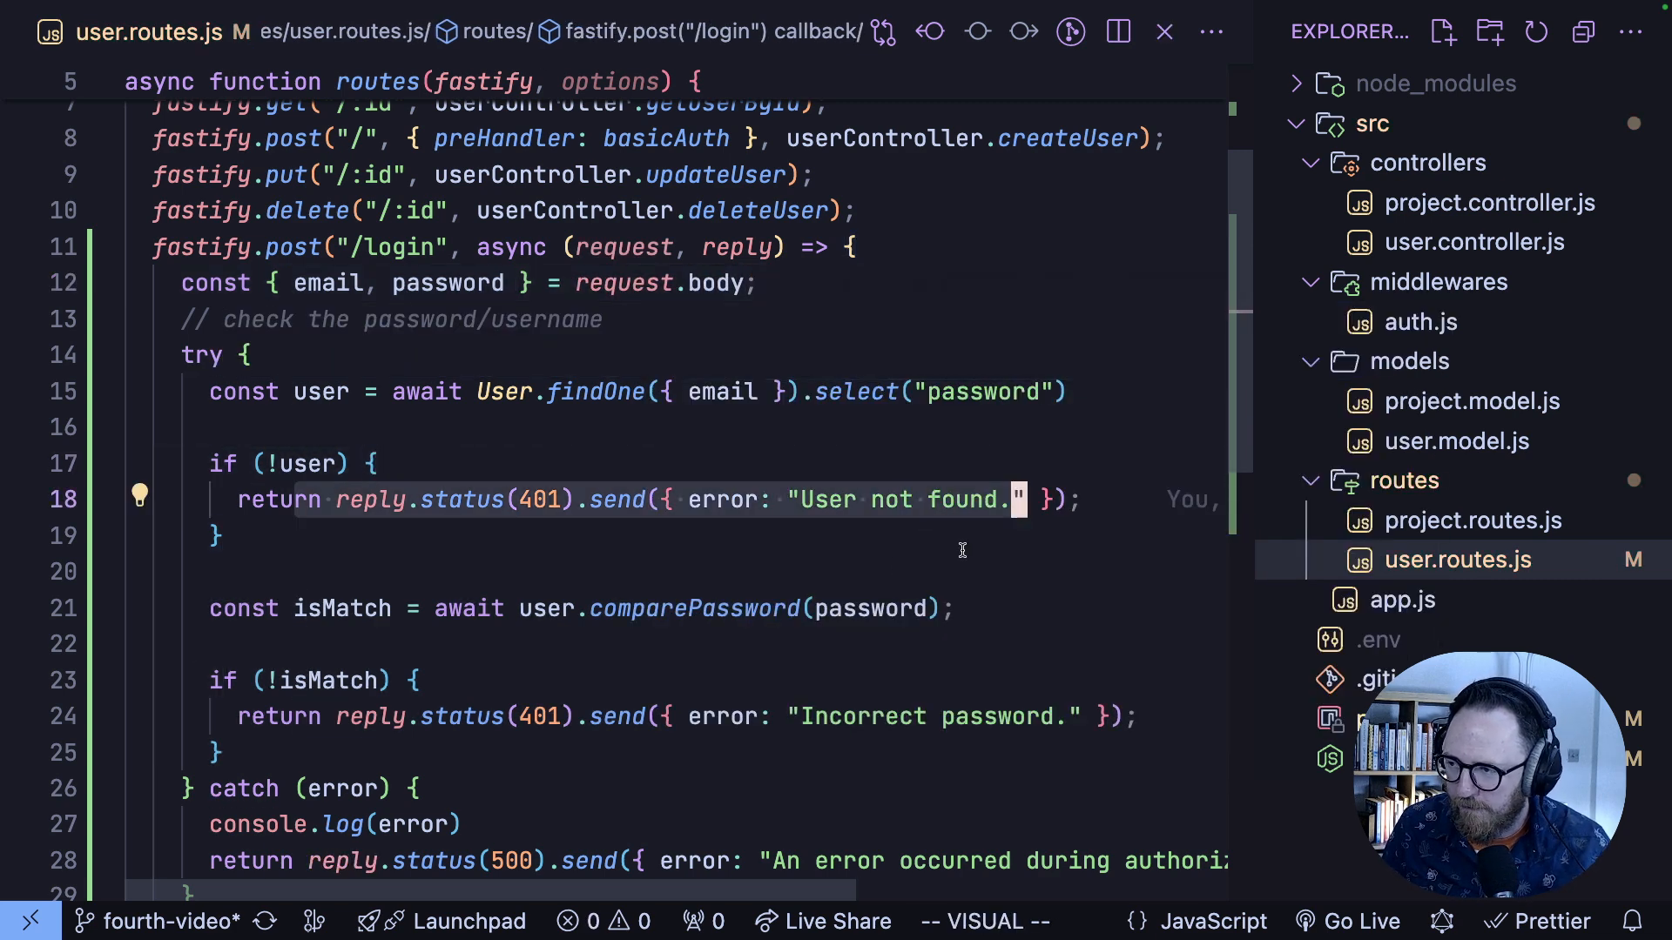
{"action": "key", "text": "Escape"}
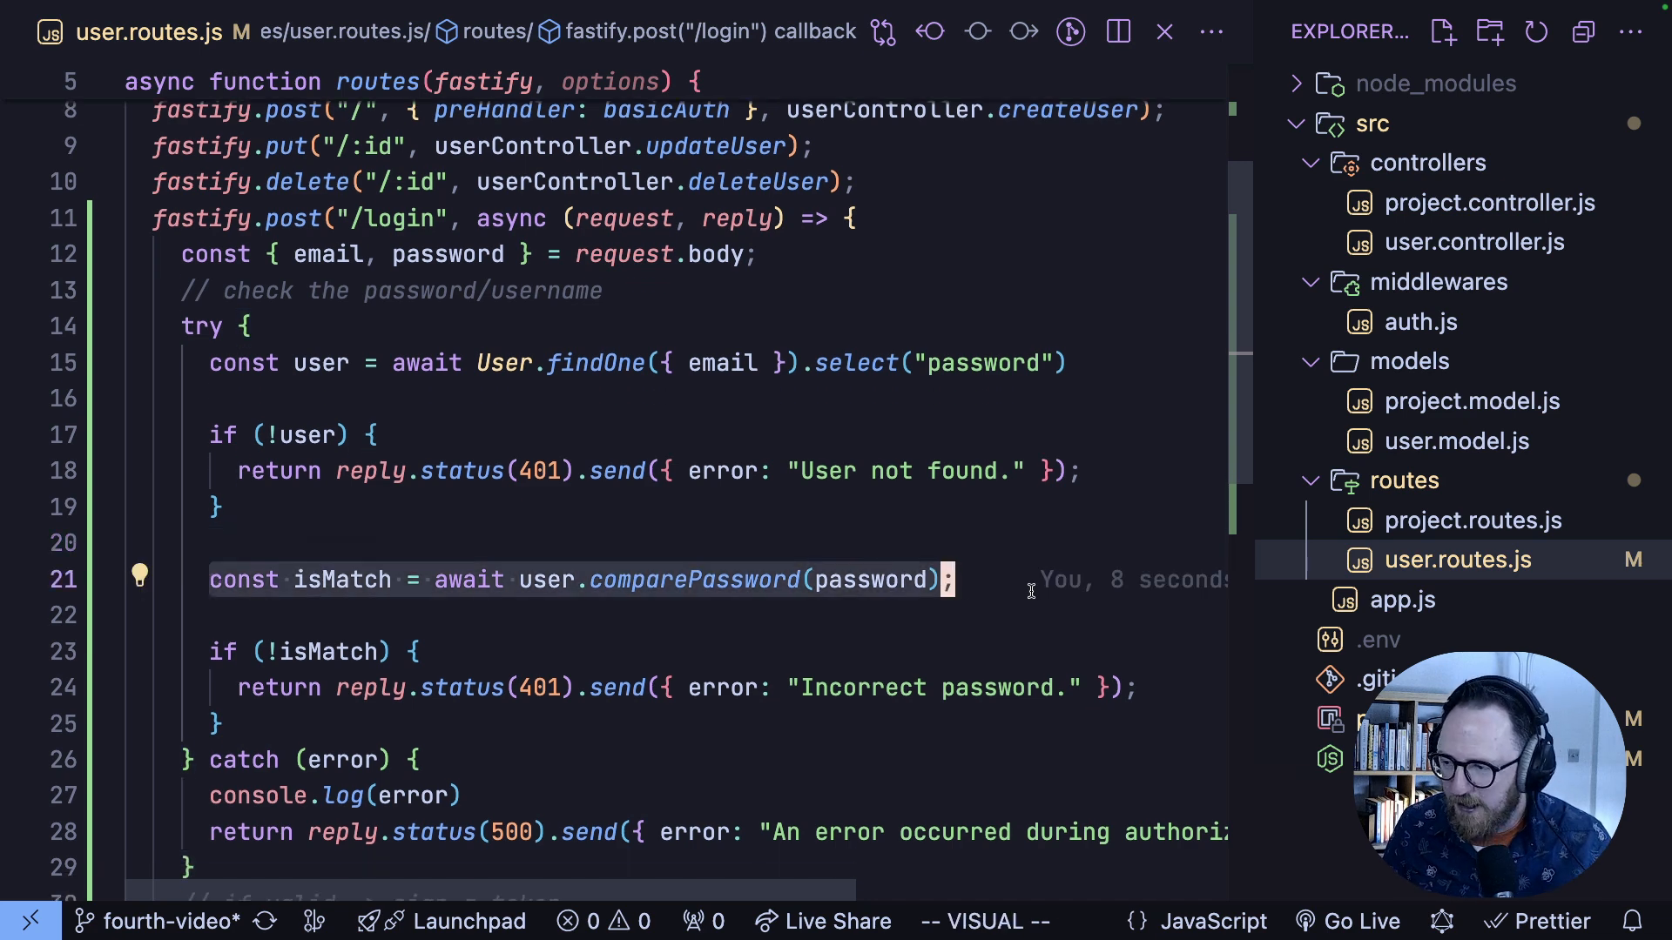
{"action": "scroll", "scroll_direction": "down", "scroll_amount": 3}
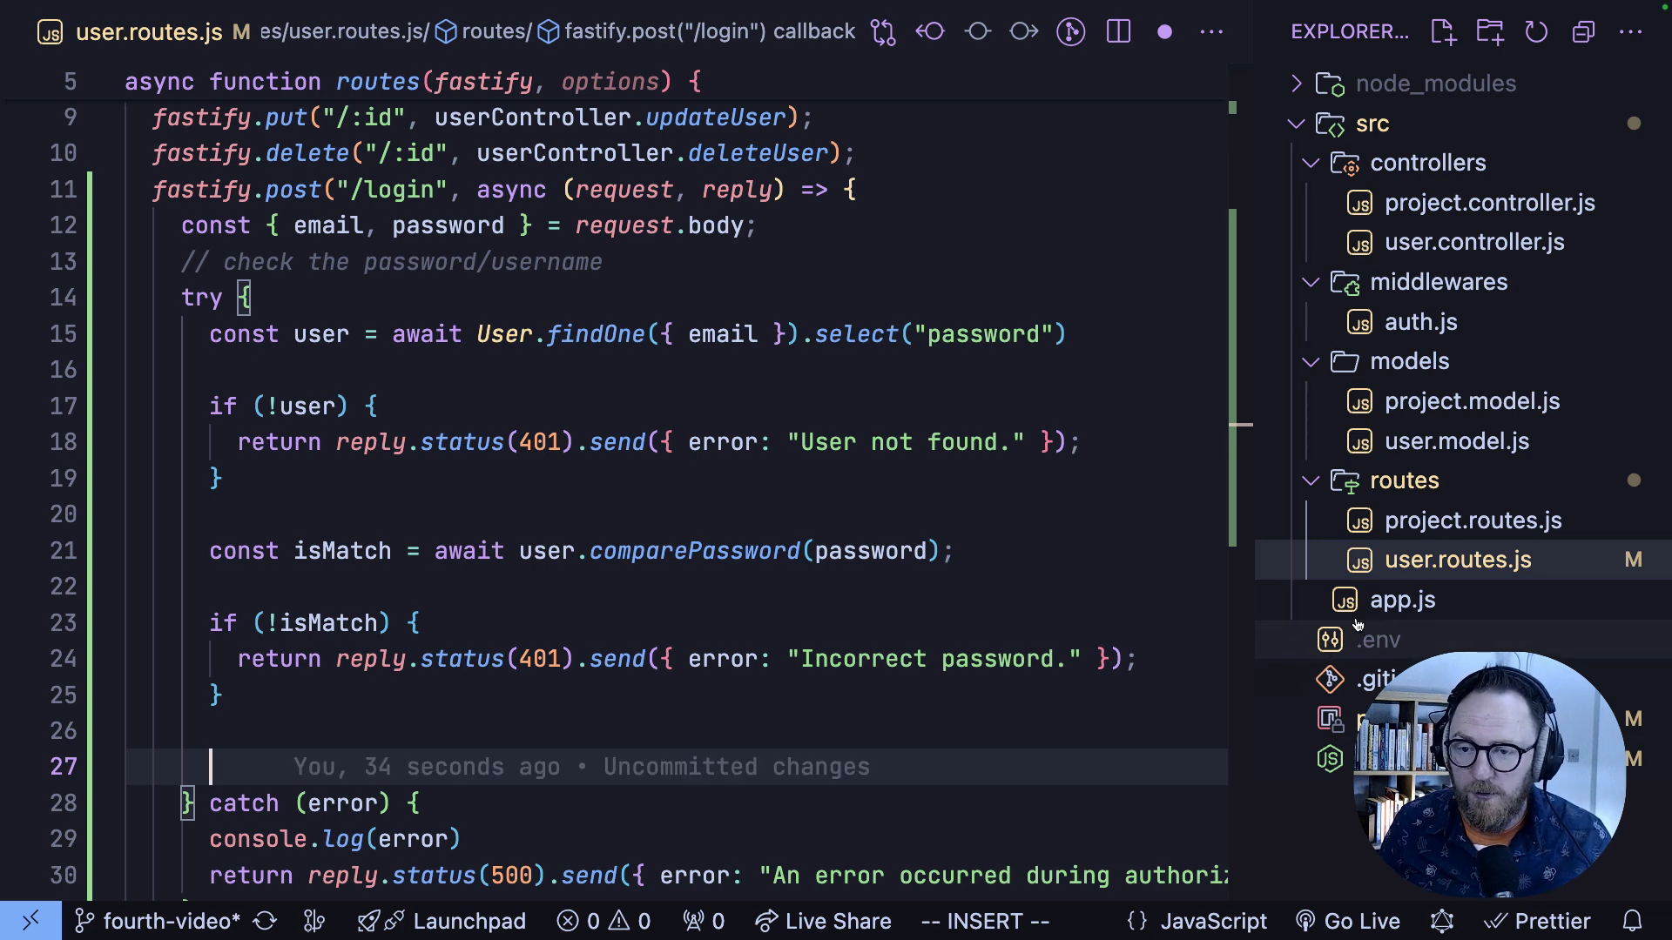
{"action": "left_click", "coordinate": [1401, 601]}
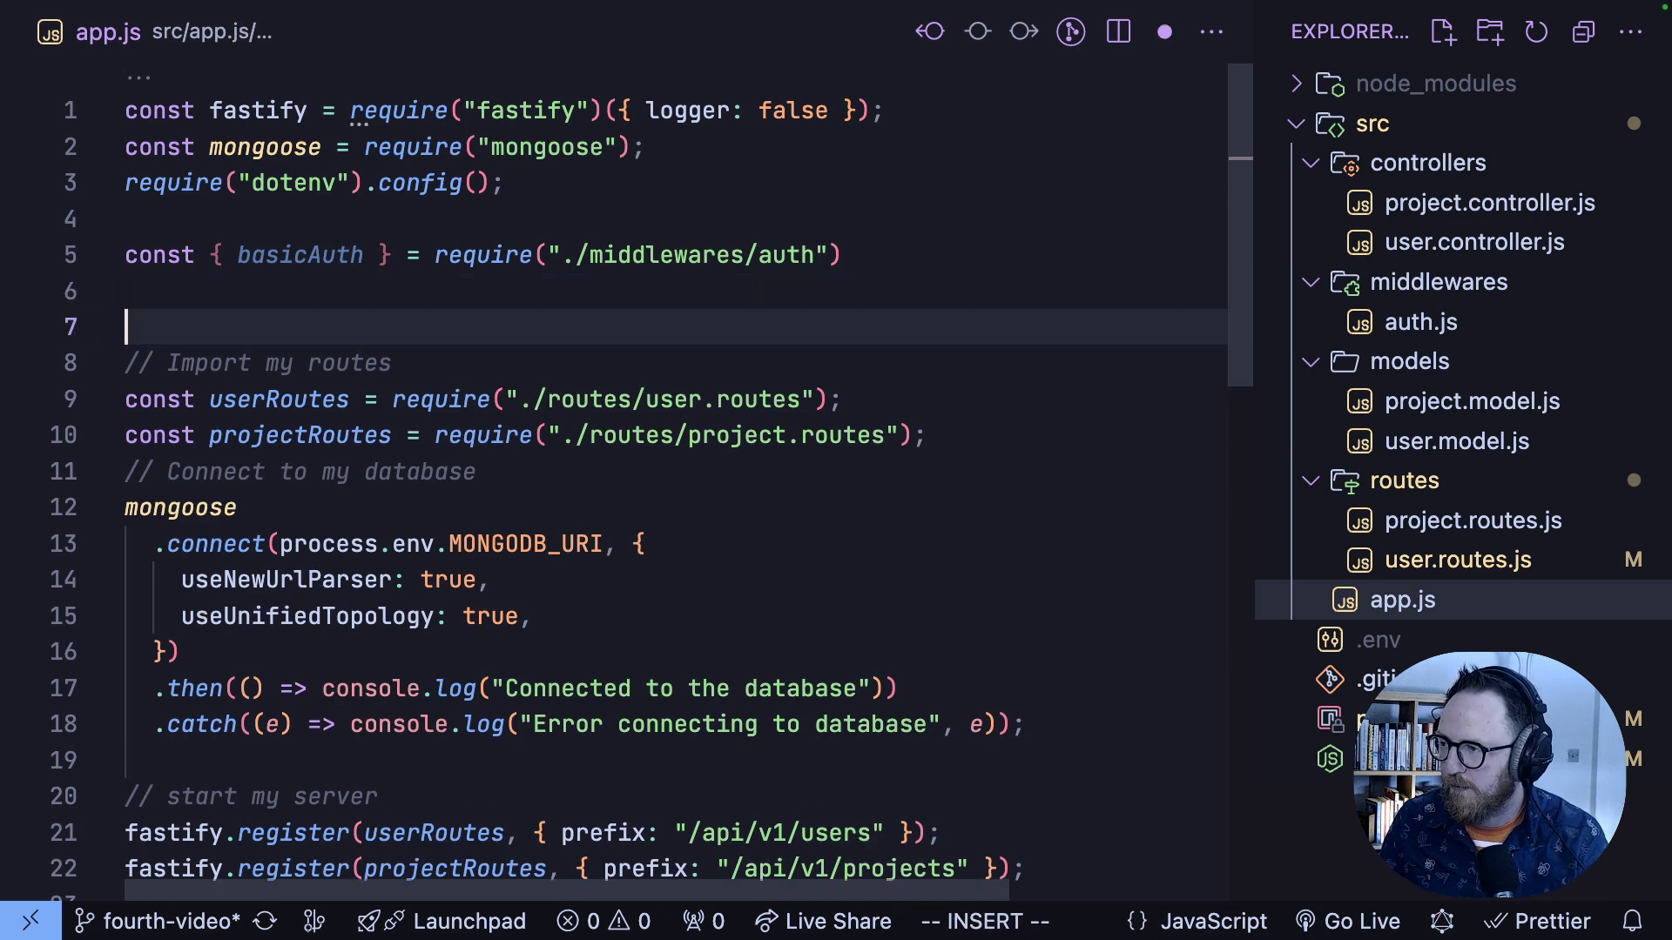
{"action": "type", "text": "fastify.req"}
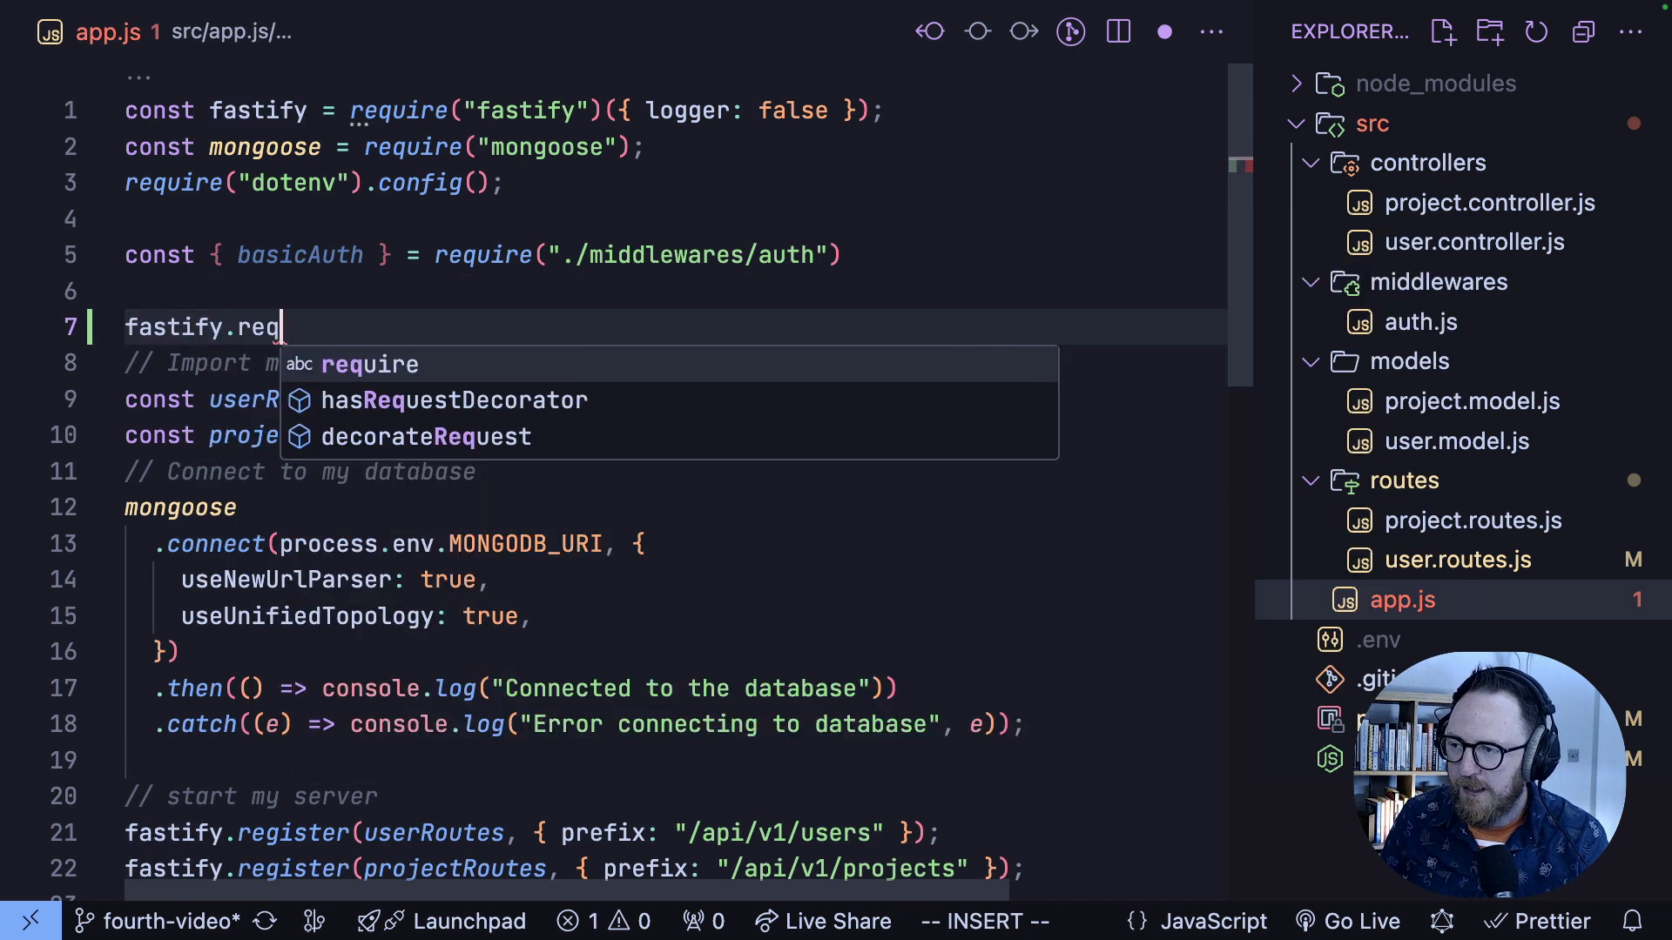
{"action": "type", "text": "register()"}
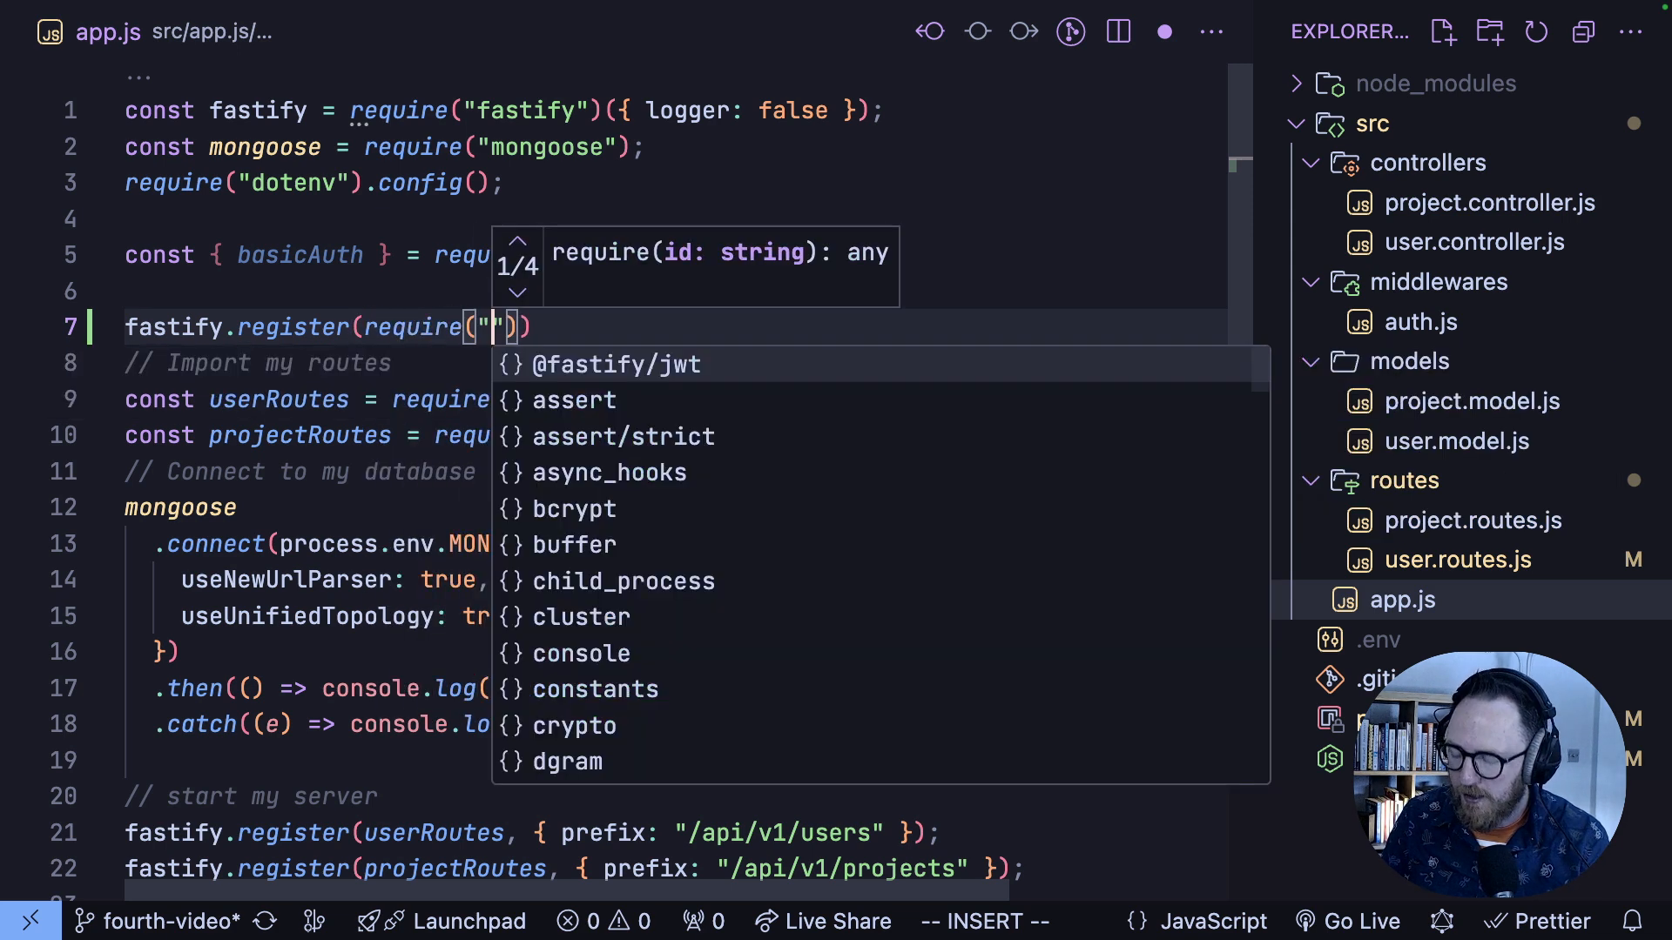
{"action": "type", "text": "@fastify/jwt"}
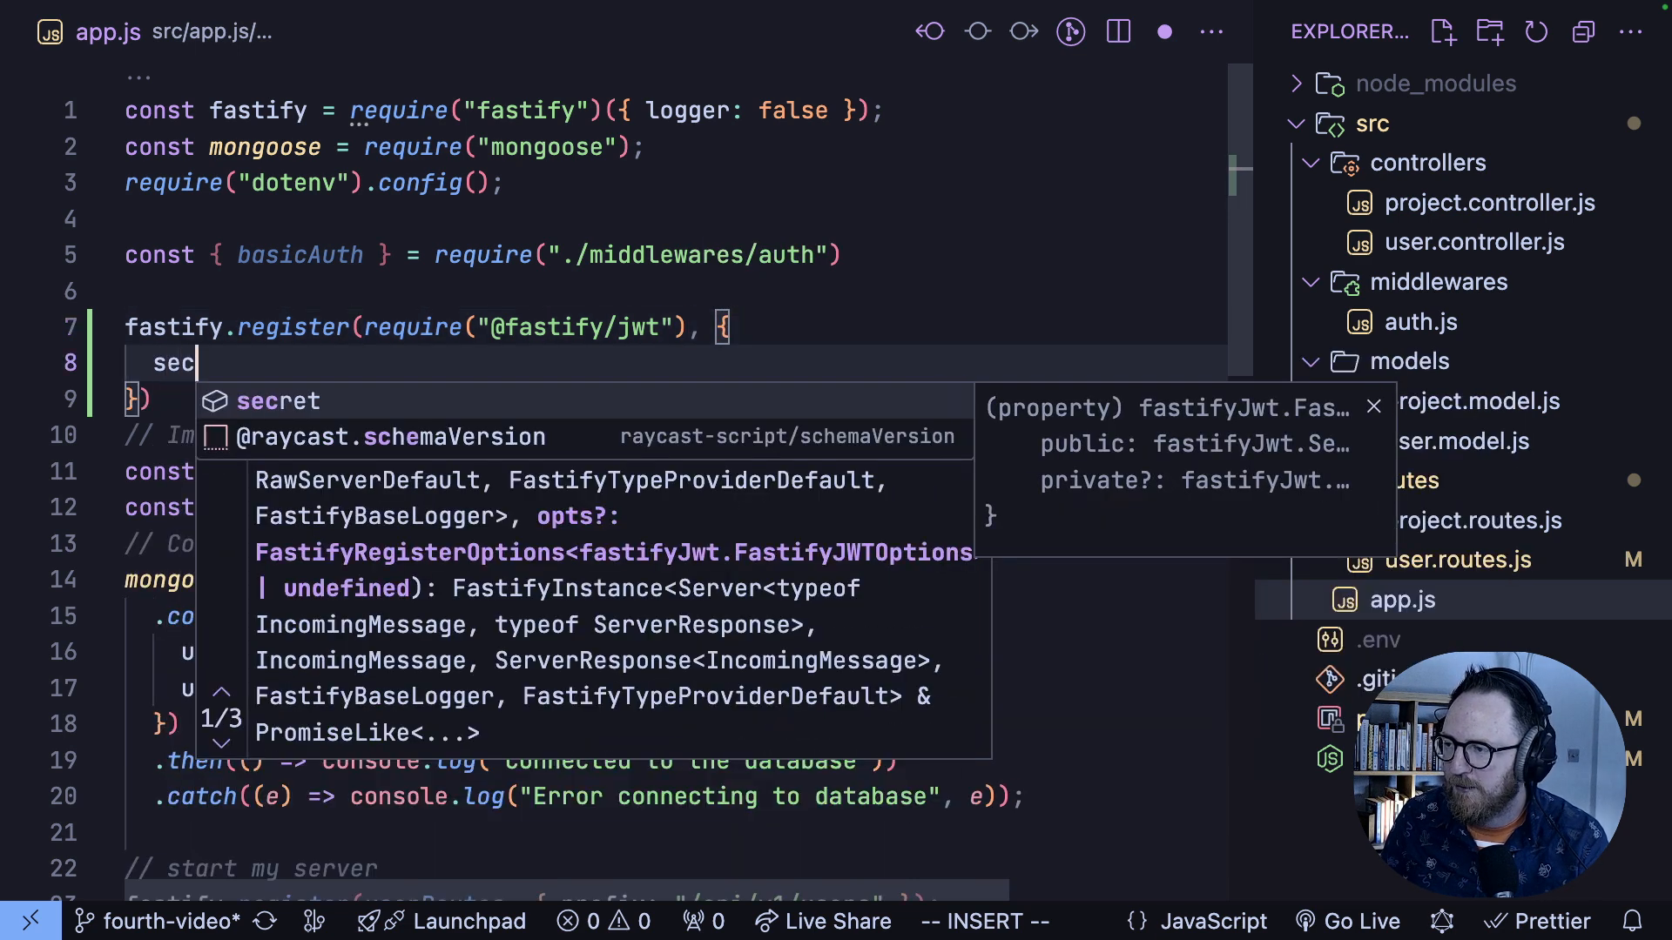
{"action": "type", "text": "ret: \"\""}
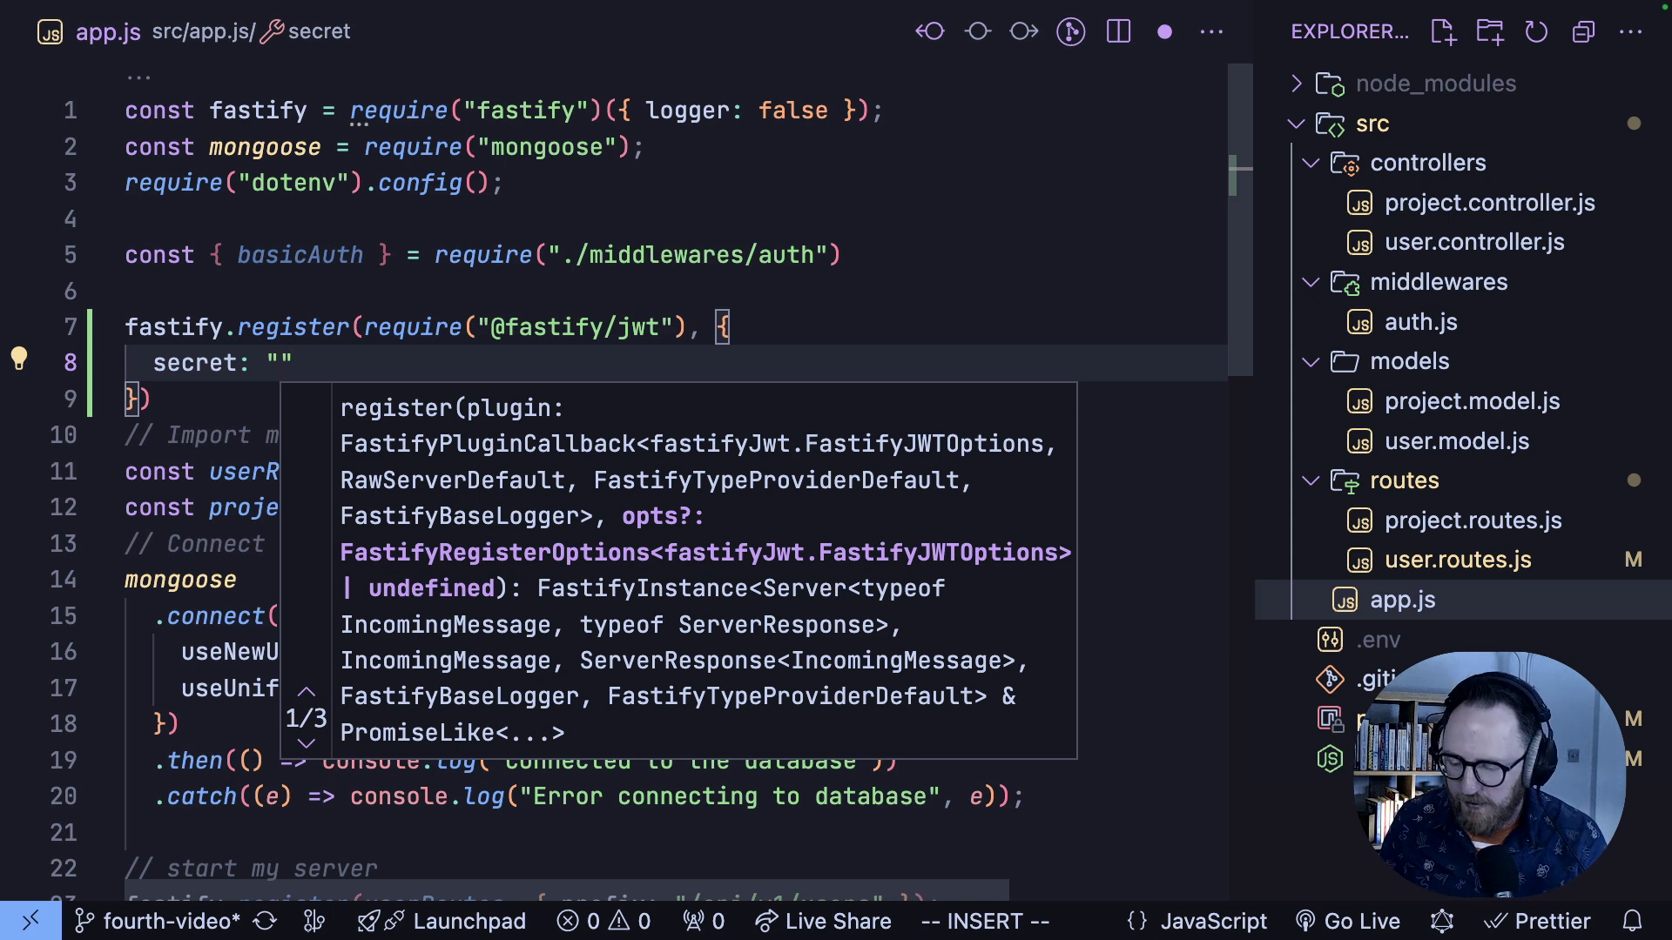
{"action": "type", "text": "process.env."}
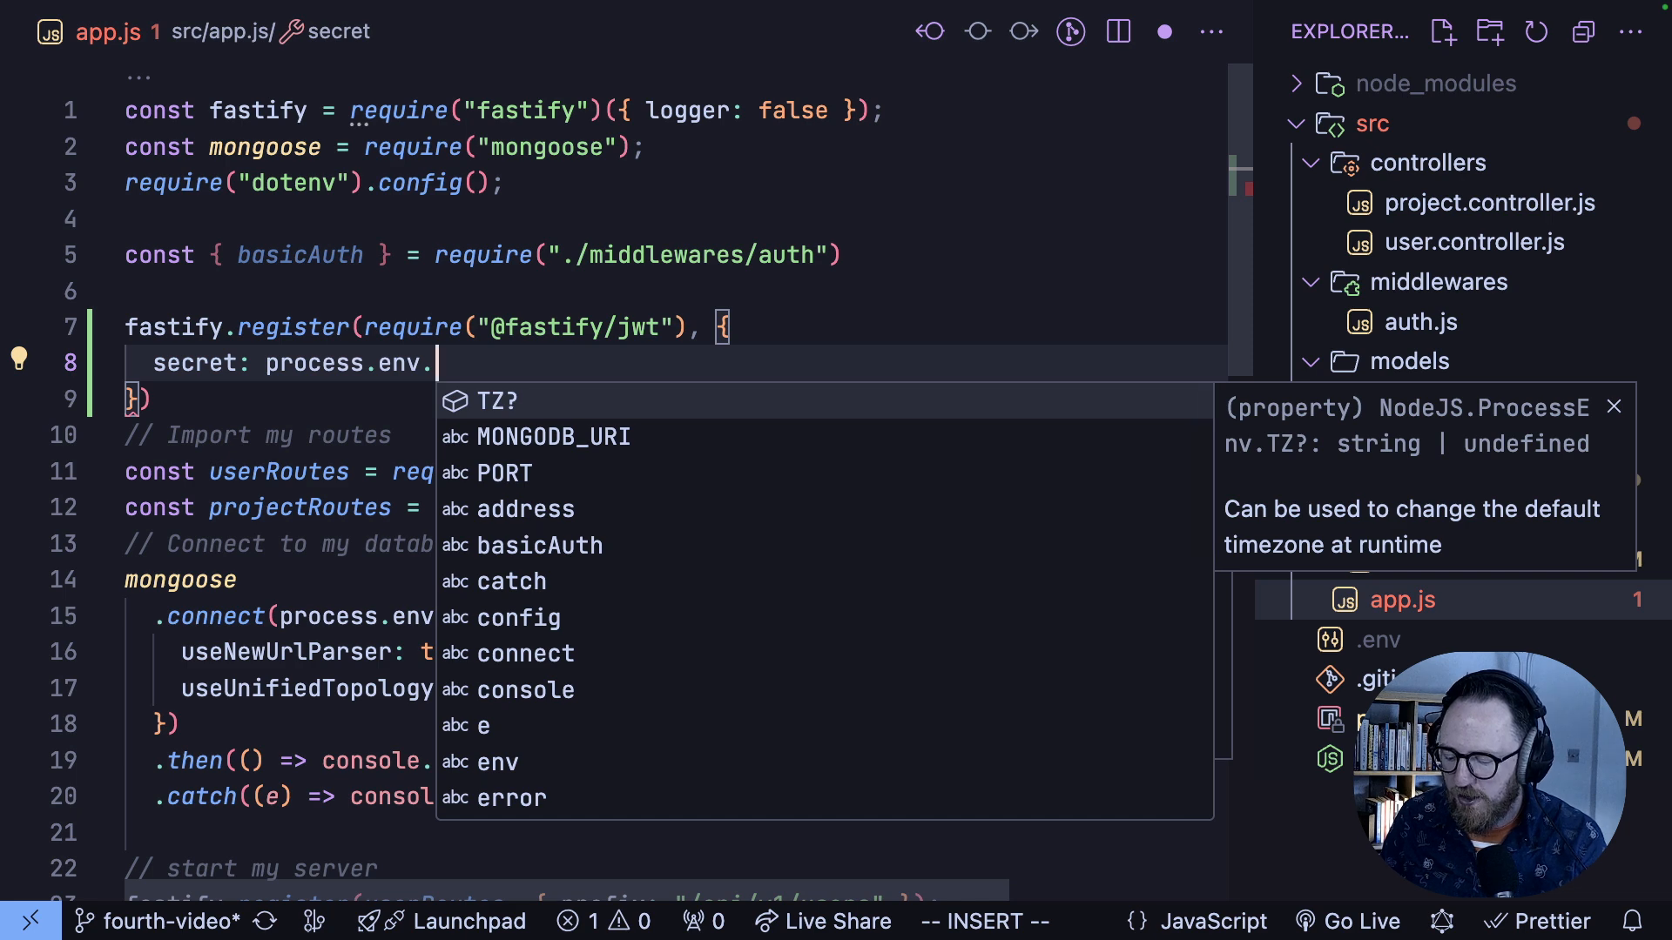
{"action": "type", "text": "JWT_SIGN"}
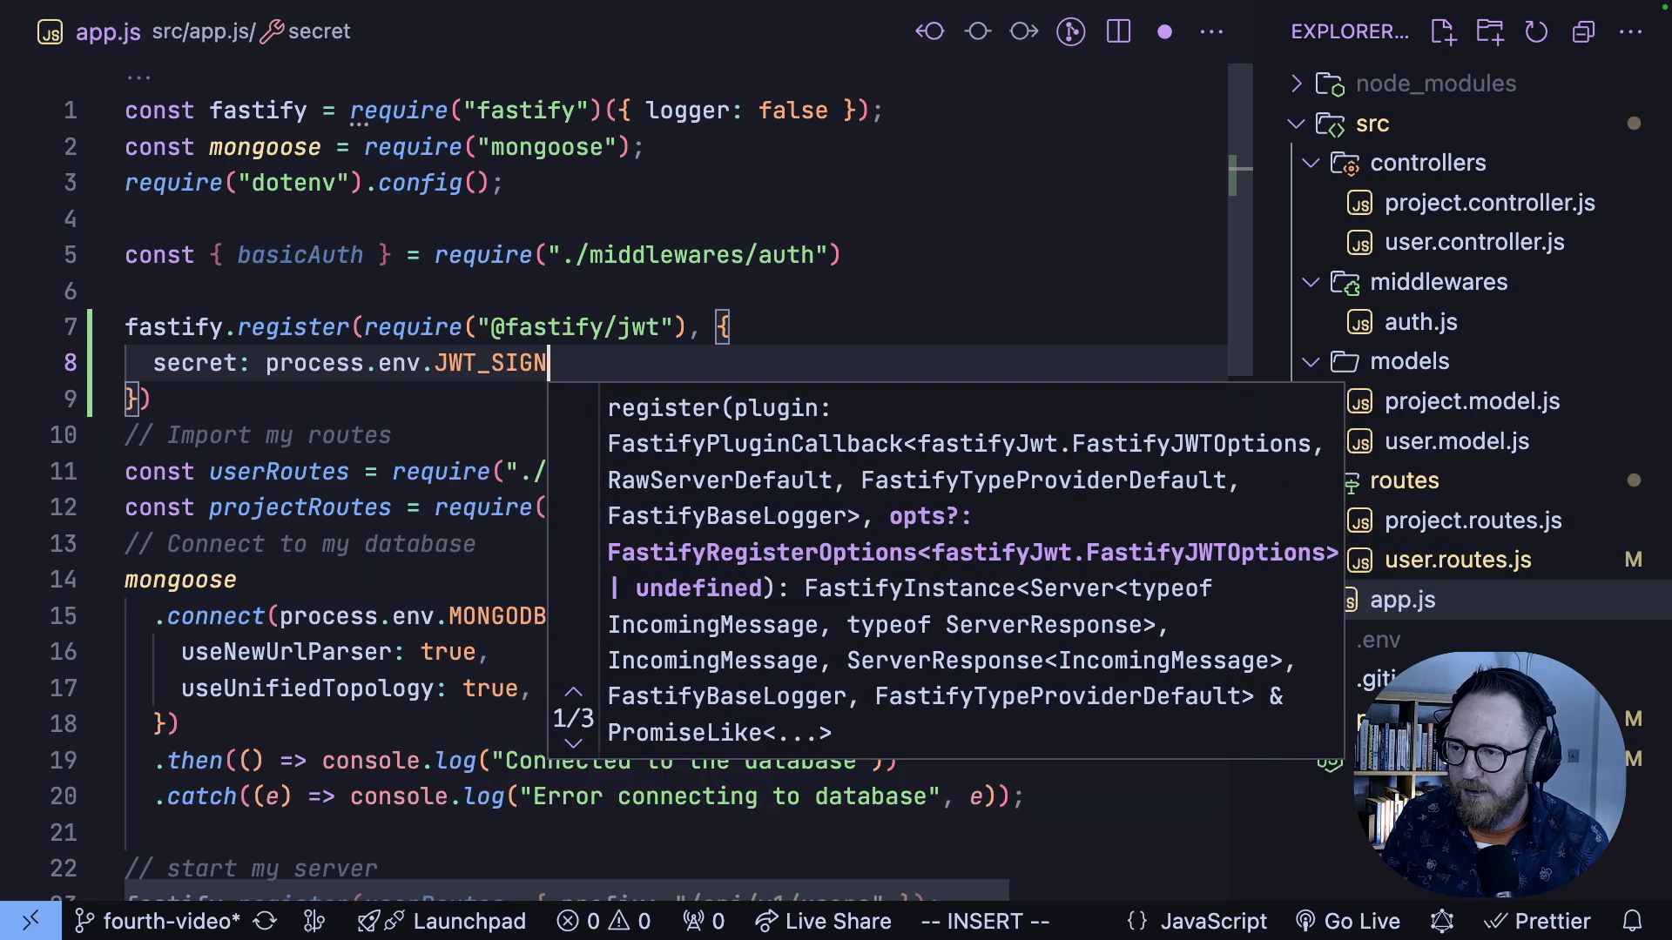
{"action": "type", "text": "ING_SECRET"}
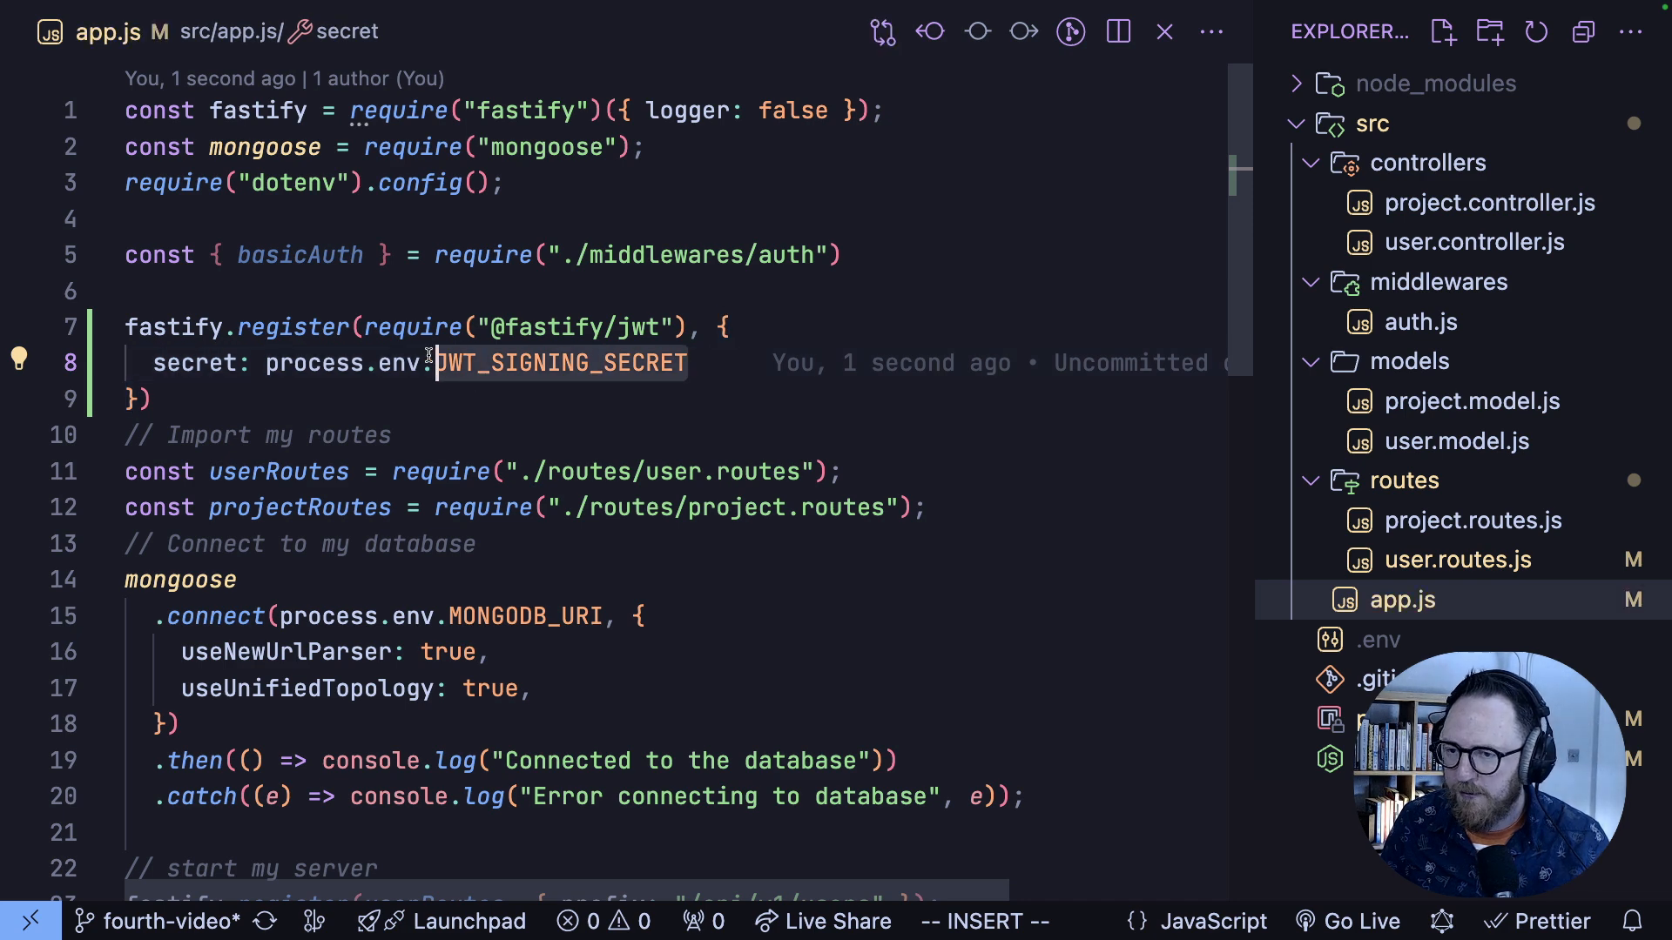
- Add a JWT_SIGNING_SECRET=<uuid> line to .env and return to user.routes.js
{"action": "left_click", "coordinate": [1378, 639]}
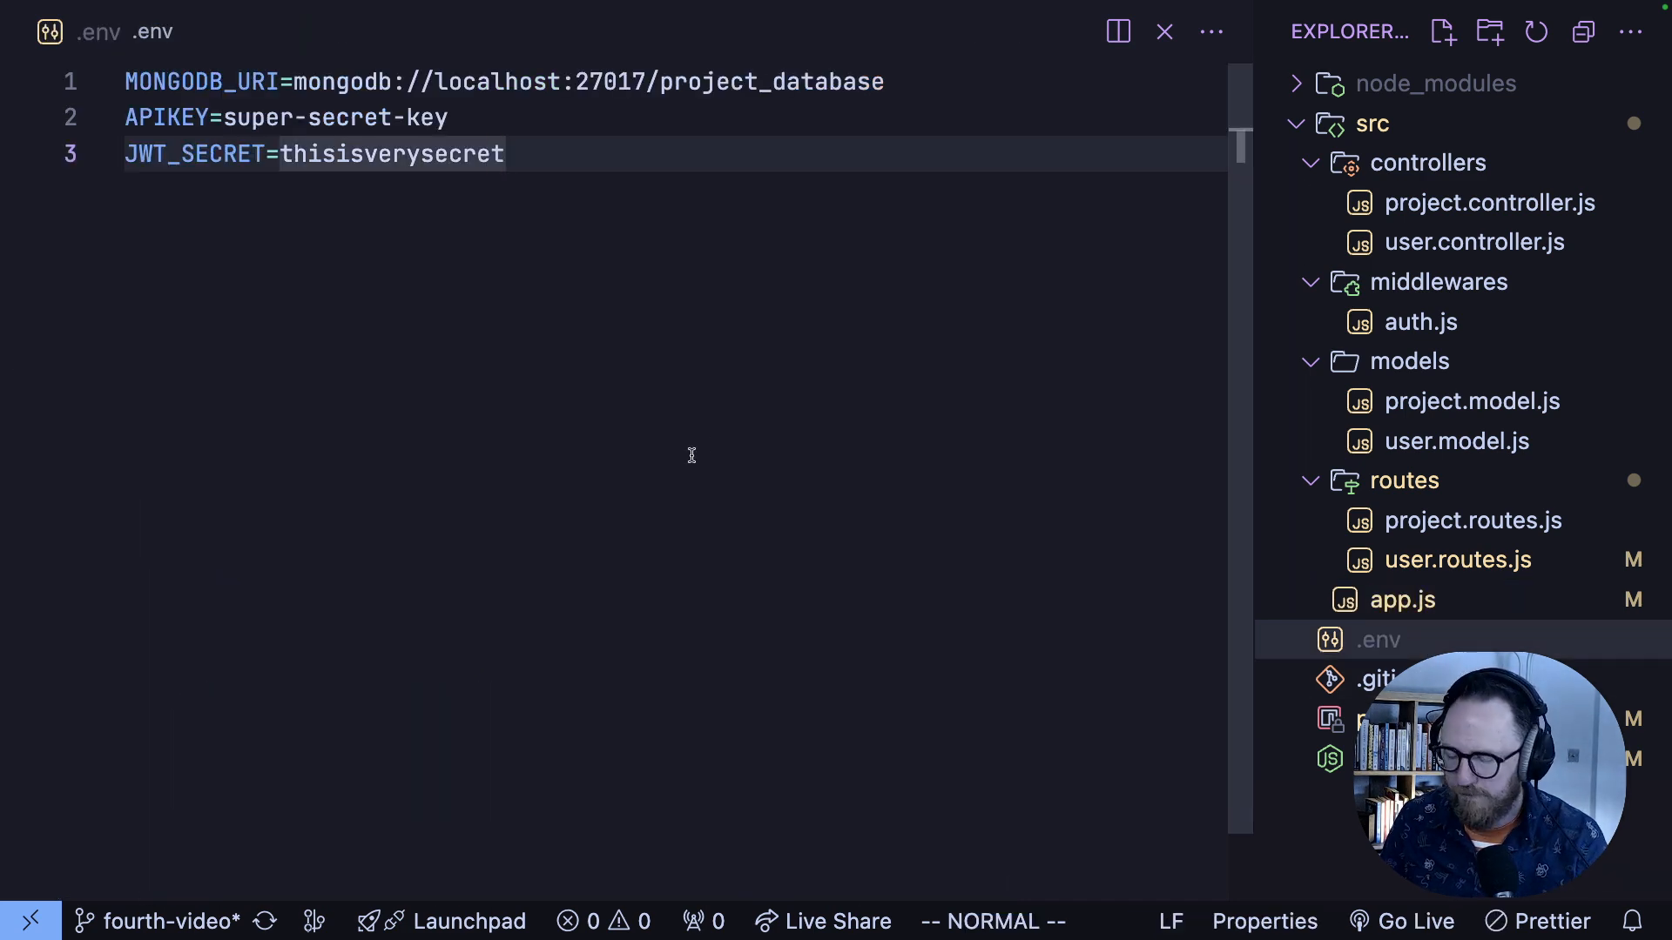
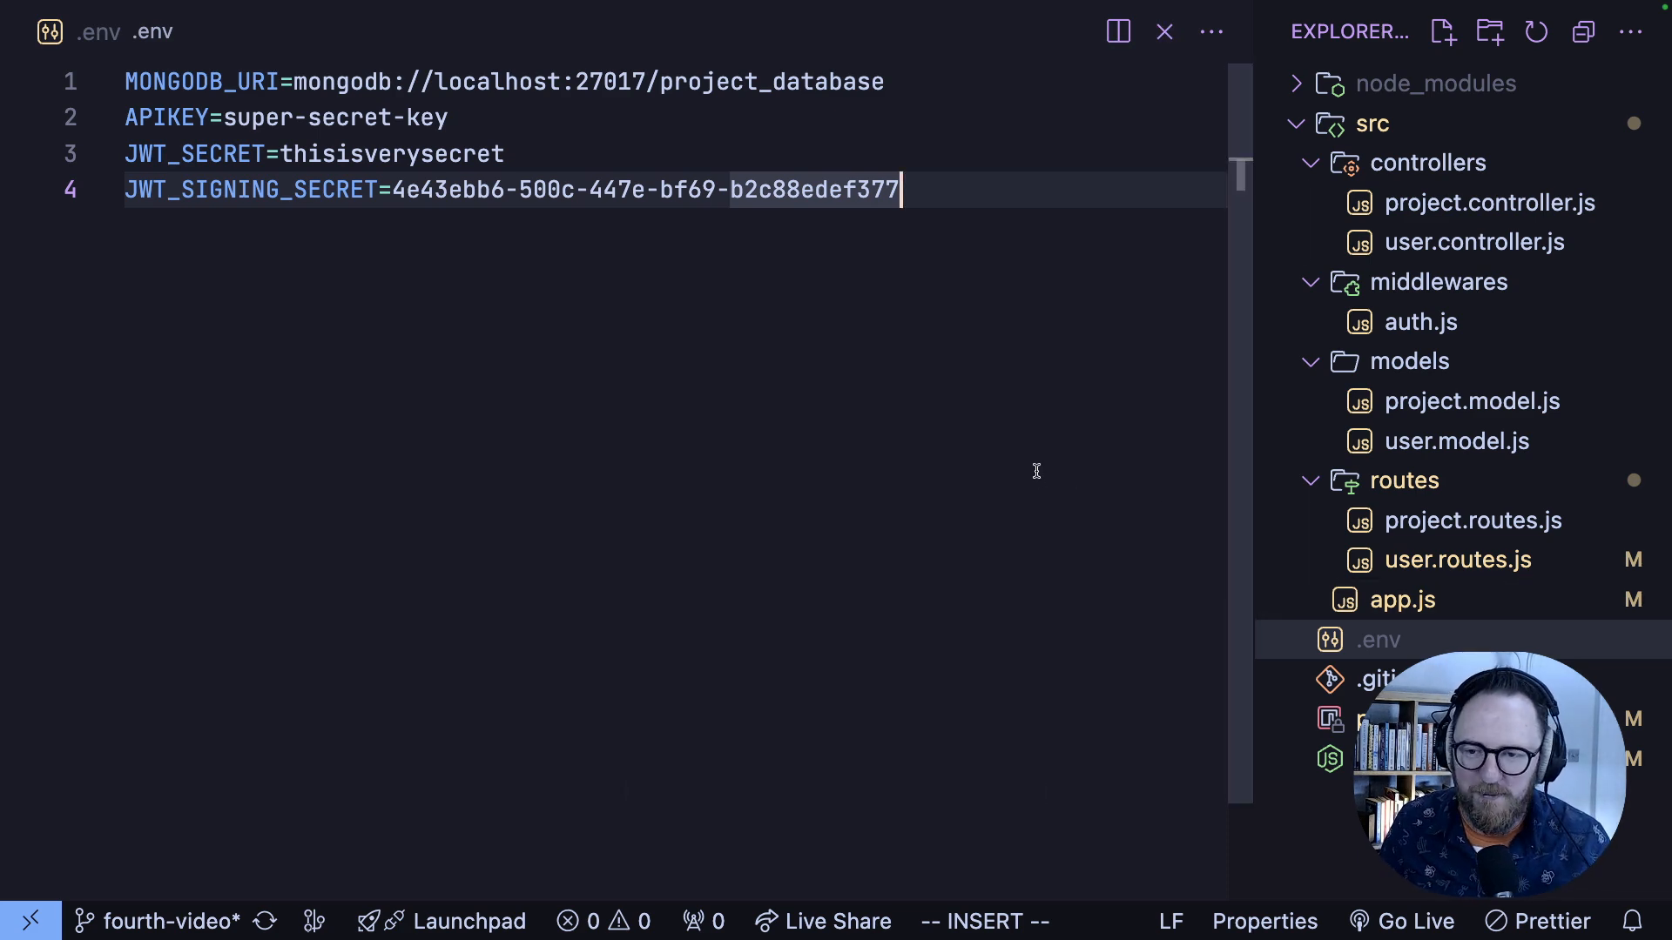
{"action": "left_click", "coordinate": [1456, 559]}
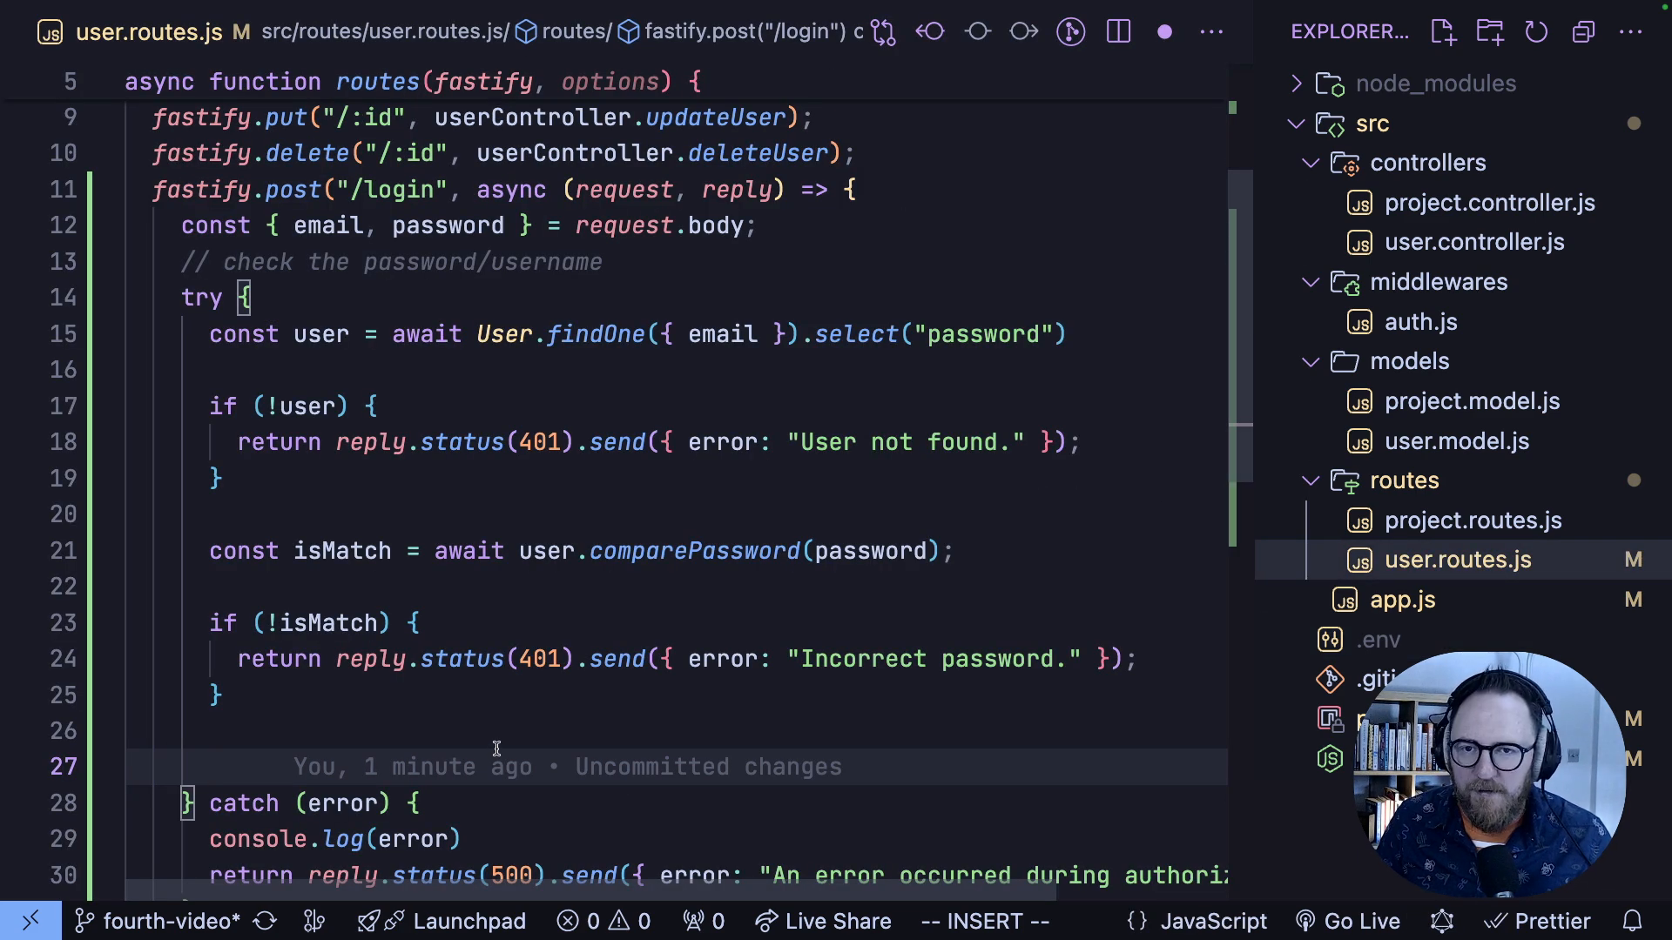
- Start a const token = fastify.jwt.sign( call in the /login handler
{"action": "type", "text": "const token =-"}
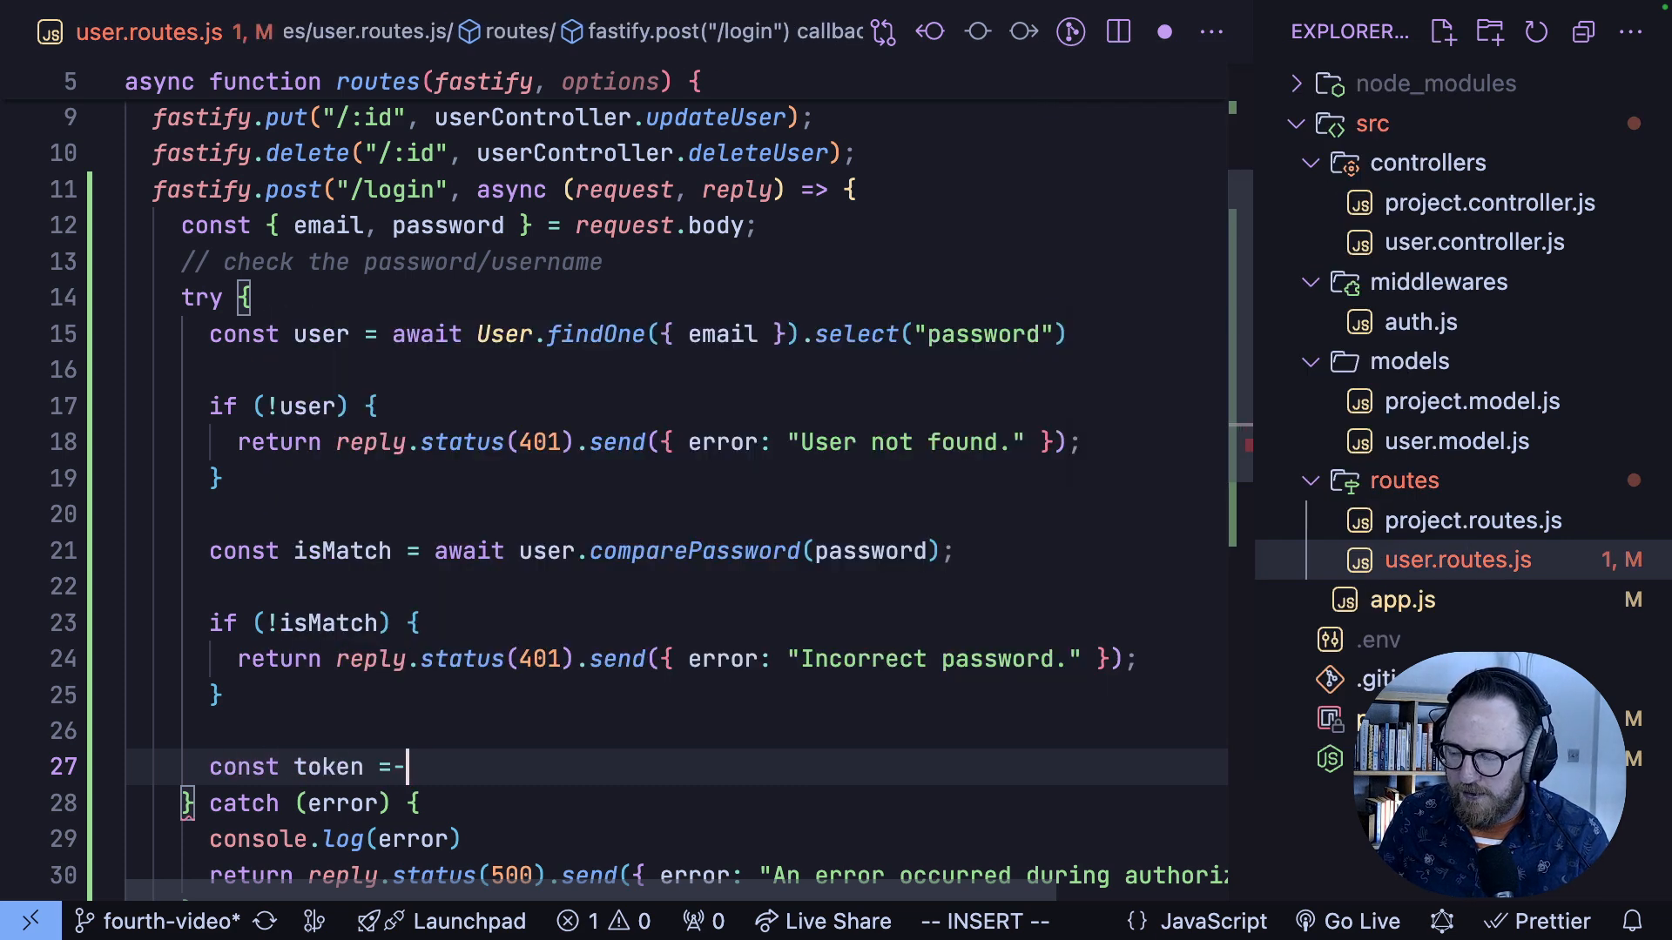
{"action": "type", "text": "fastify.j"}
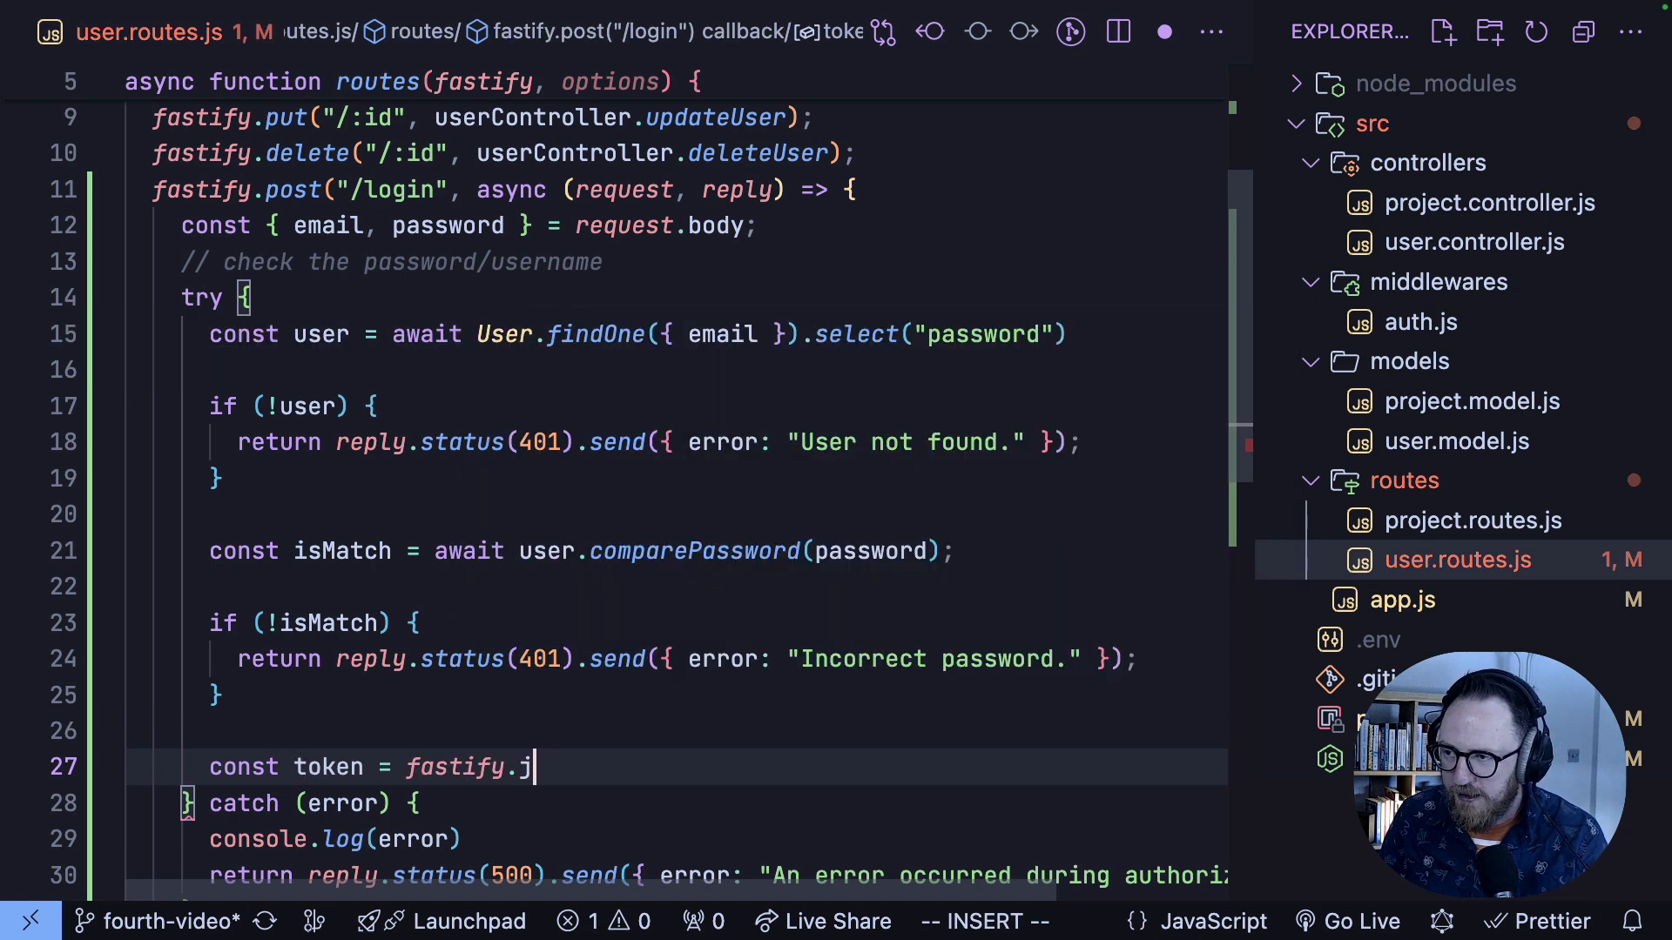
{"action": "type", "text": "wt"}
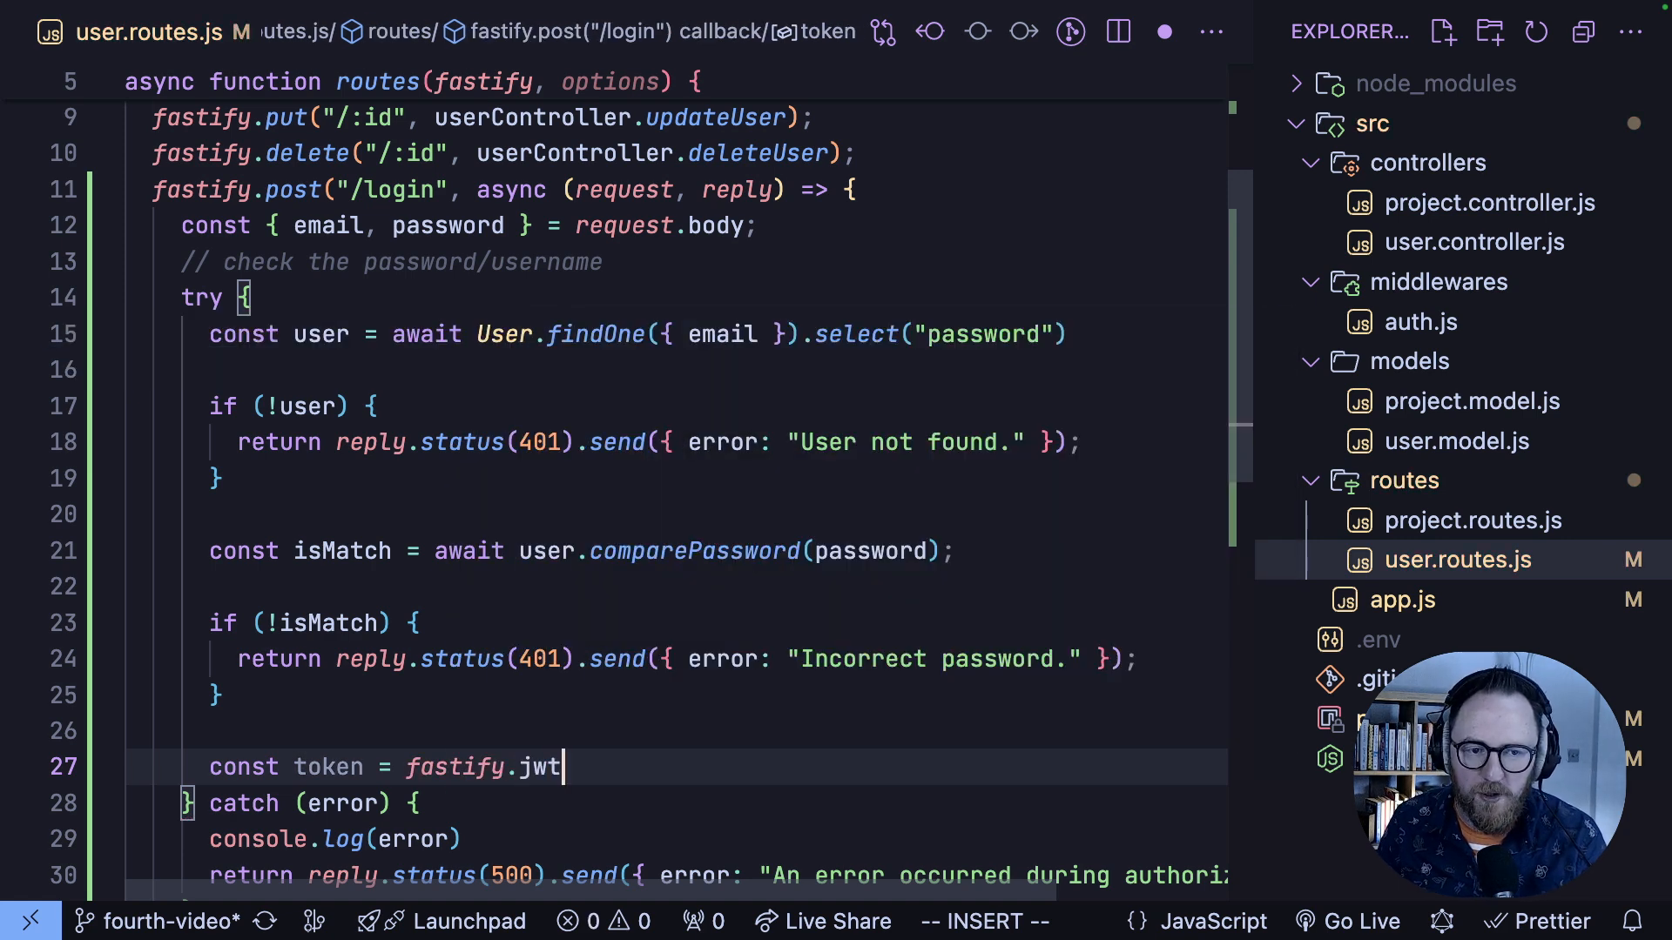
{"action": "type", "text": "."}
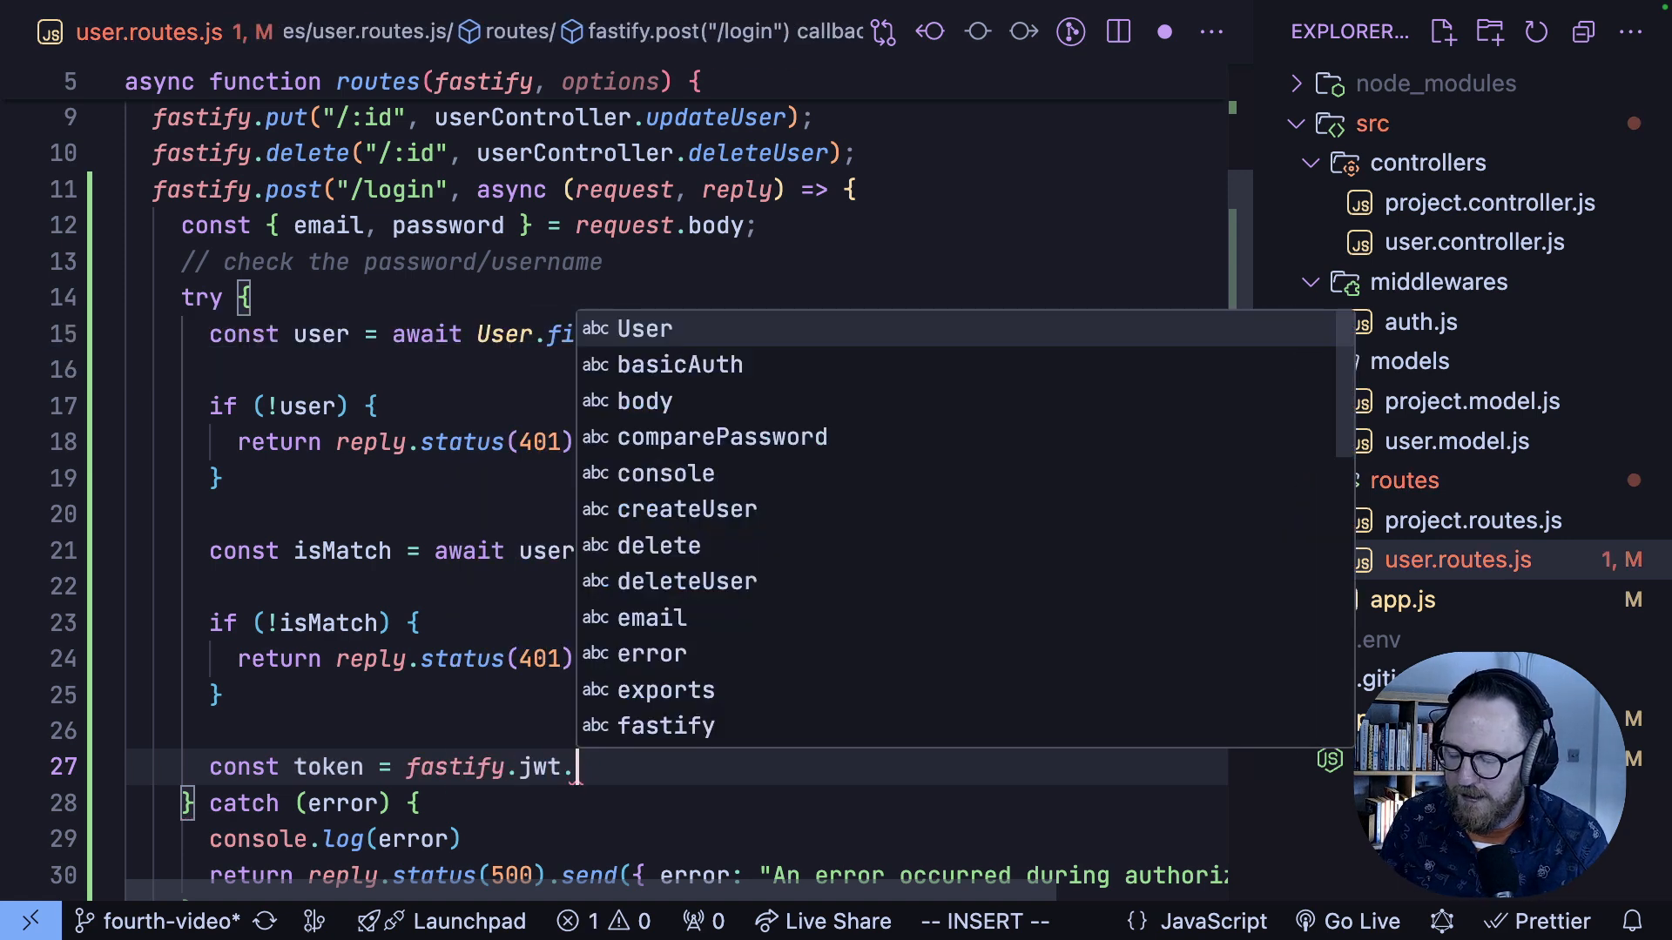
{"action": "type", "text": "sign({"}
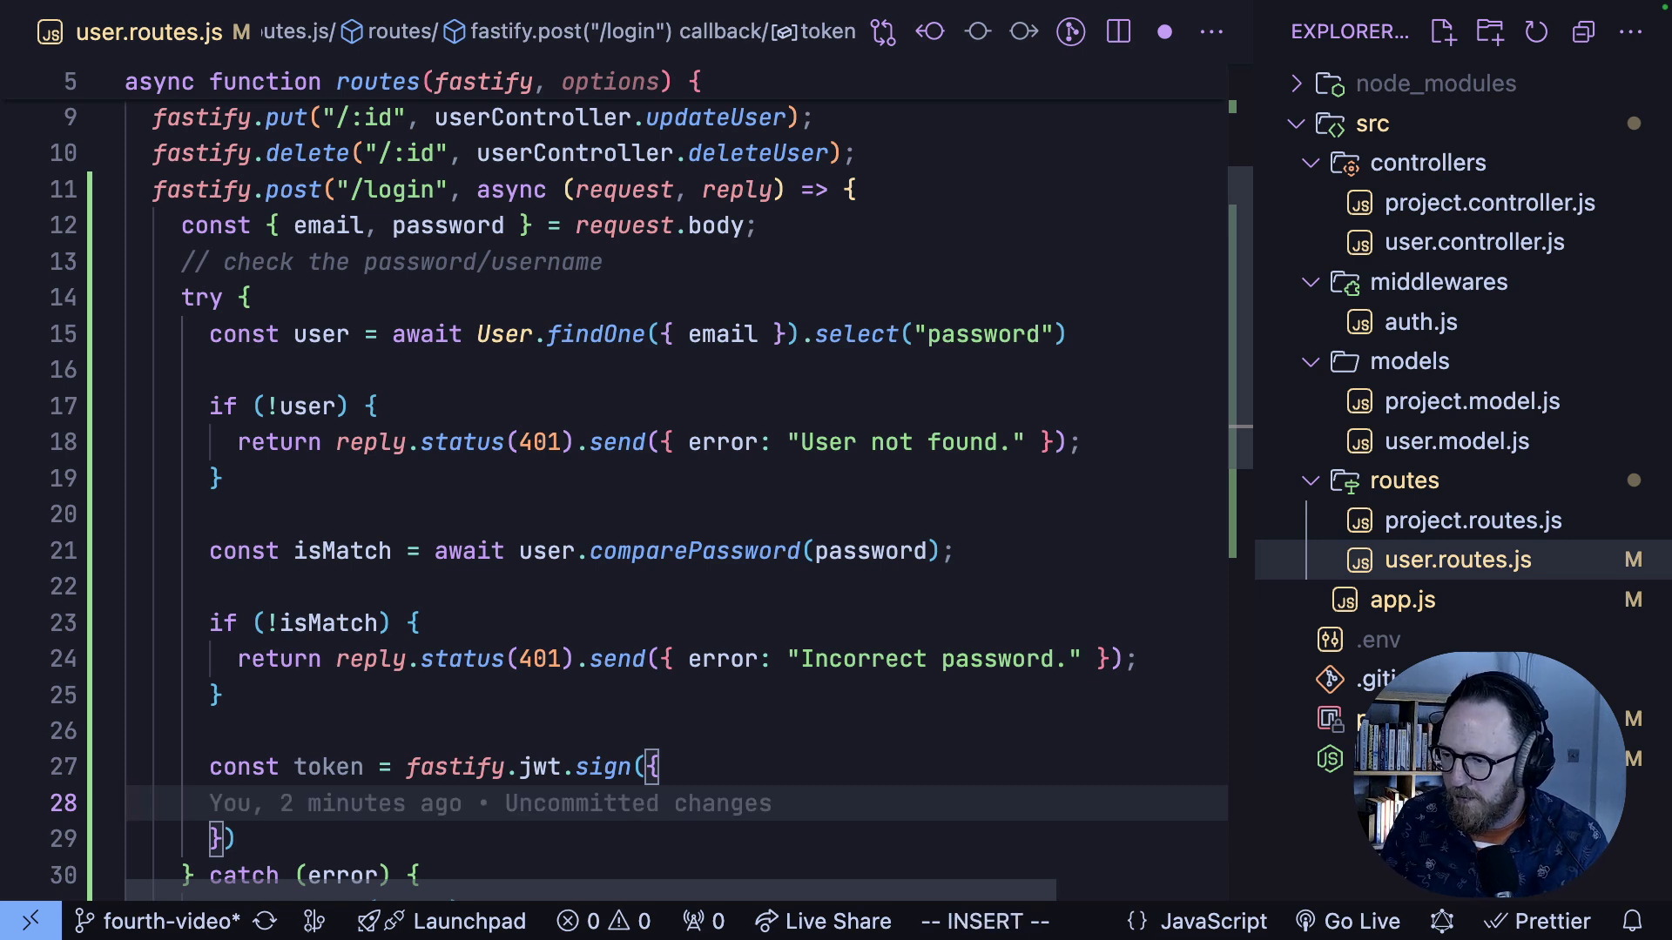
- Give sign a payload: { email, } object and begin adding another field to .select("password")
{"action": "type", "text": "payload"}
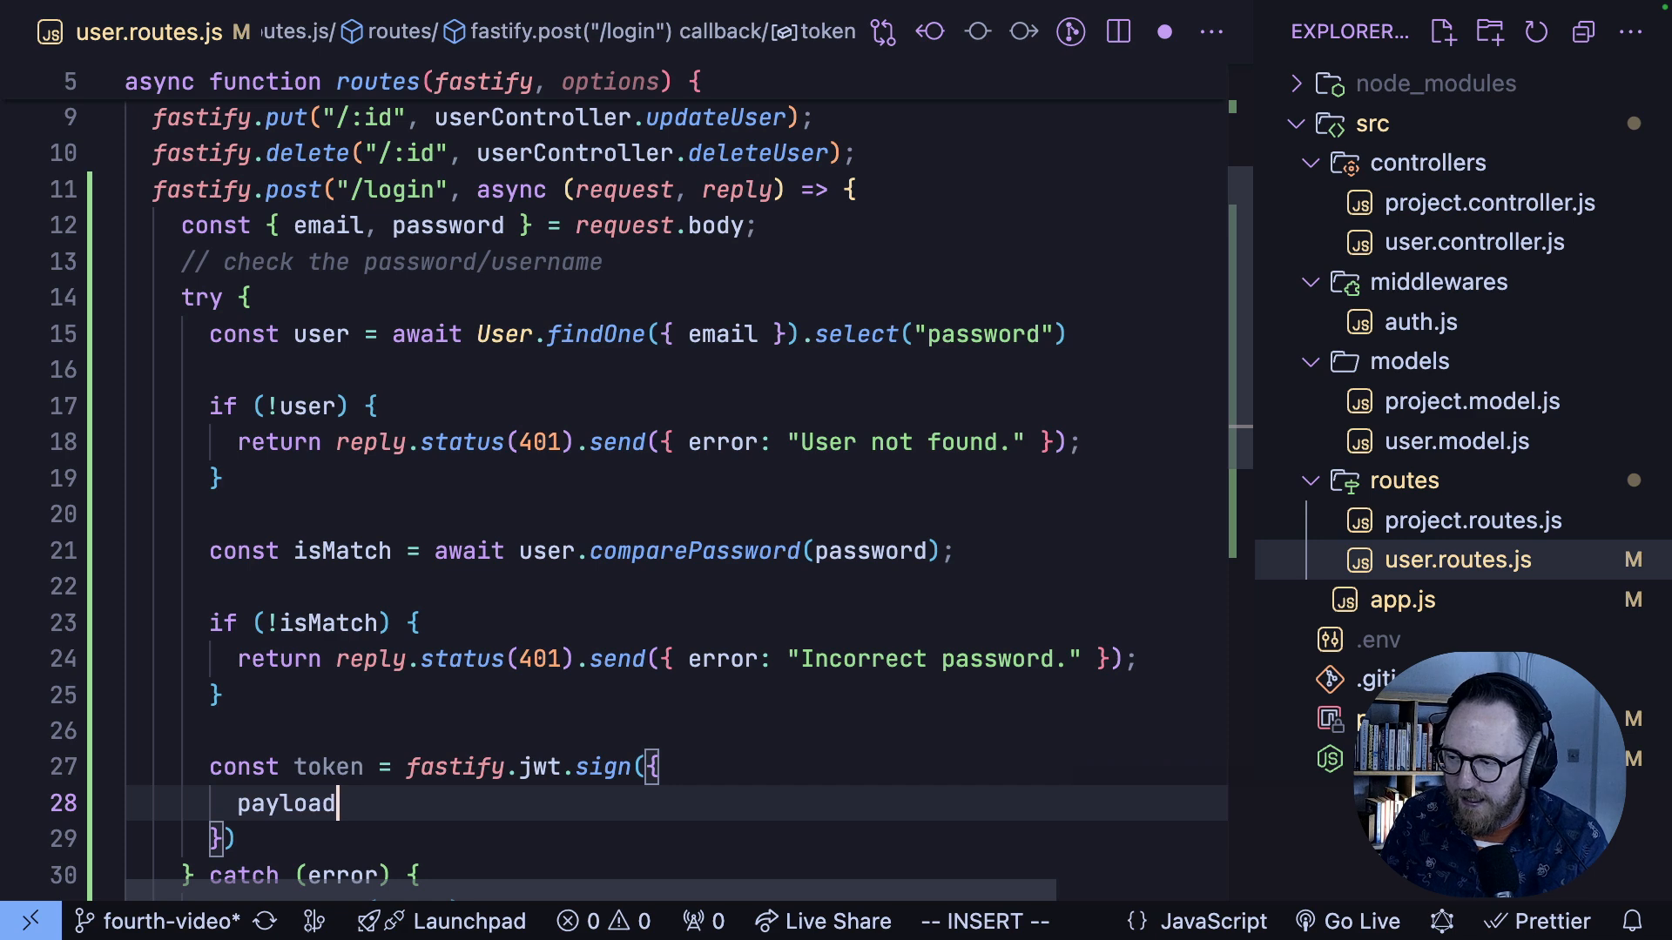
{"action": "type", "text": ": {}"}
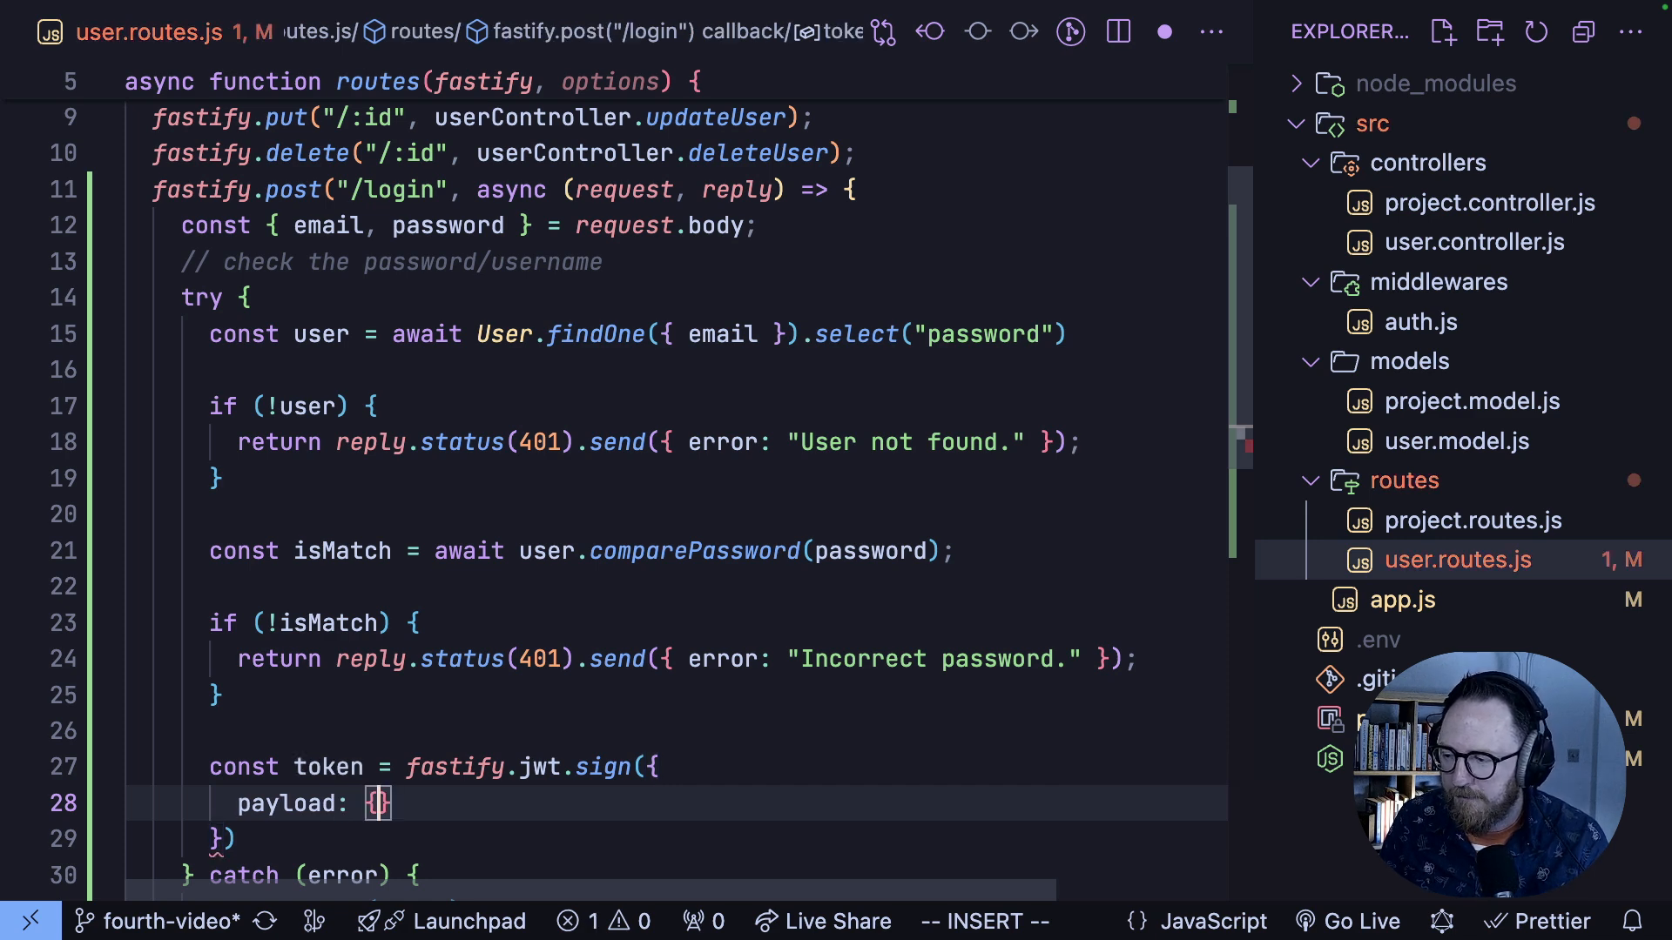
{"action": "key", "text": "Enter"}
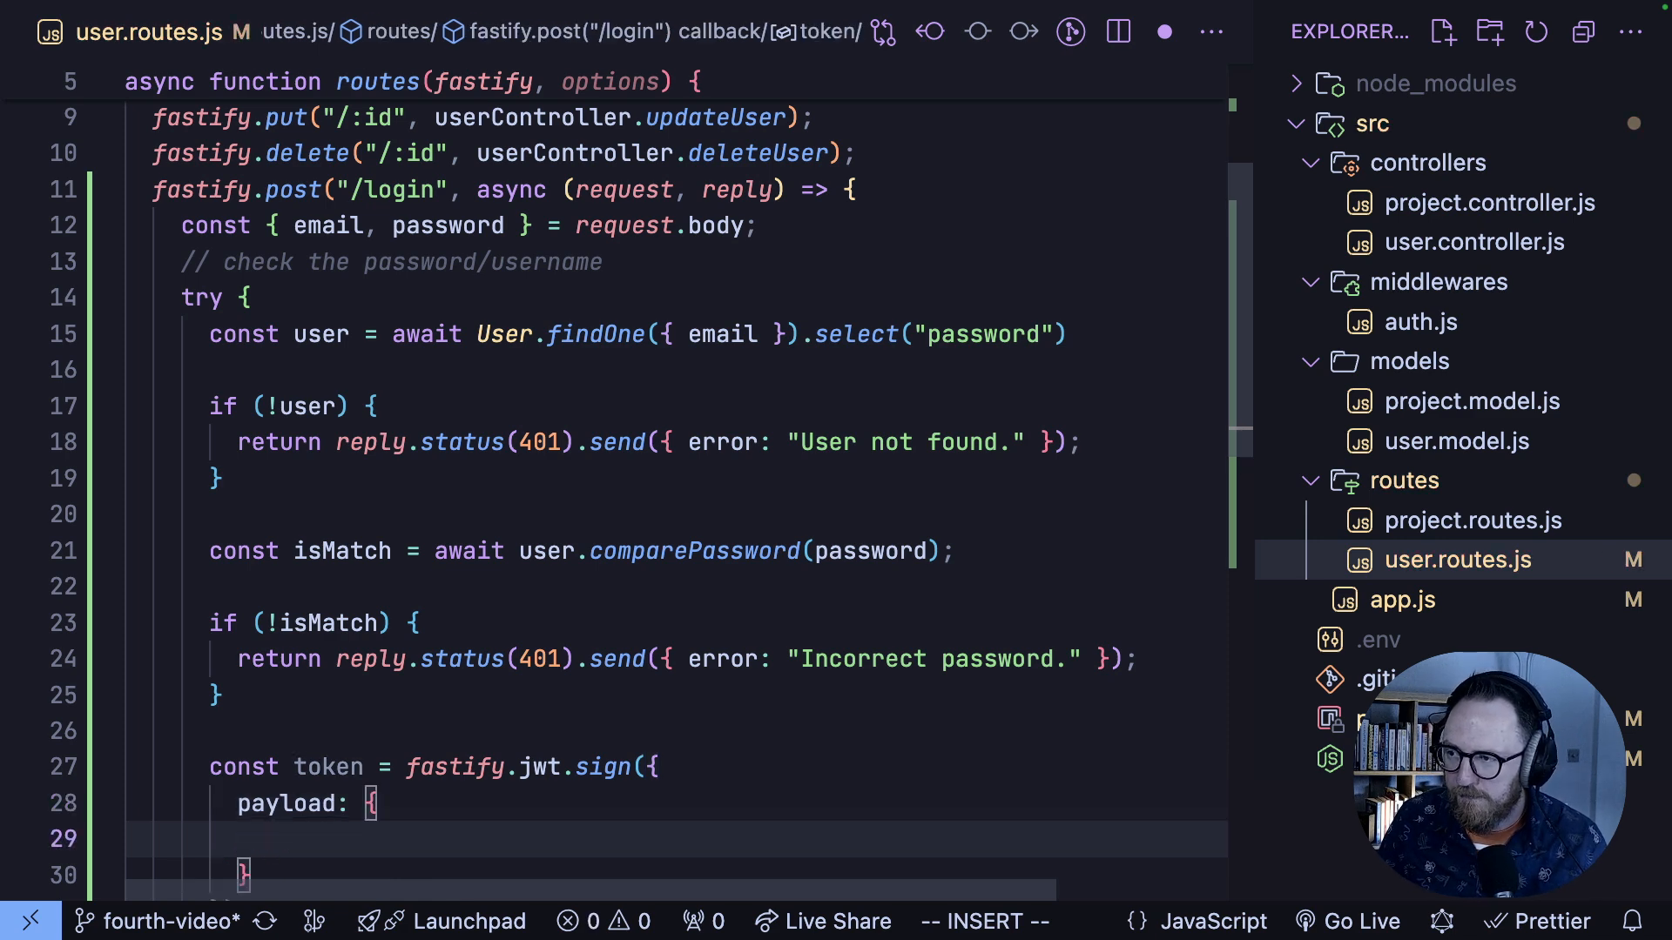
{"action": "type", "text": "email,"}
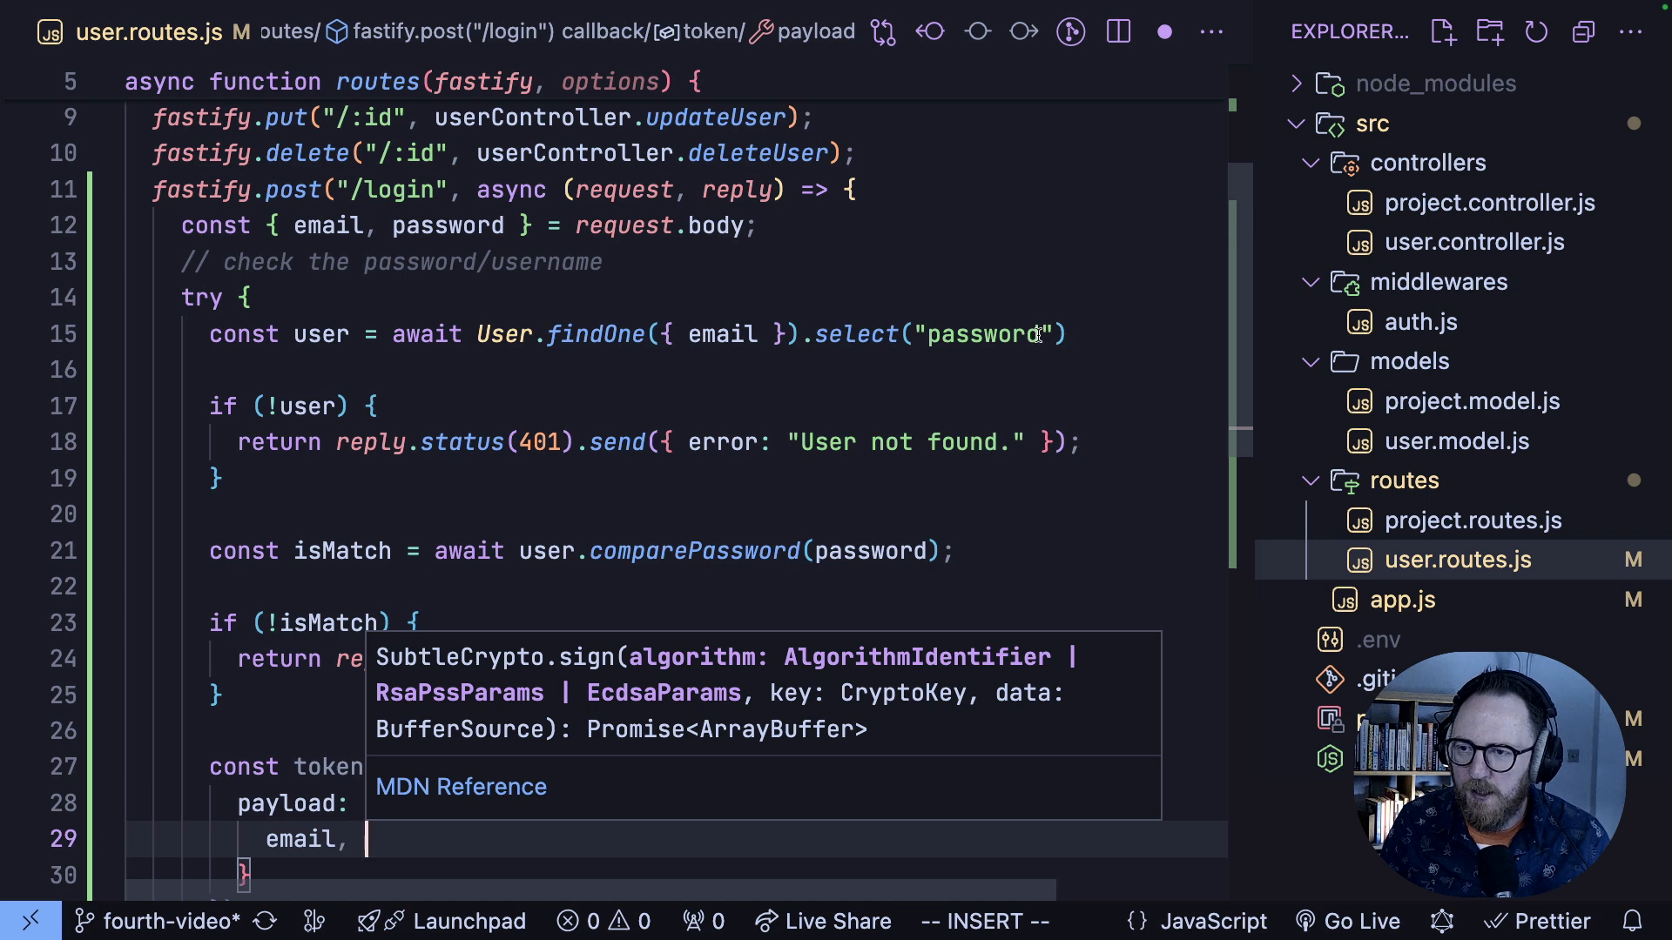
{"action": "type", "text": ", \"\""}
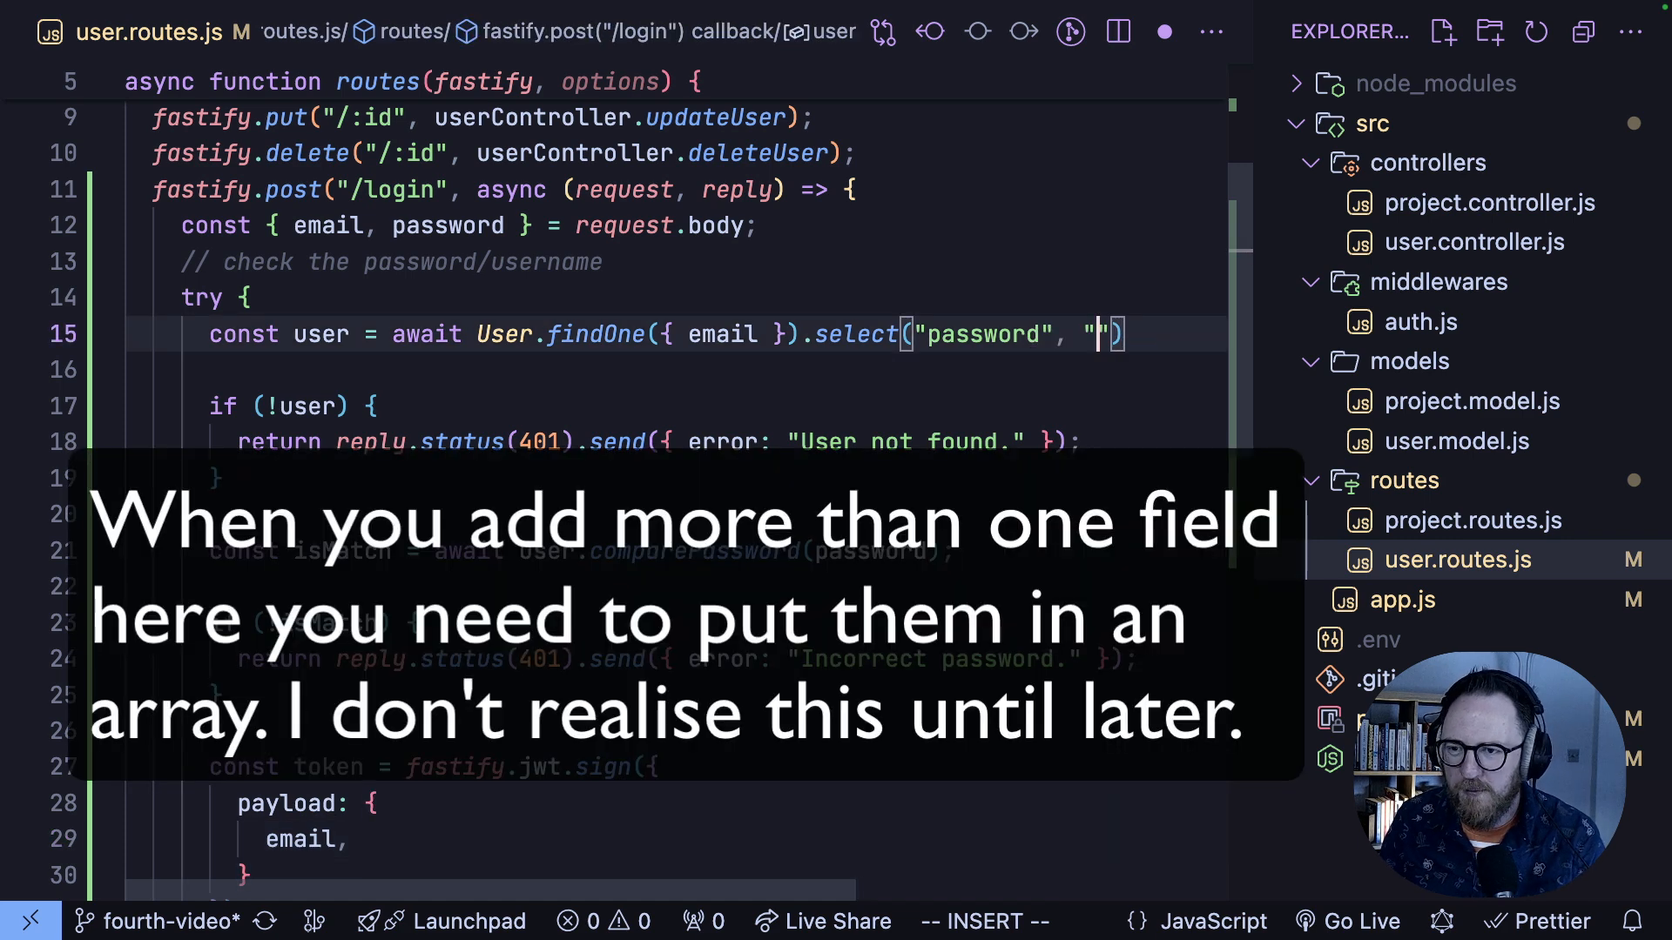
- Select role, firstName and lastName too, and add firstName, lastName and role from user to the payload
{"action": "type", "text": "role\", \"firstName\", \"lastNam"}
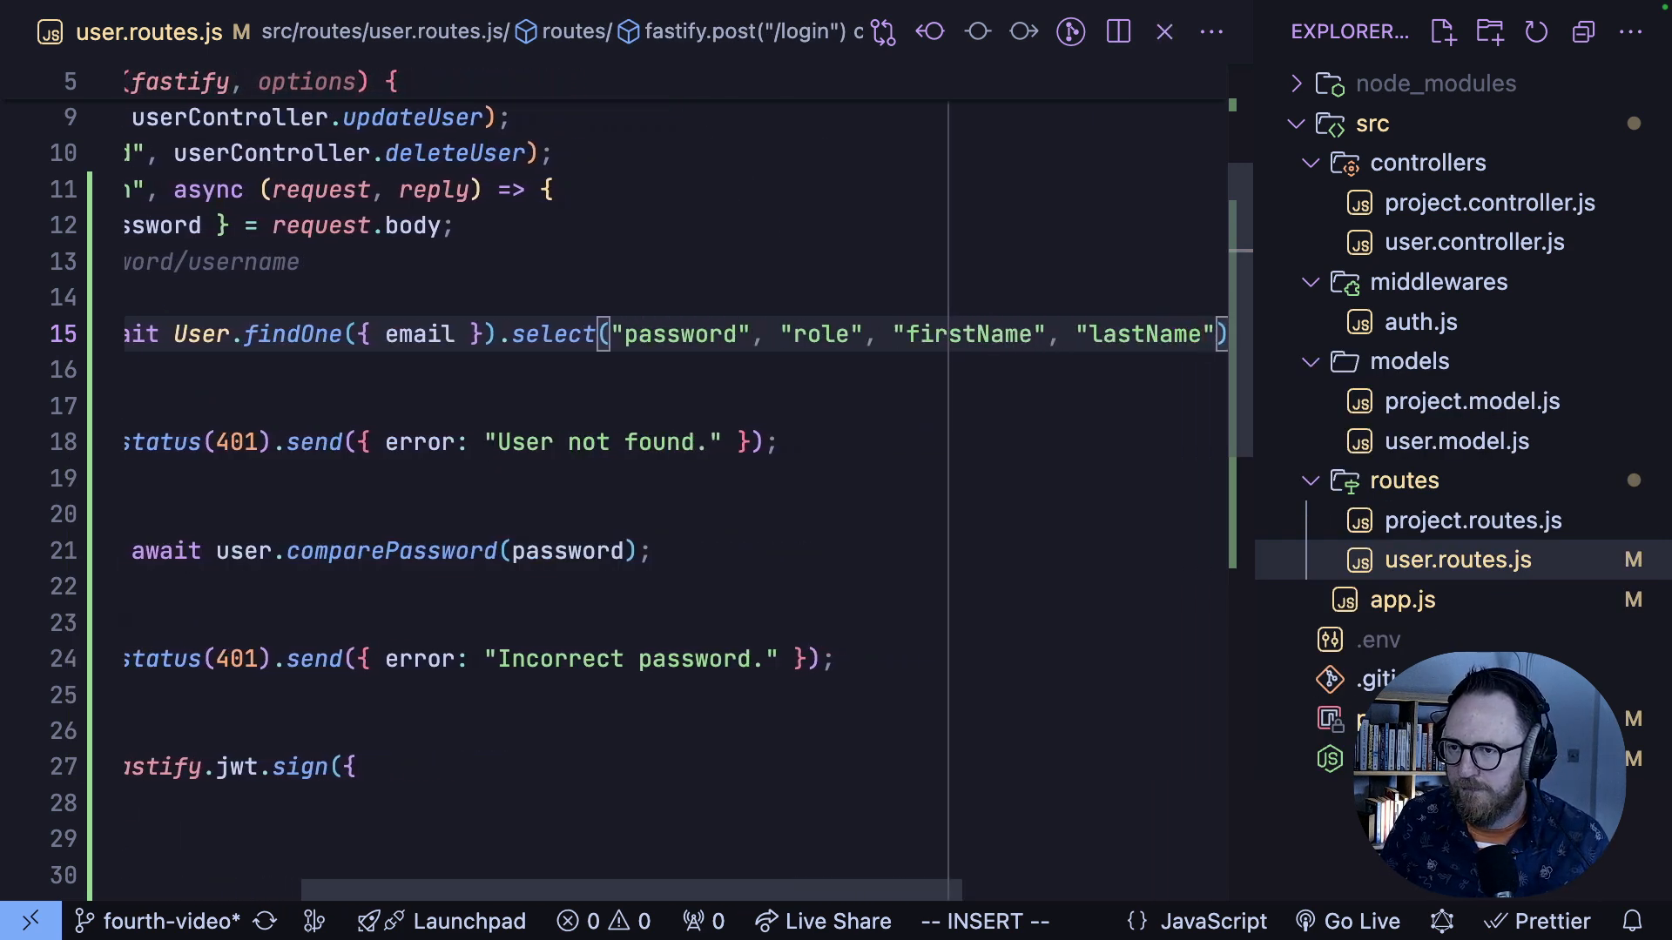
{"action": "type", "text": "email,"}
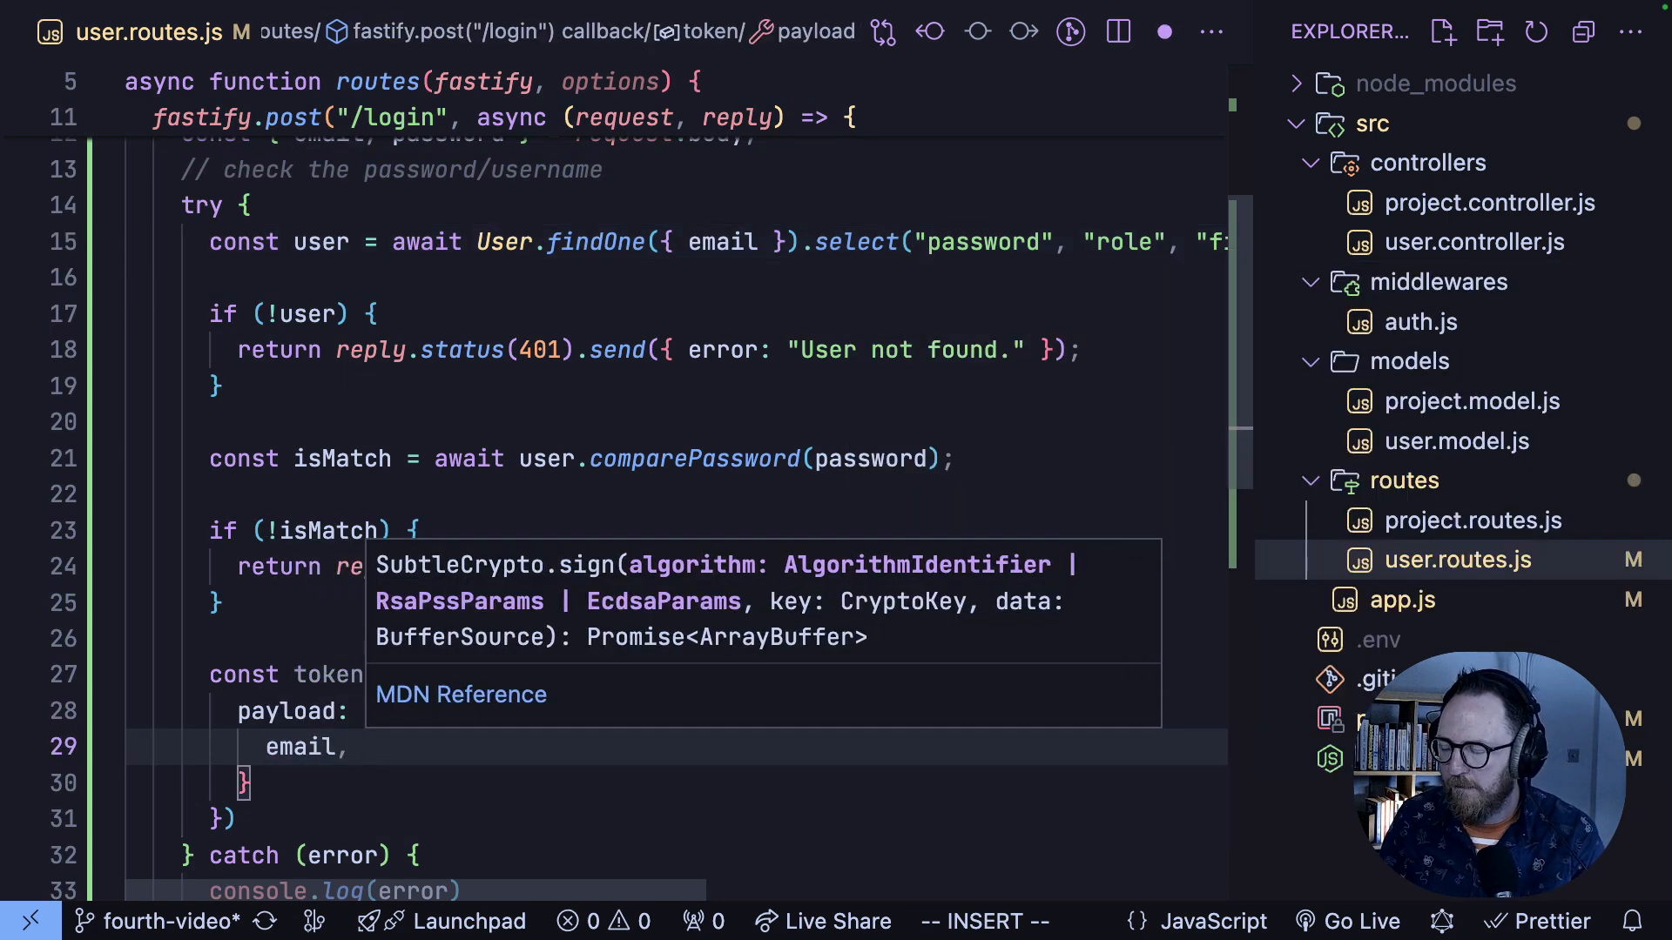
{"action": "type", "text": "firstName:"}
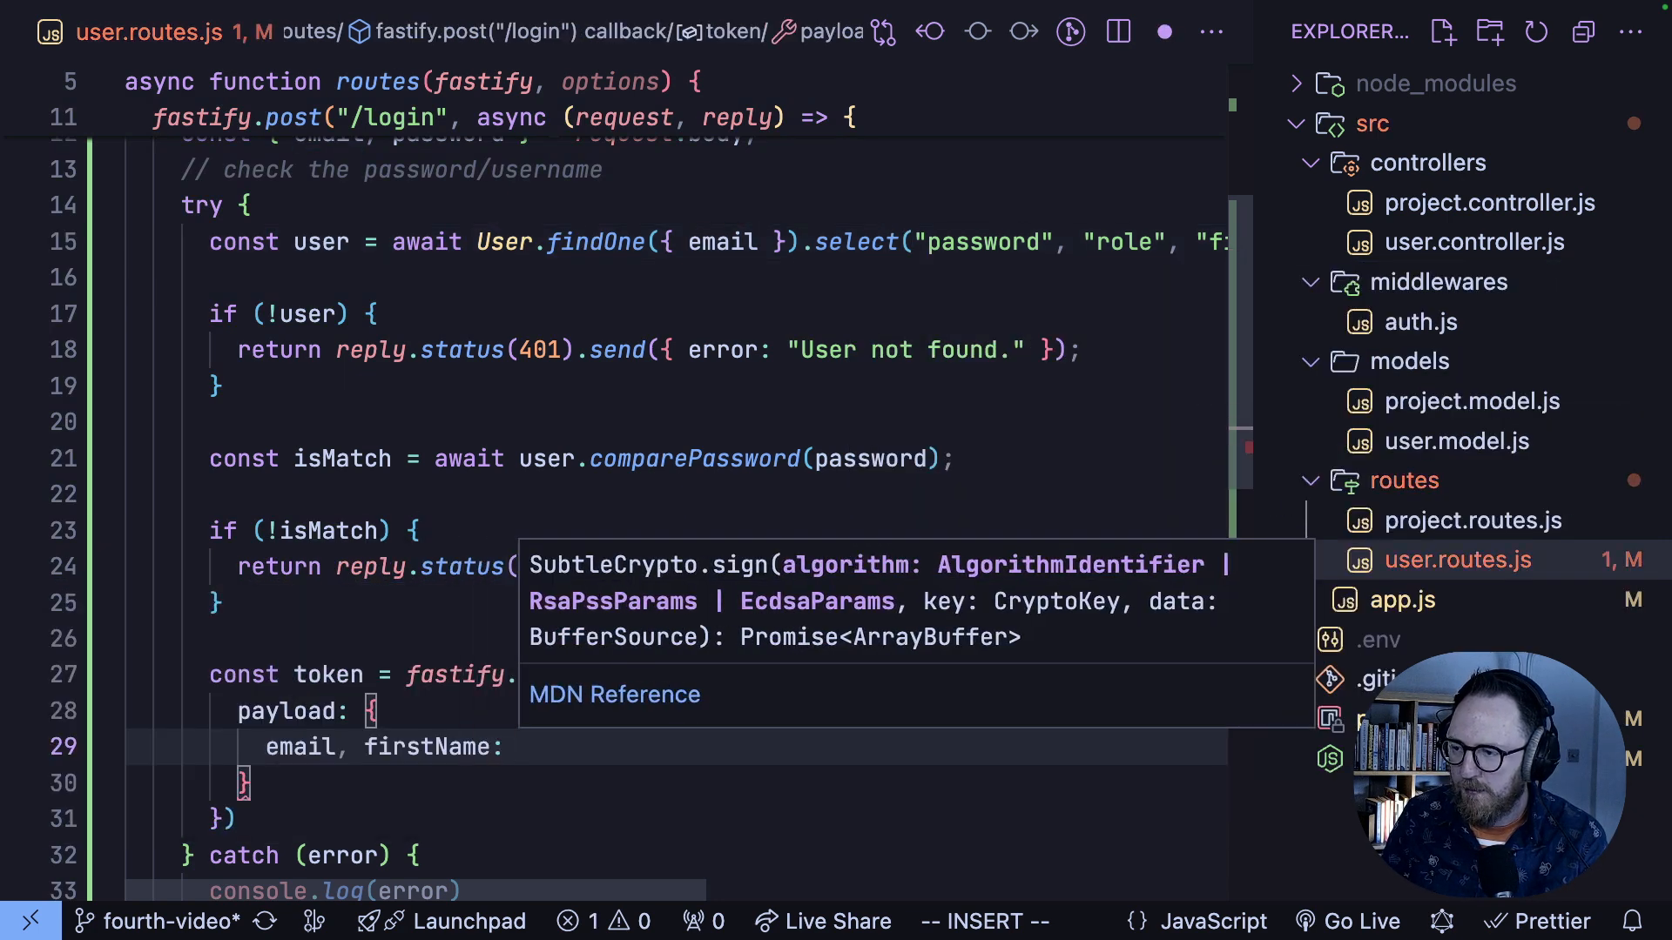
{"action": "type", "text": "user.fir"}
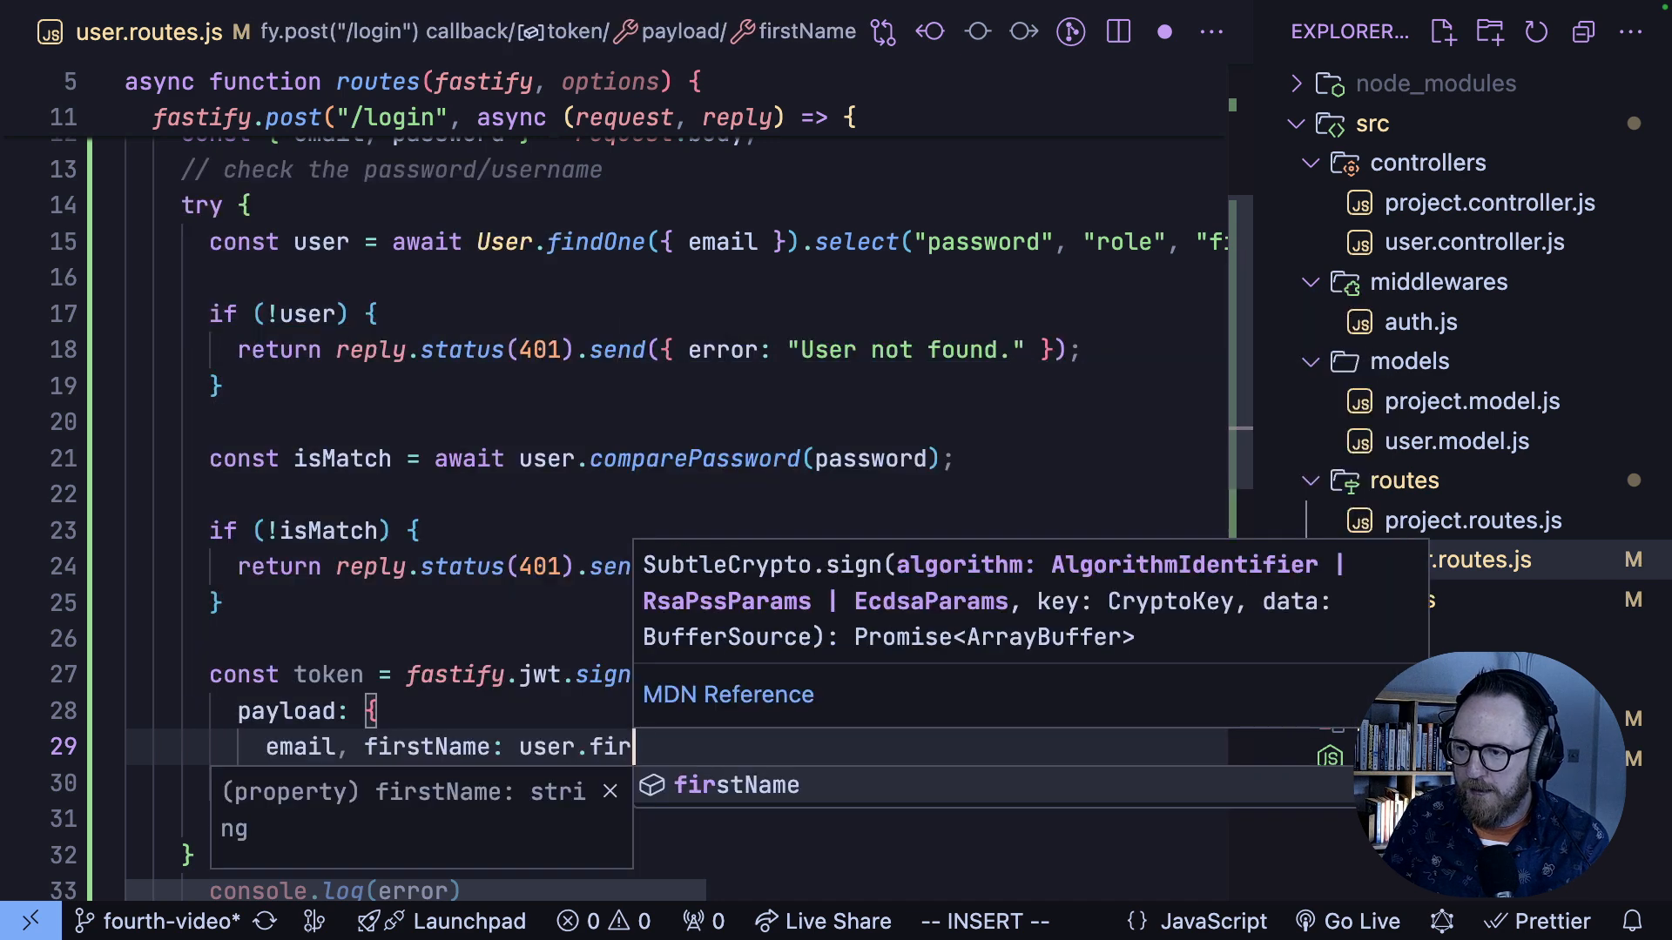
{"action": "type", "text": "Name, last"}
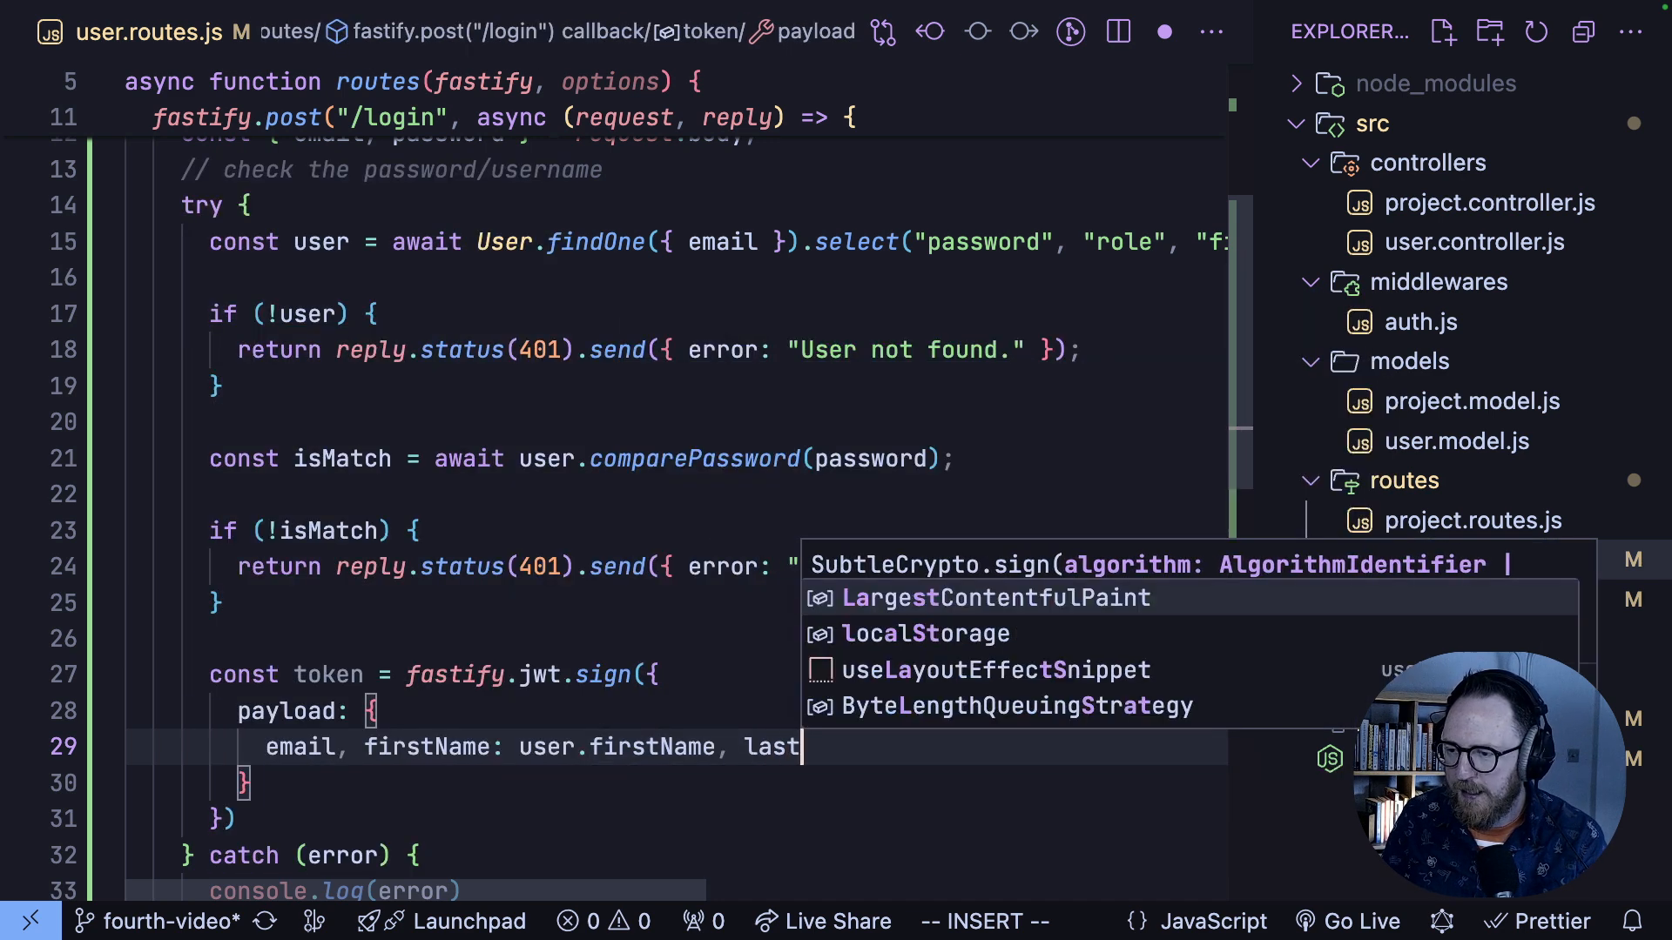
{"action": "type", "text": "Name: user"}
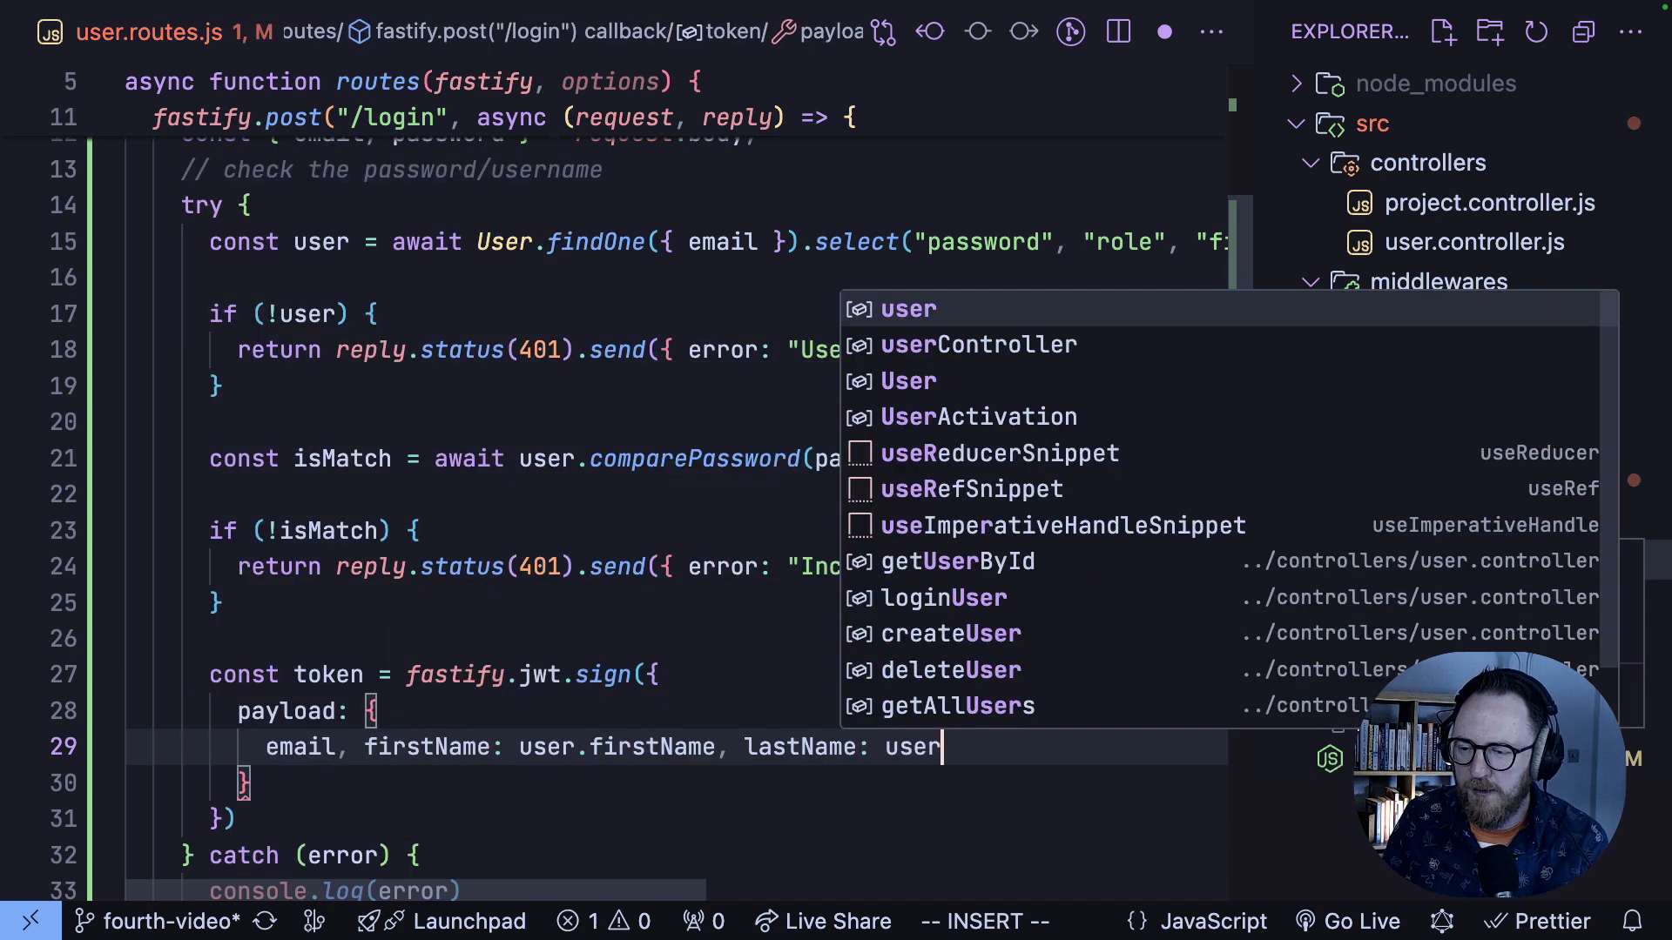
{"action": "type", "text": ".last"}
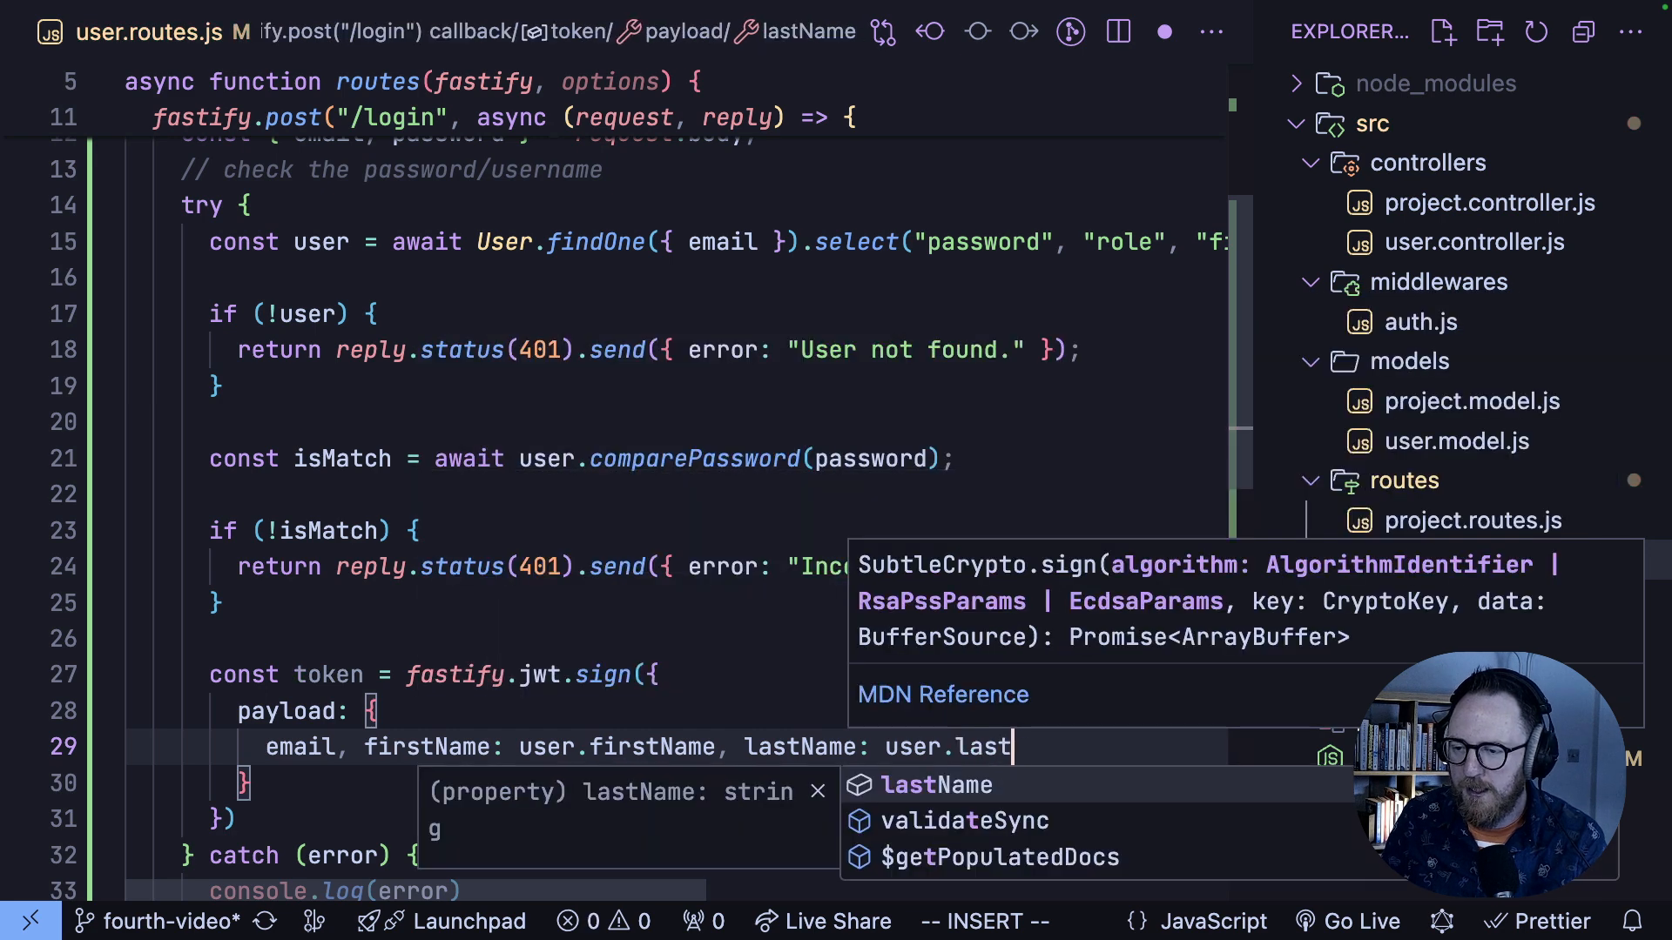
{"action": "type", "text": ", role: user.role"}
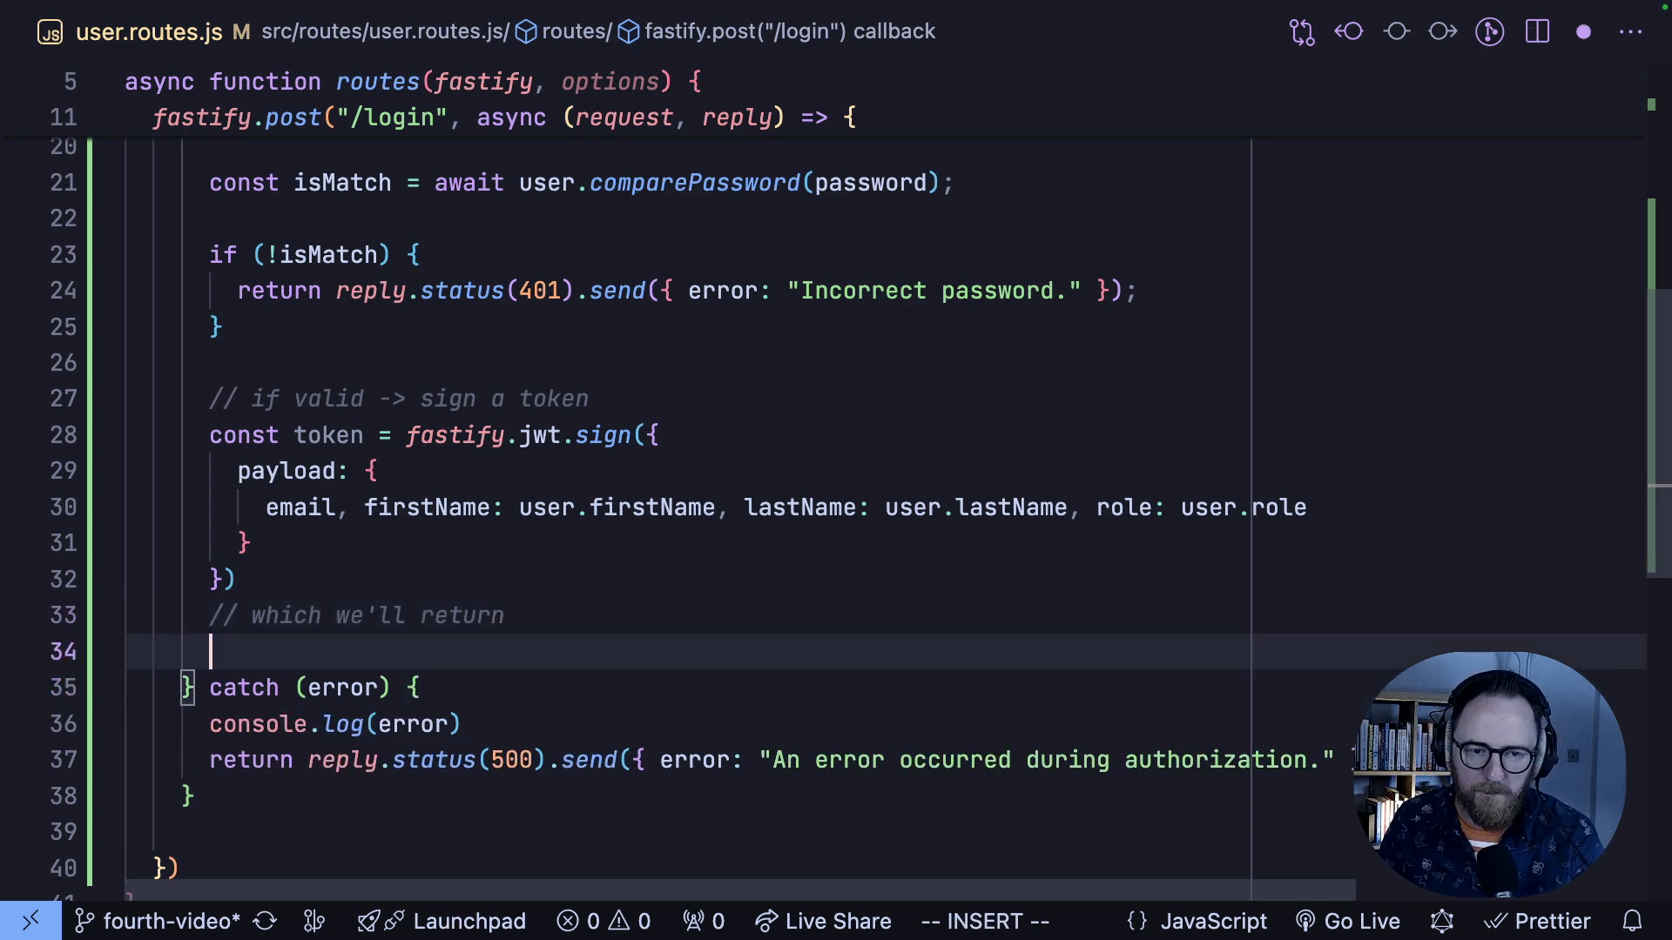
- Have /login reply.send(token) after signing, and start the server with npm run dev
{"action": "type", "text": "reply.send("}
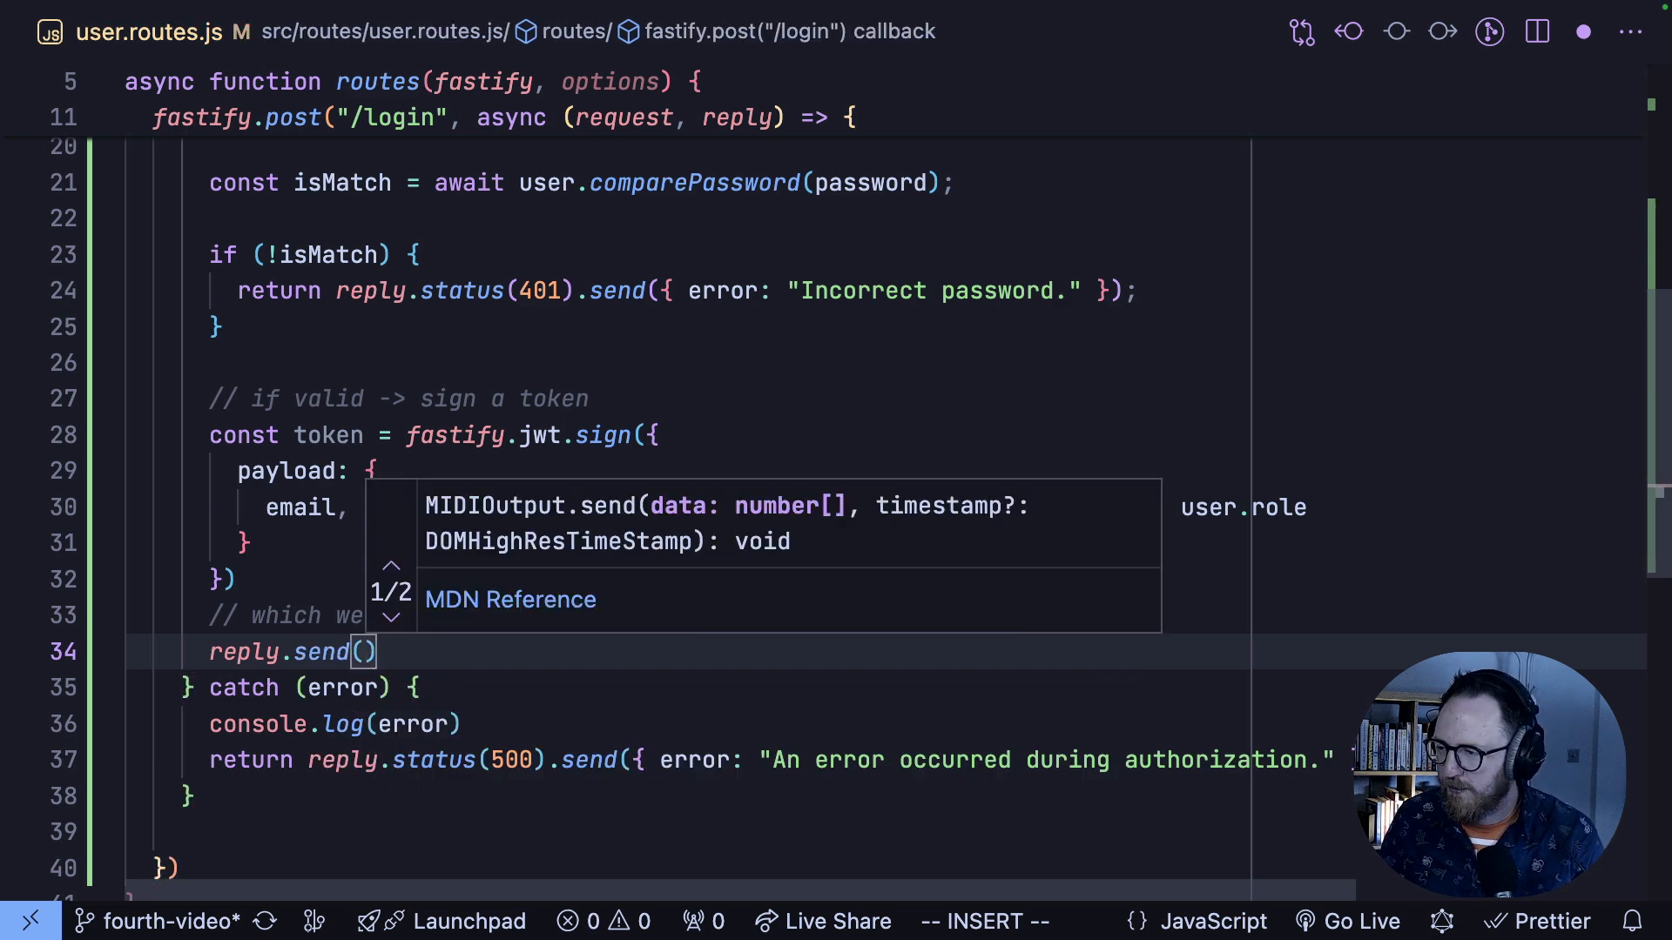
{"action": "type", "text": "token"}
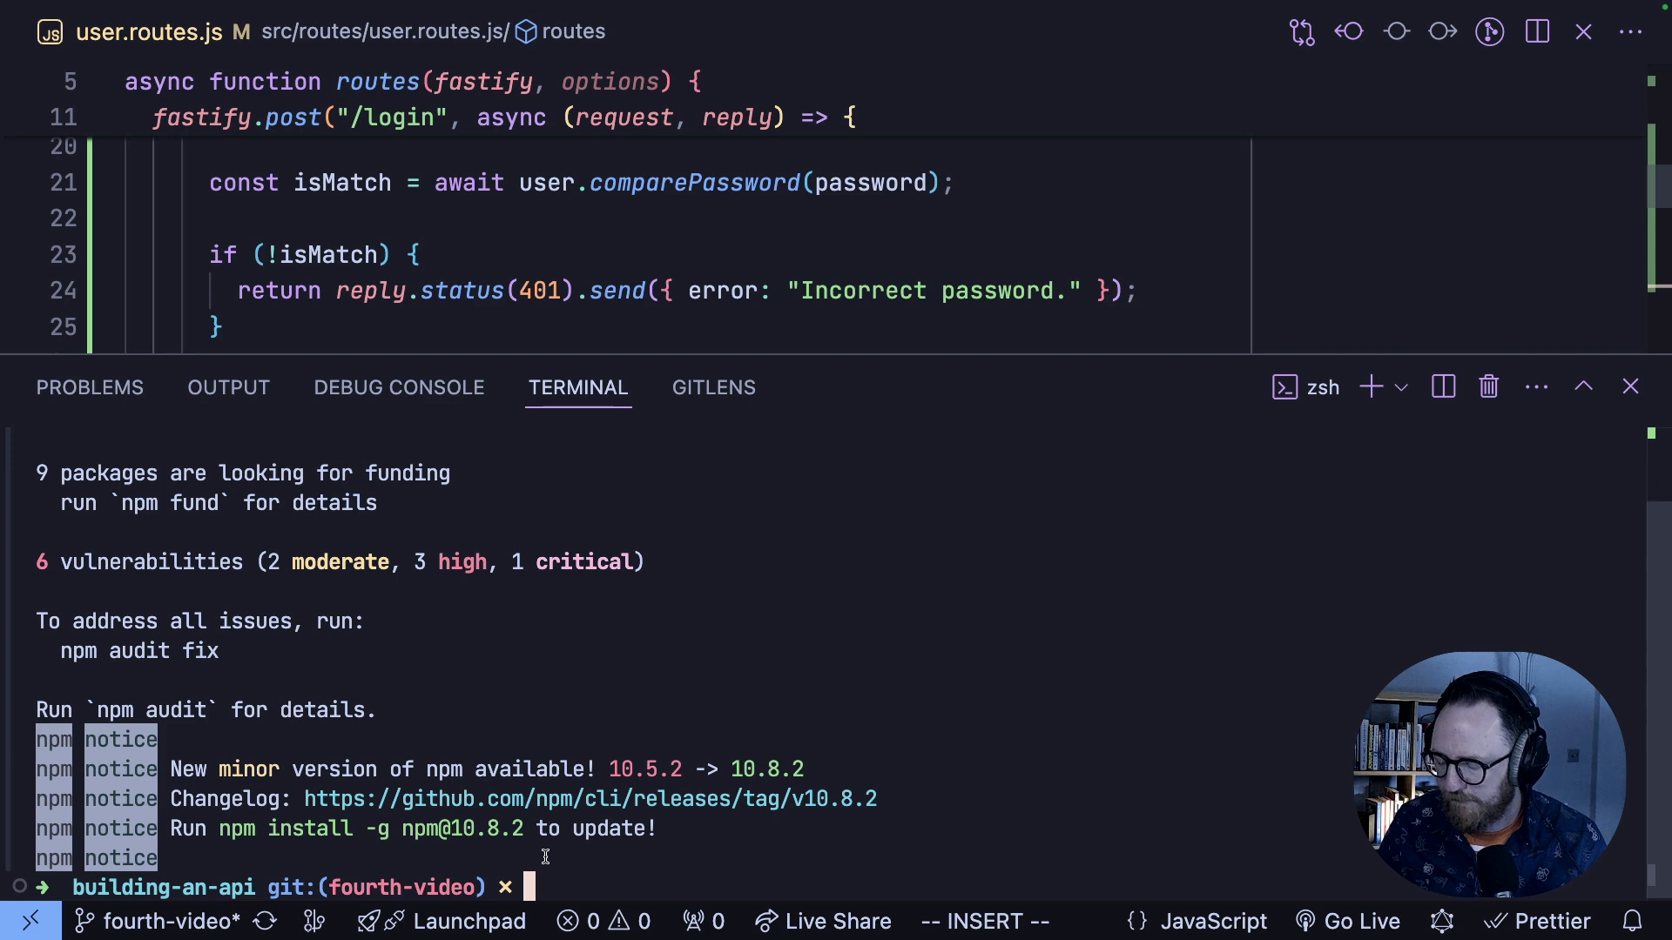
{"action": "type", "text": "npm run de"}
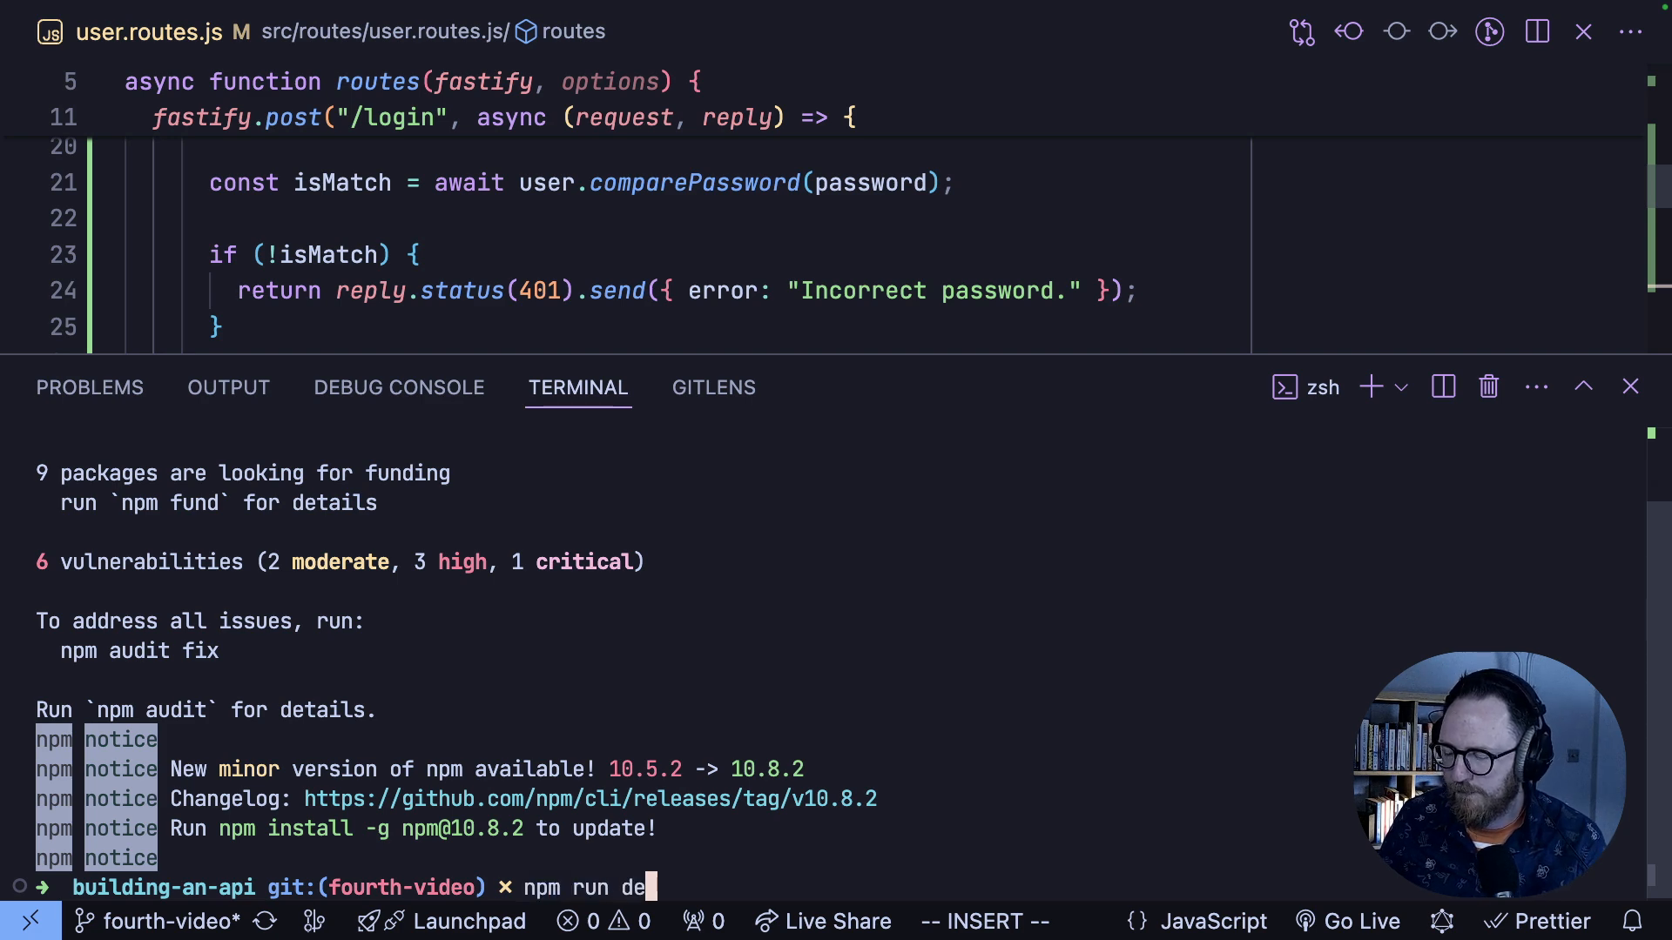
{"action": "left_click", "coordinate": [1628, 387]}
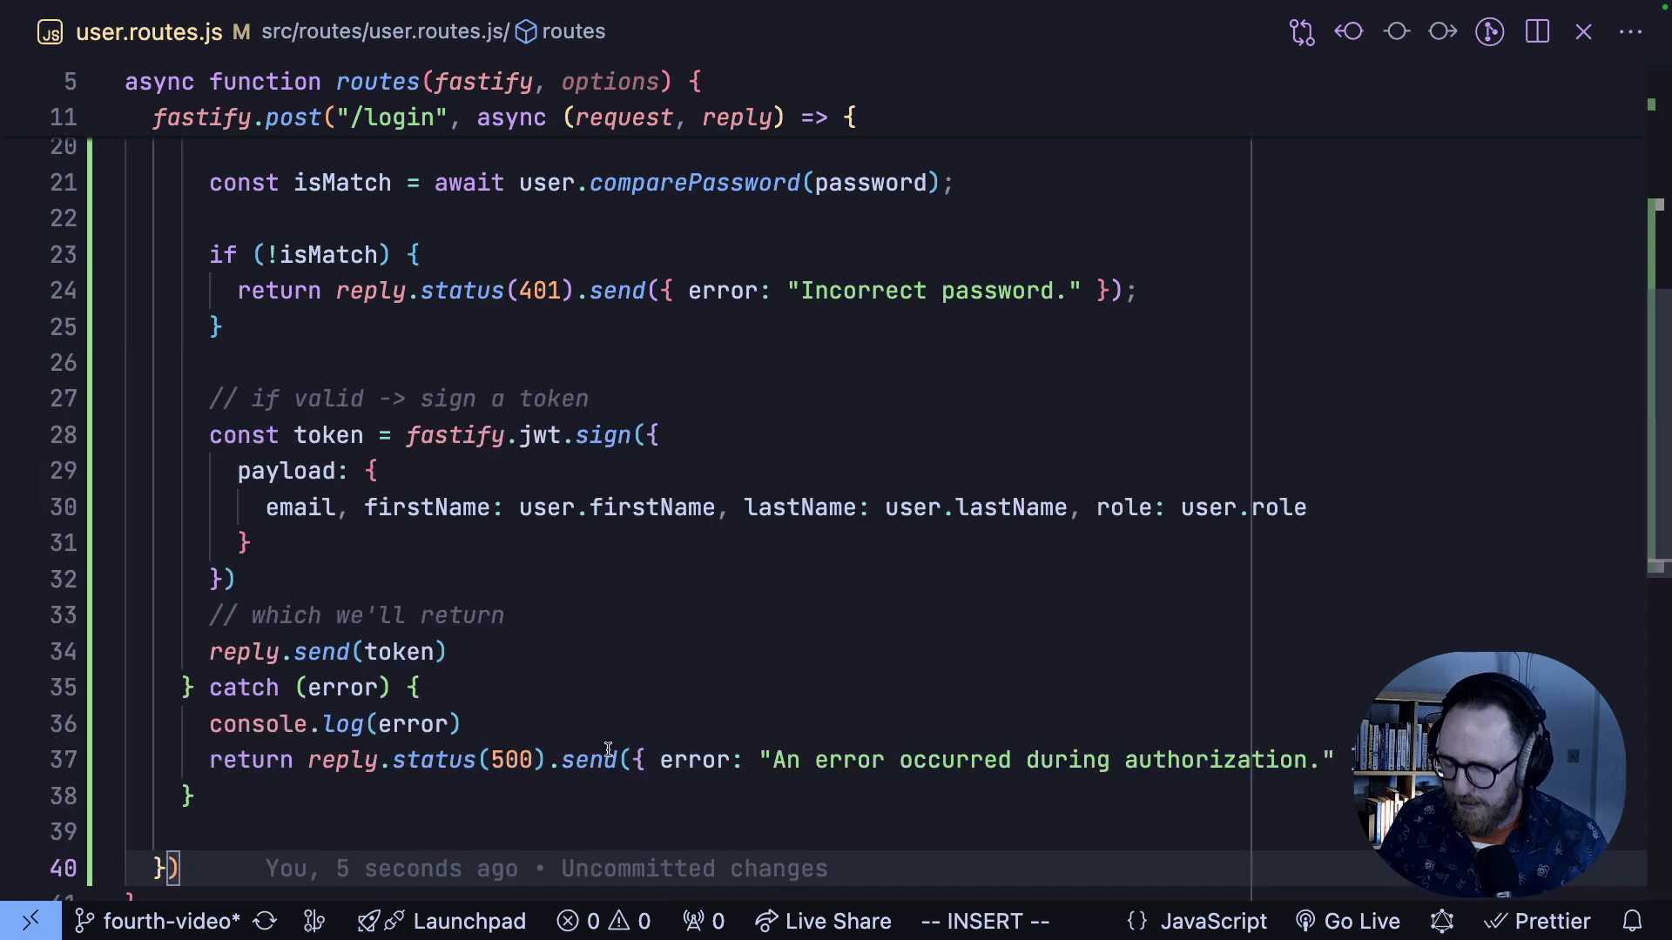
{"action": "type", "text": "b"}
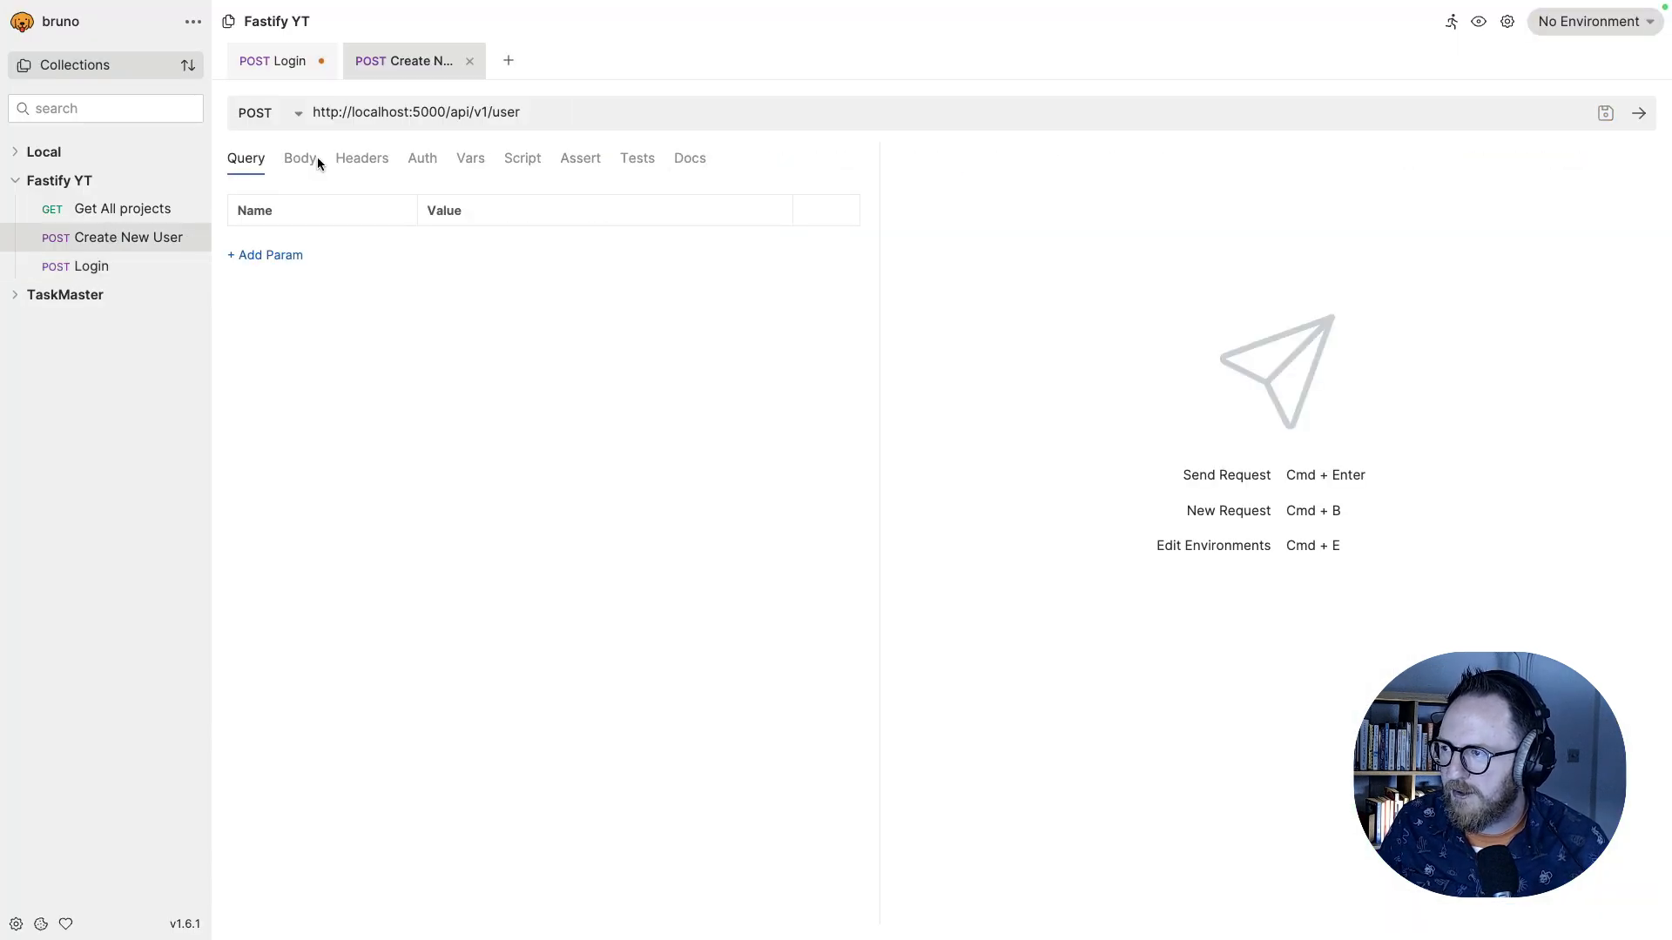
{"action": "left_click", "coordinate": [815, 159]}
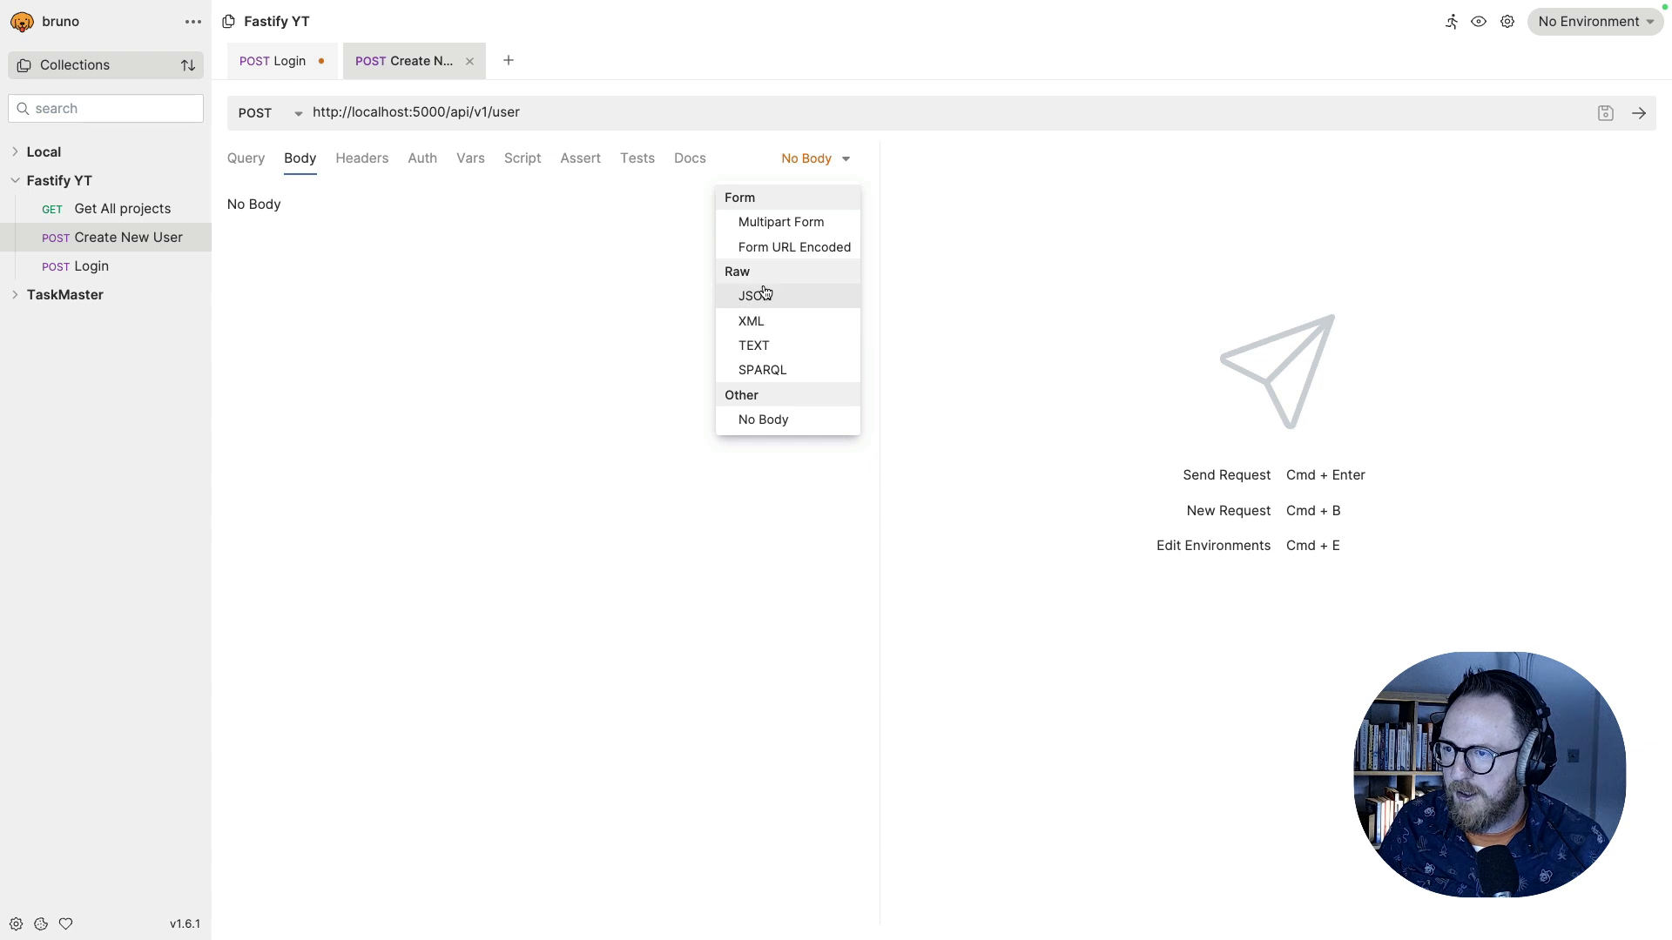
{"action": "left_click", "coordinate": [752, 295]}
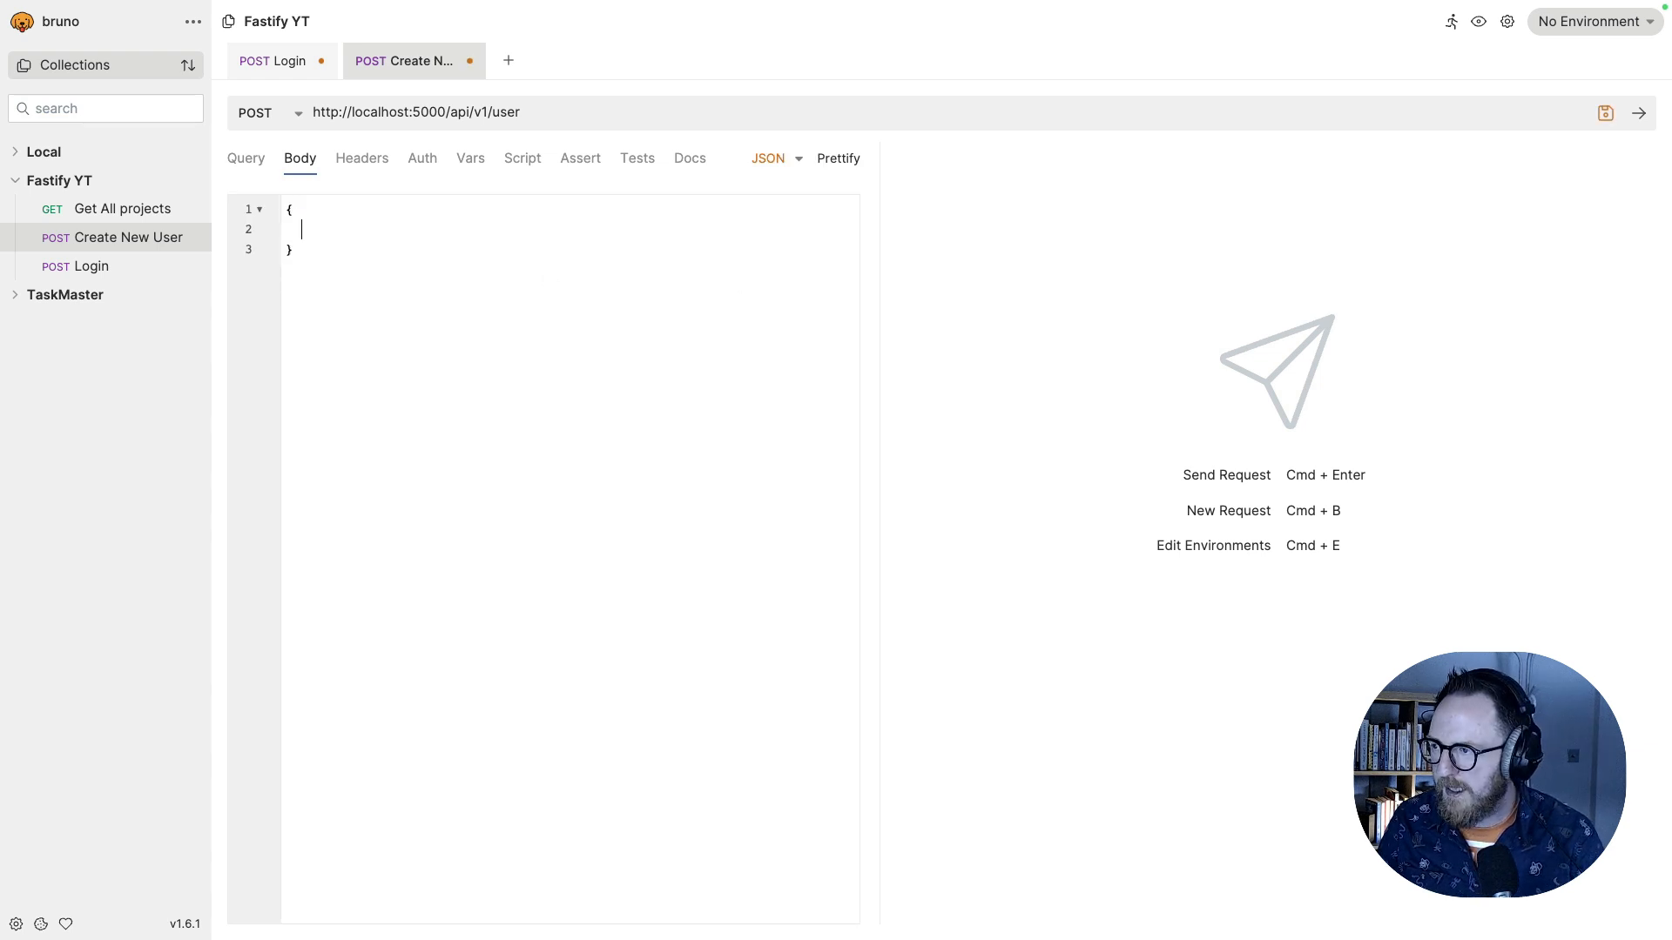
{"action": "type", "text": "\"email\": \""}
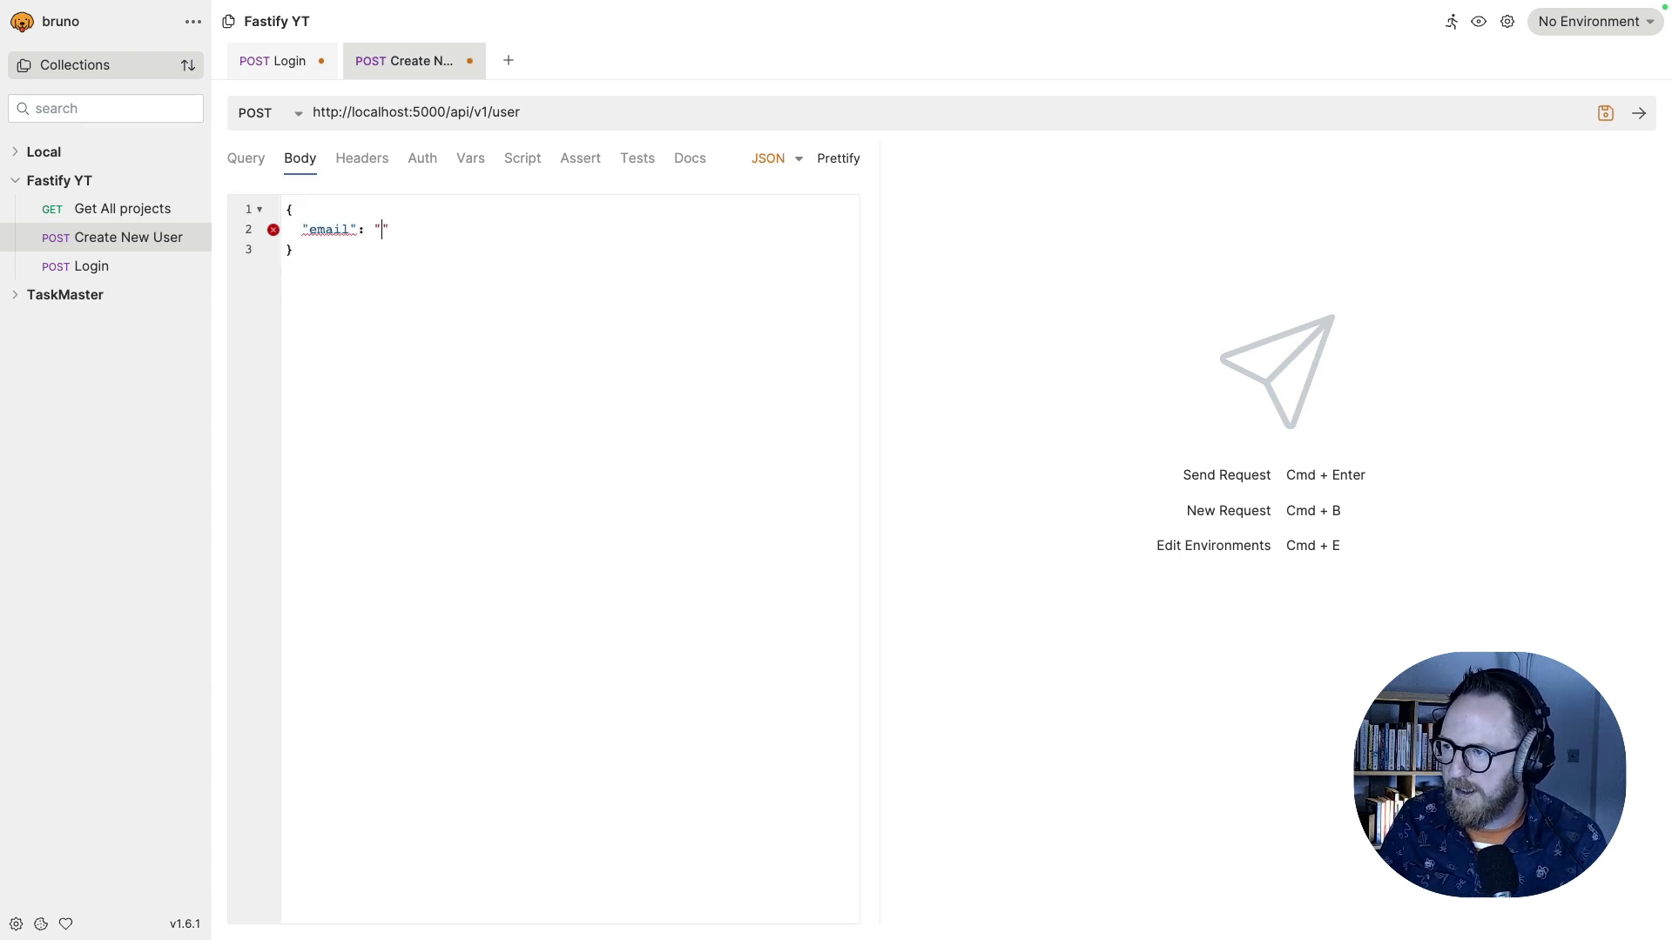
{"action": "type", "text": "kevi"}
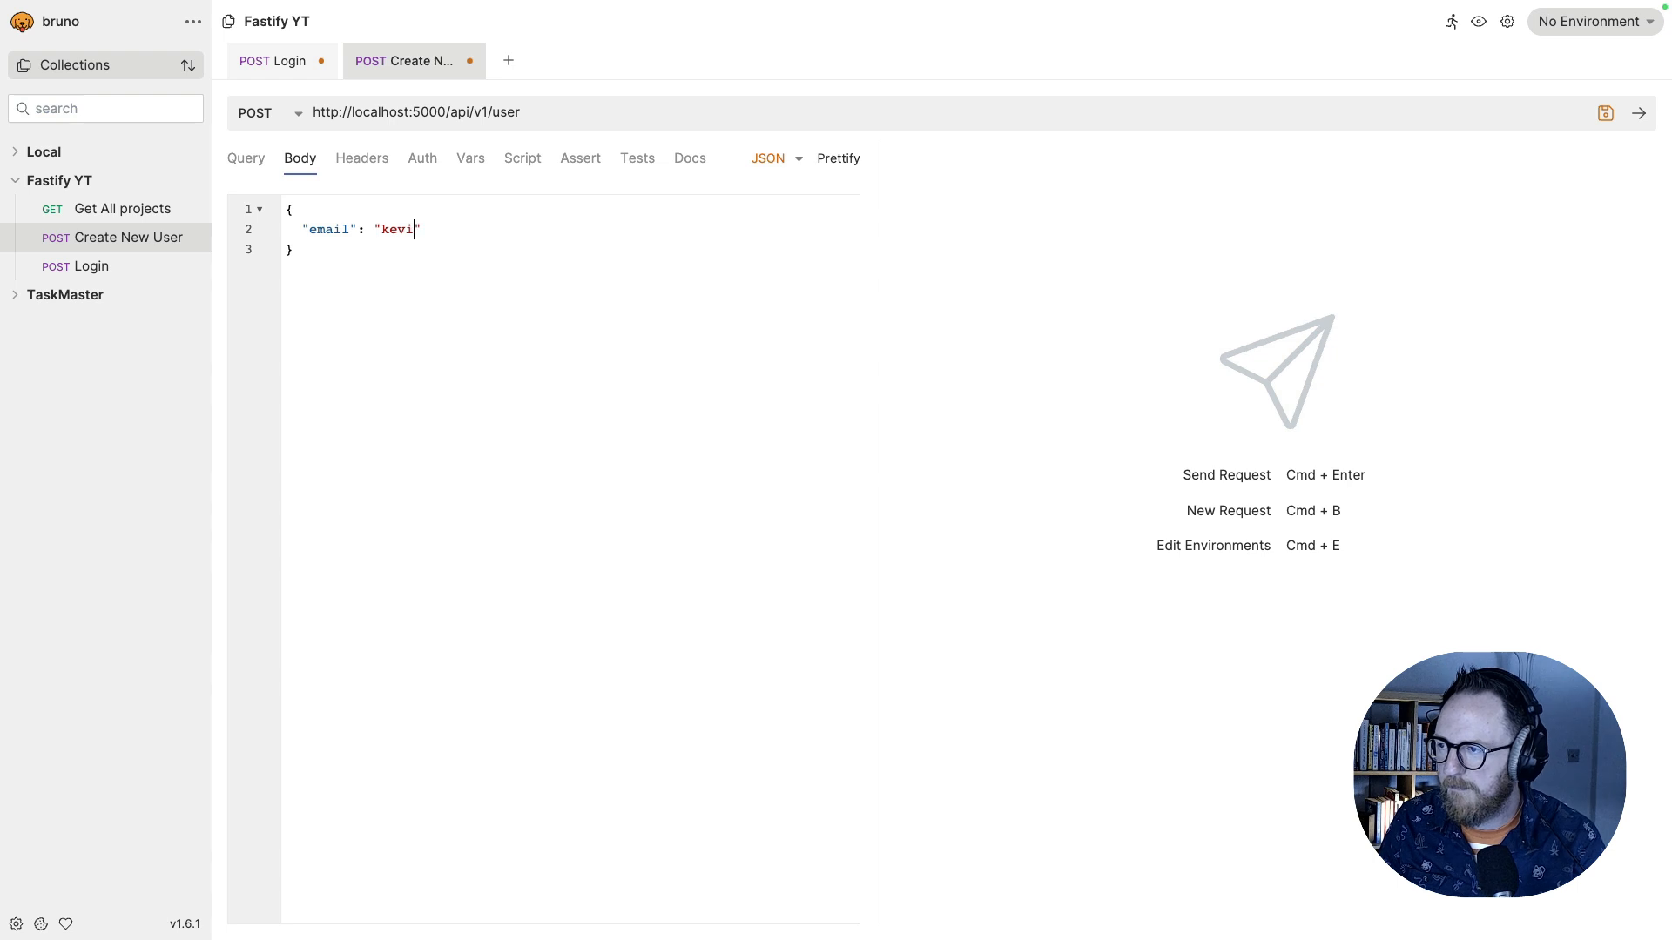
{"action": "type", "text": "n@test.com"}
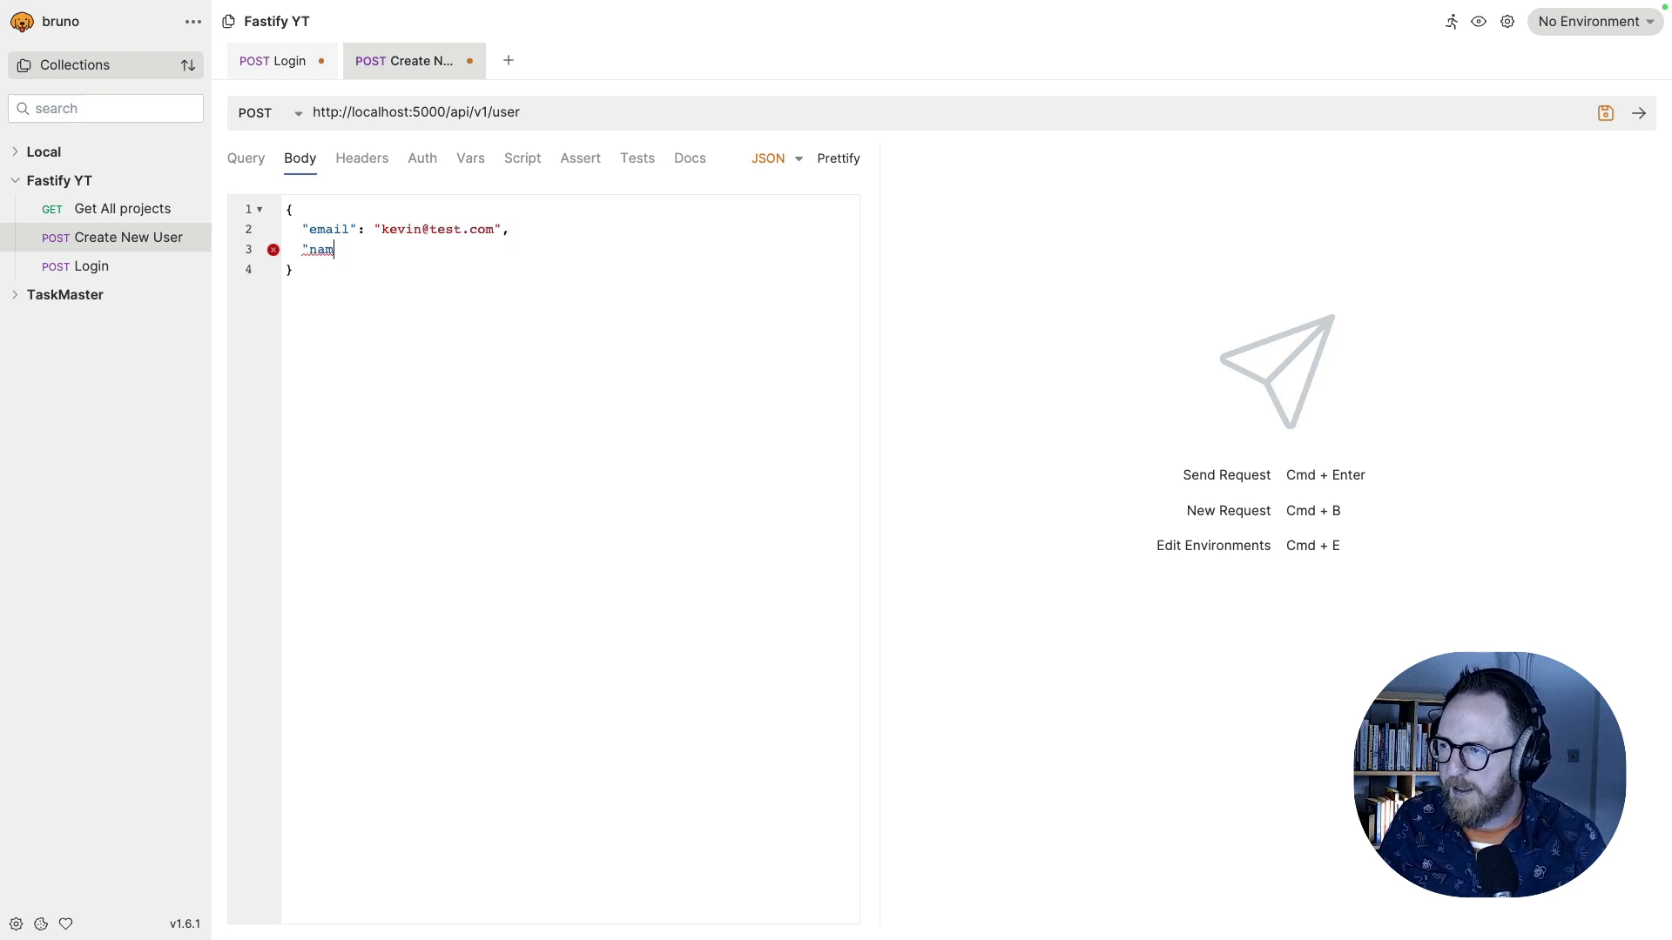
{"action": "type", "text": "firstName\""}
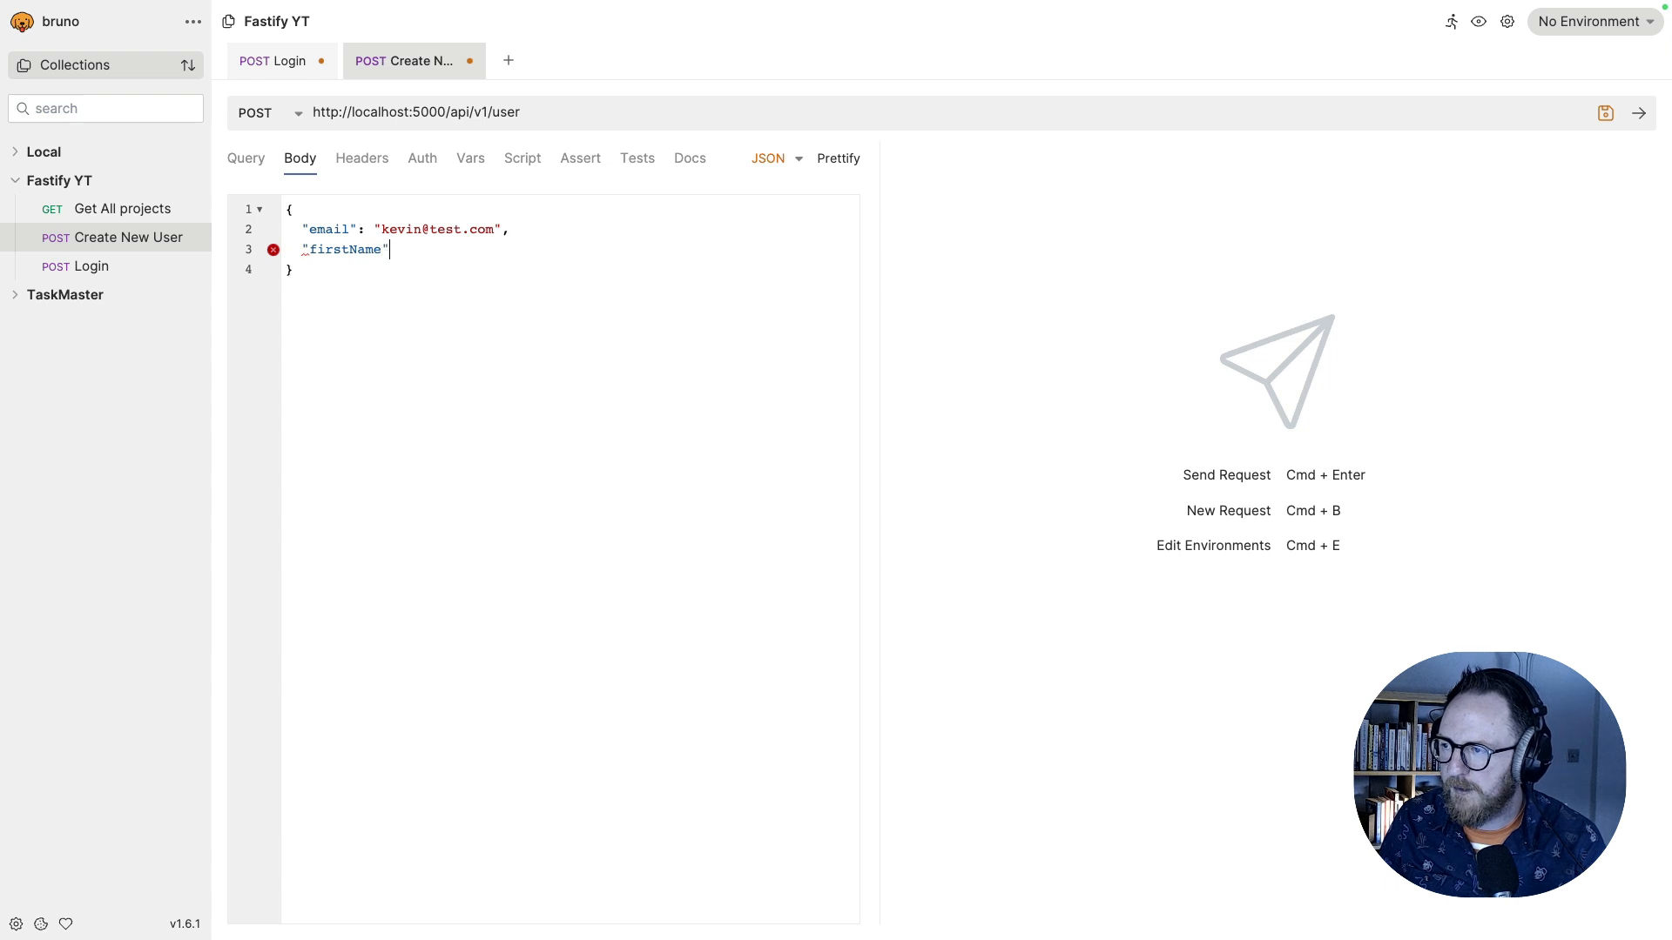
{"action": "type", "text": ": \"Kevin\","}
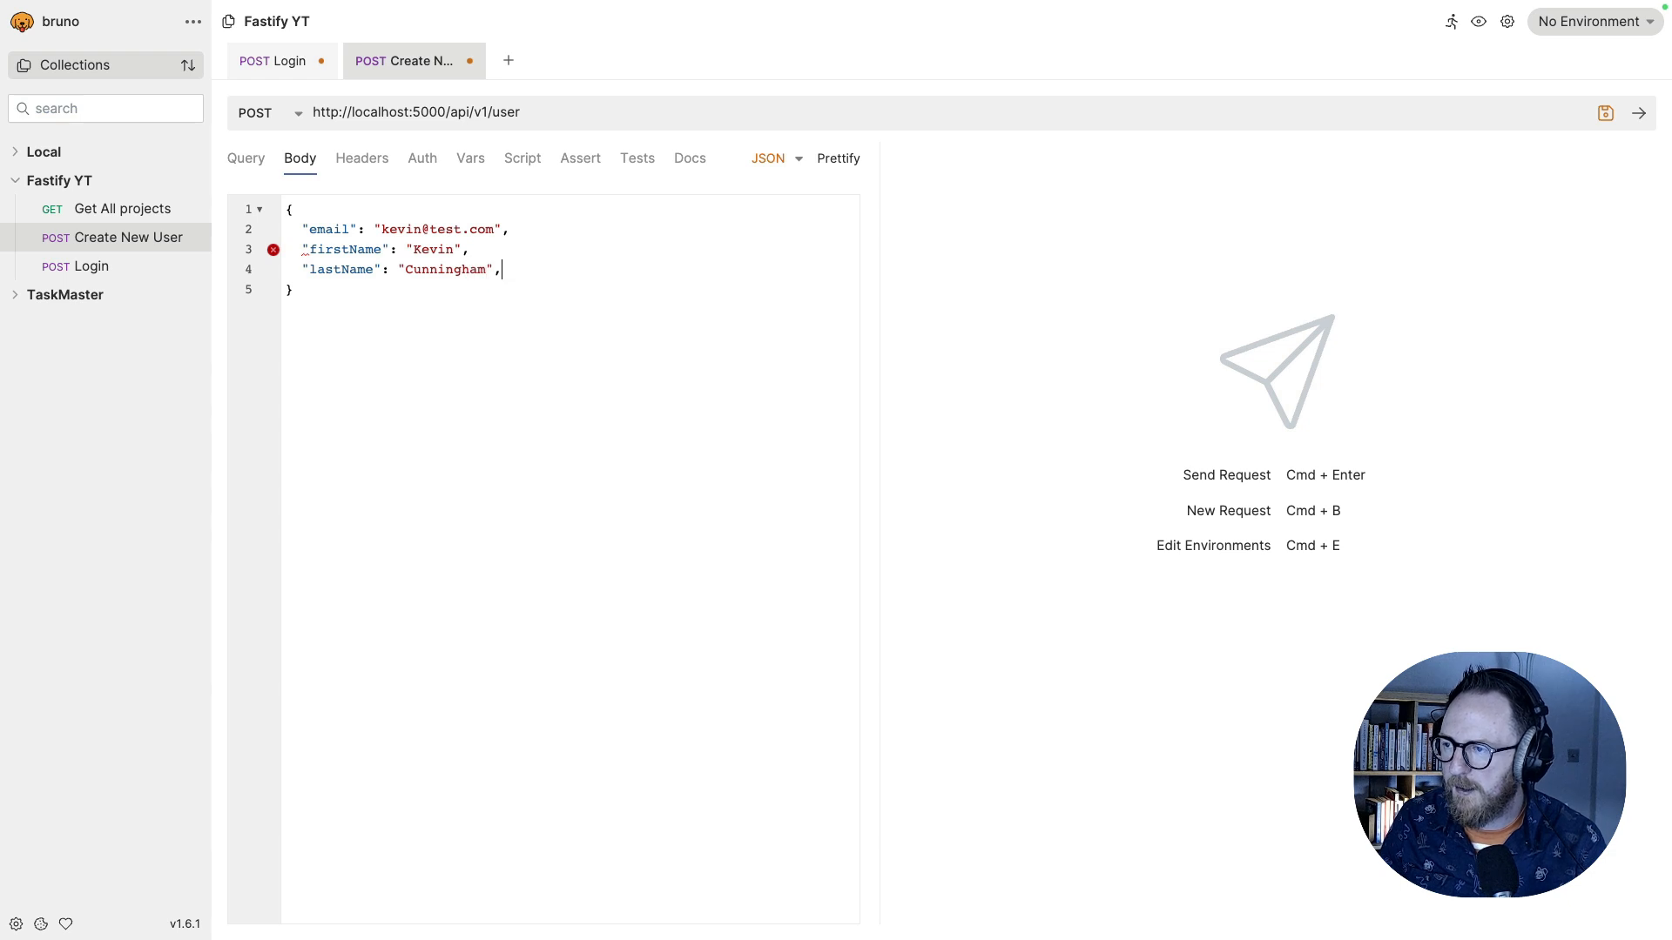
{"action": "type", "text": "\"role\":"}
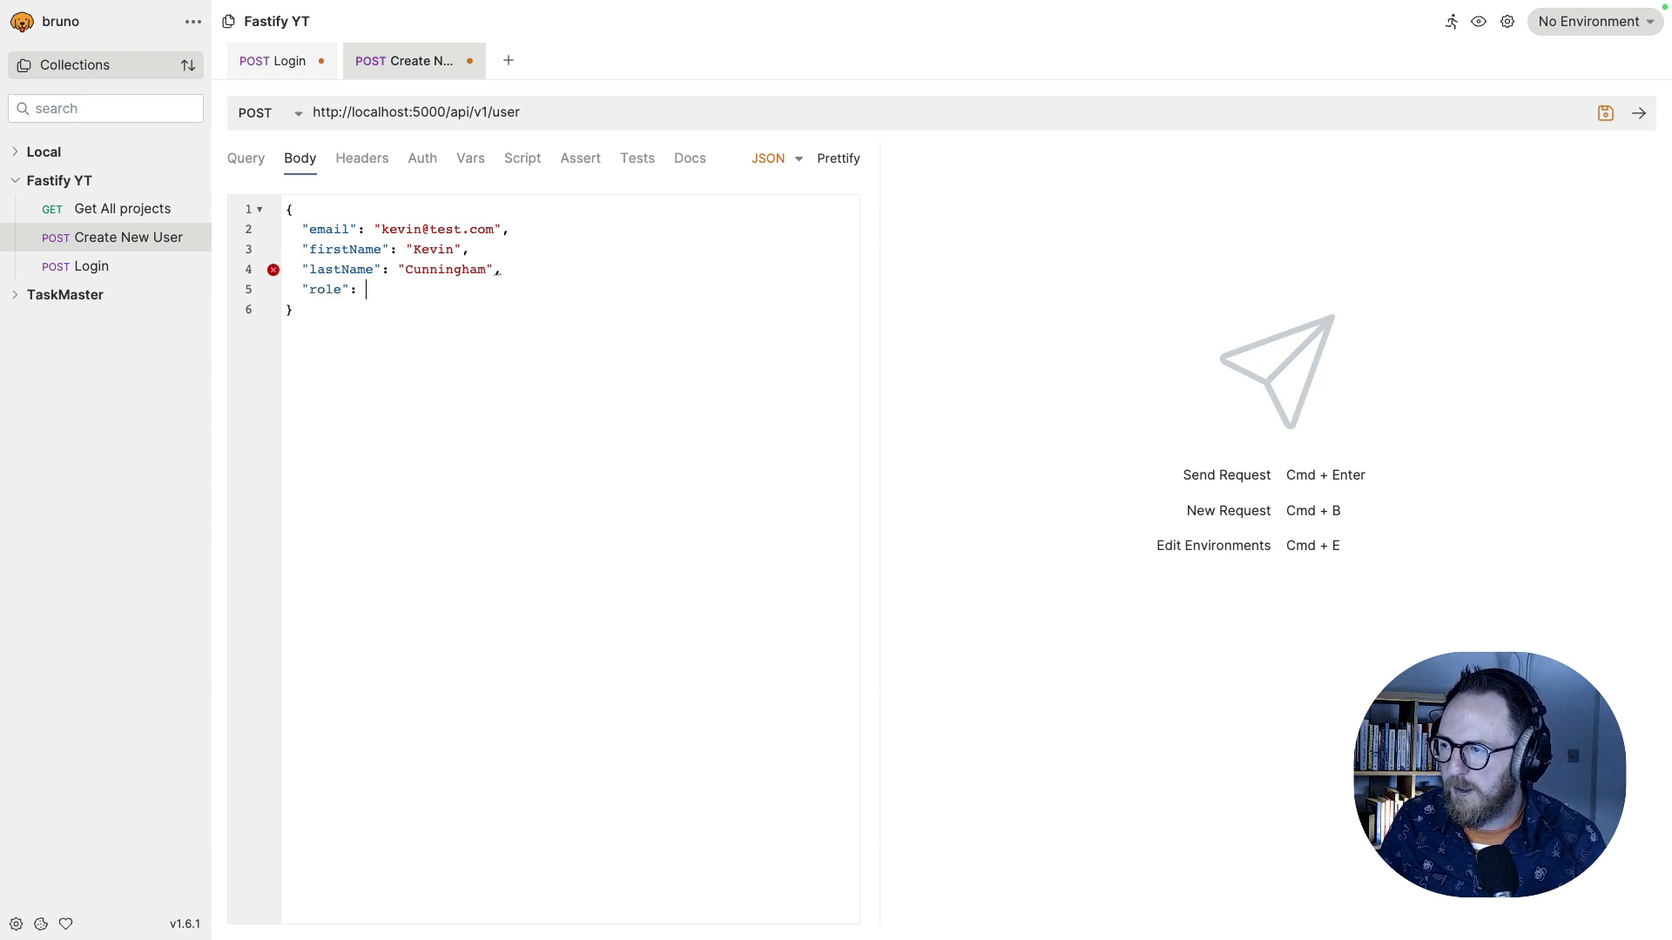
{"action": "type", "text": "\"Team Member\""}
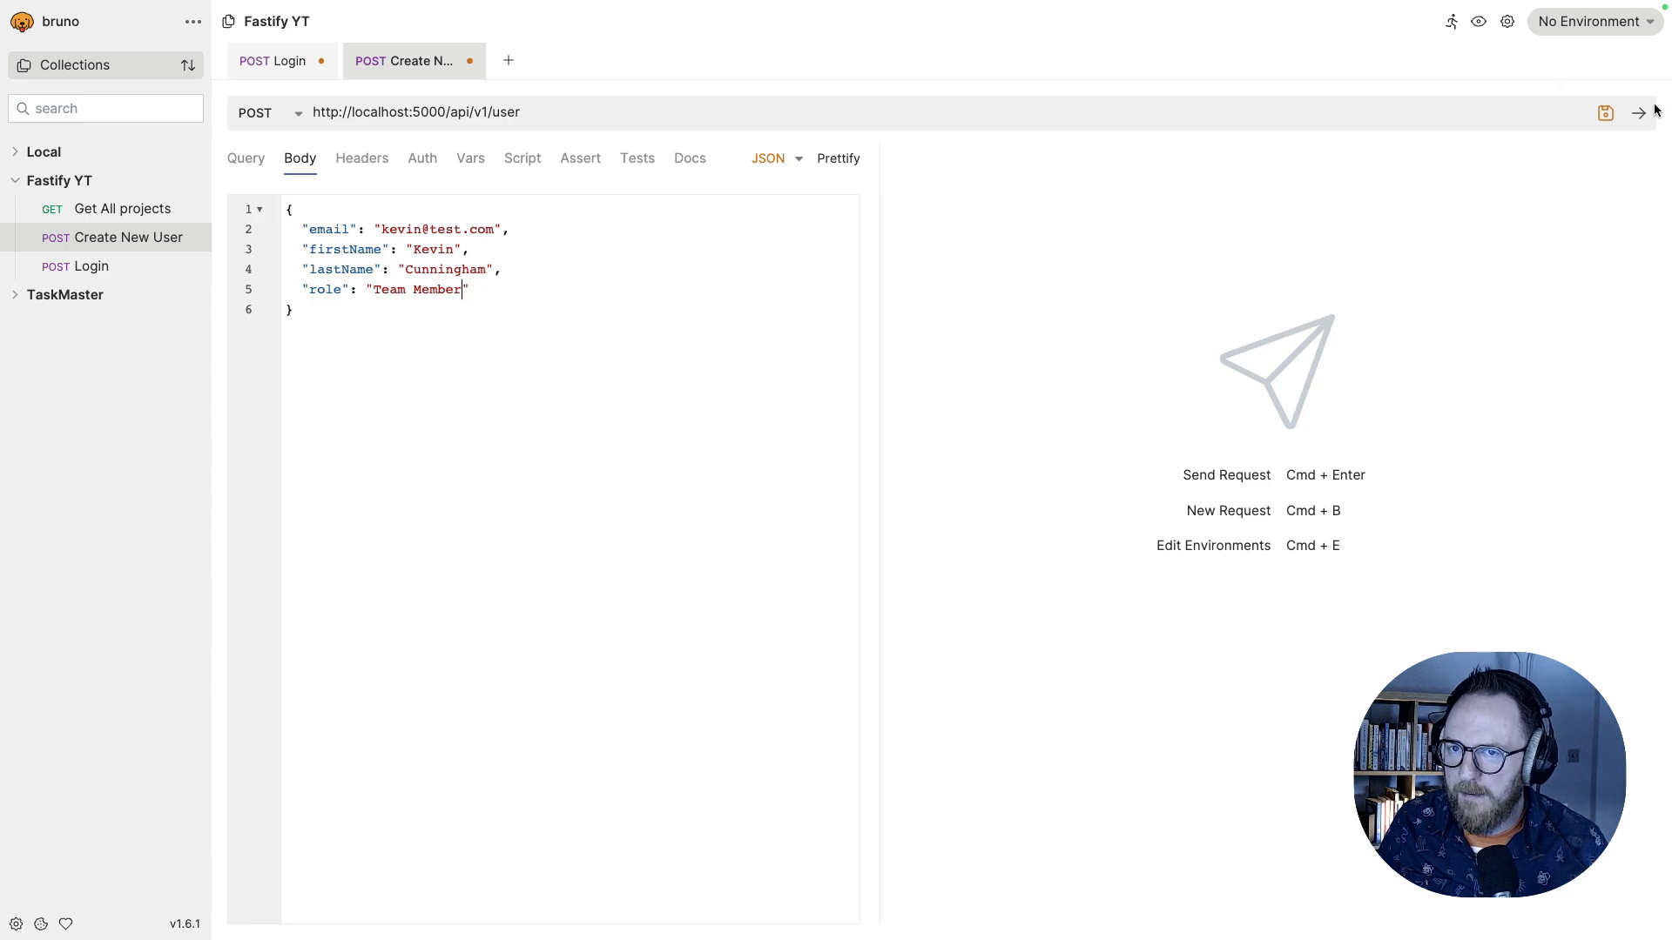
- Send Create New User and switch back to Bruno, which shows a 500 validation error
{"action": "left_click", "coordinate": [1639, 111]}
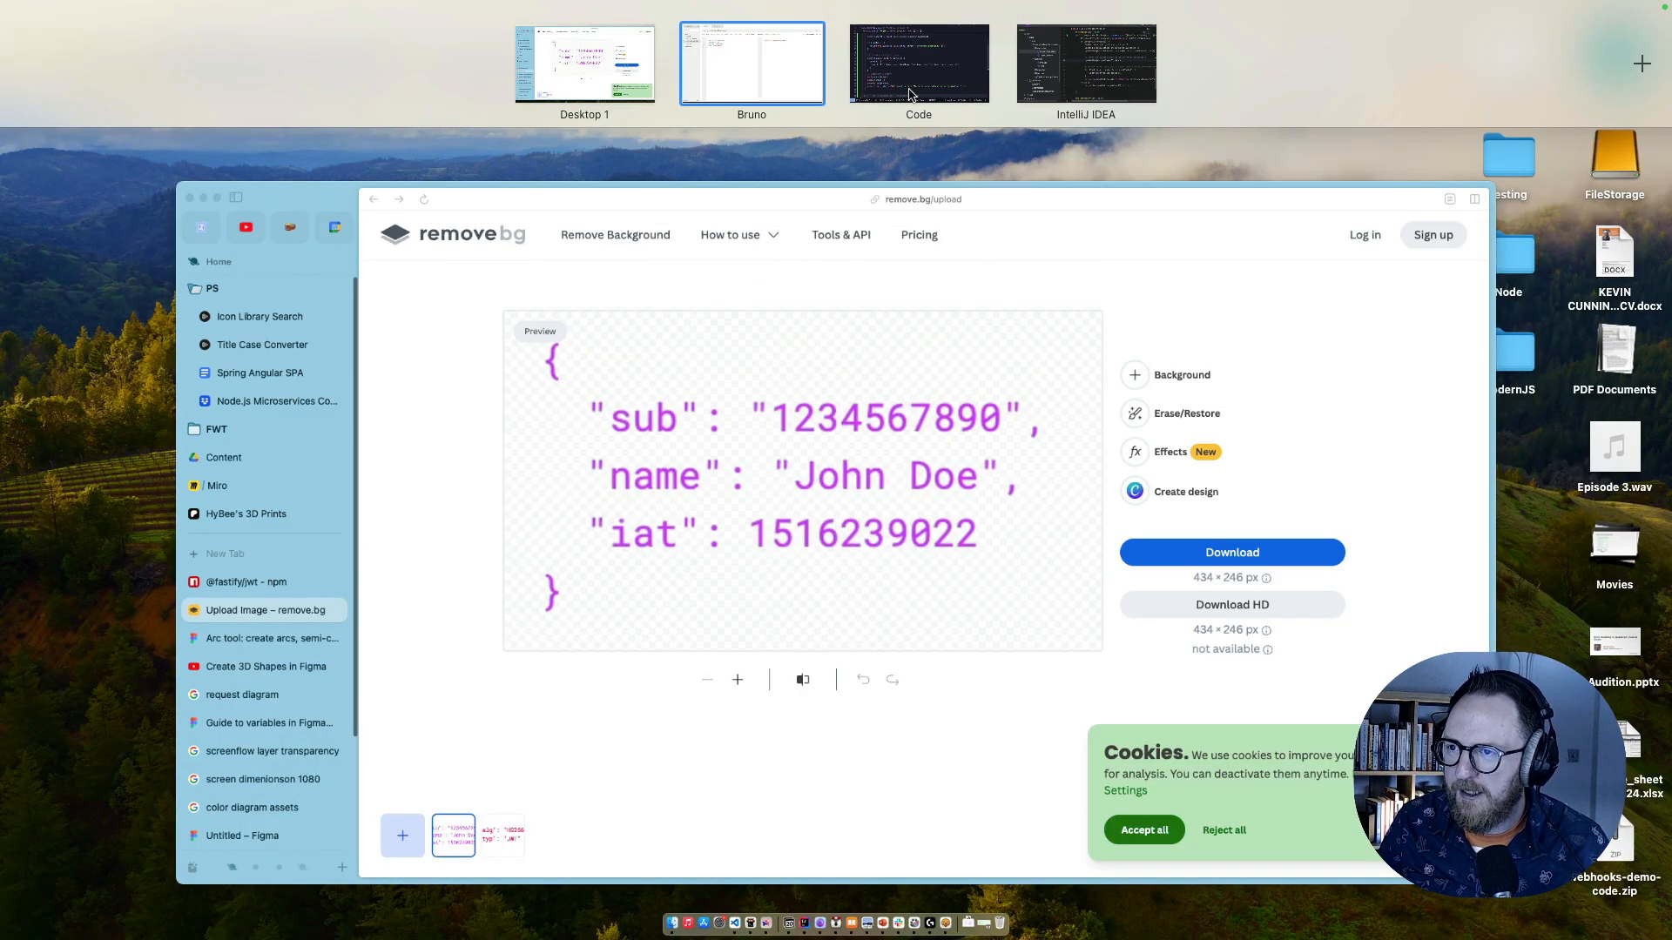
{"action": "left_click", "coordinate": [918, 63]}
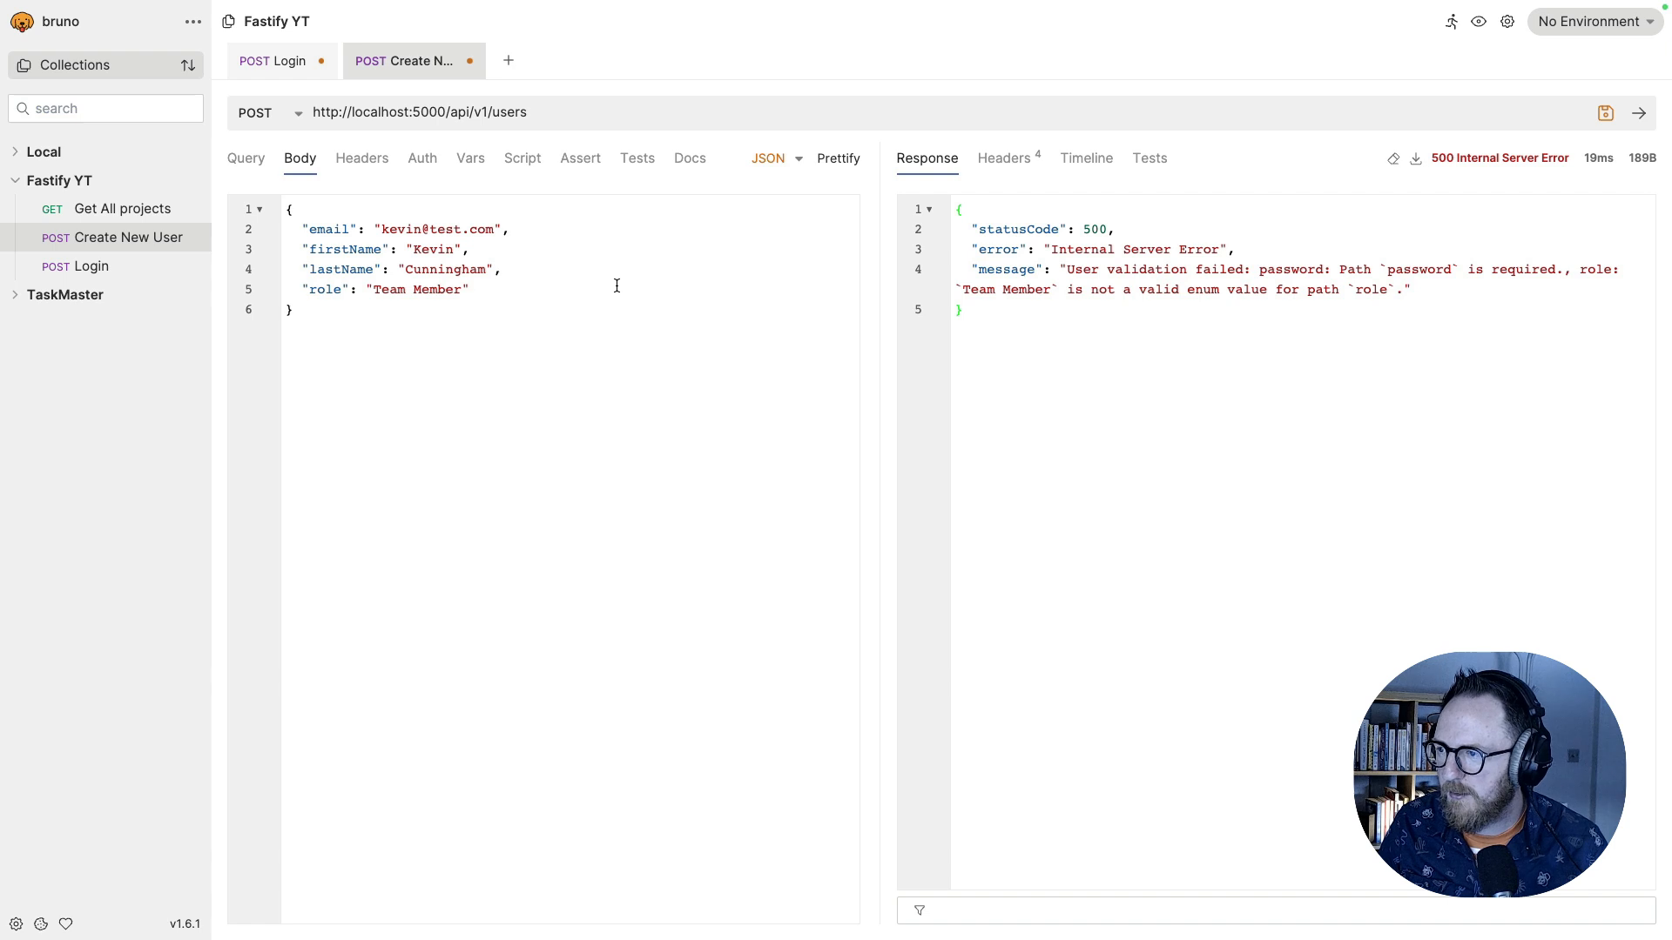
{"action": "type", "text": "\""}
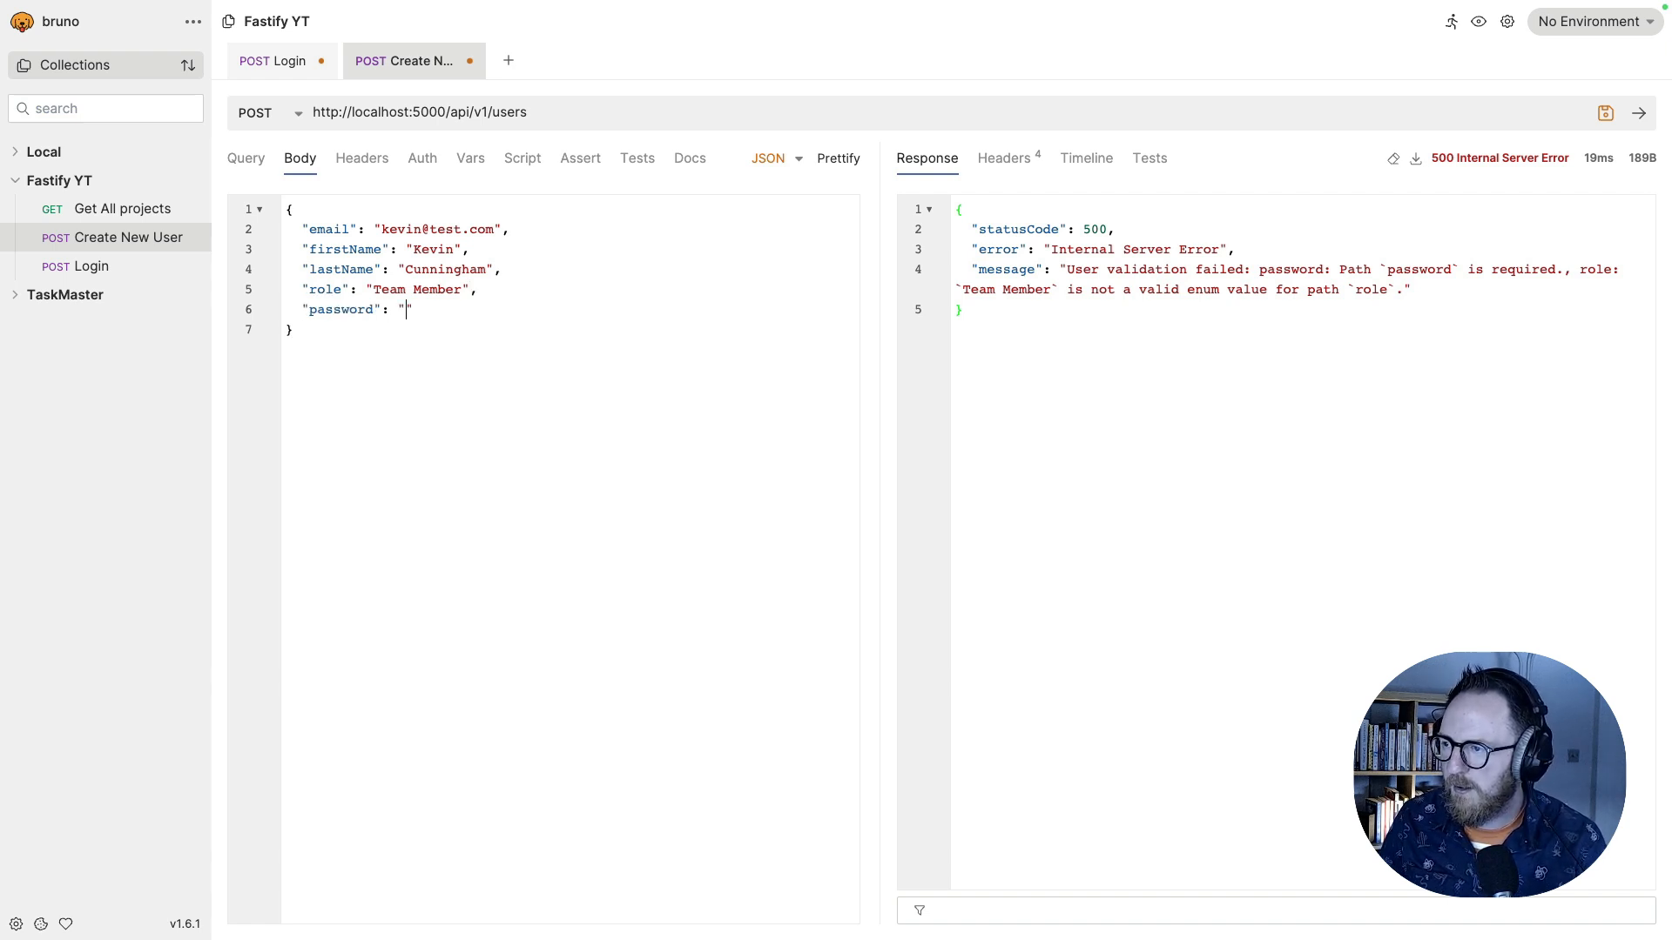
{"action": "type", "text": "password"}
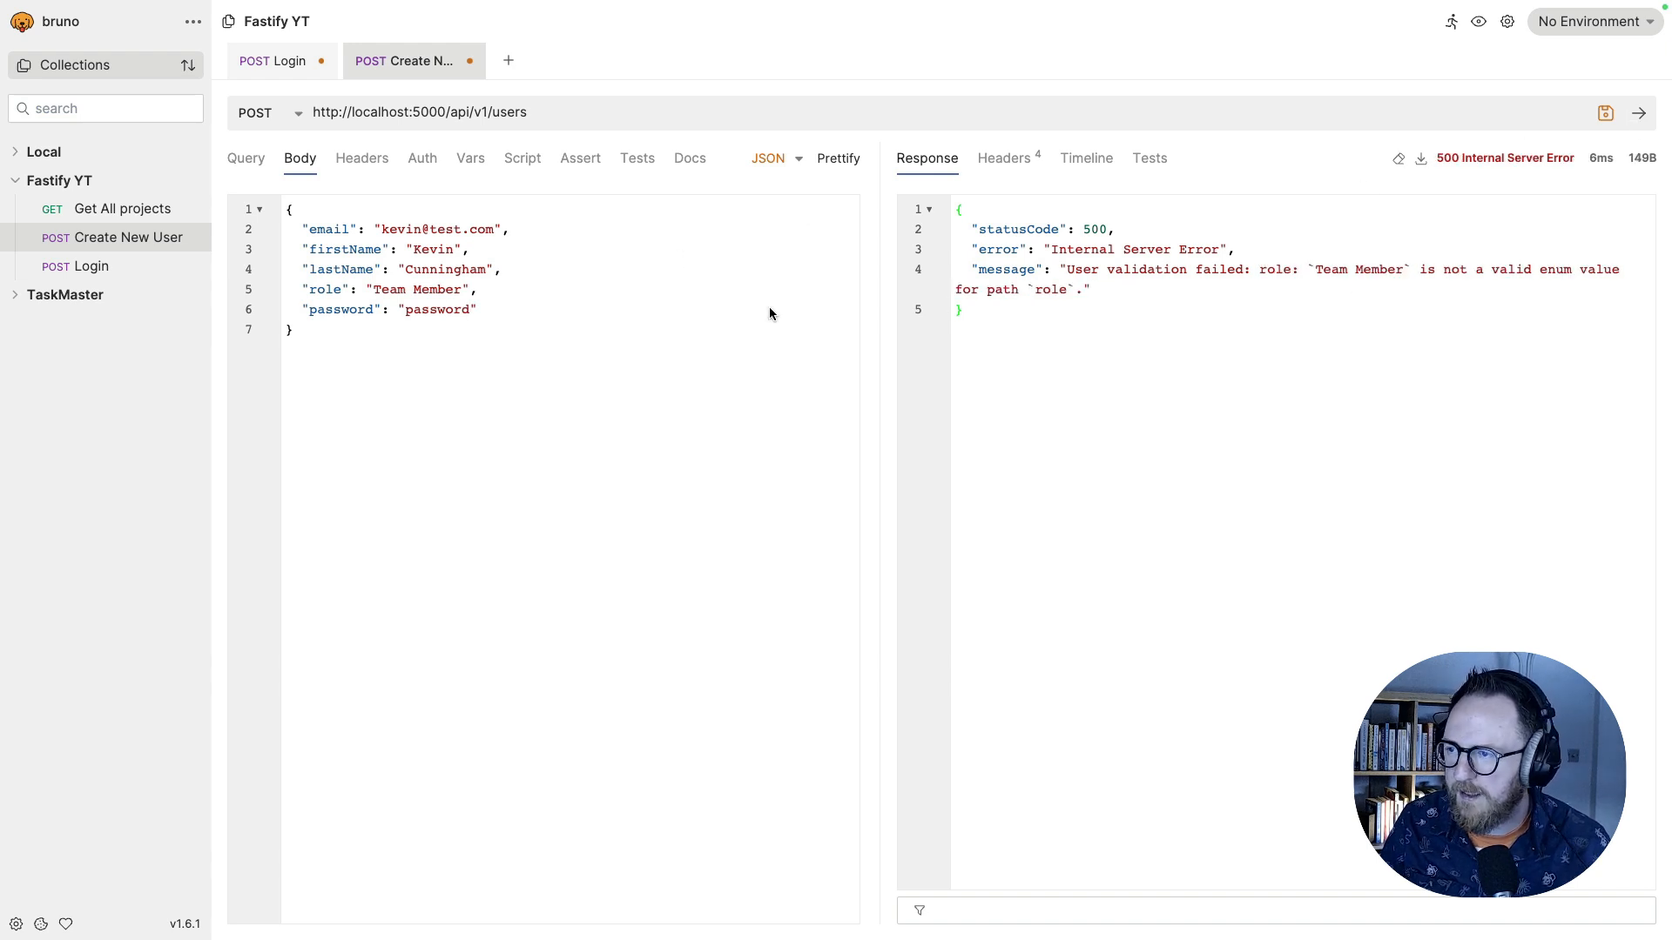
{"action": "mouse_move", "coordinate": [857, 258]}
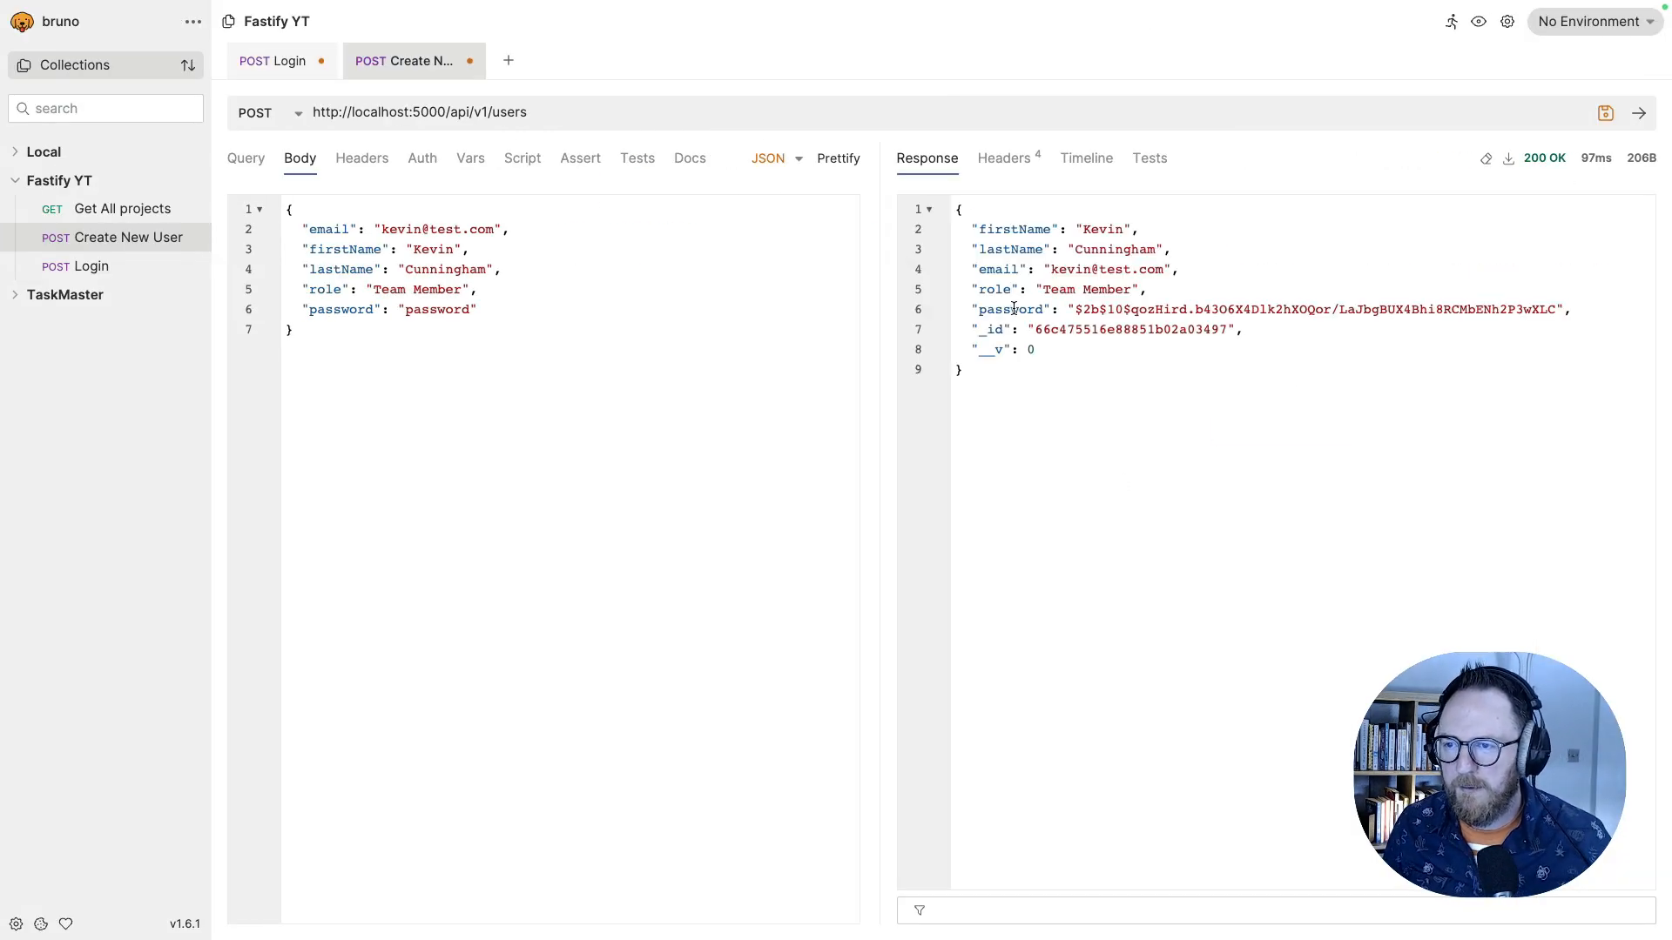
{"action": "double_click", "coordinate": [1091, 268]}
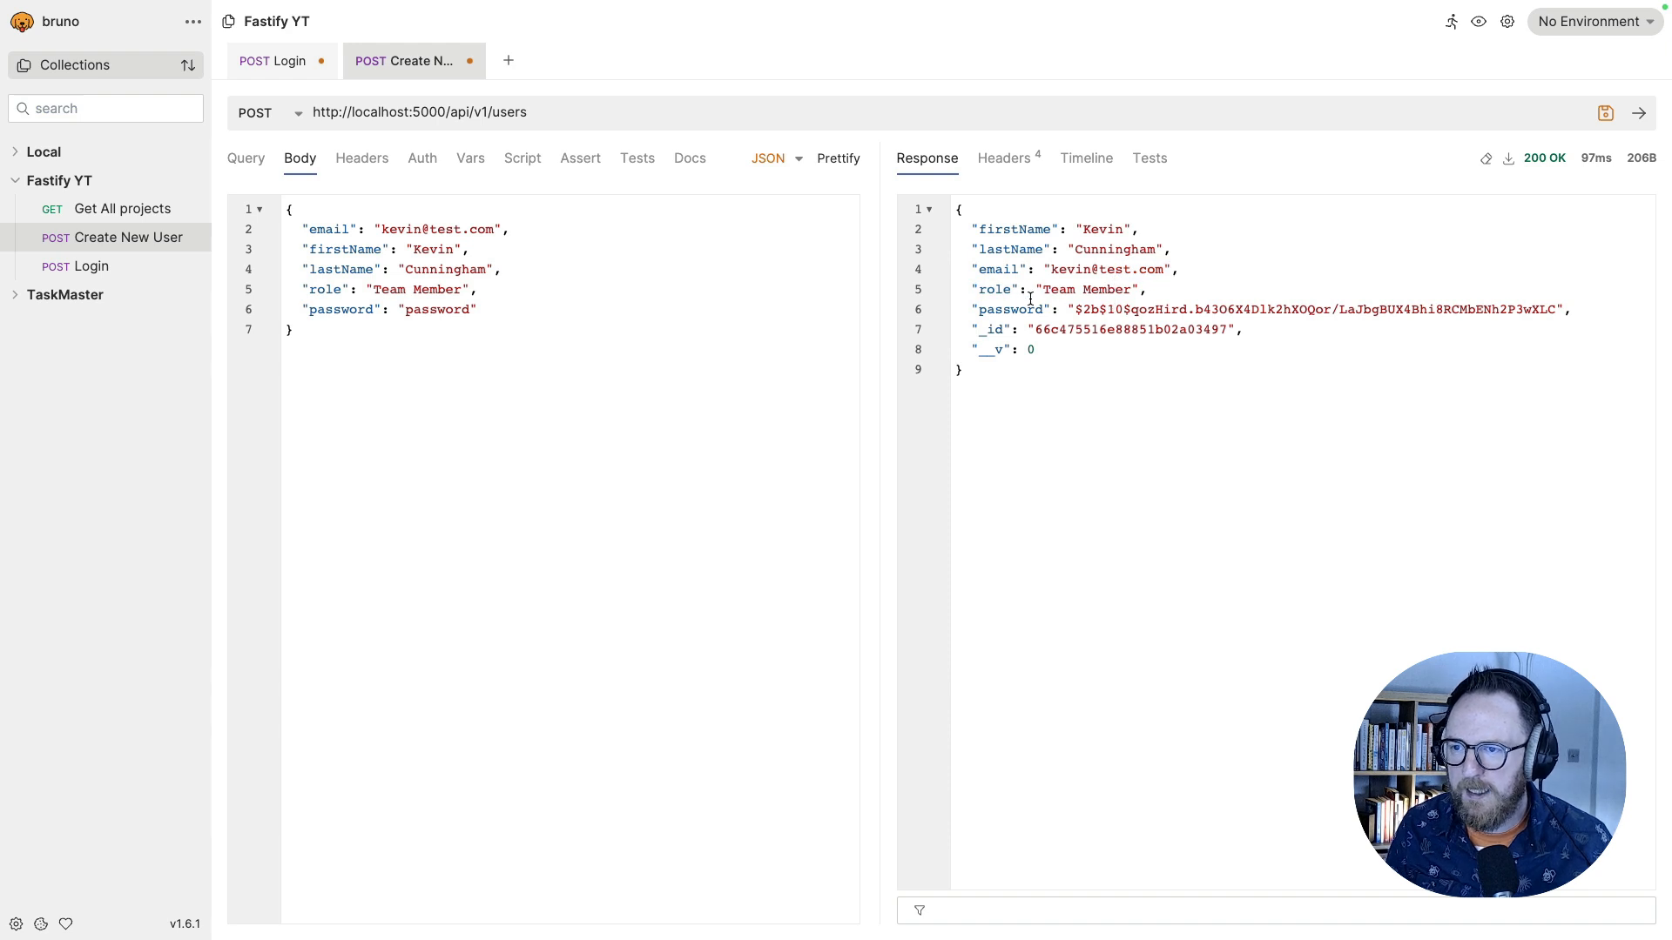
{"action": "left_click", "coordinate": [274, 61]}
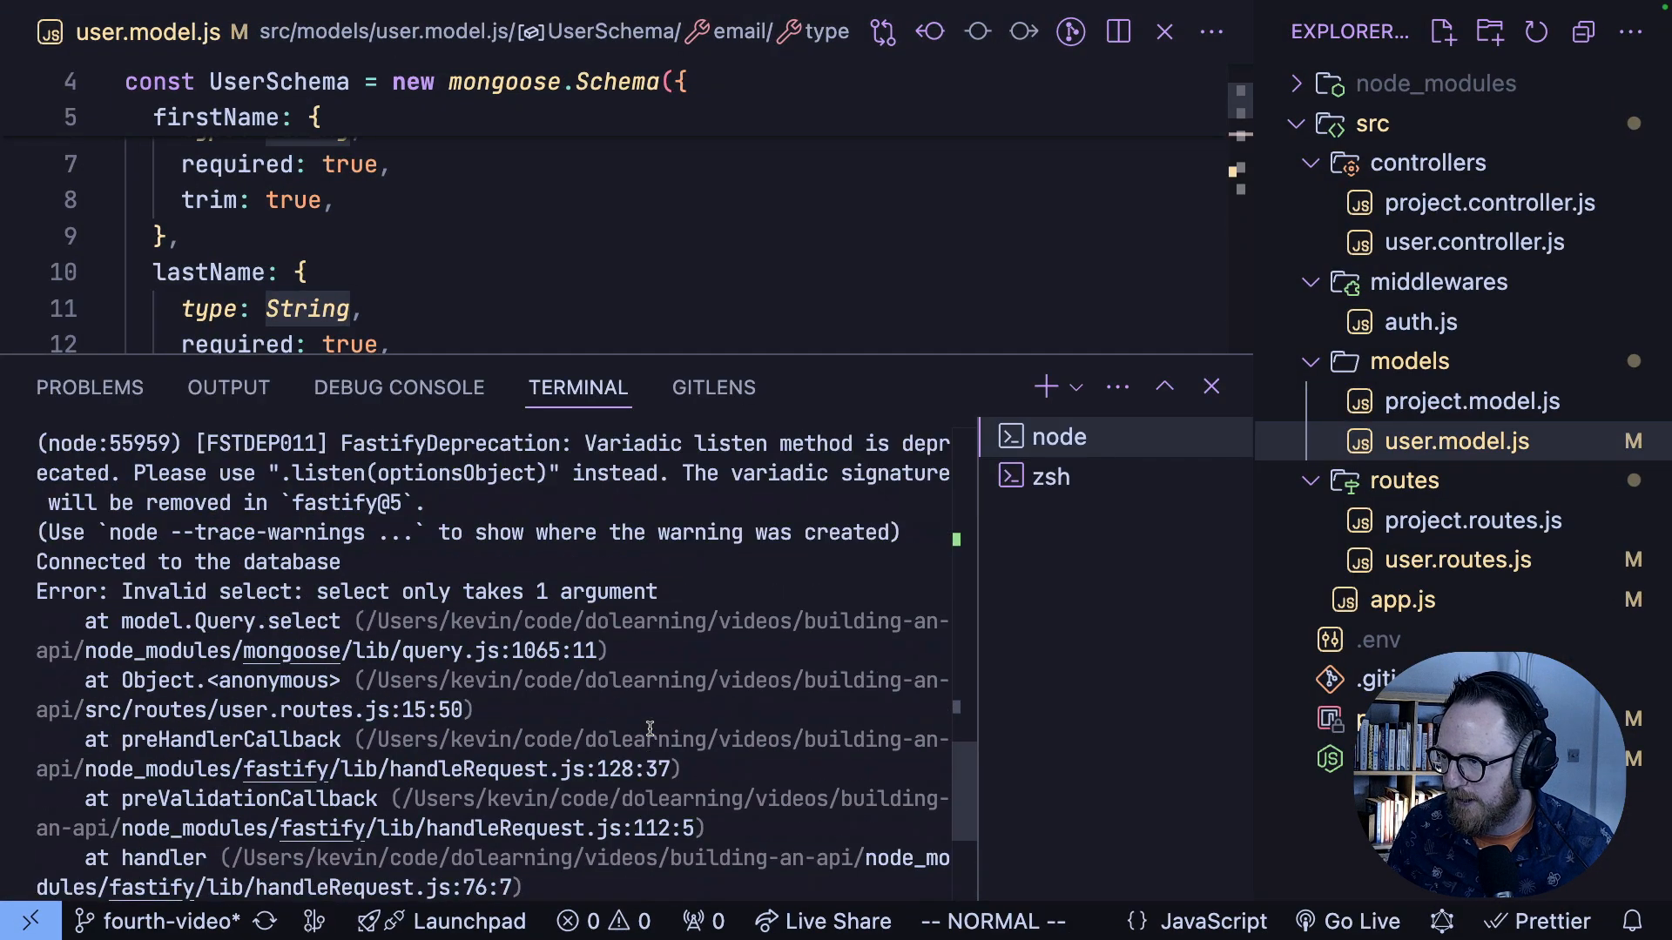
{"action": "mouse_move", "coordinate": [448, 620]}
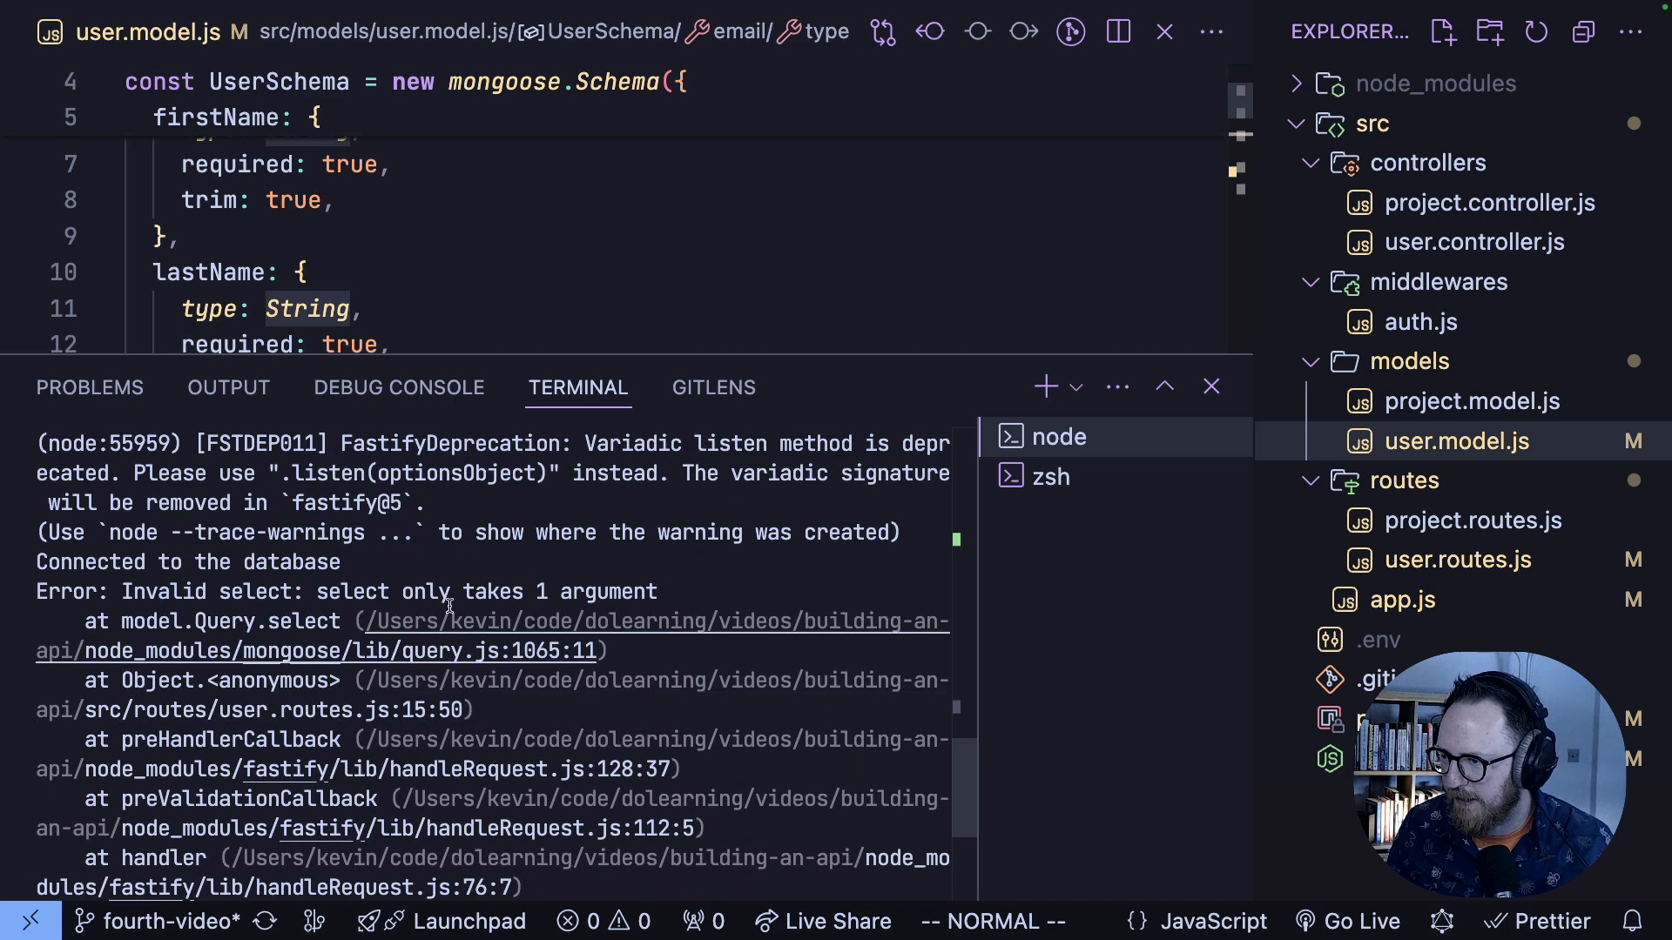
{"action": "mouse_move", "coordinate": [1545, 378]}
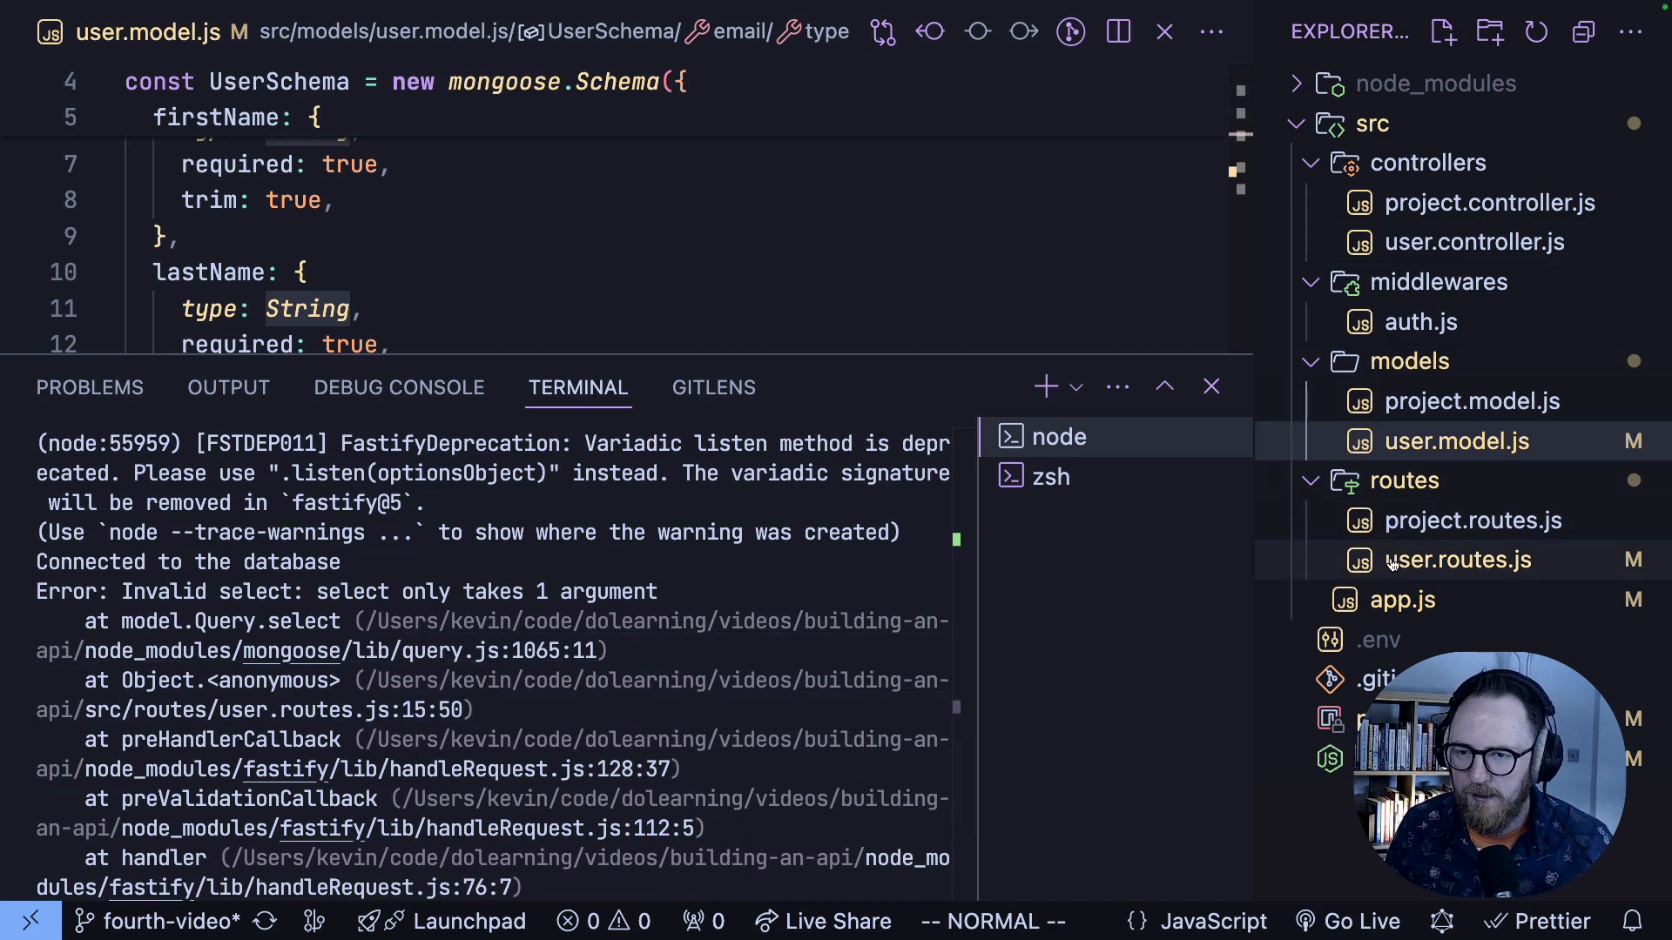
- Open user.routes.js from the Explorer to track down the Invalid select error
{"action": "left_click", "coordinate": [1460, 559]}
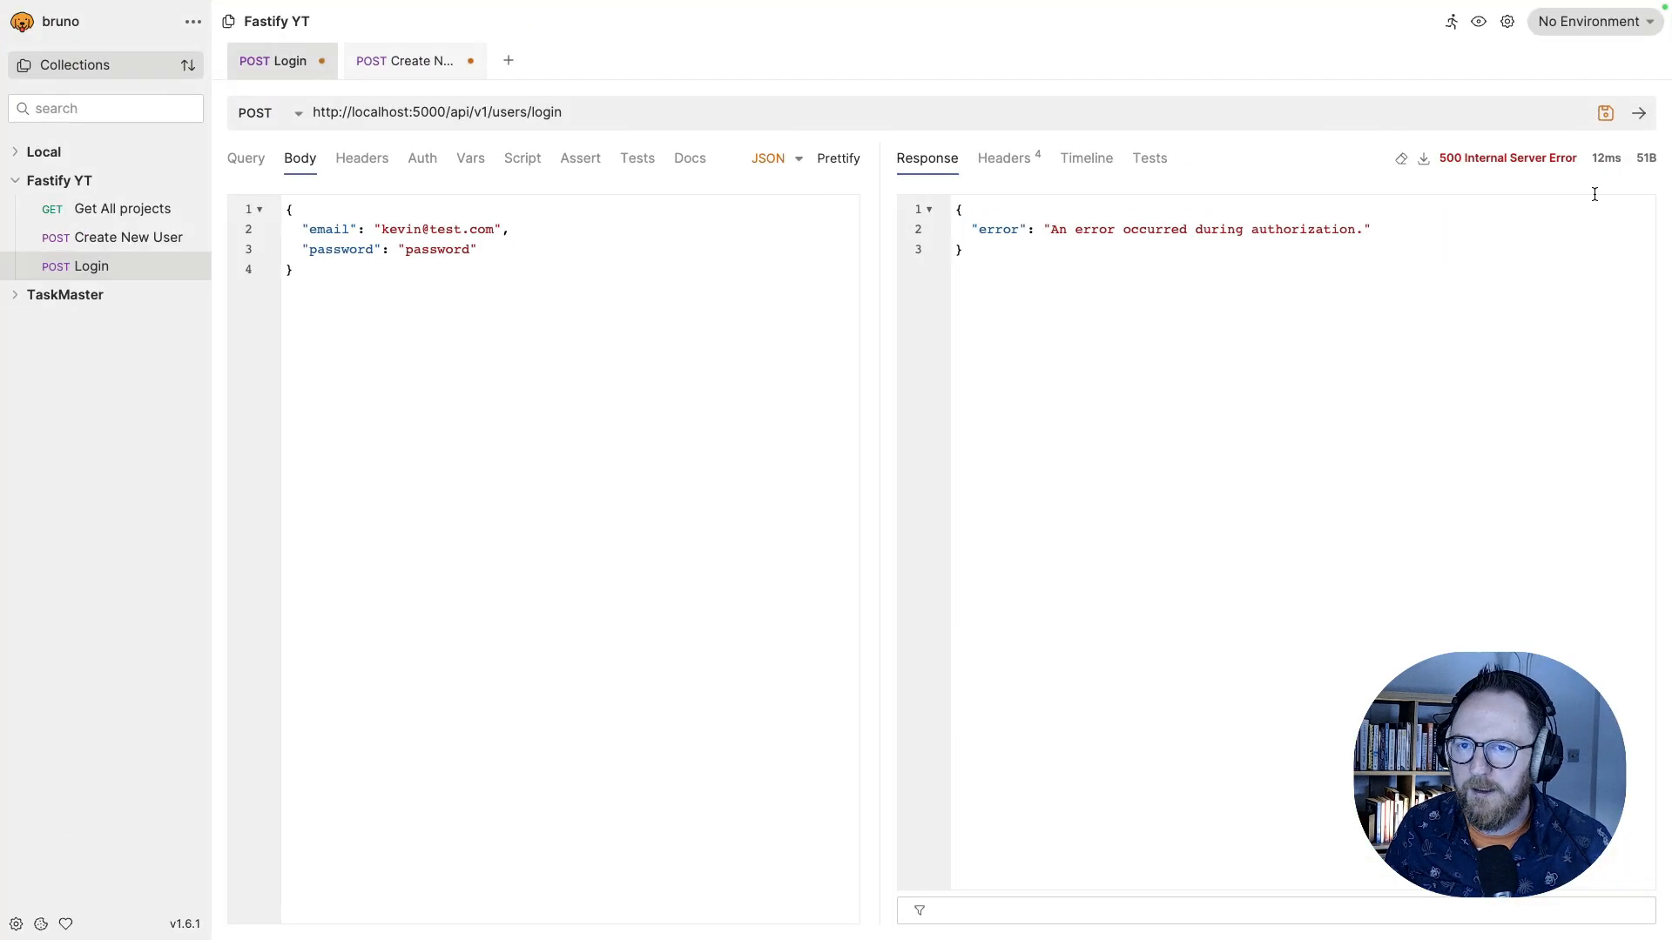
- Resend the Login request for a 200 OK and select the returned JWT token
{"action": "left_click", "coordinate": [1639, 112]}
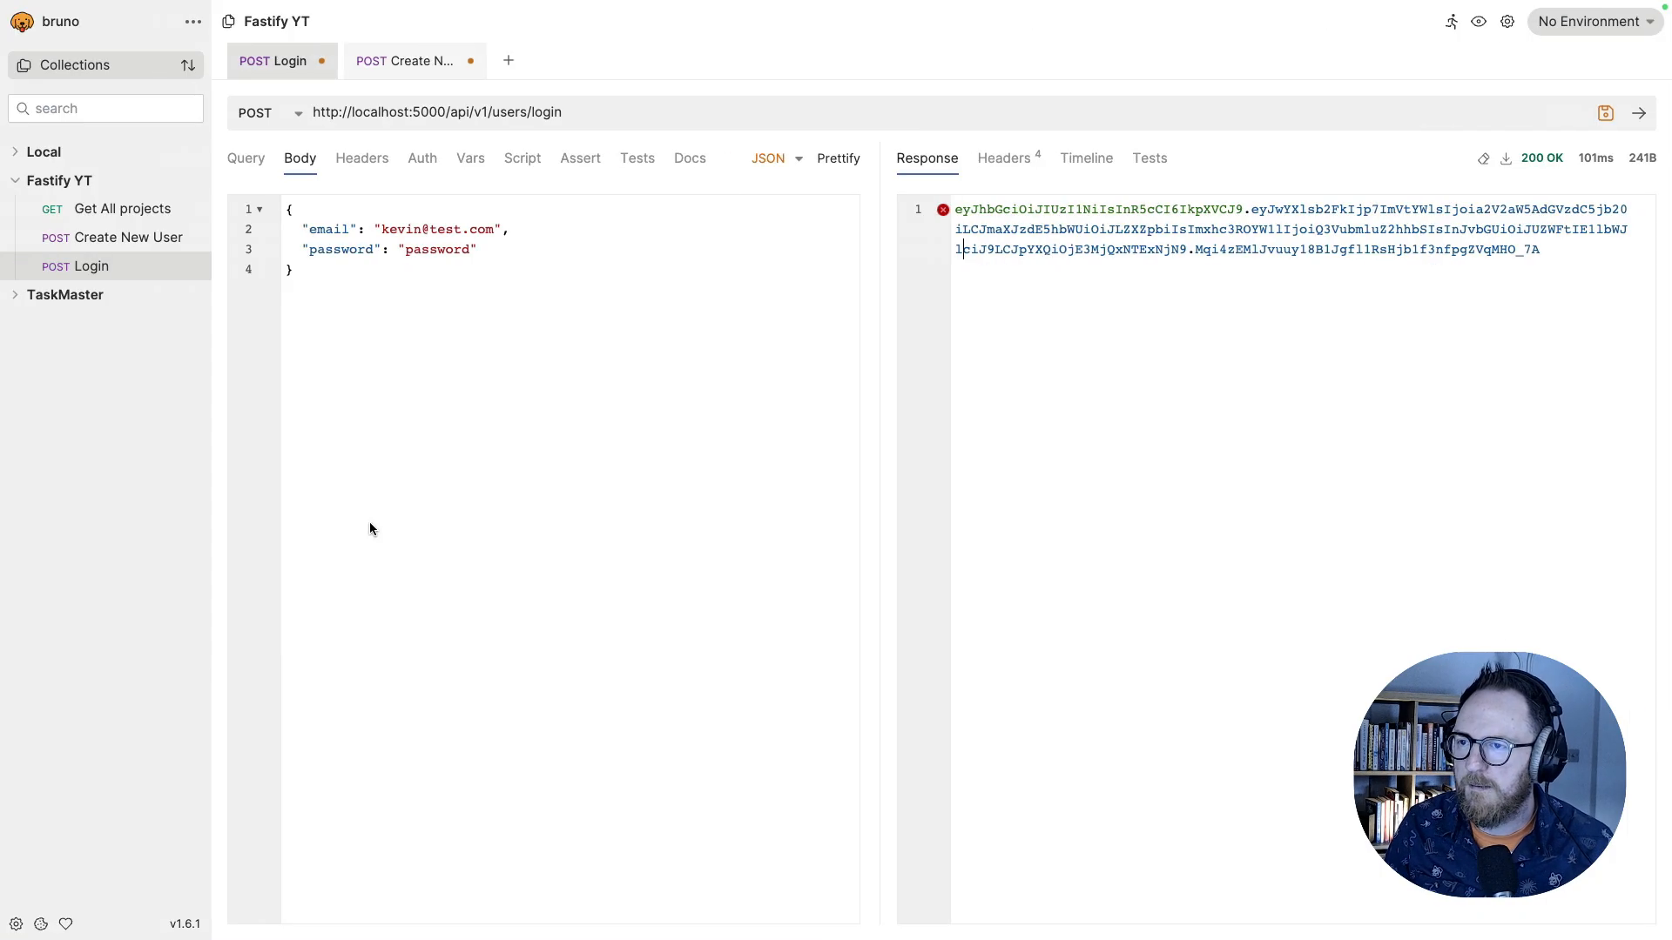
{"action": "left_click", "coordinate": [1639, 111]}
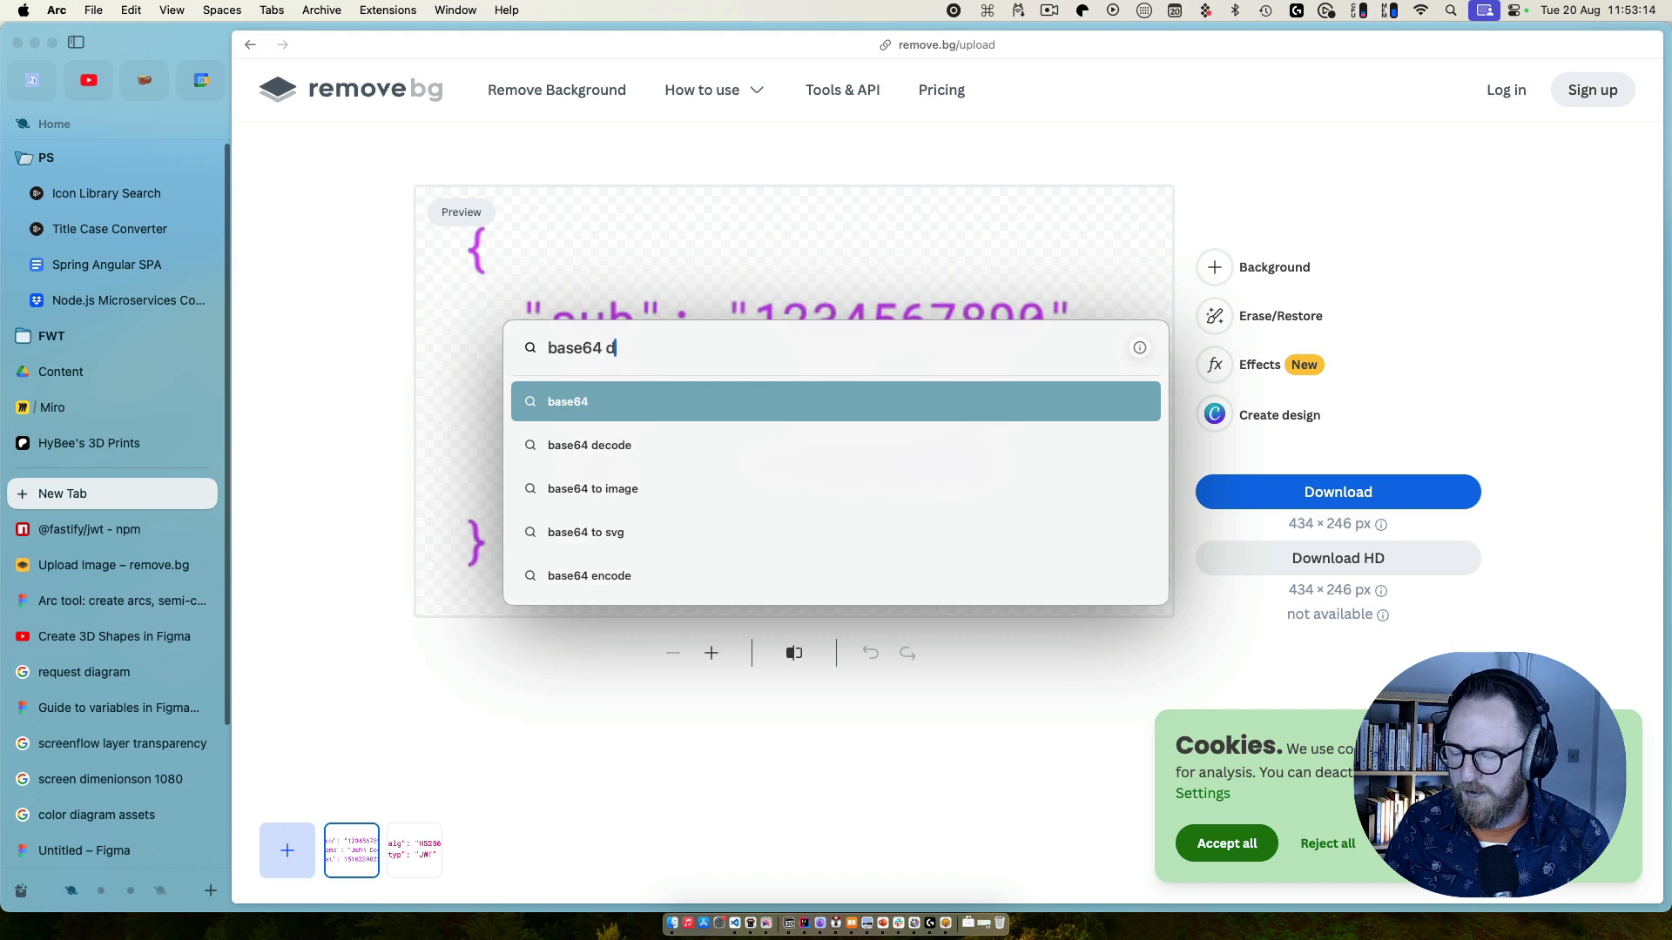
- Find base64decode.org and paste the token there to decode its payload
{"action": "left_click", "coordinate": [589, 444]}
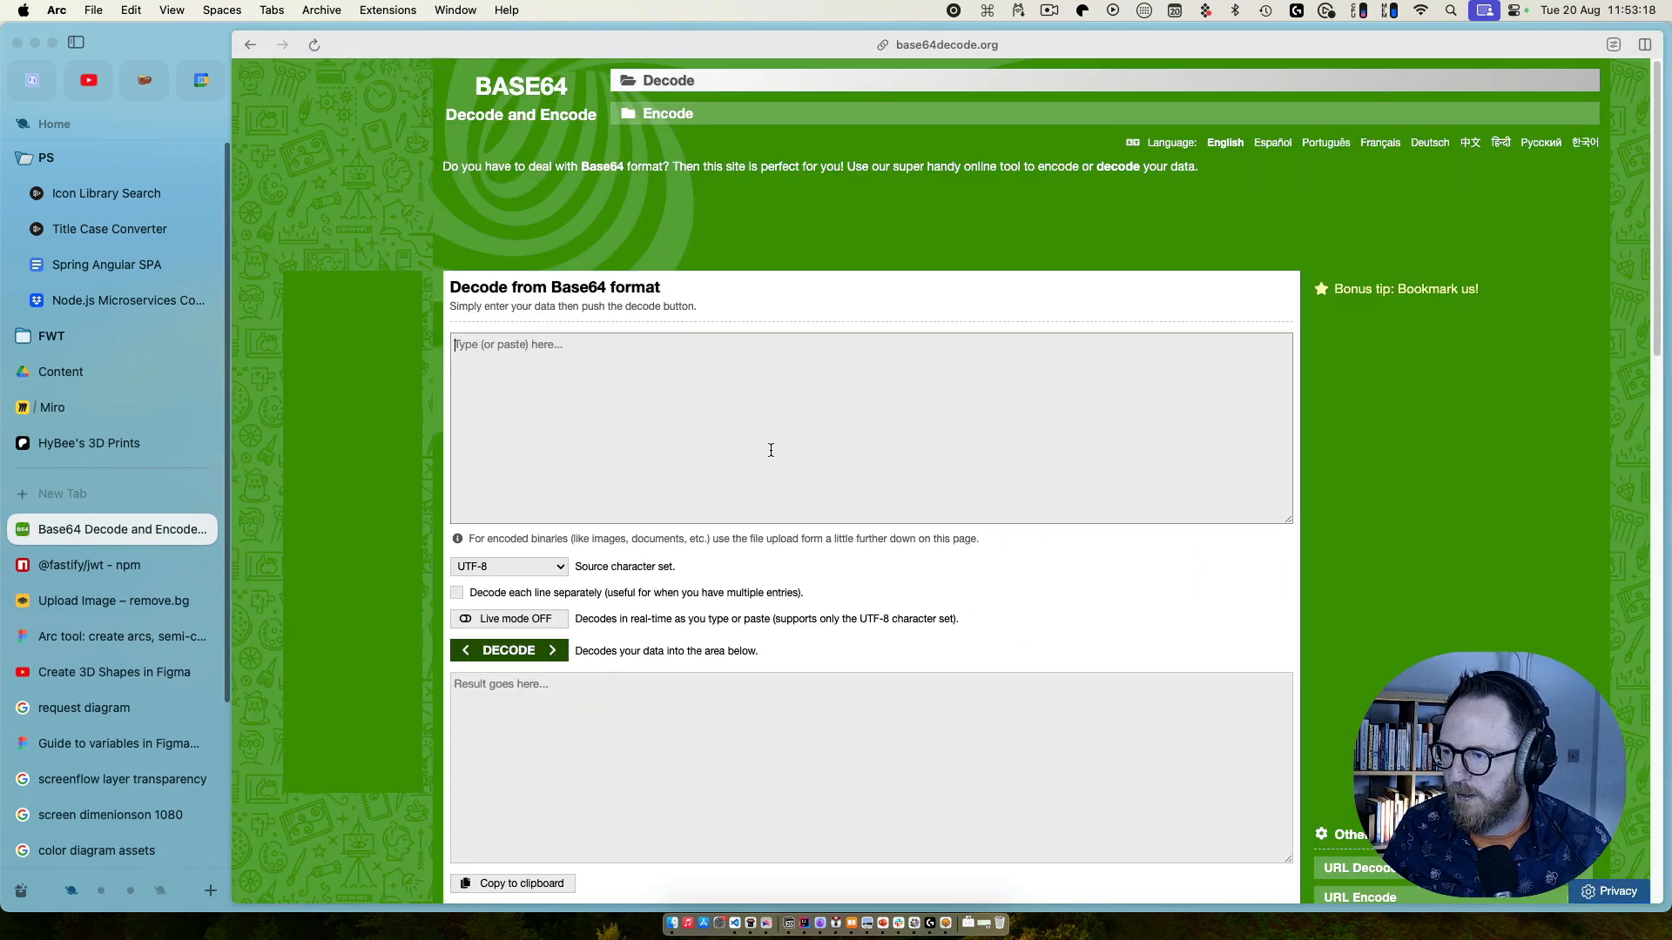
{"action": "left_click", "coordinate": [508, 649]}
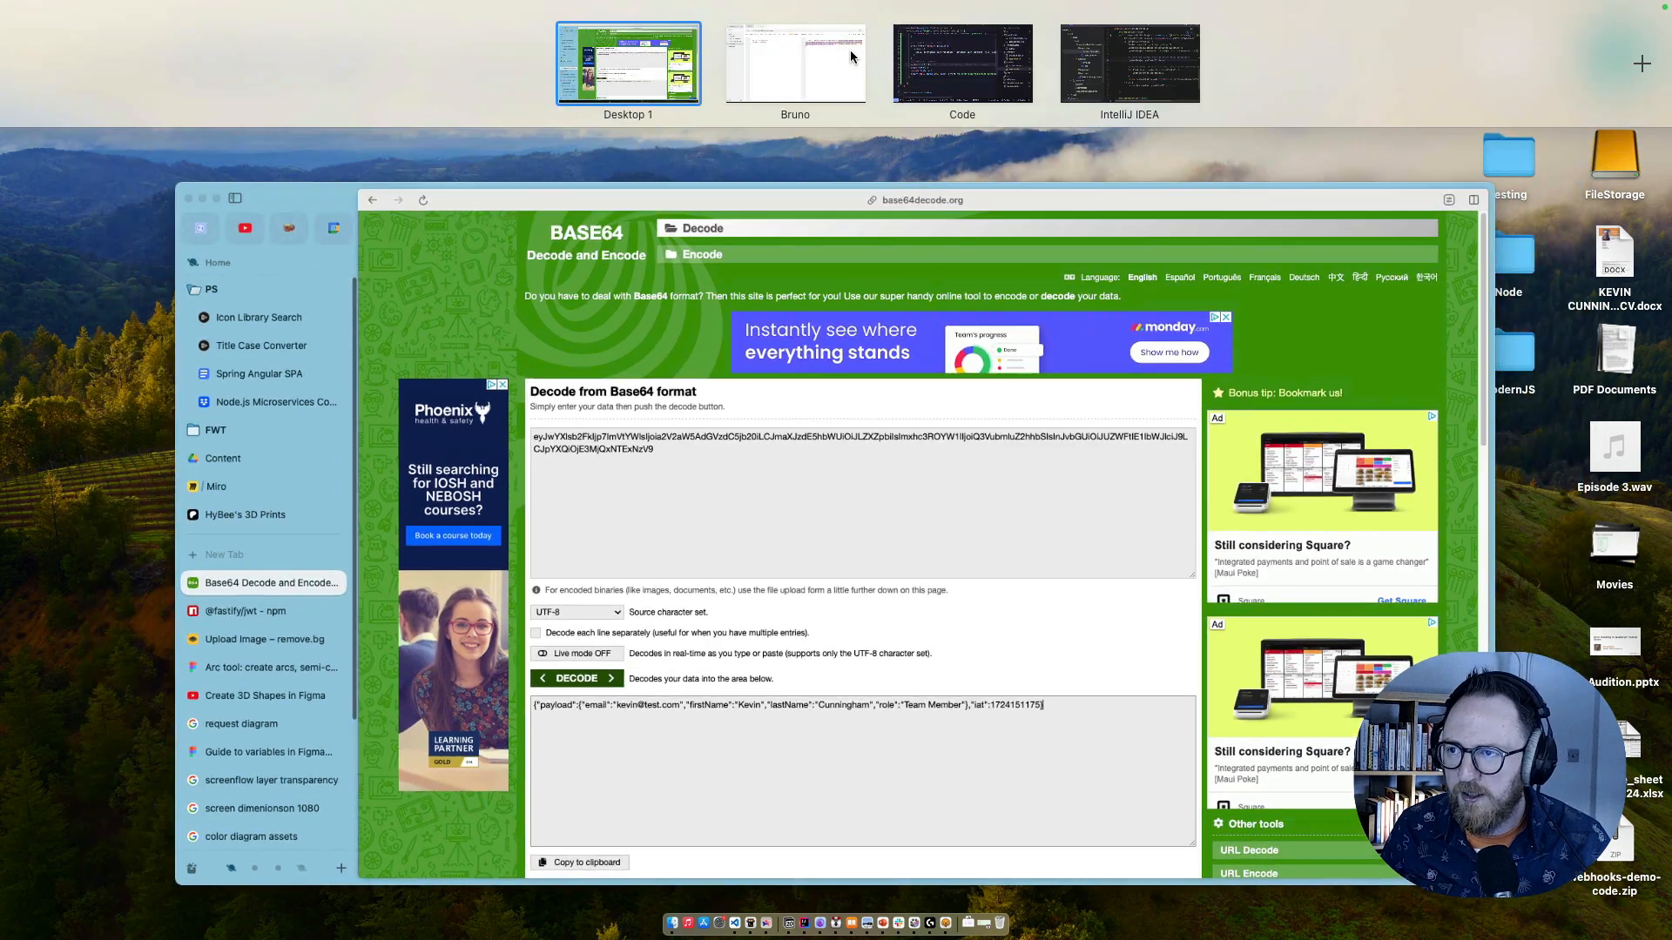
{"action": "left_click", "coordinate": [795, 63]}
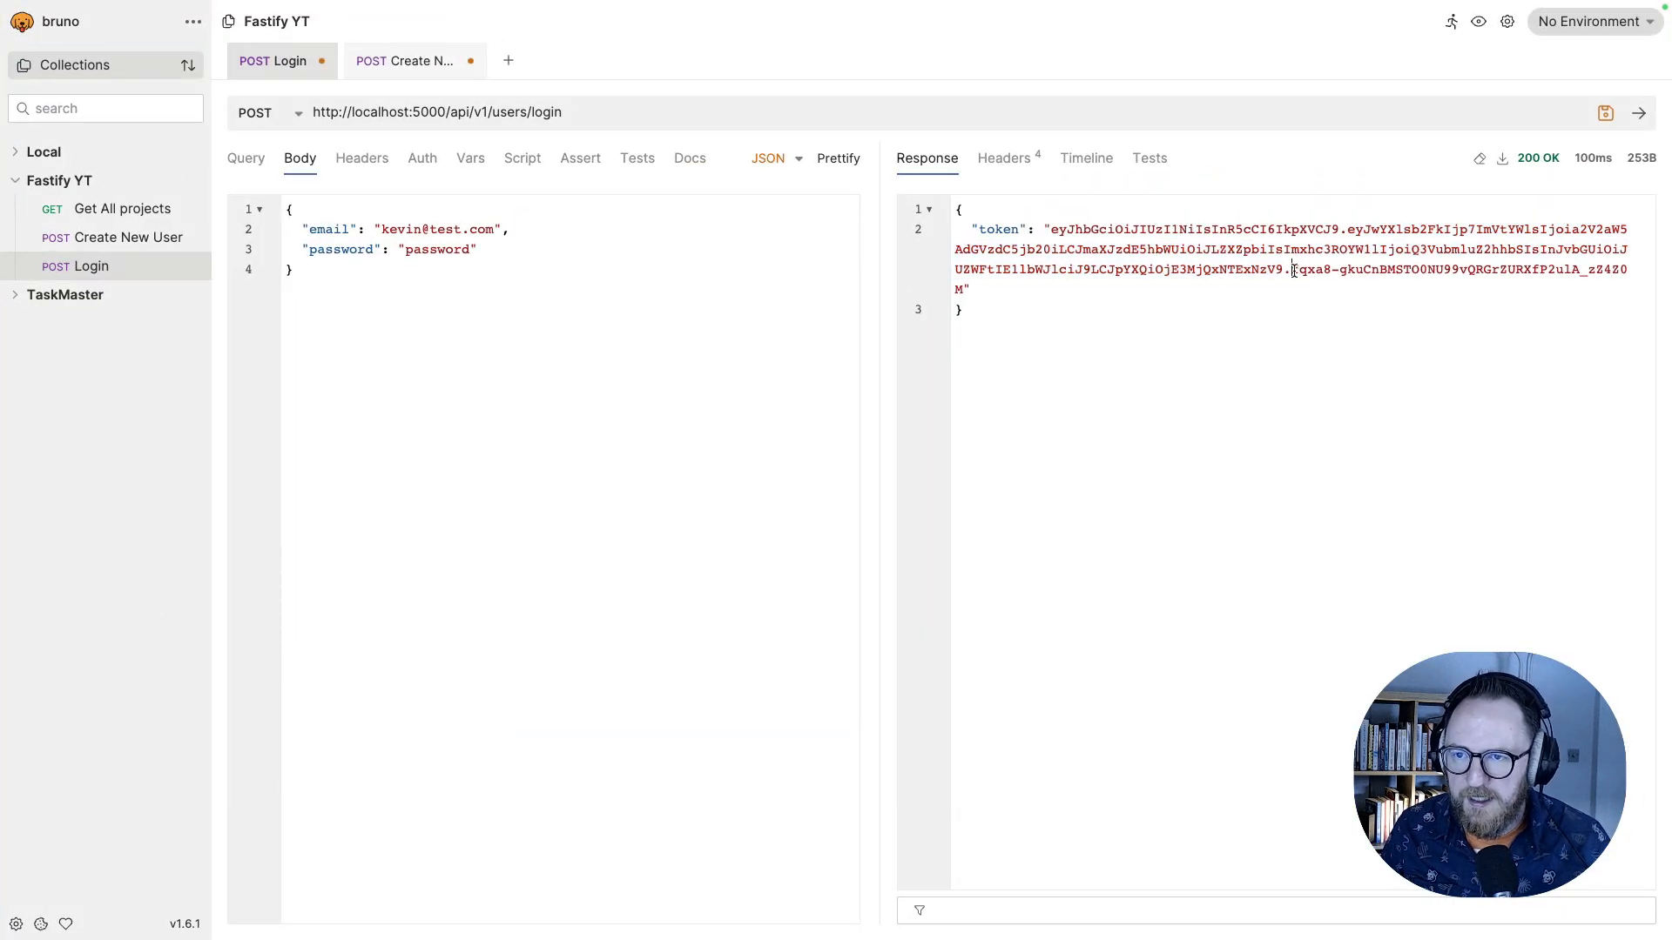
{"action": "left_click_drag", "start_coordinate": [1296, 268], "coordinate": [1628, 268]}
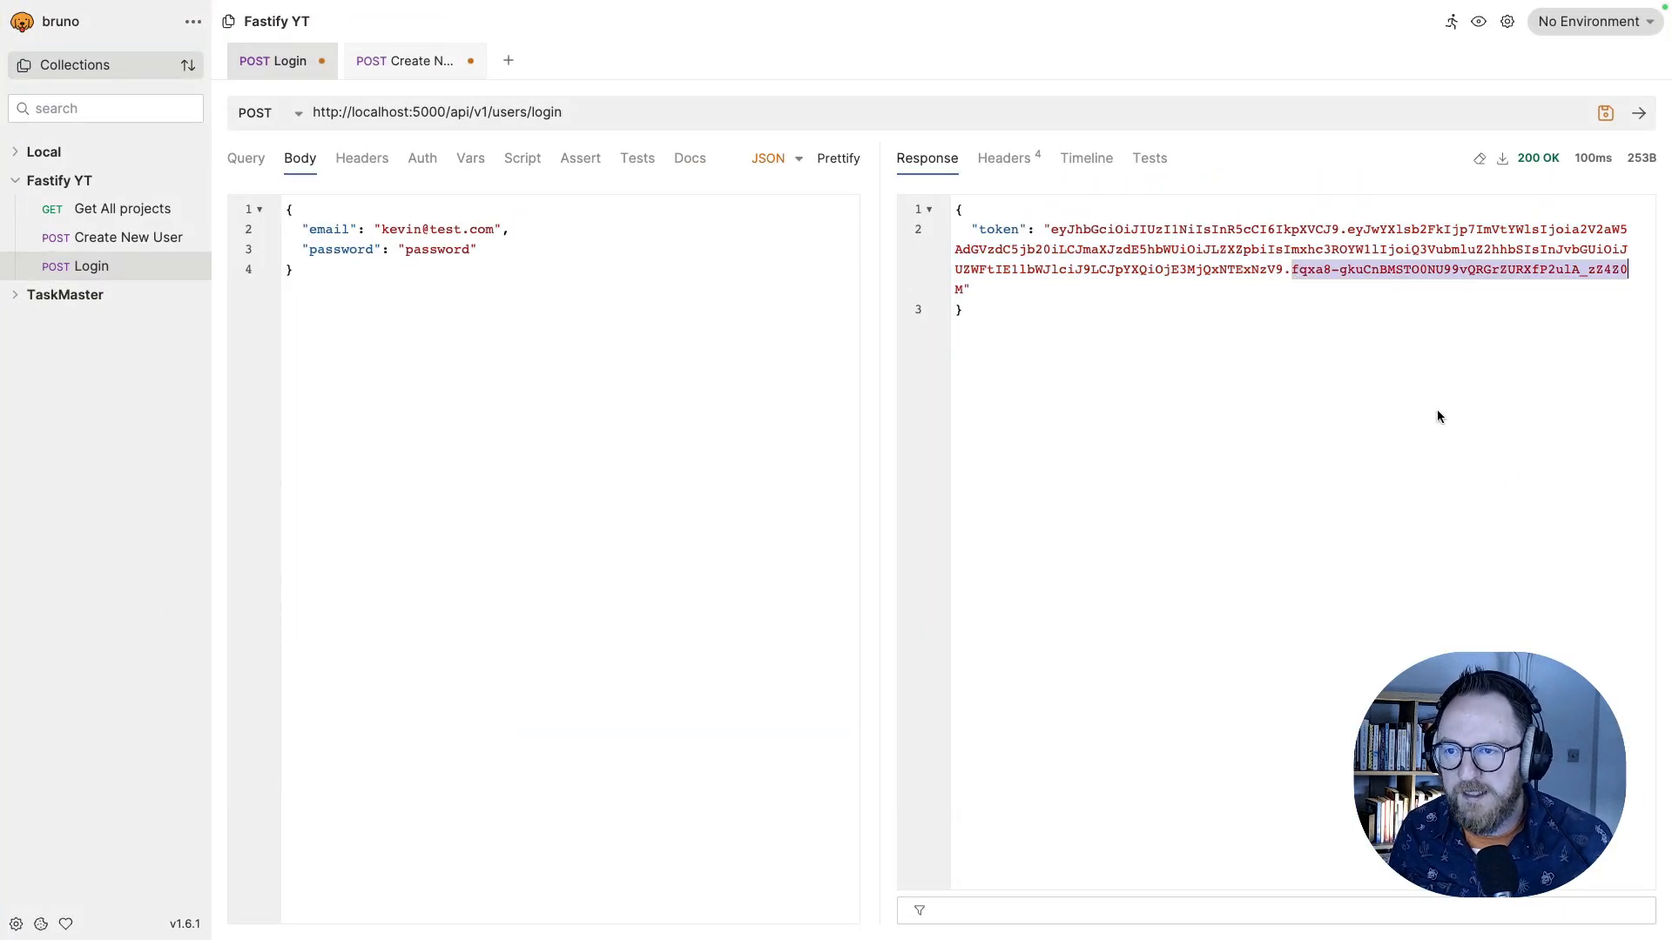
{"action": "left_click", "coordinate": [1267, 268]}
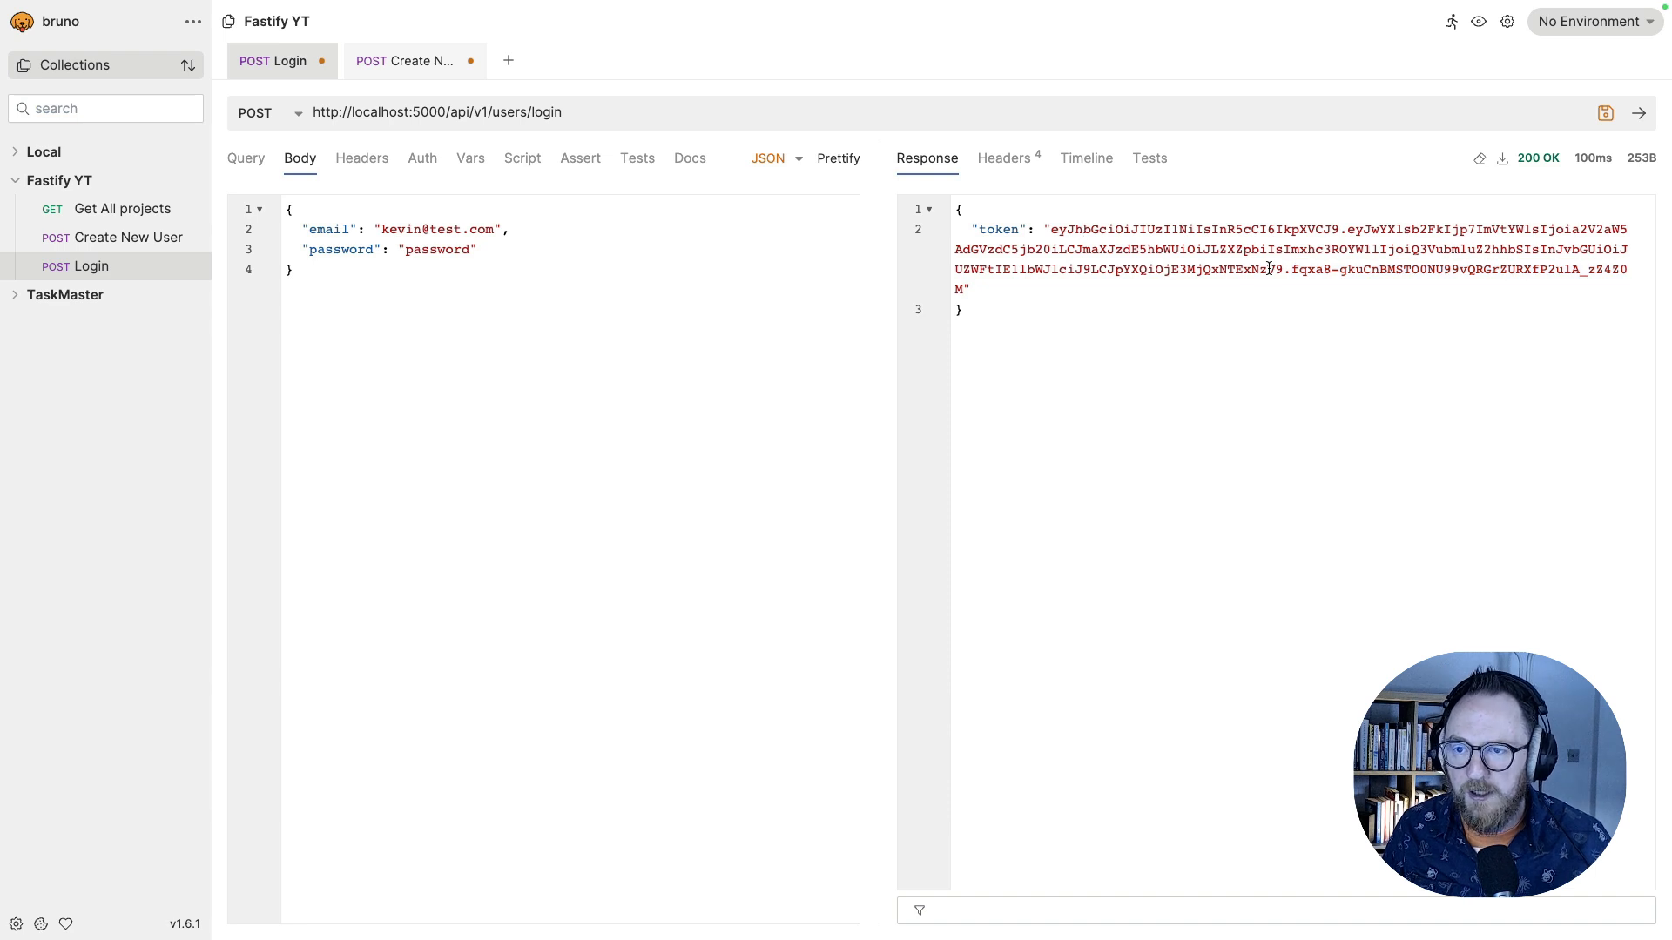
{"action": "left_click_drag", "start_coordinate": [1346, 228], "coordinate": [1266, 270]}
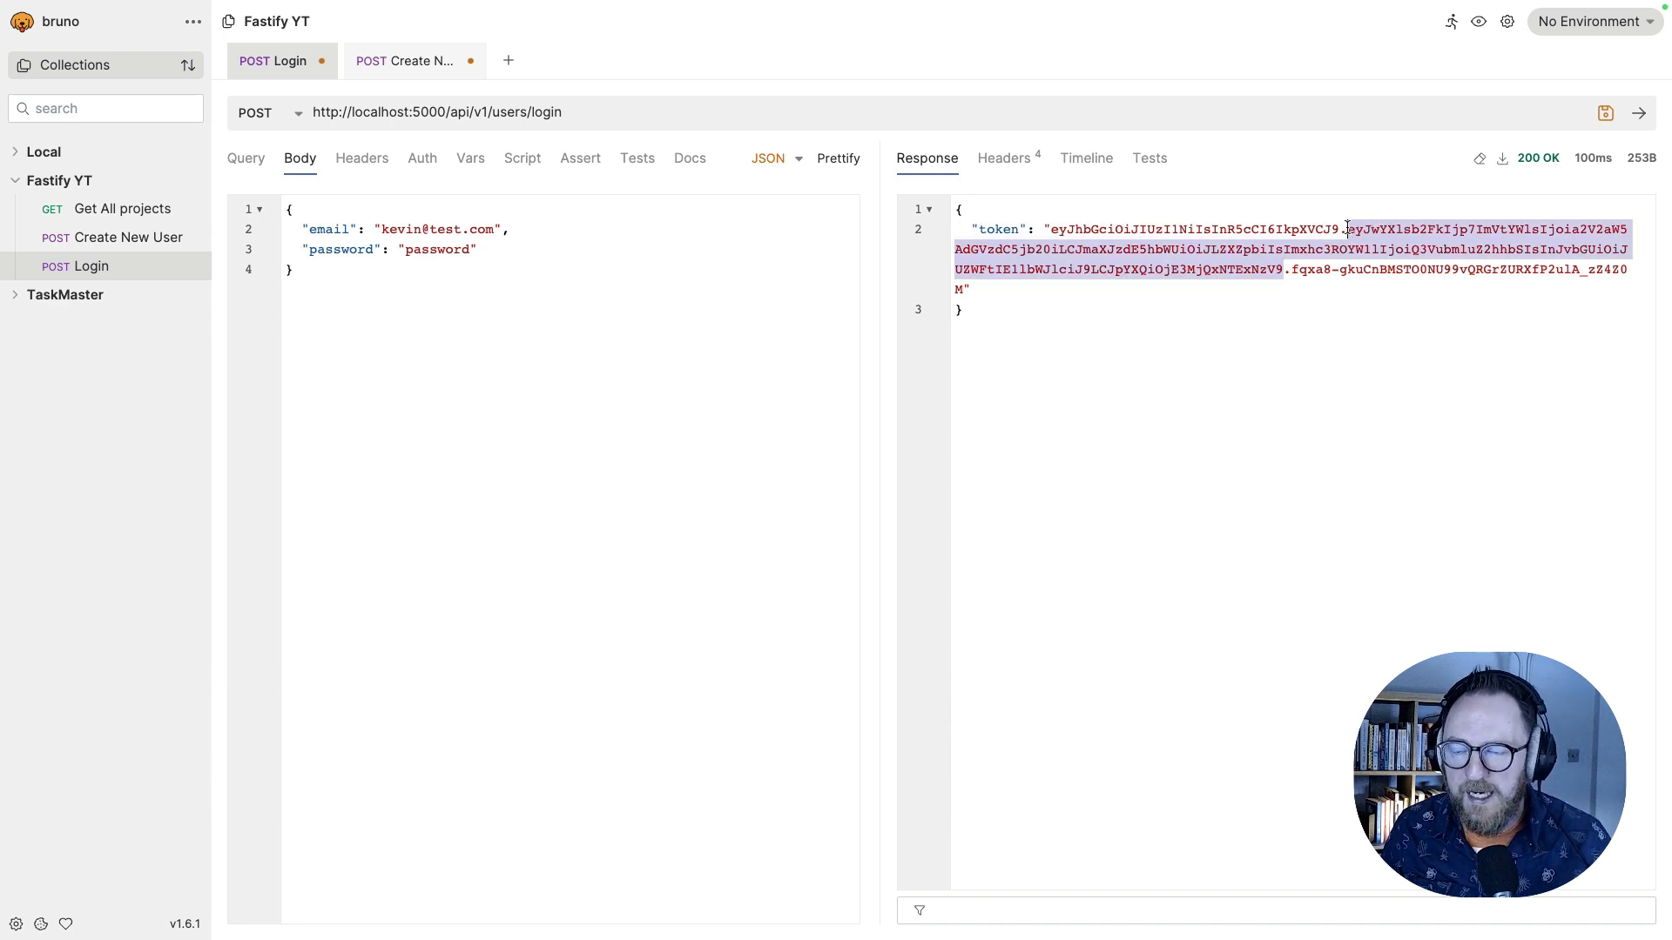
{"action": "mouse_move", "coordinate": [1372, 382]}
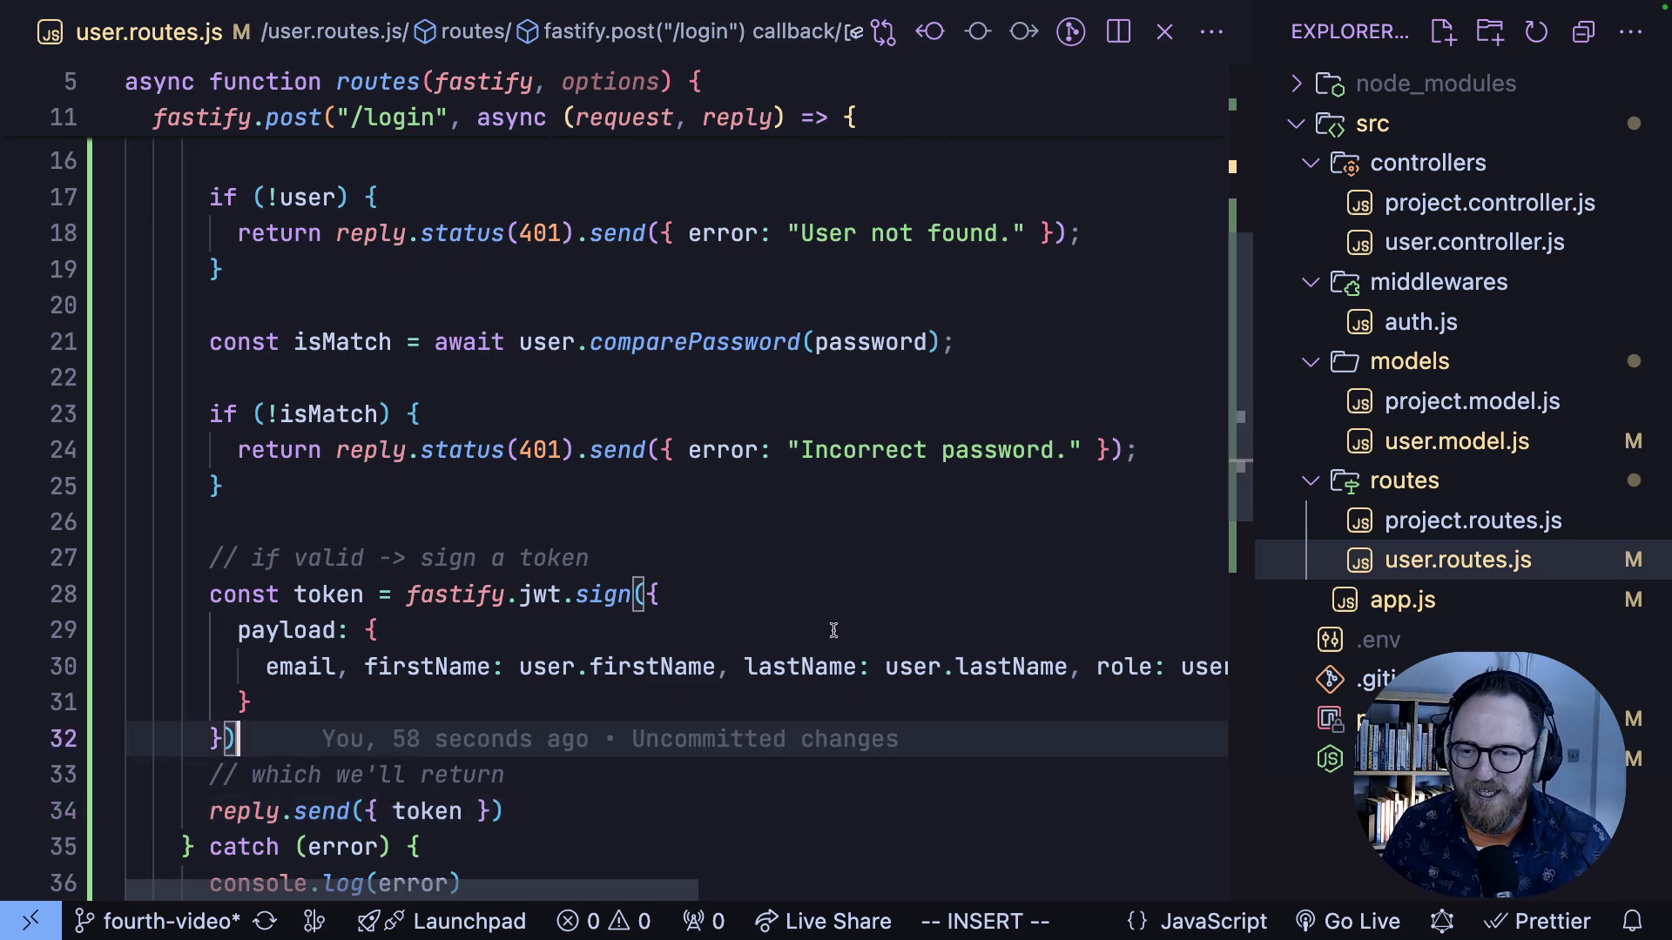
{"action": "mouse_move", "coordinate": [1071, 533]}
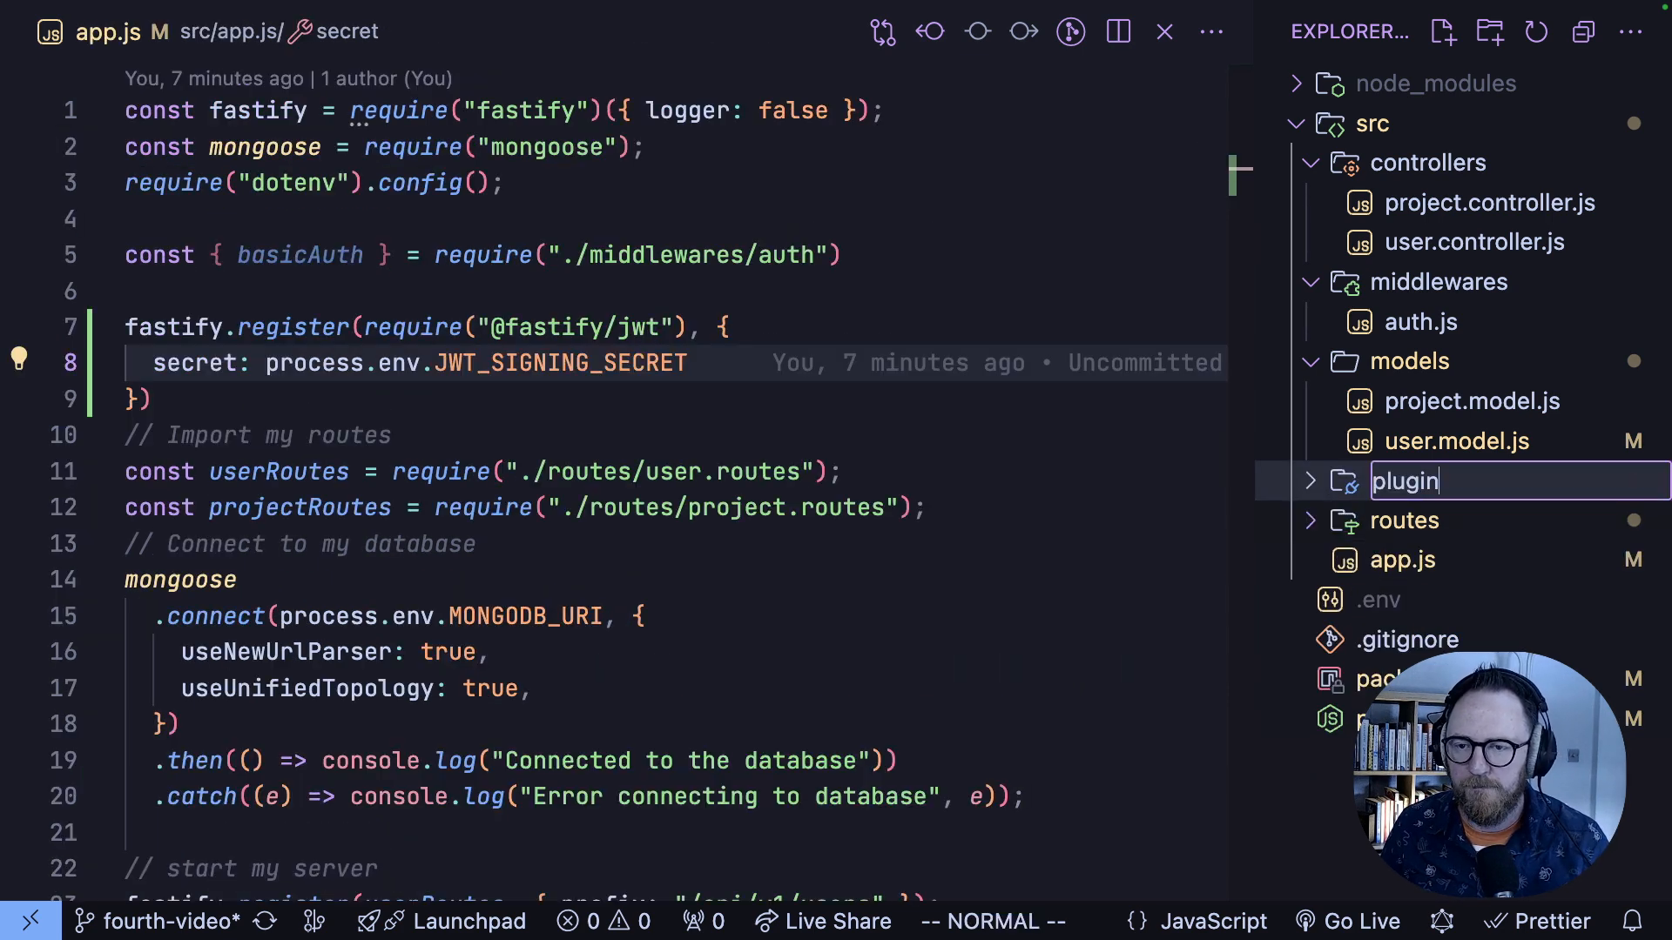
- Create jwtPlugin.js under src/plugins and install fastify-plugin with npm i
{"action": "left_click", "coordinate": [1442, 31]}
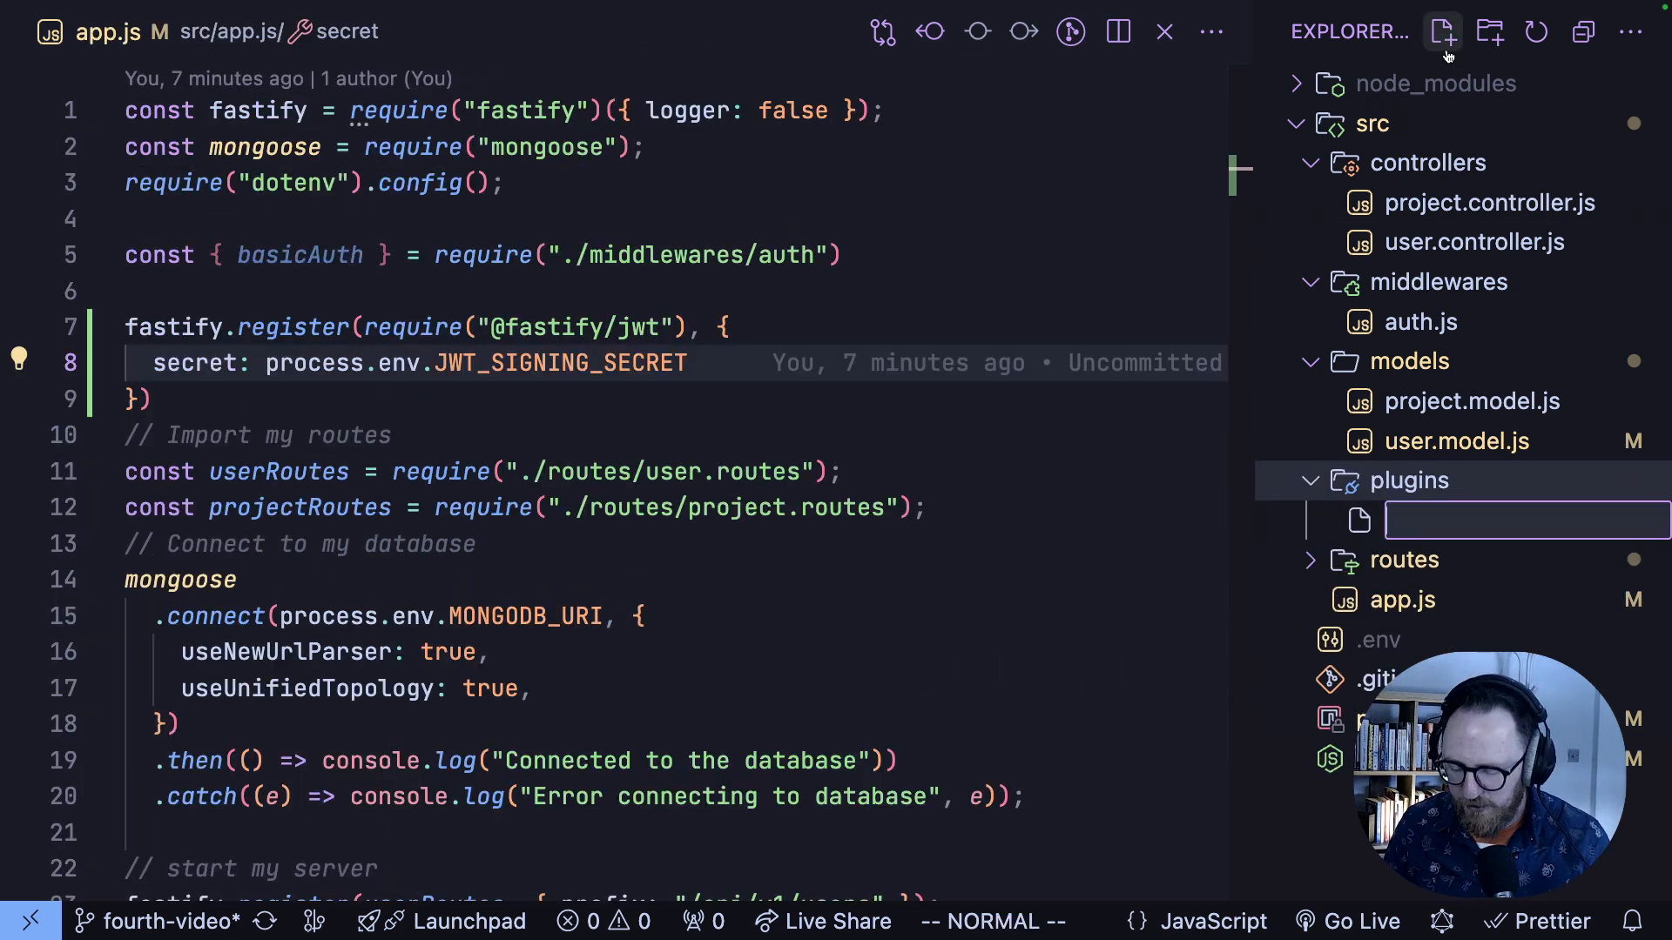
{"action": "type", "text": "jwtPlugin.js"}
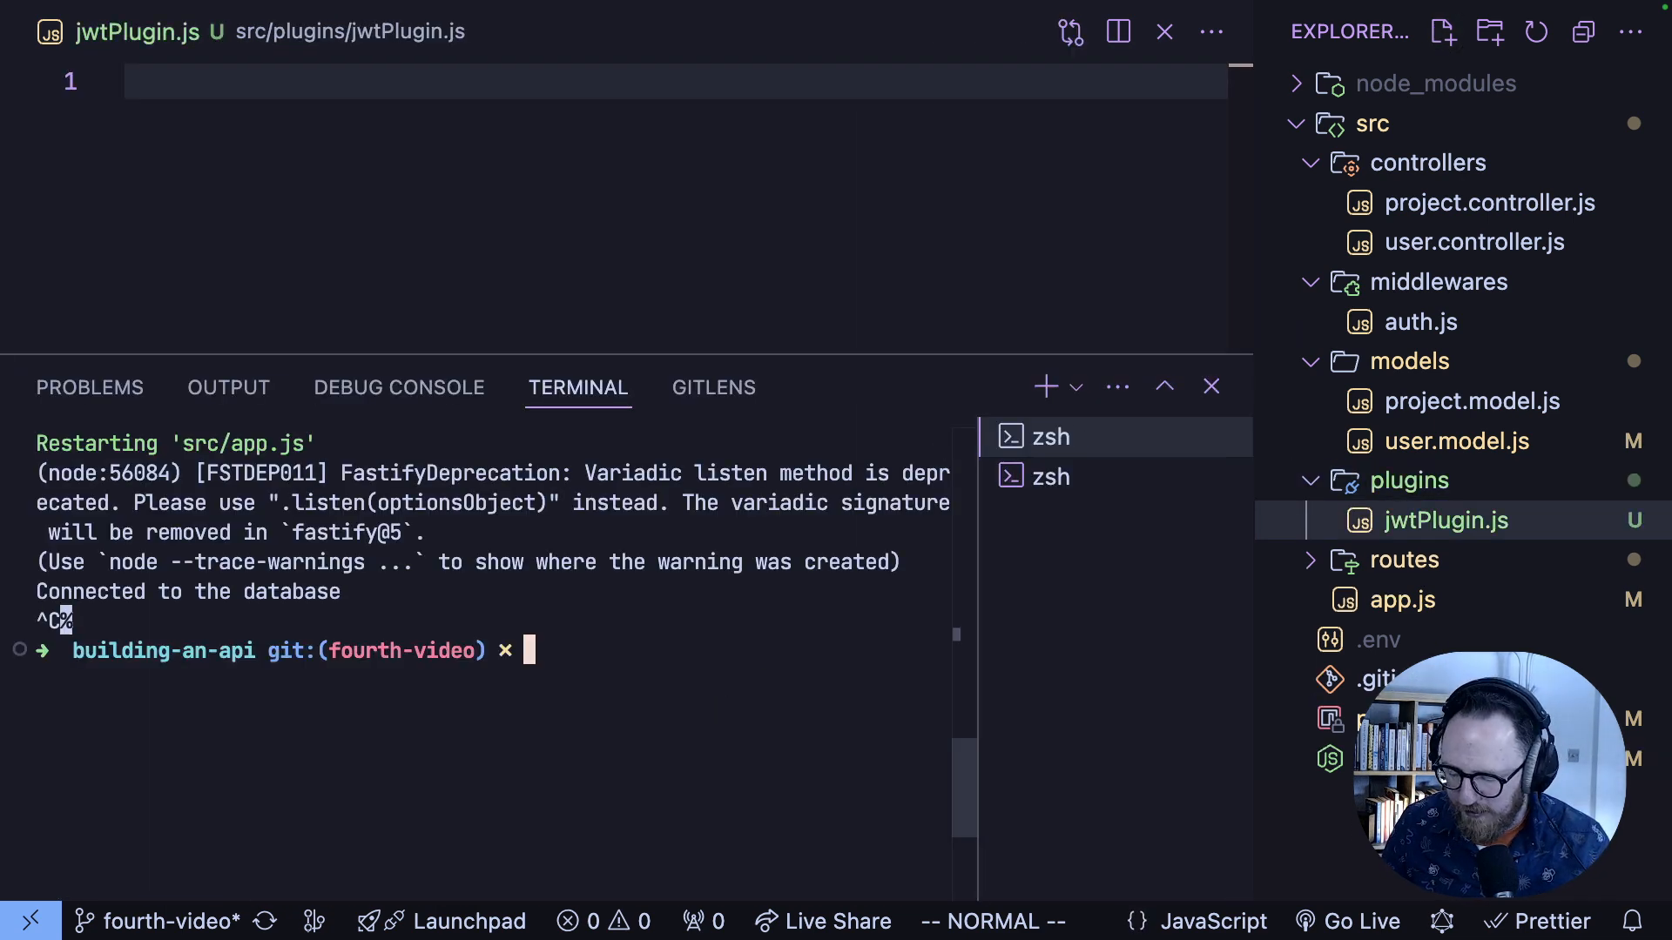
{"action": "type", "text": "npm i"}
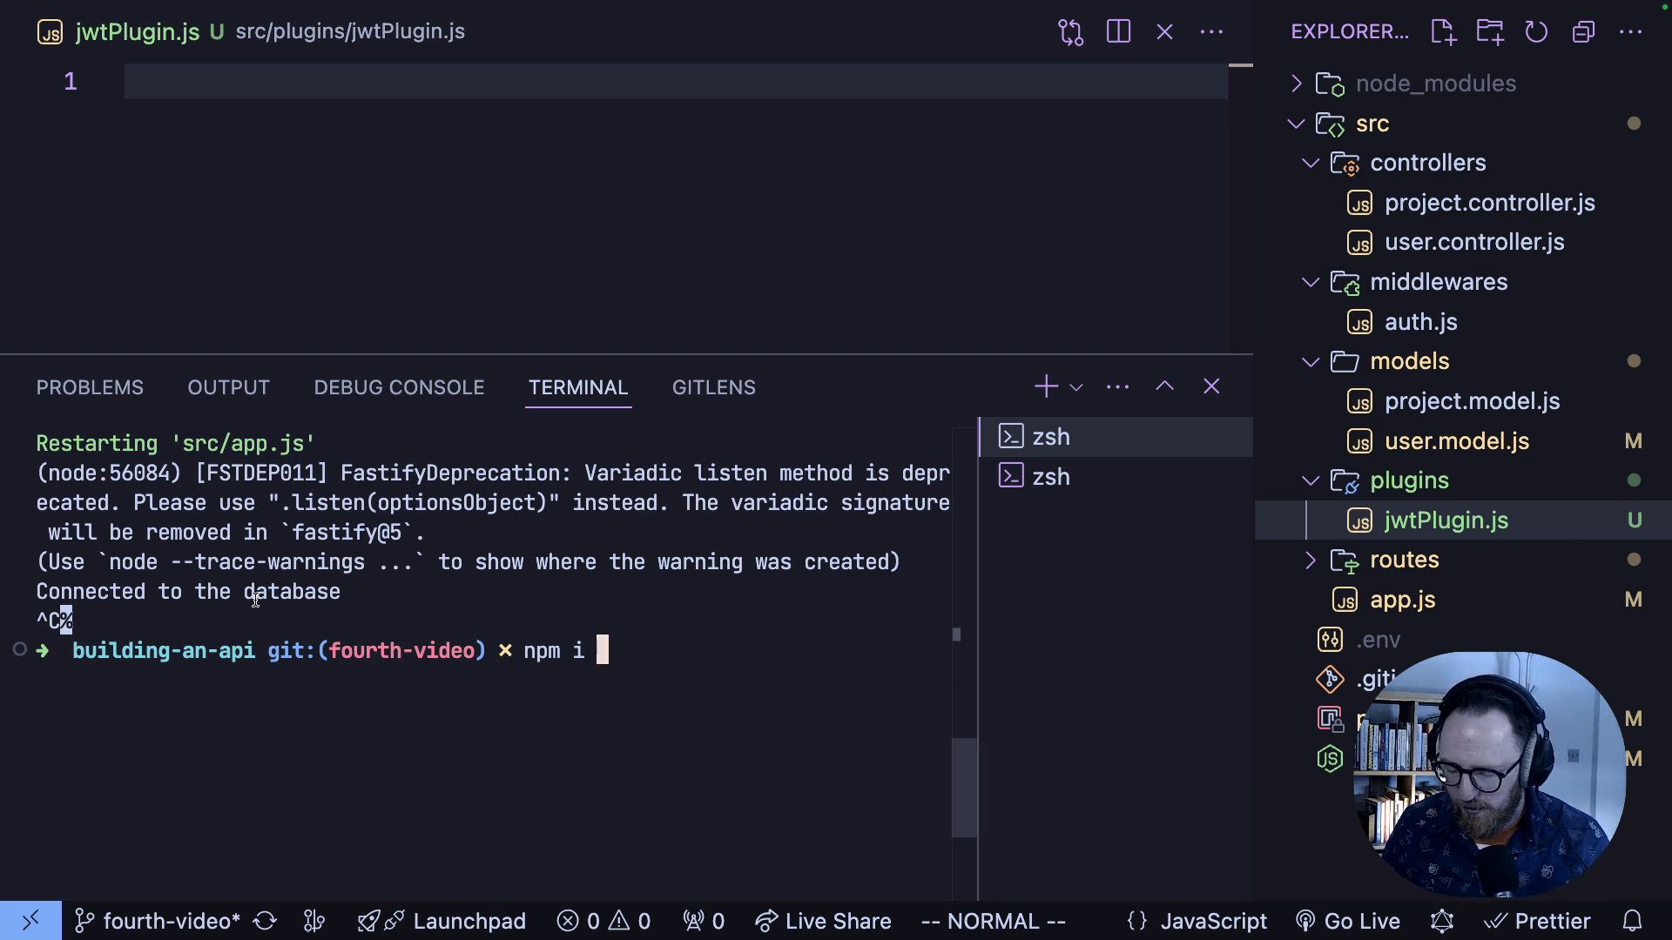
{"action": "type", "text": "fastify-pl"}
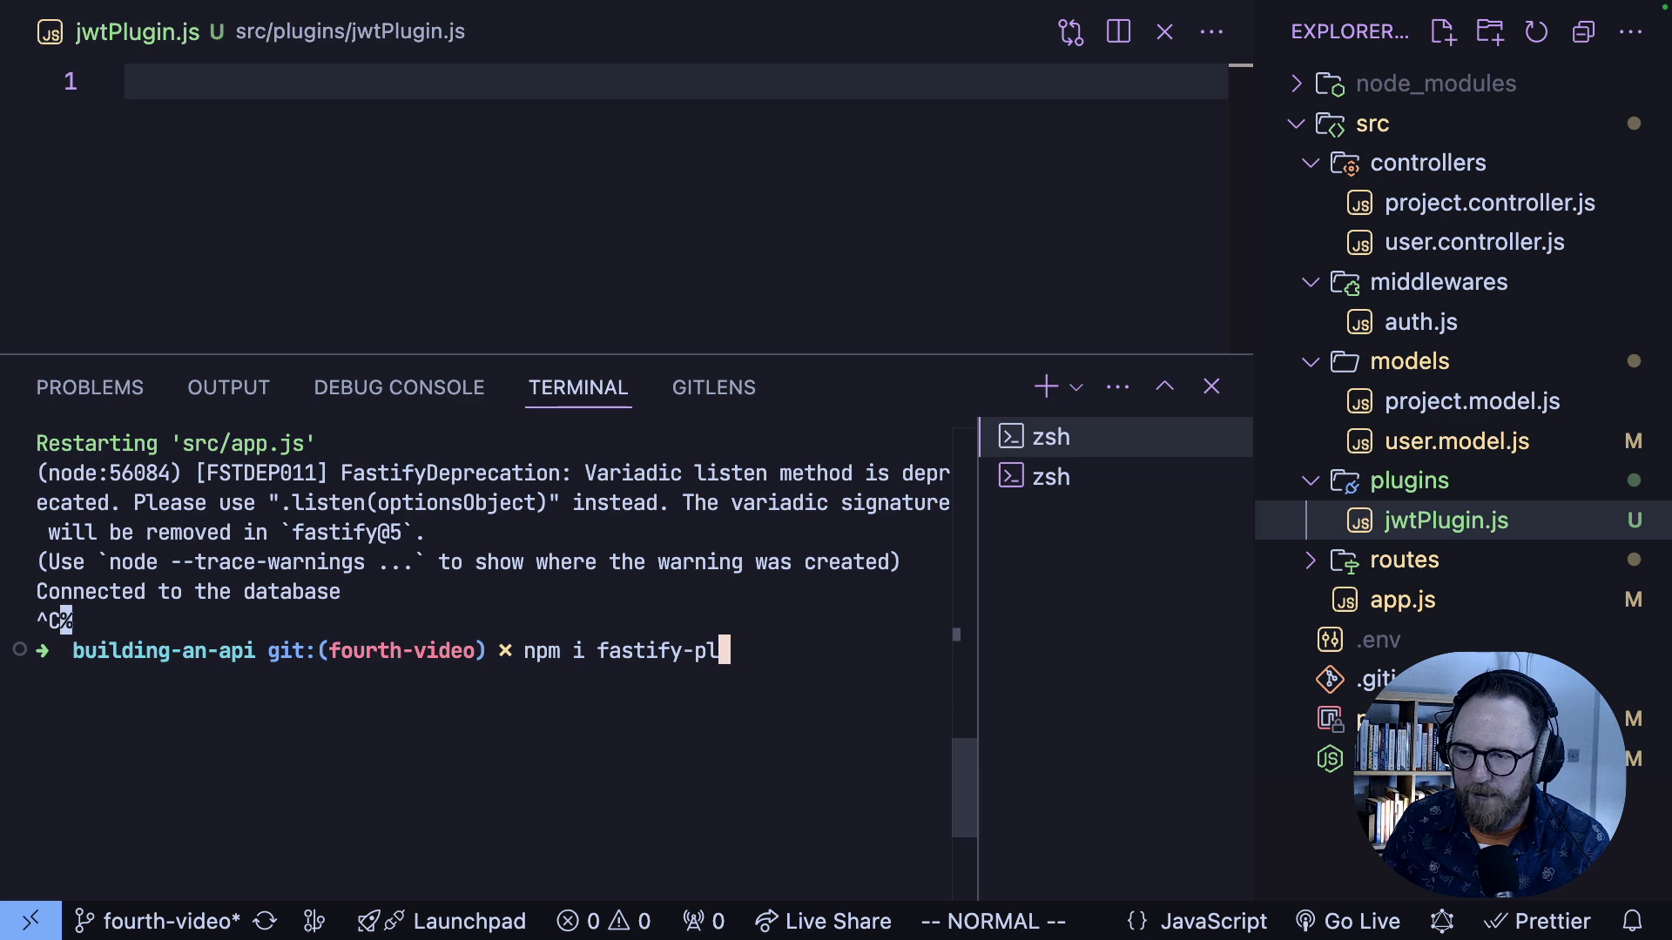
{"action": "left_click", "coordinate": [1211, 386]}
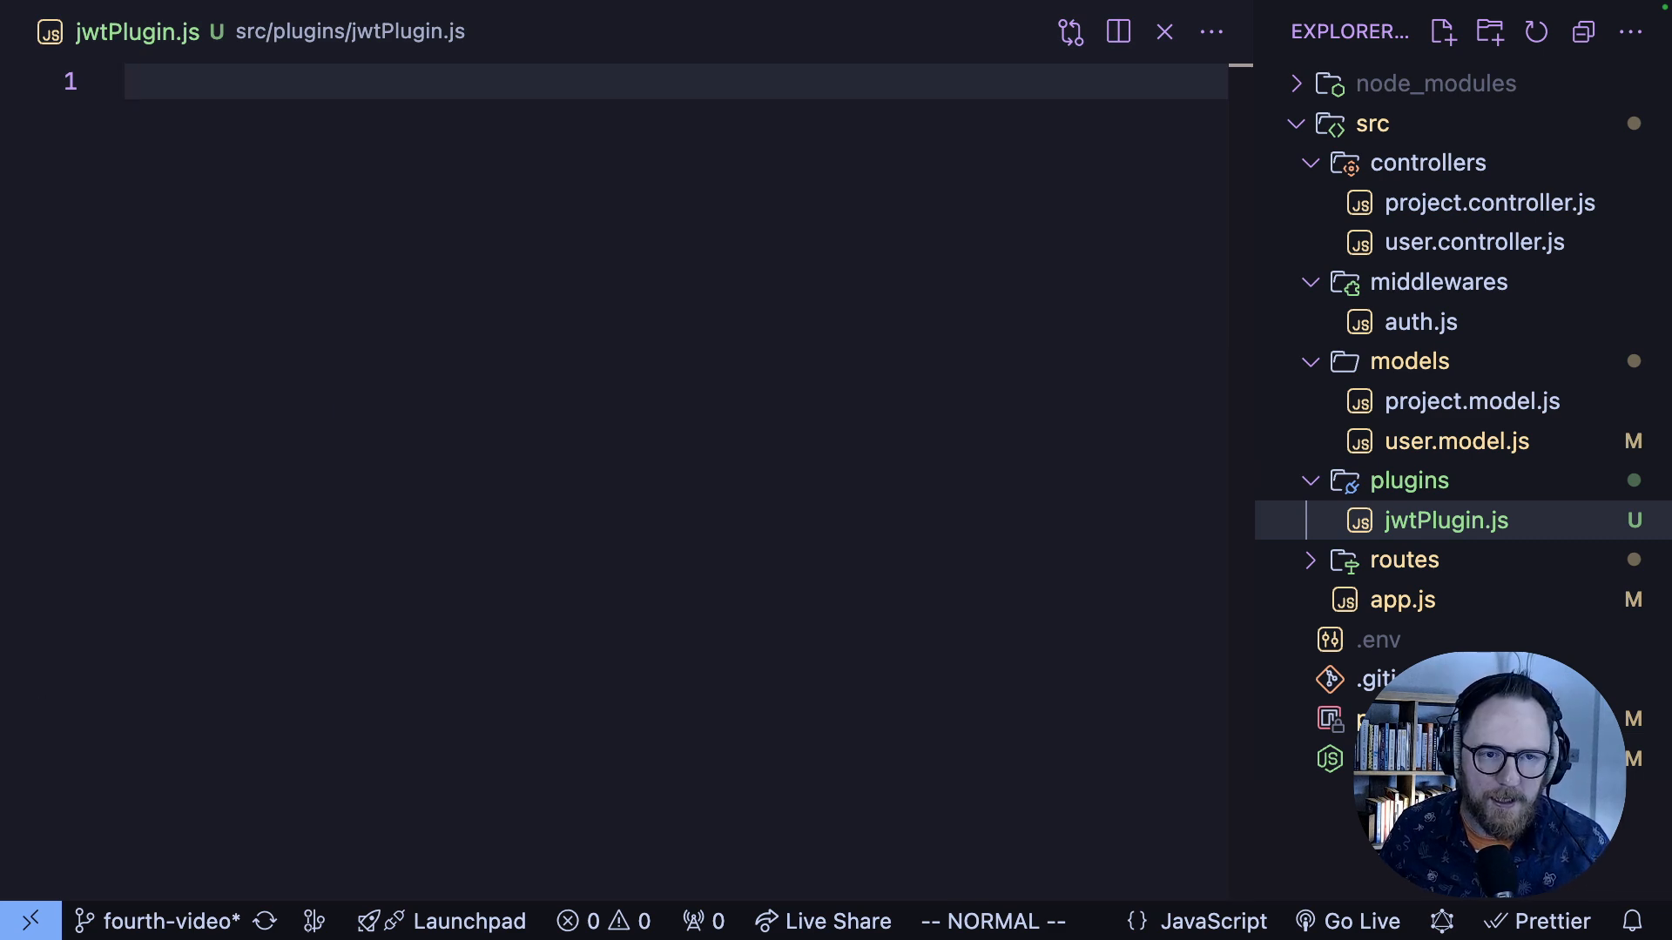
- Require fastify-plugin as fp and export fp(async function (fastify, opts) {}) from jwtPlugin.js
{"action": "type", "text": "const fp"}
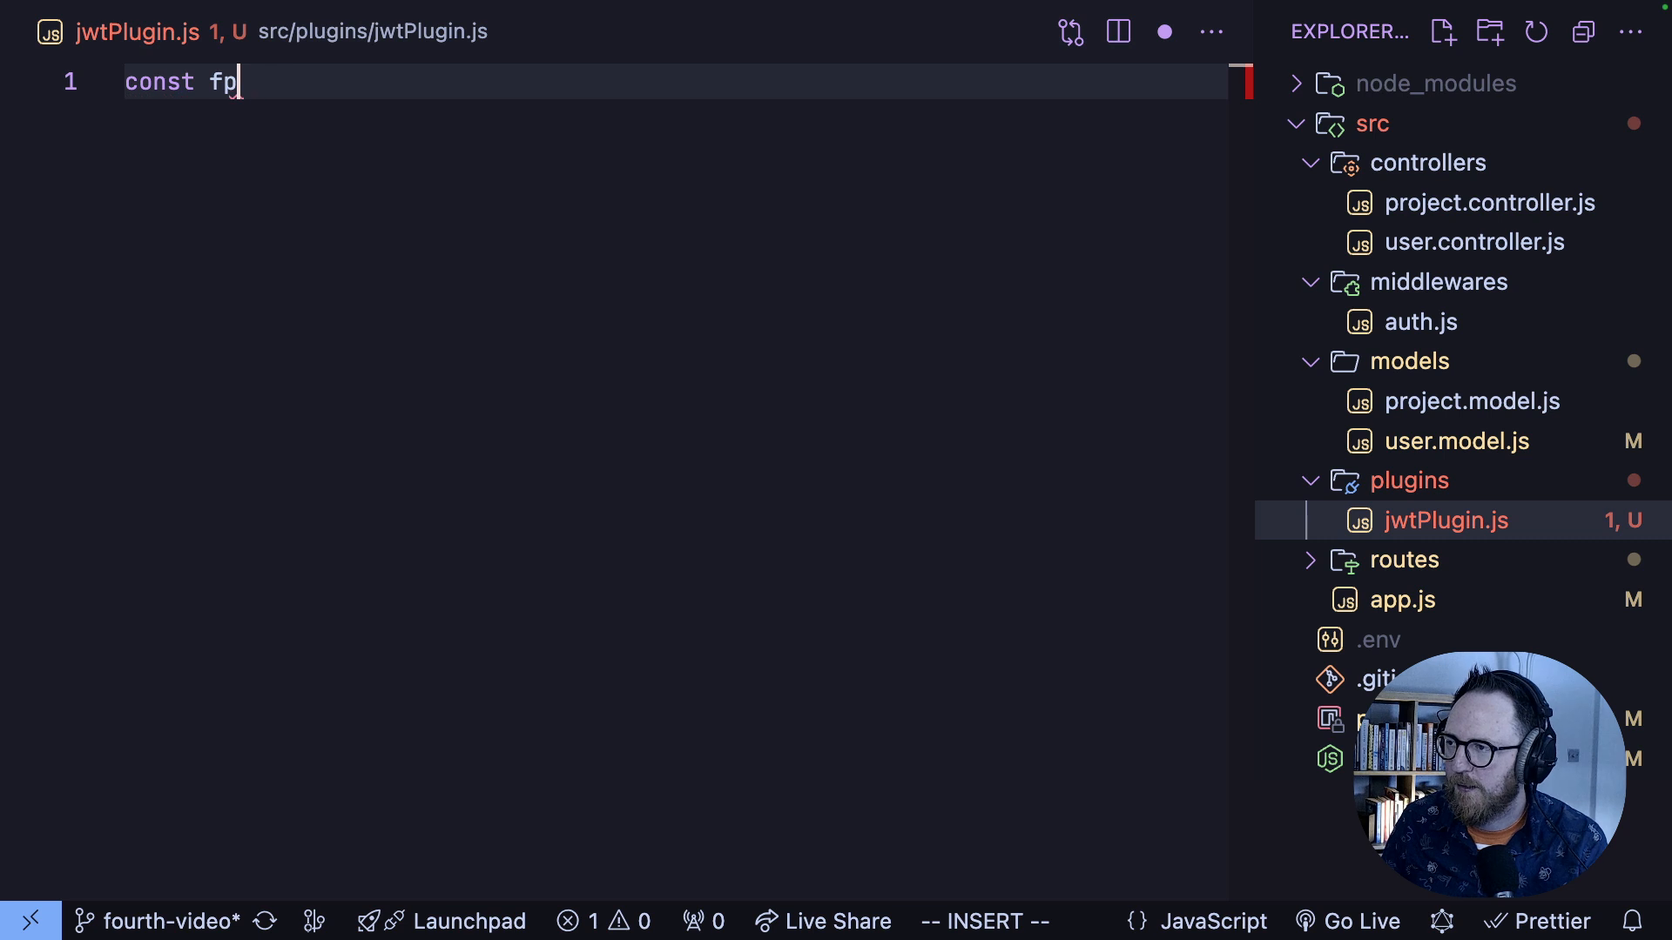
{"action": "type", "text": "= require()"}
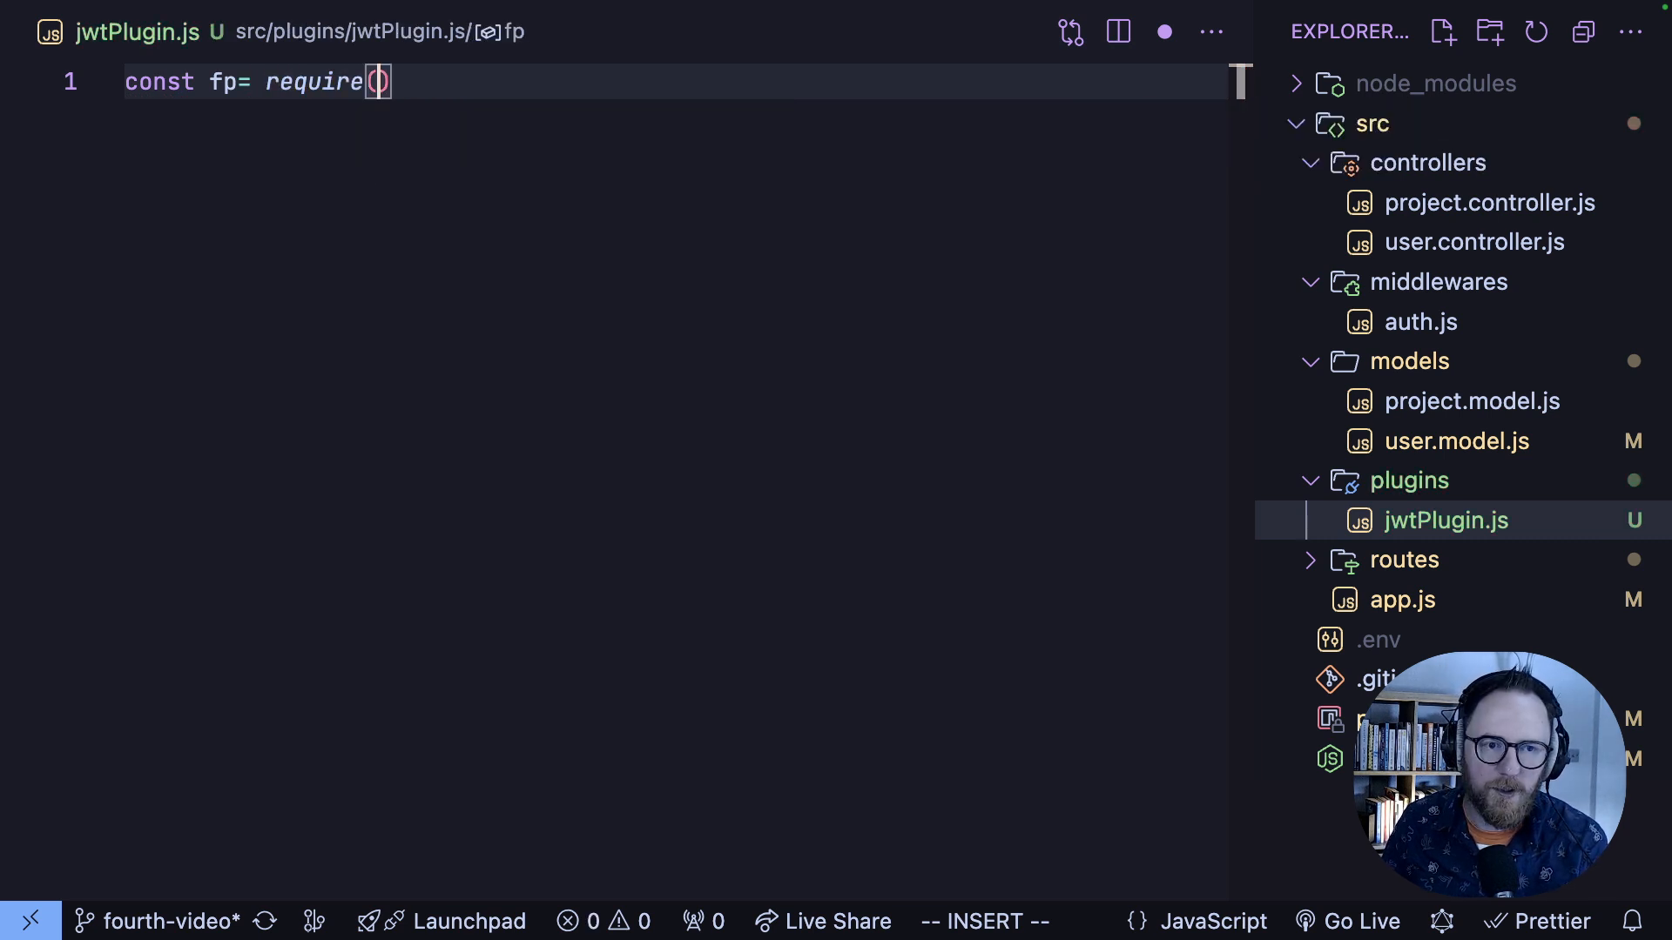
{"action": "type", "text": "\"fastify-plugin\""}
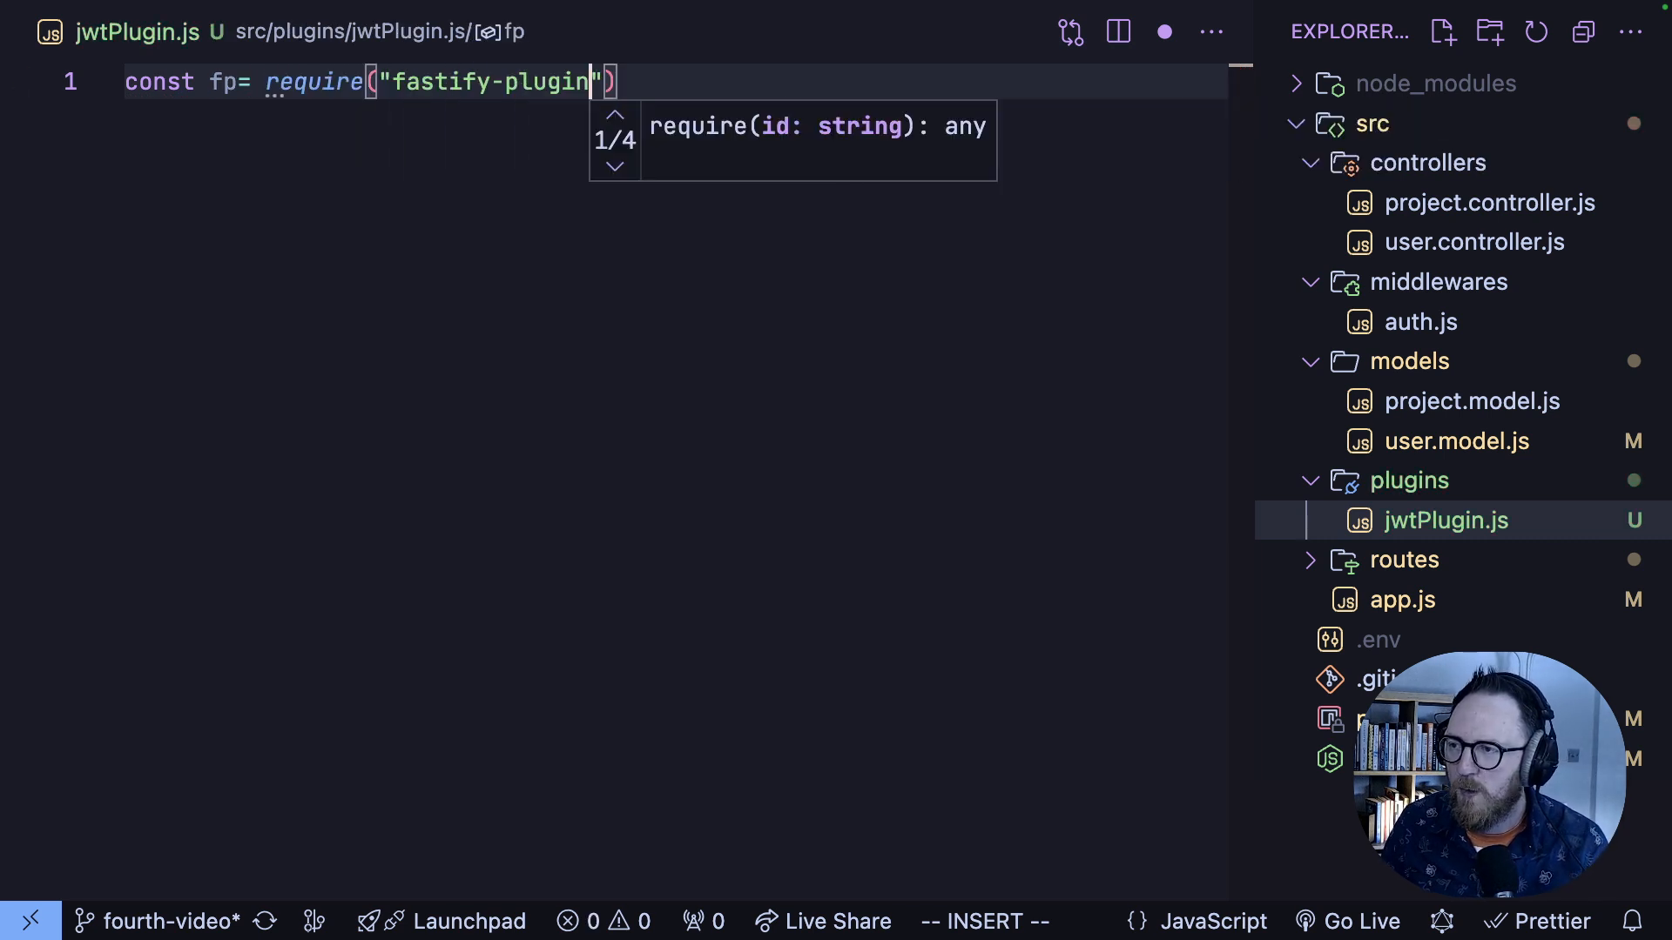
{"action": "type", "text": "module.exports"}
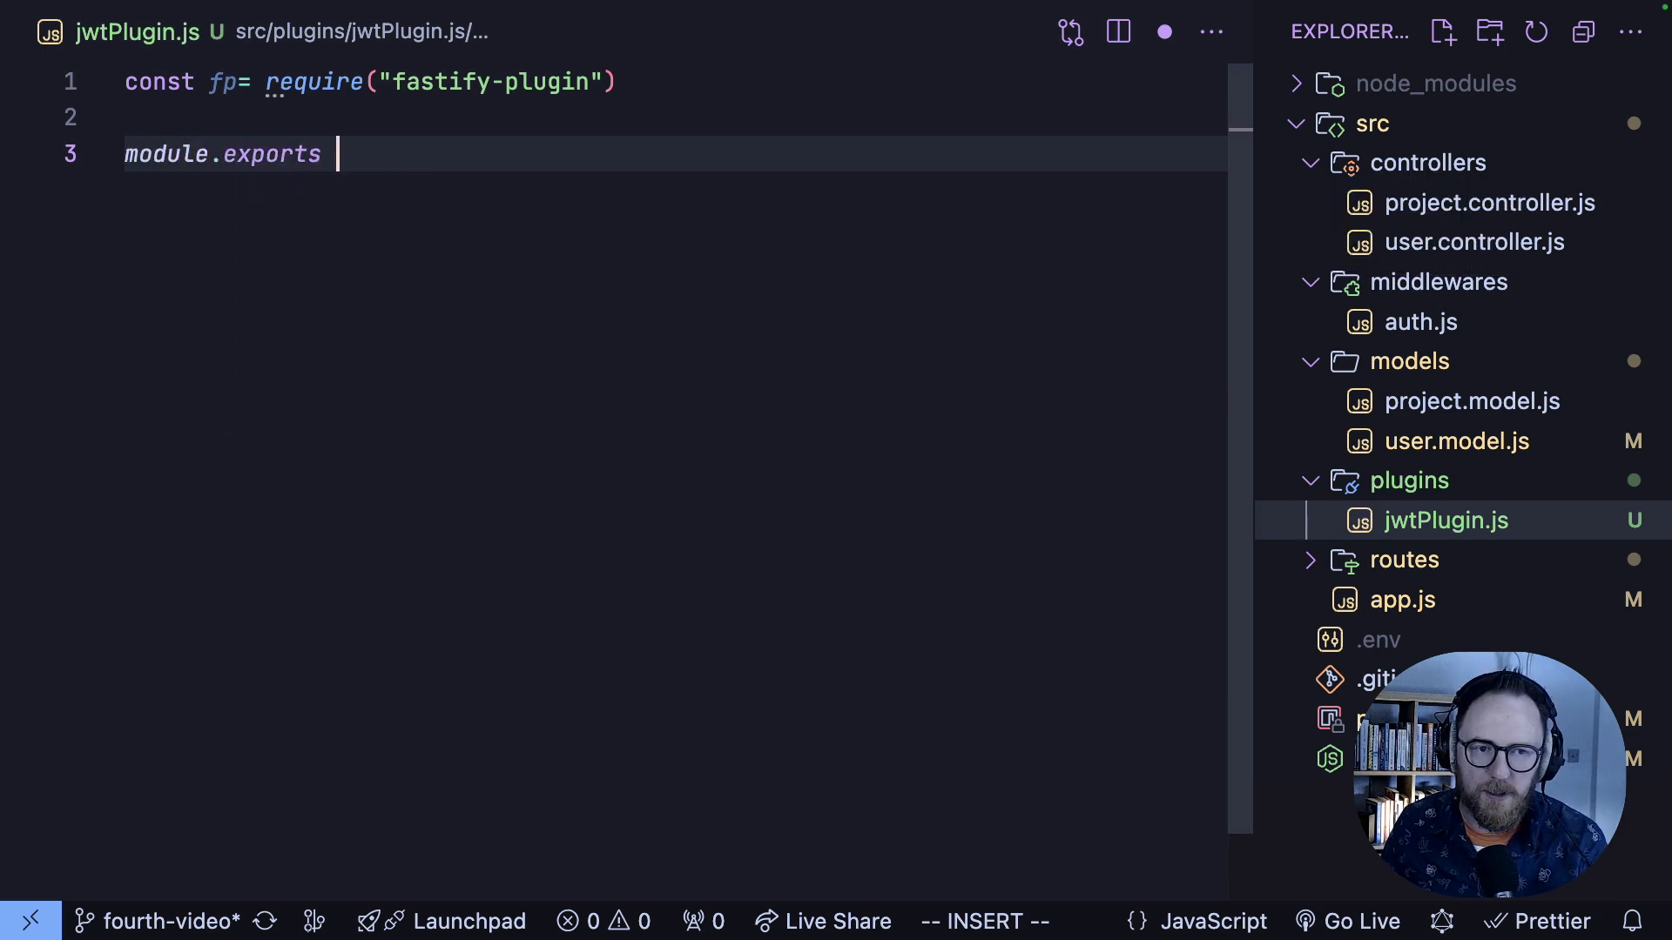
{"action": "type", "text": "= fp()"}
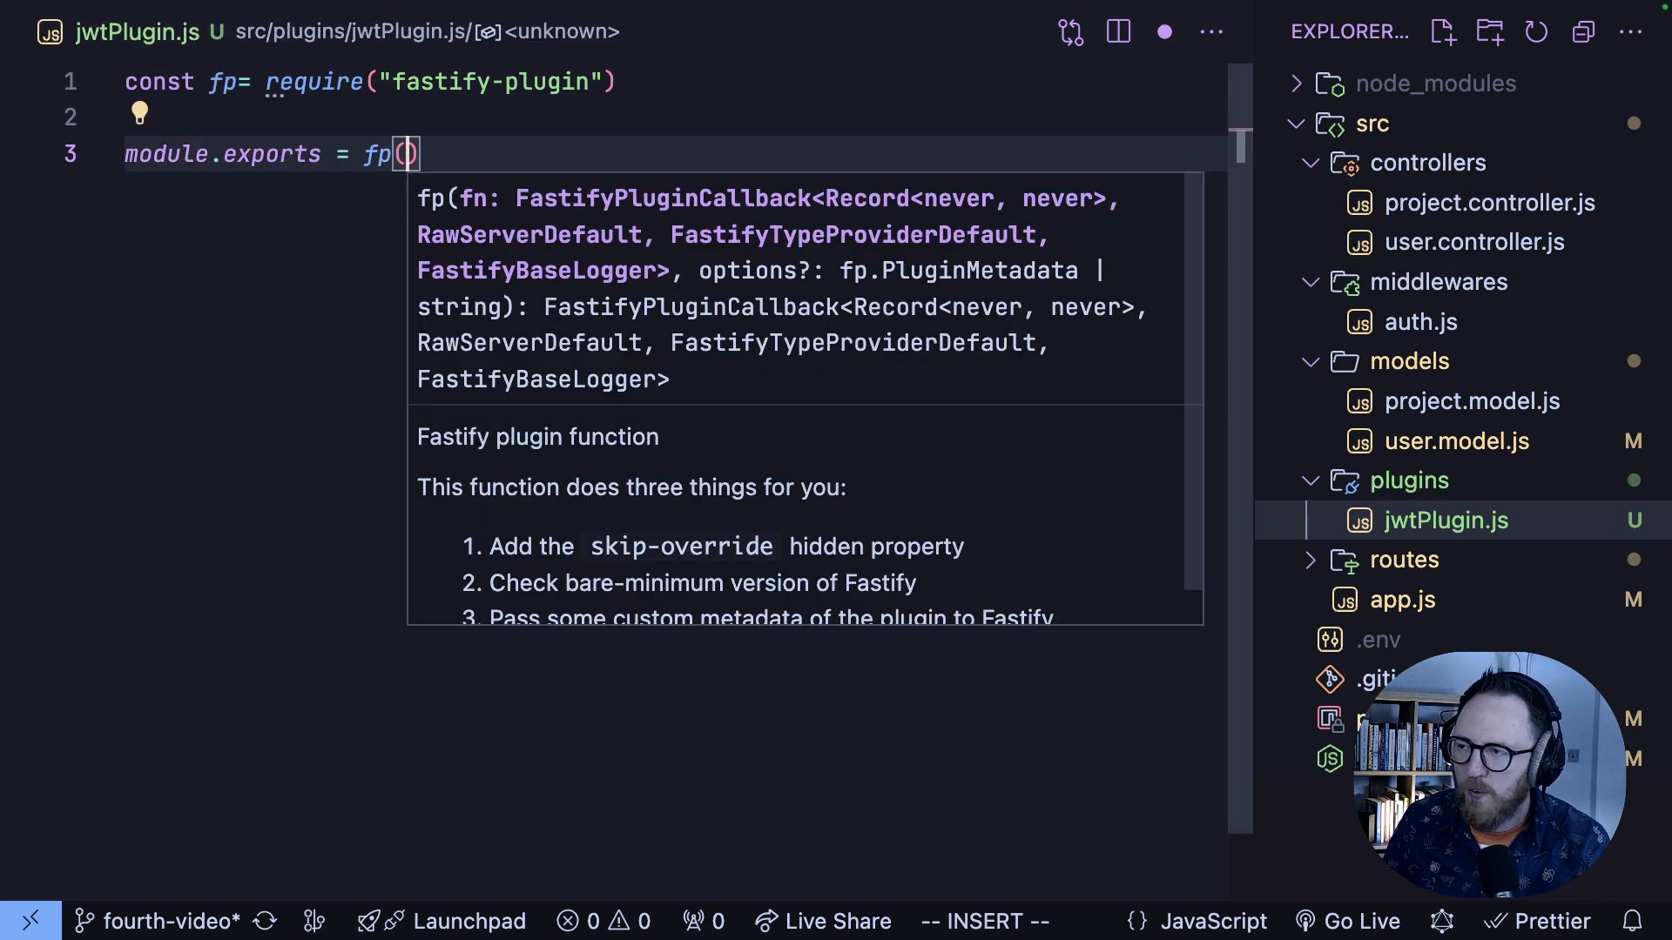
{"action": "type", "text": "function(fastify,"}
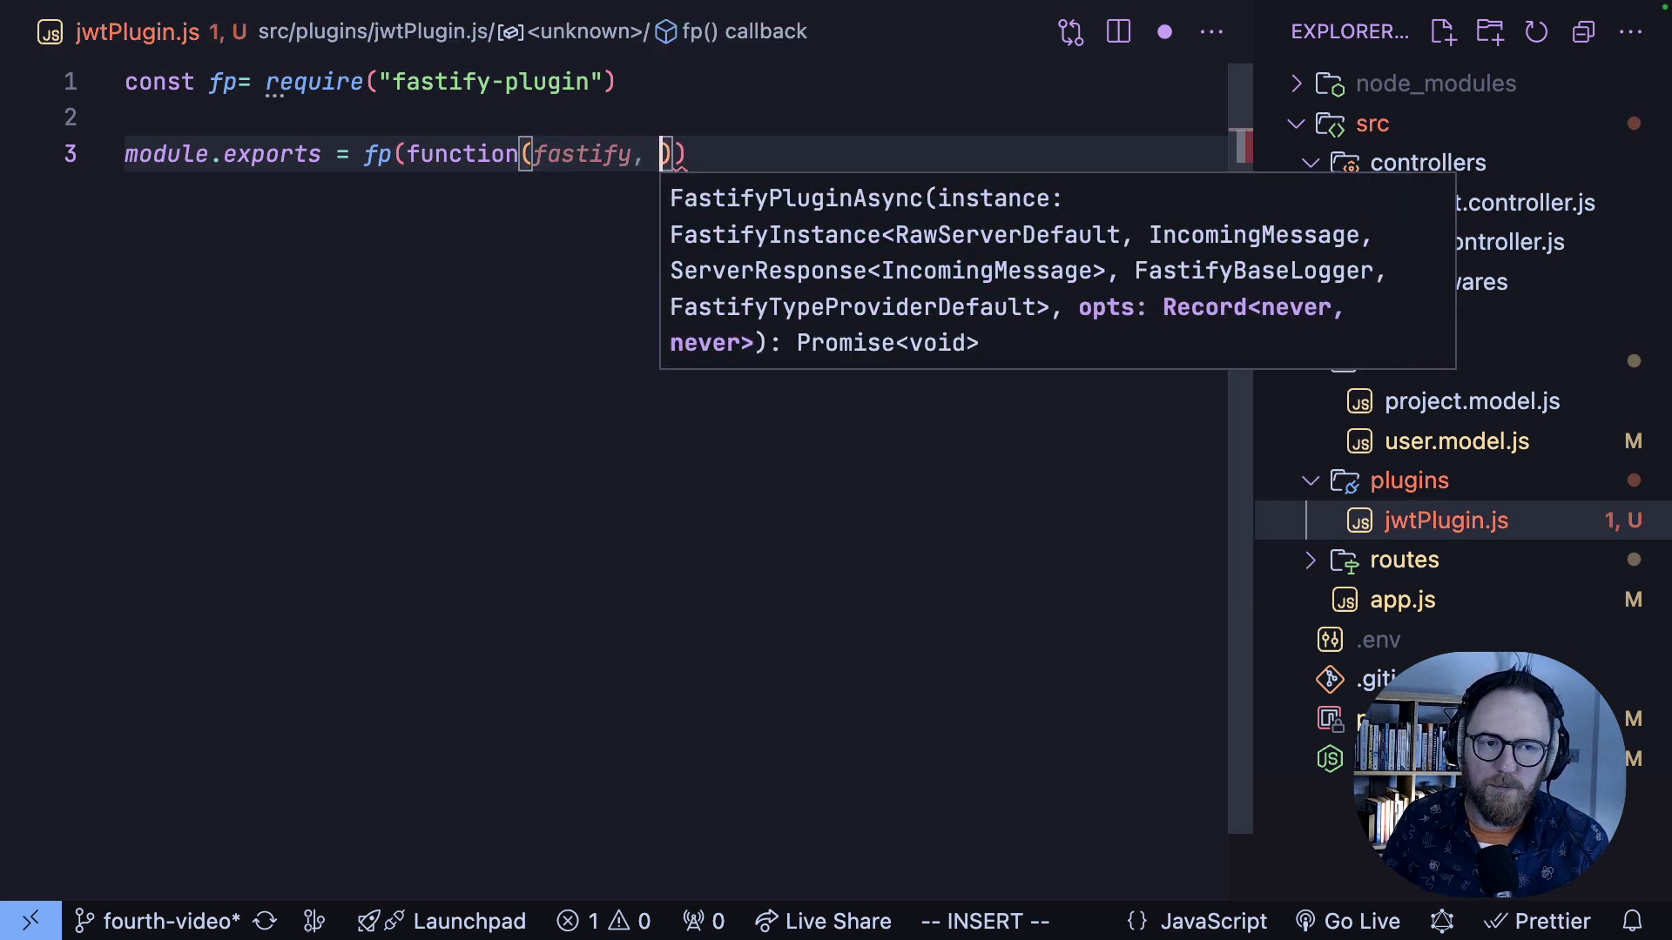
{"action": "type", "text": "opts, done"}
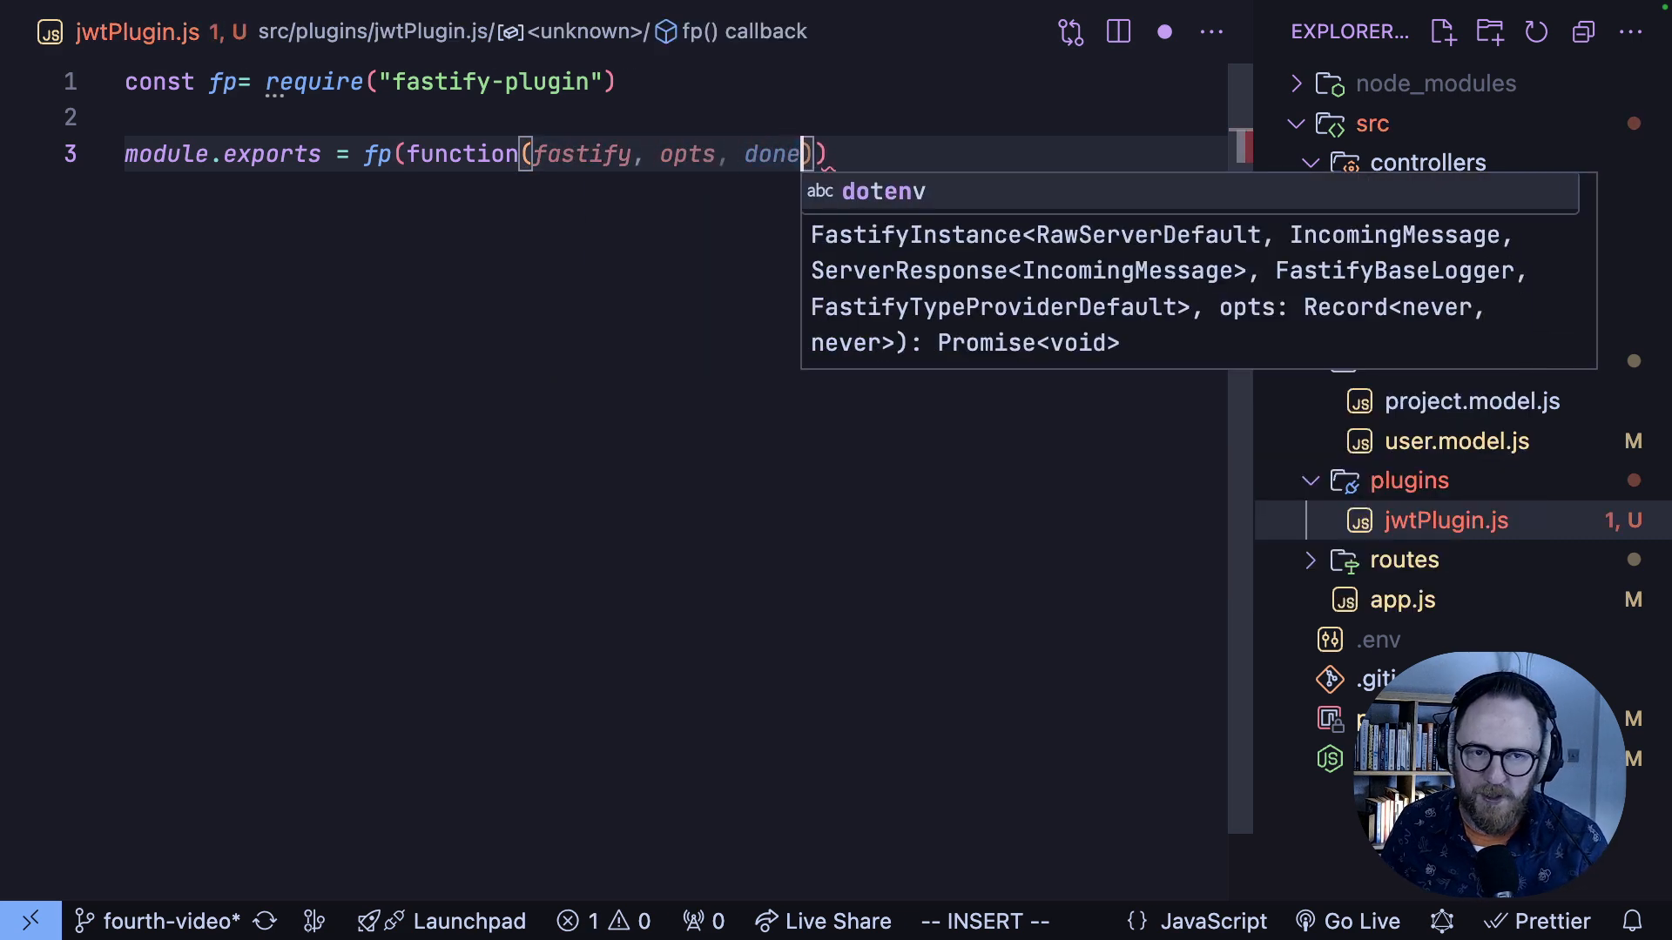
{"action": "type", "text": "=>"}
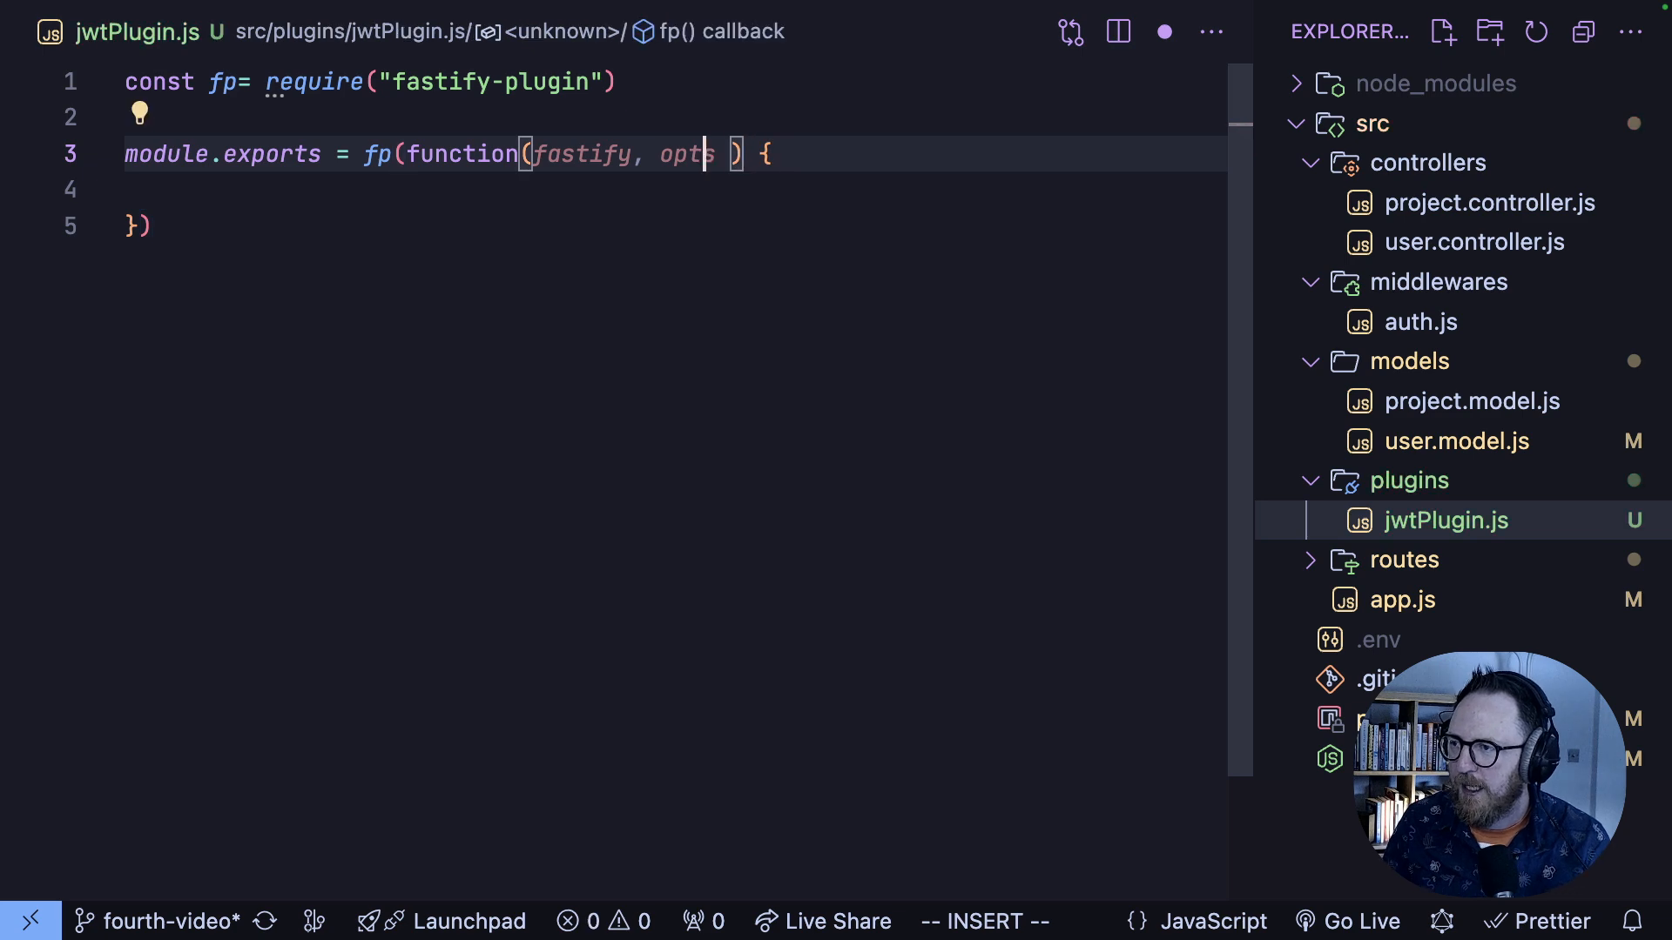
{"action": "type", "text": "async"}
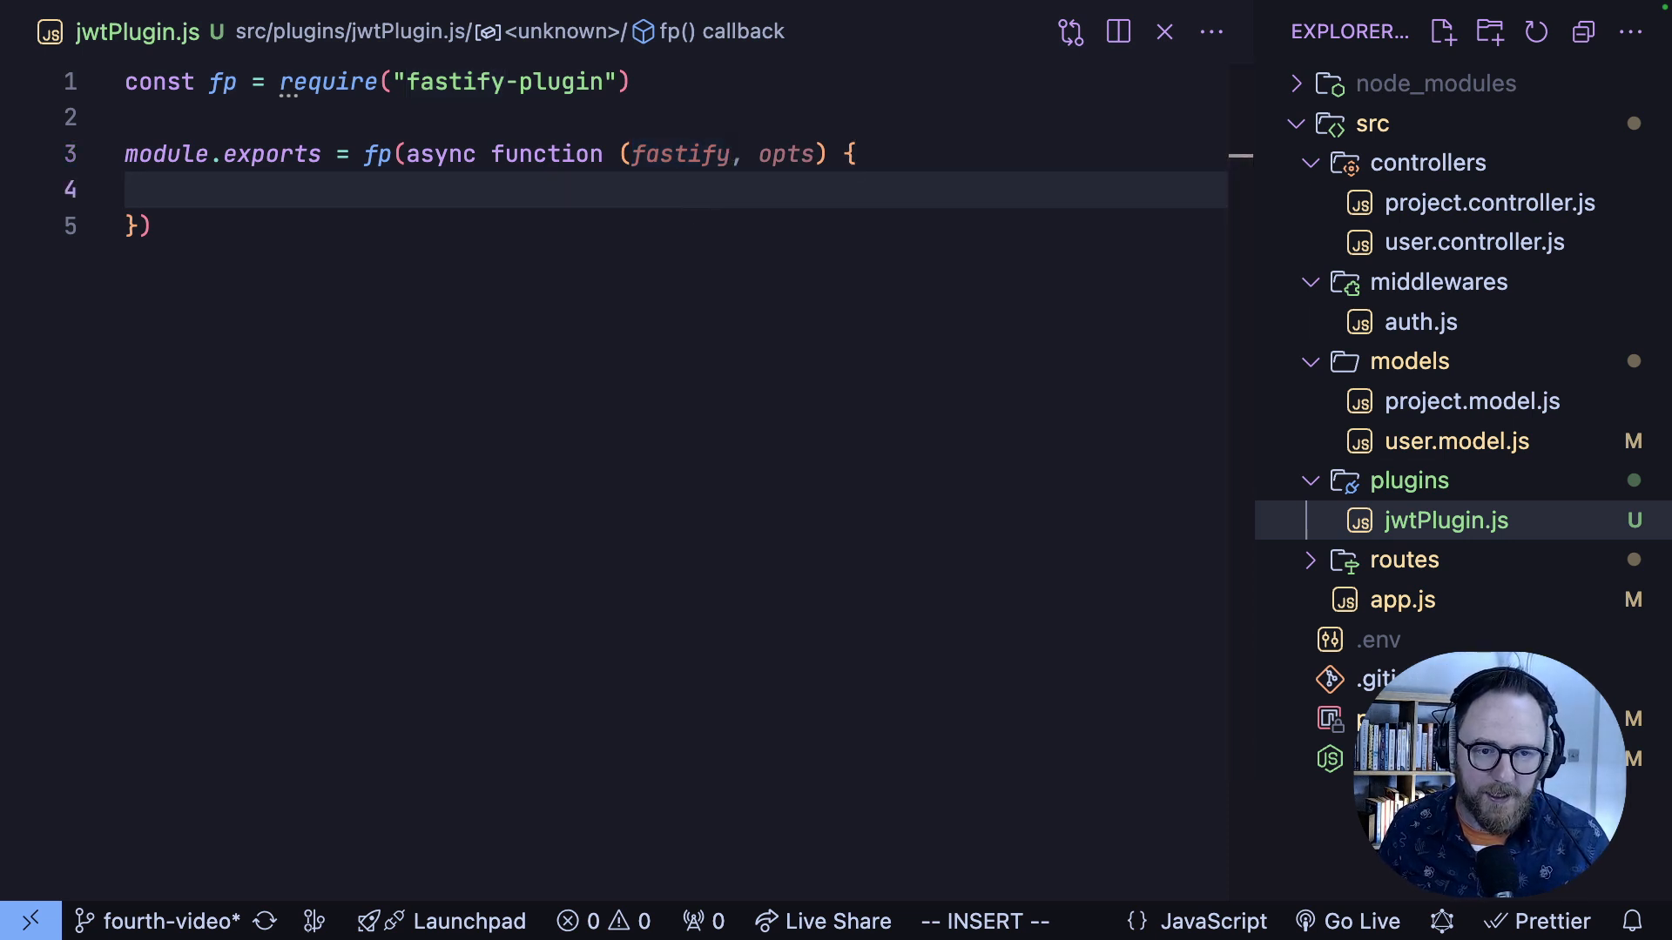
{"action": "mouse_move", "coordinate": [932, 533]}
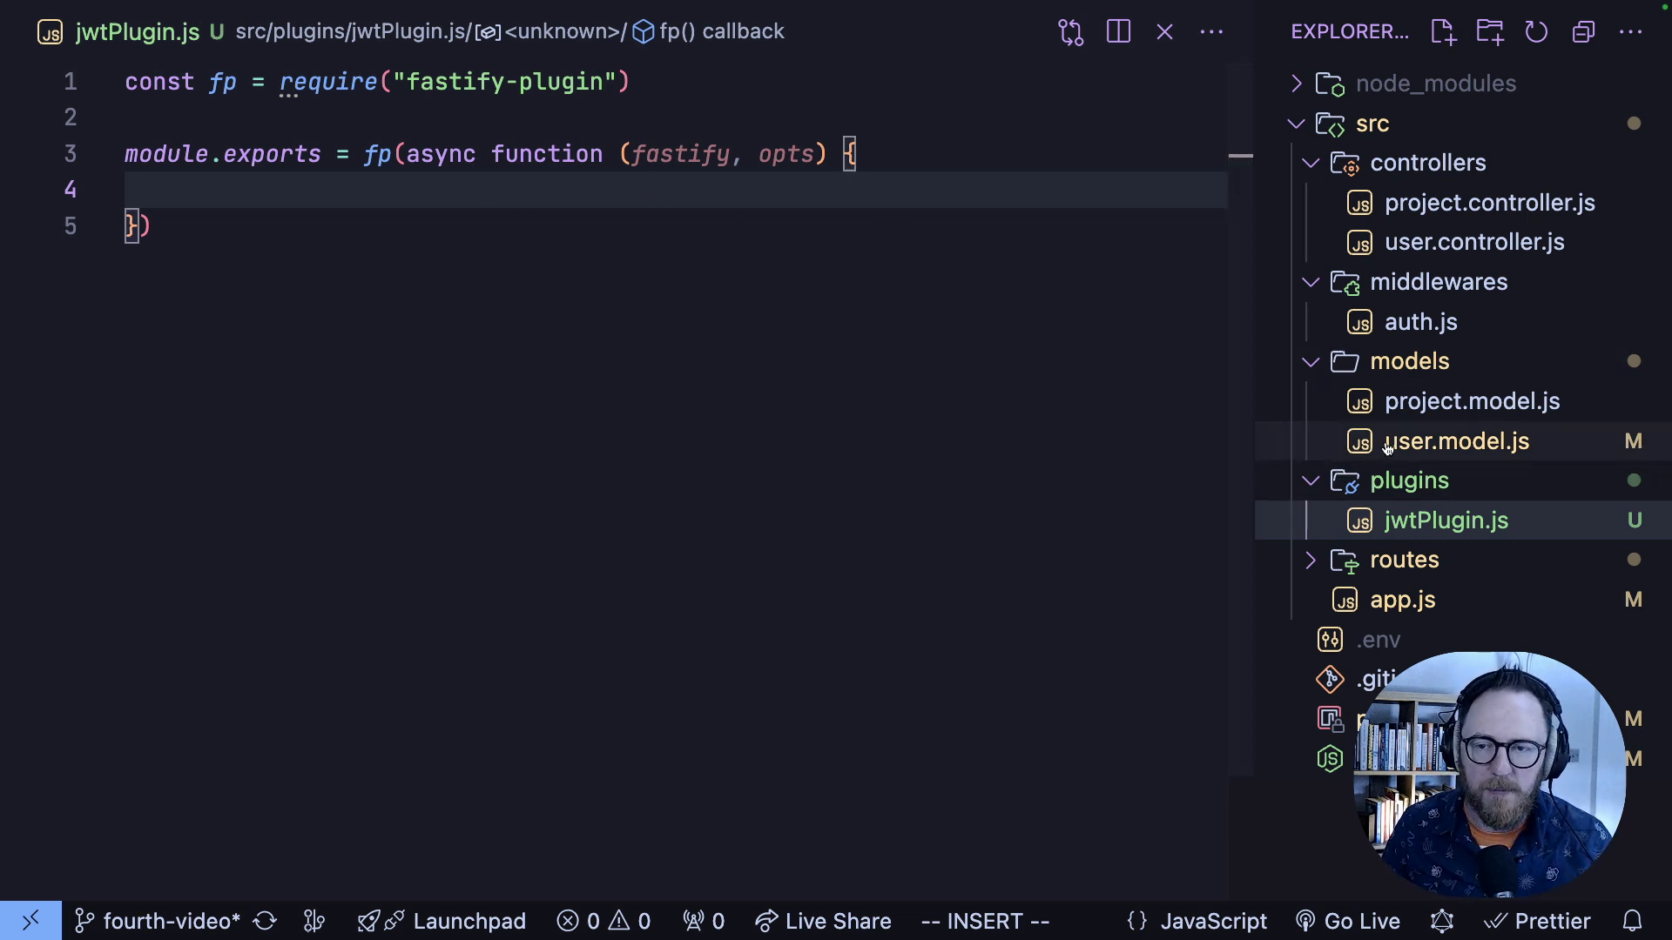
{"action": "mouse_move", "coordinate": [1455, 441]}
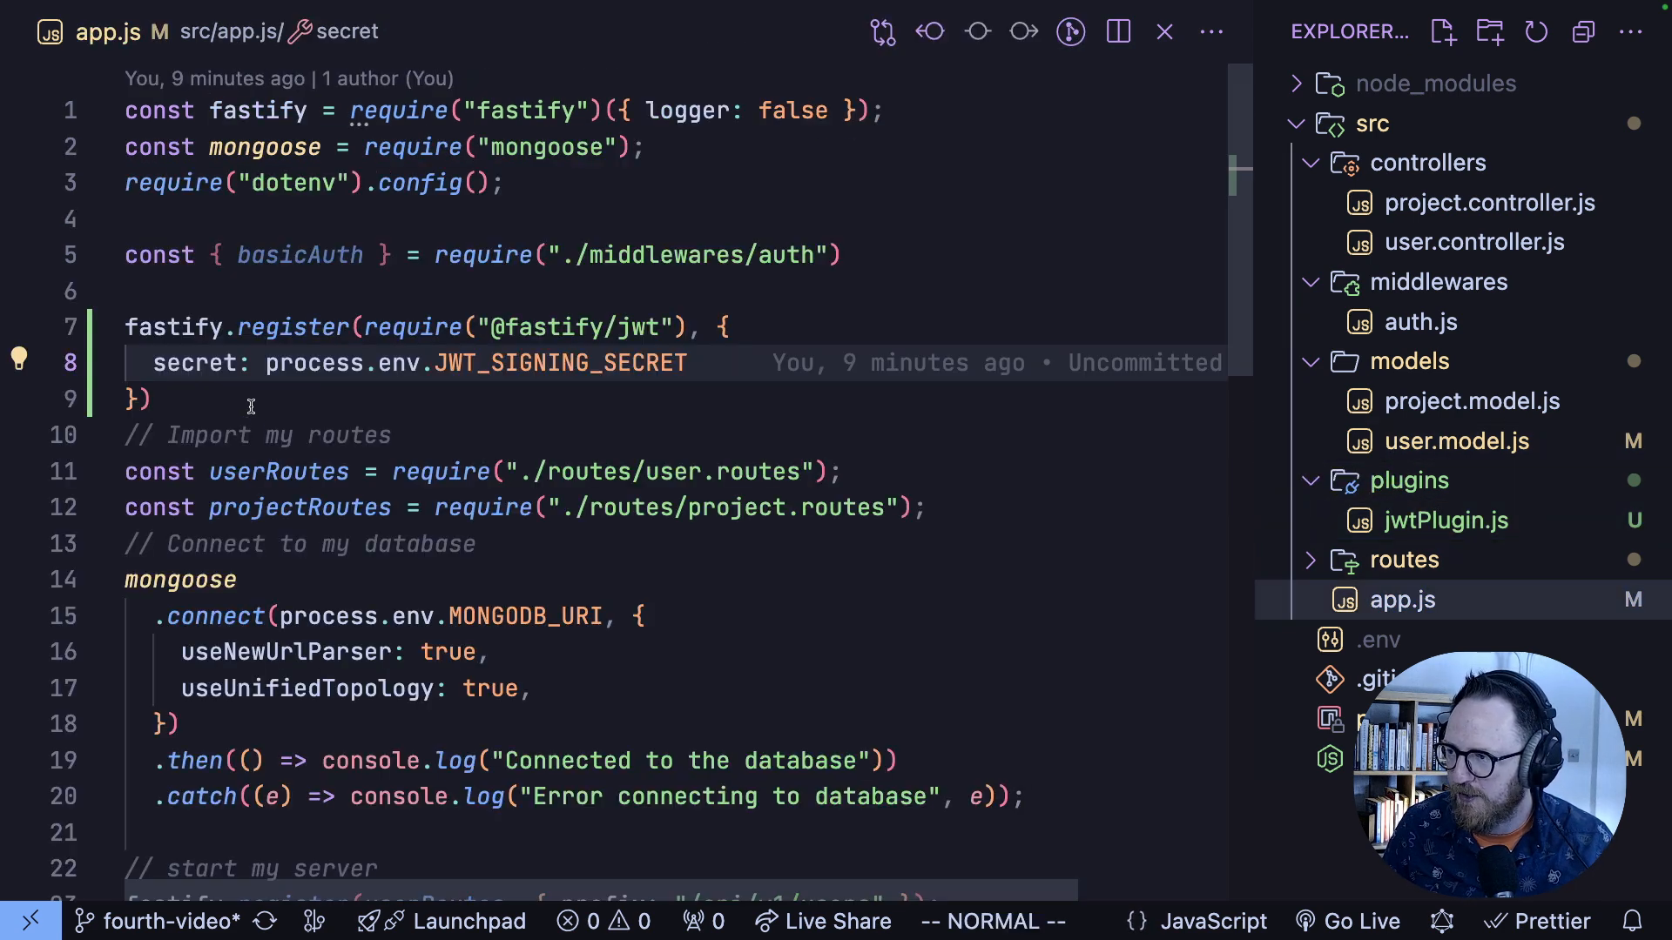
{"action": "key", "text": "v"}
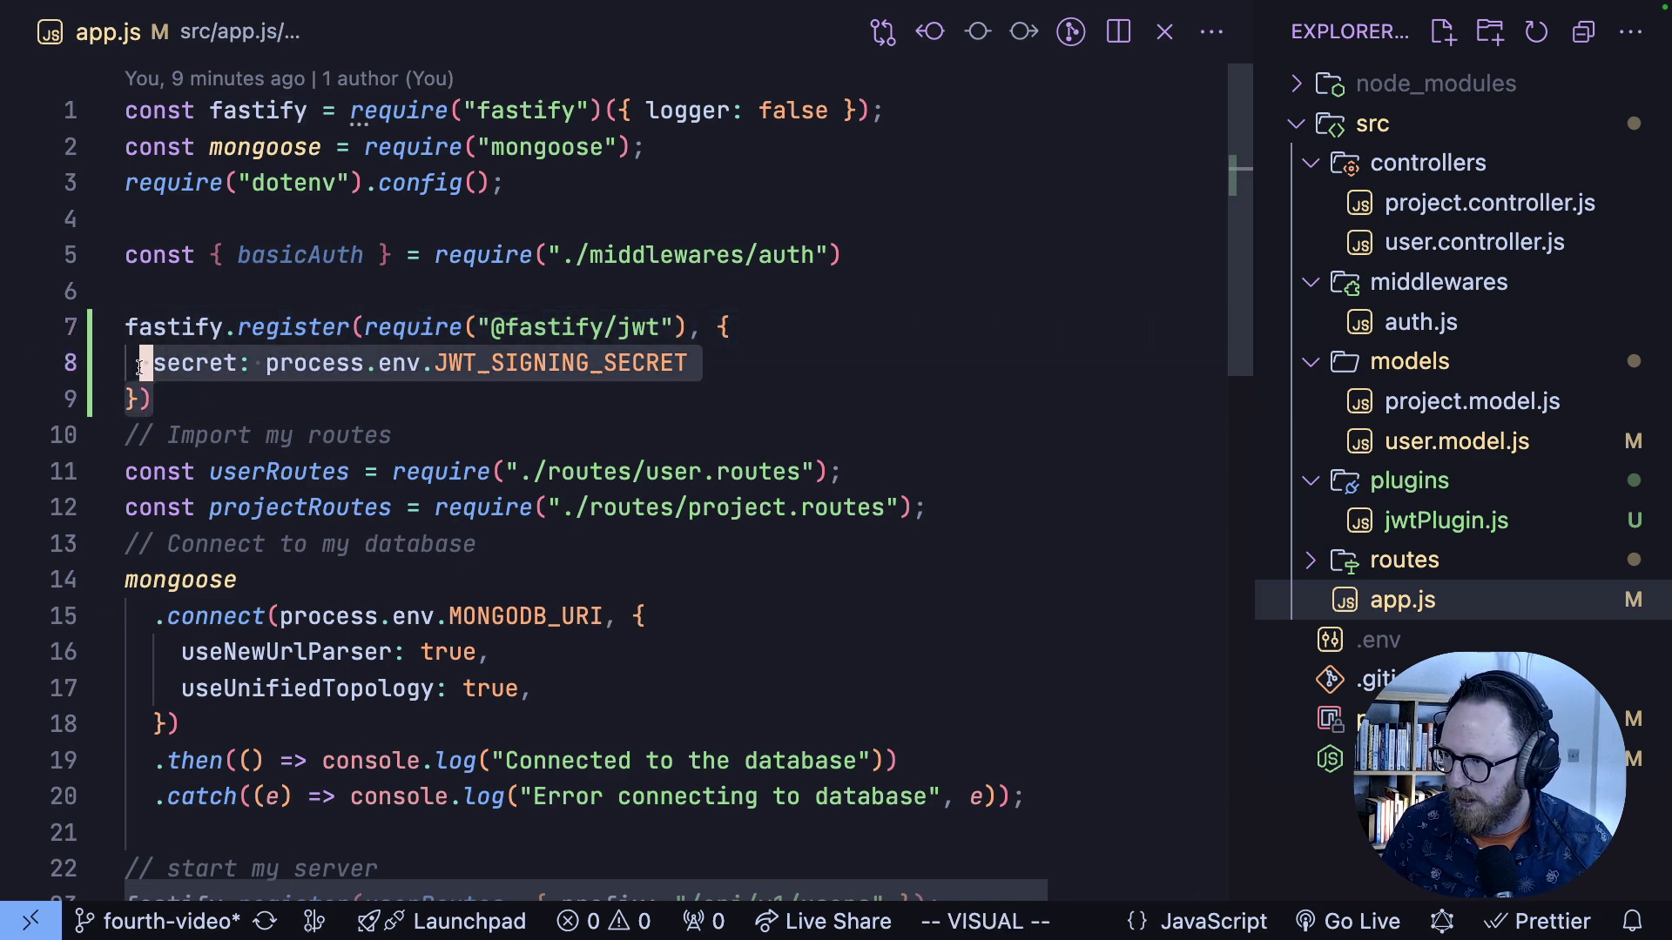
{"action": "key", "text": "Delete"}
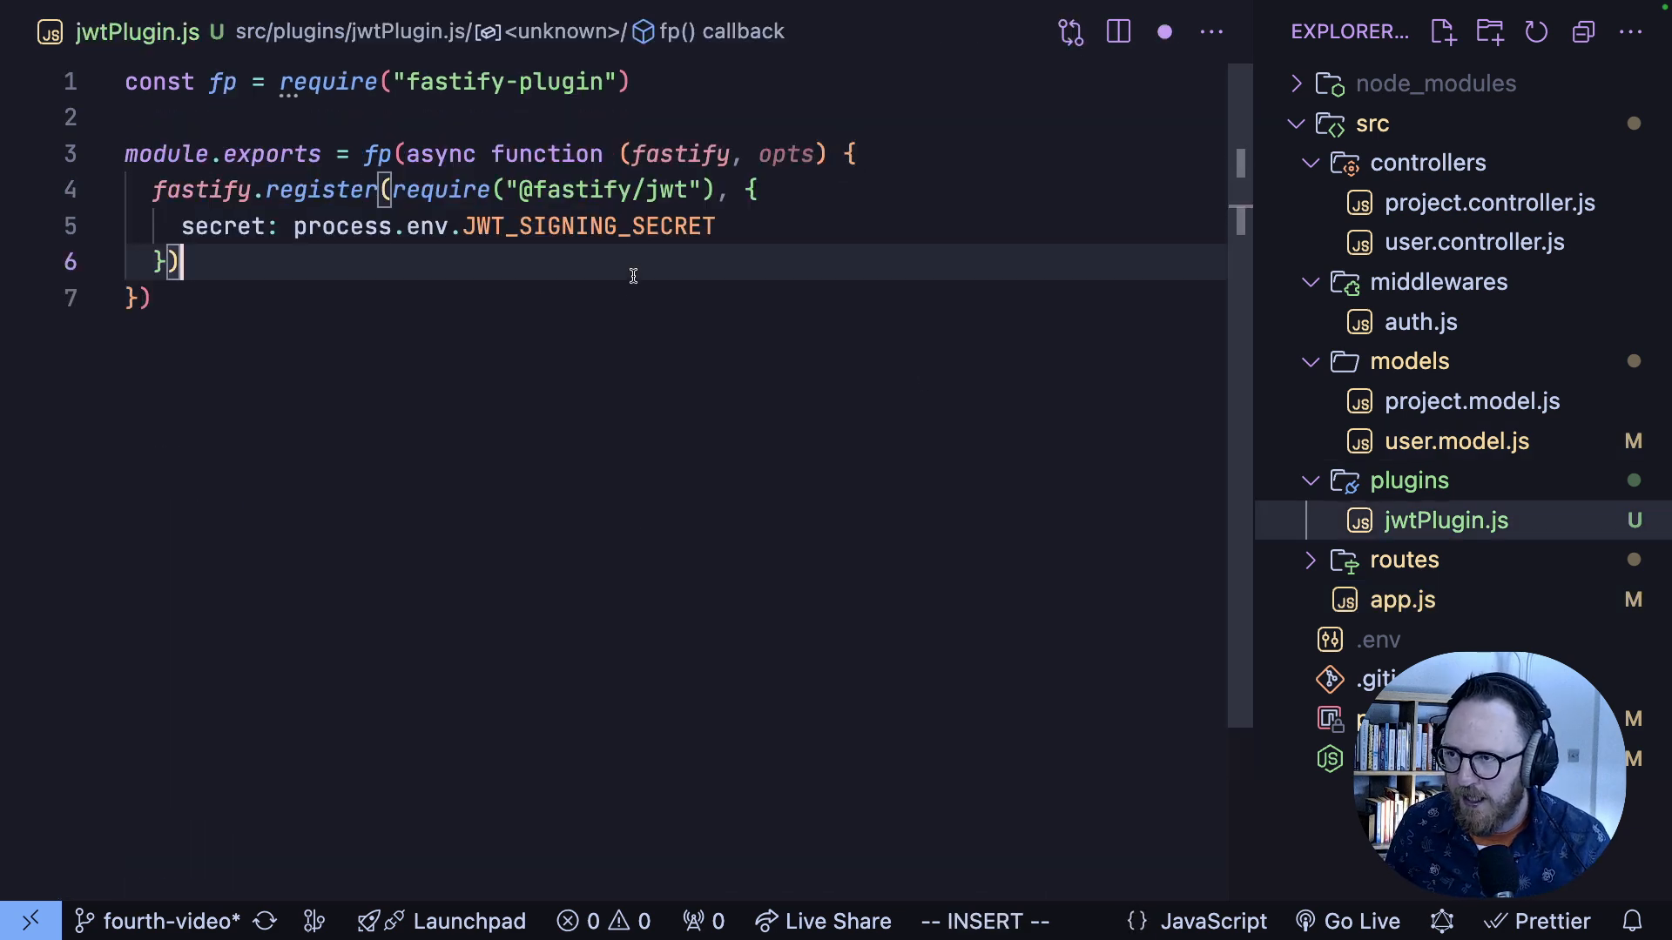
{"action": "key", "text": "Enter"}
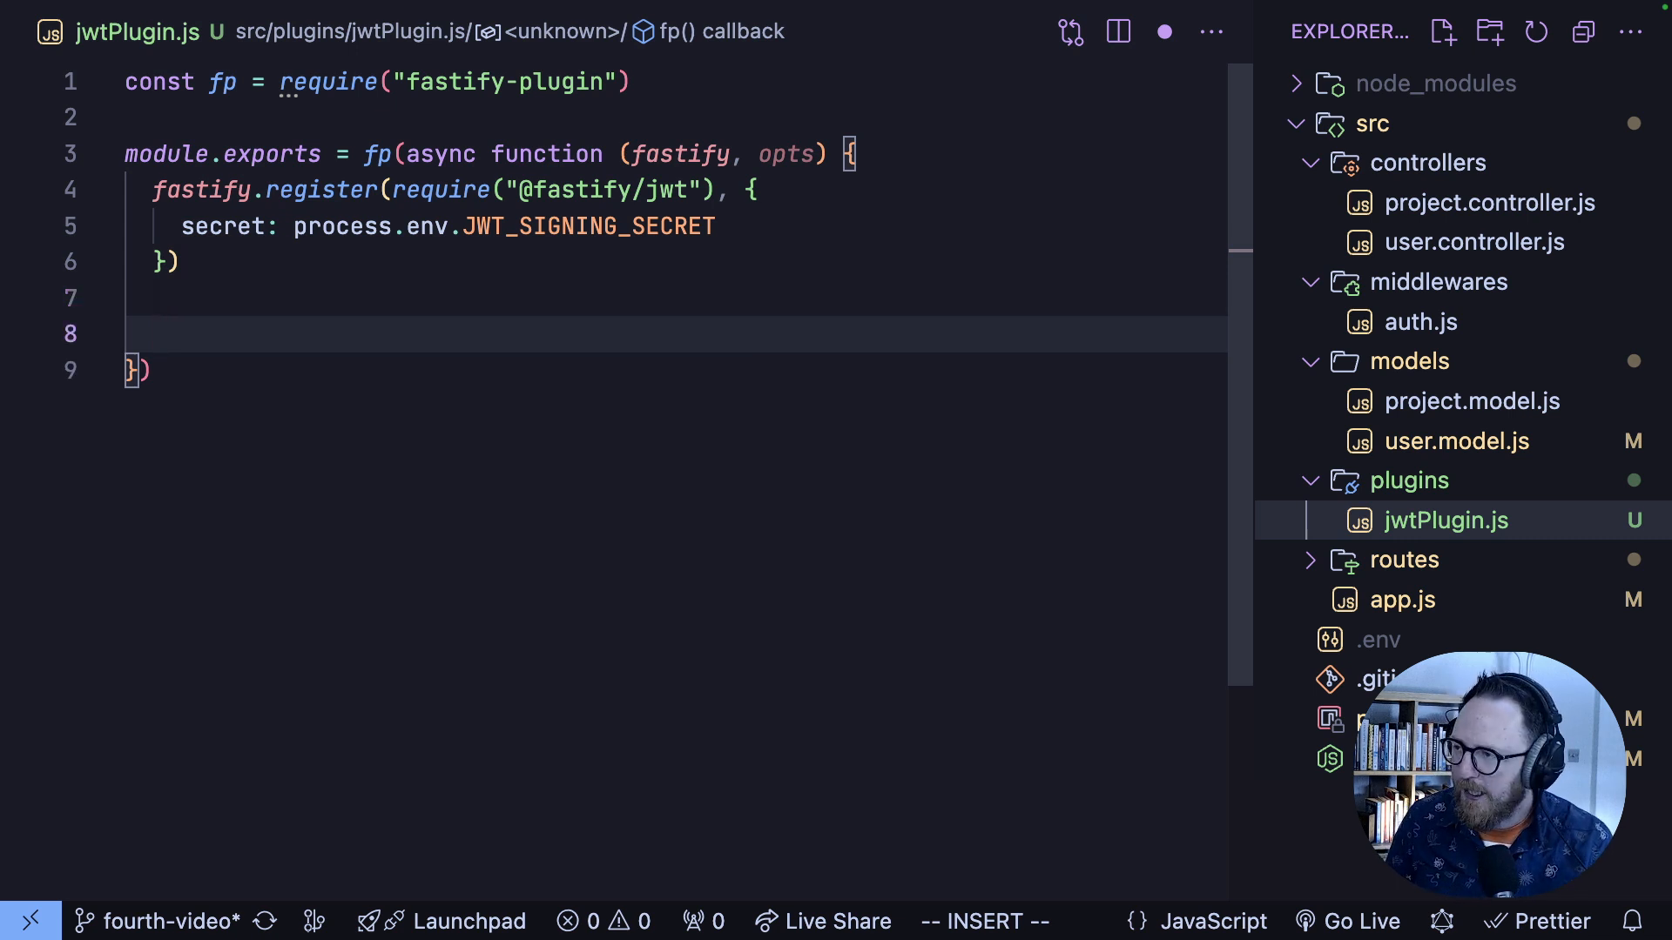
- Decorate fastify with a jwtAuth async function taking request and reply
{"action": "type", "text": "fas"}
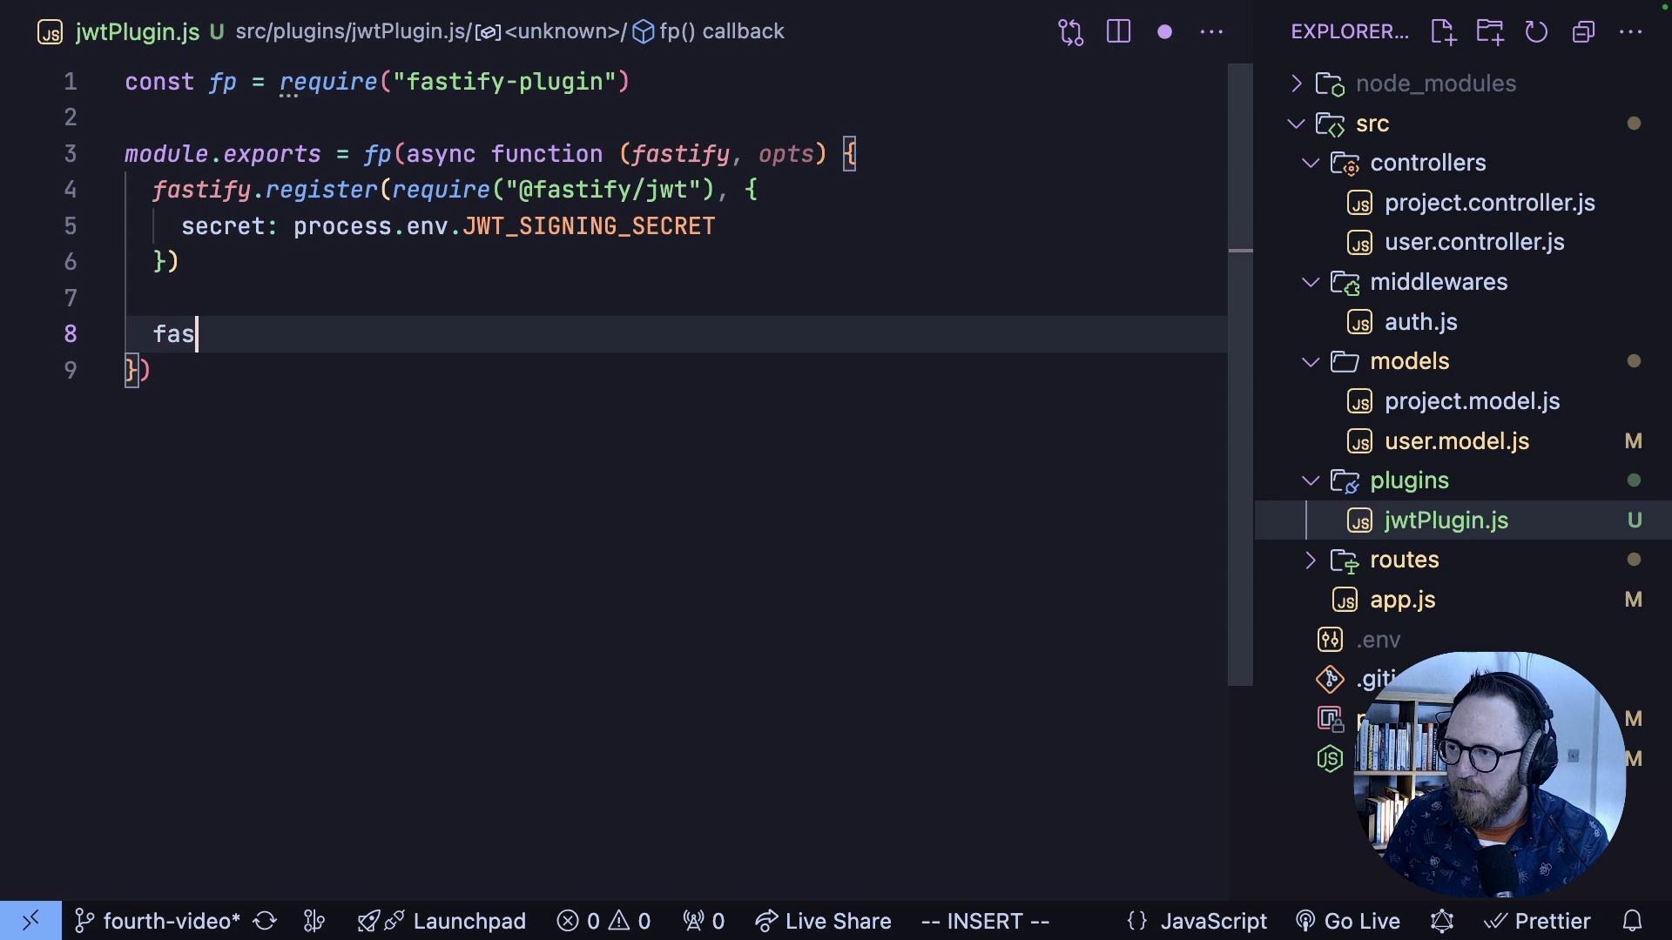
{"action": "type", "text": "tify.decorate(\""}
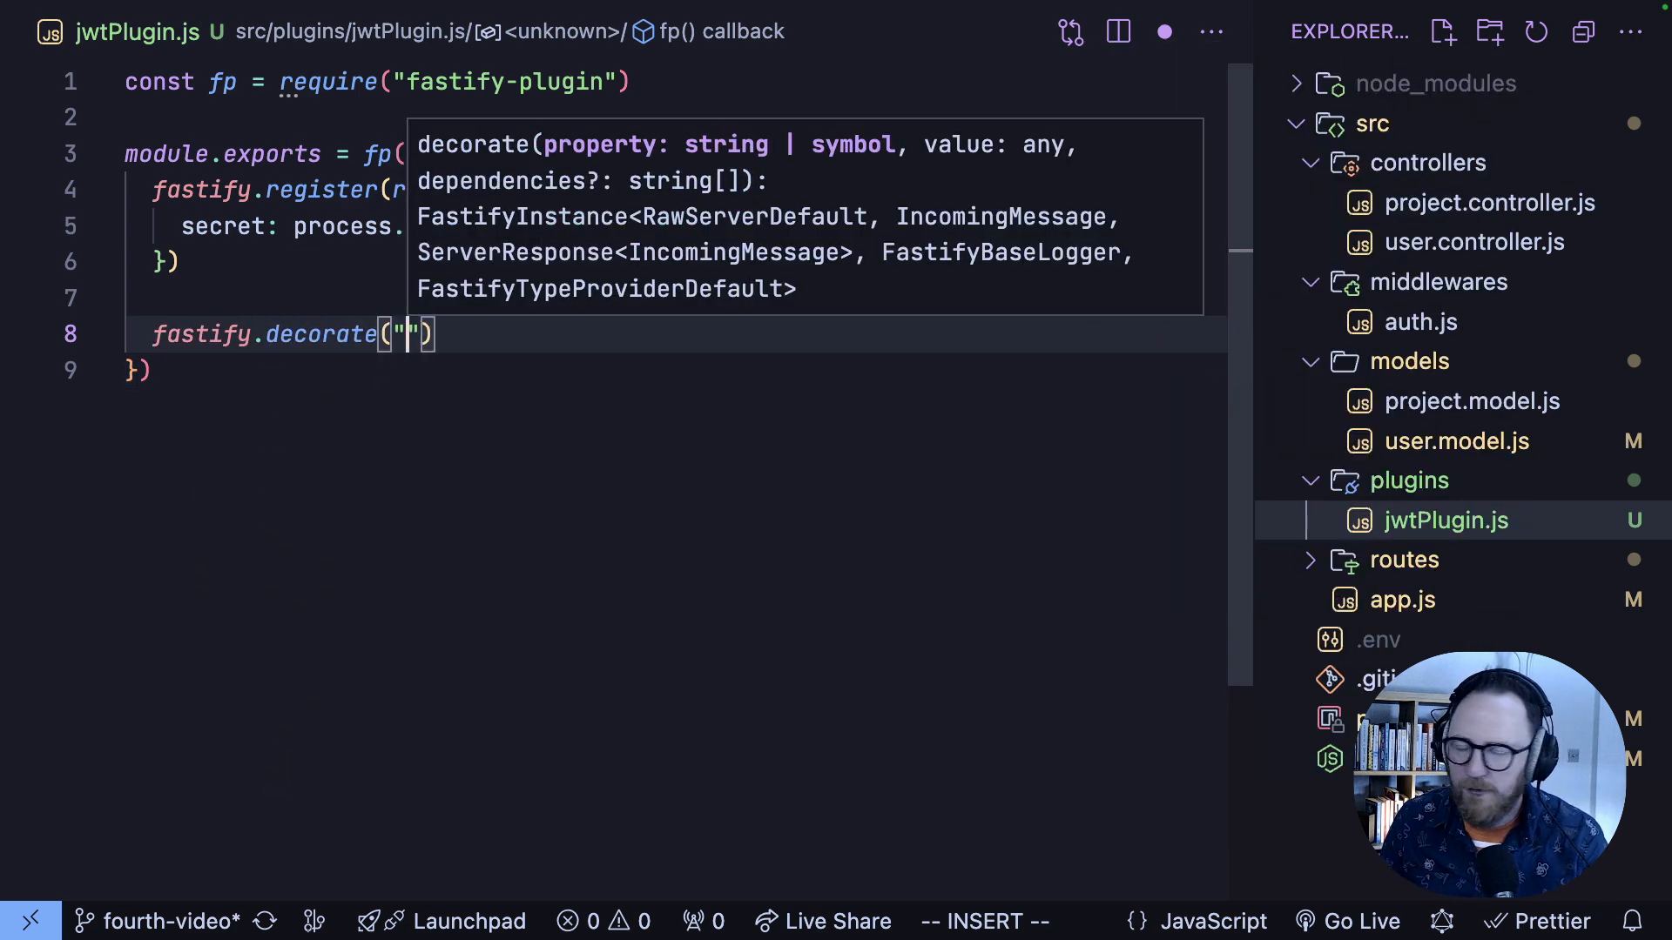
{"action": "type", "text": "jwt_"}
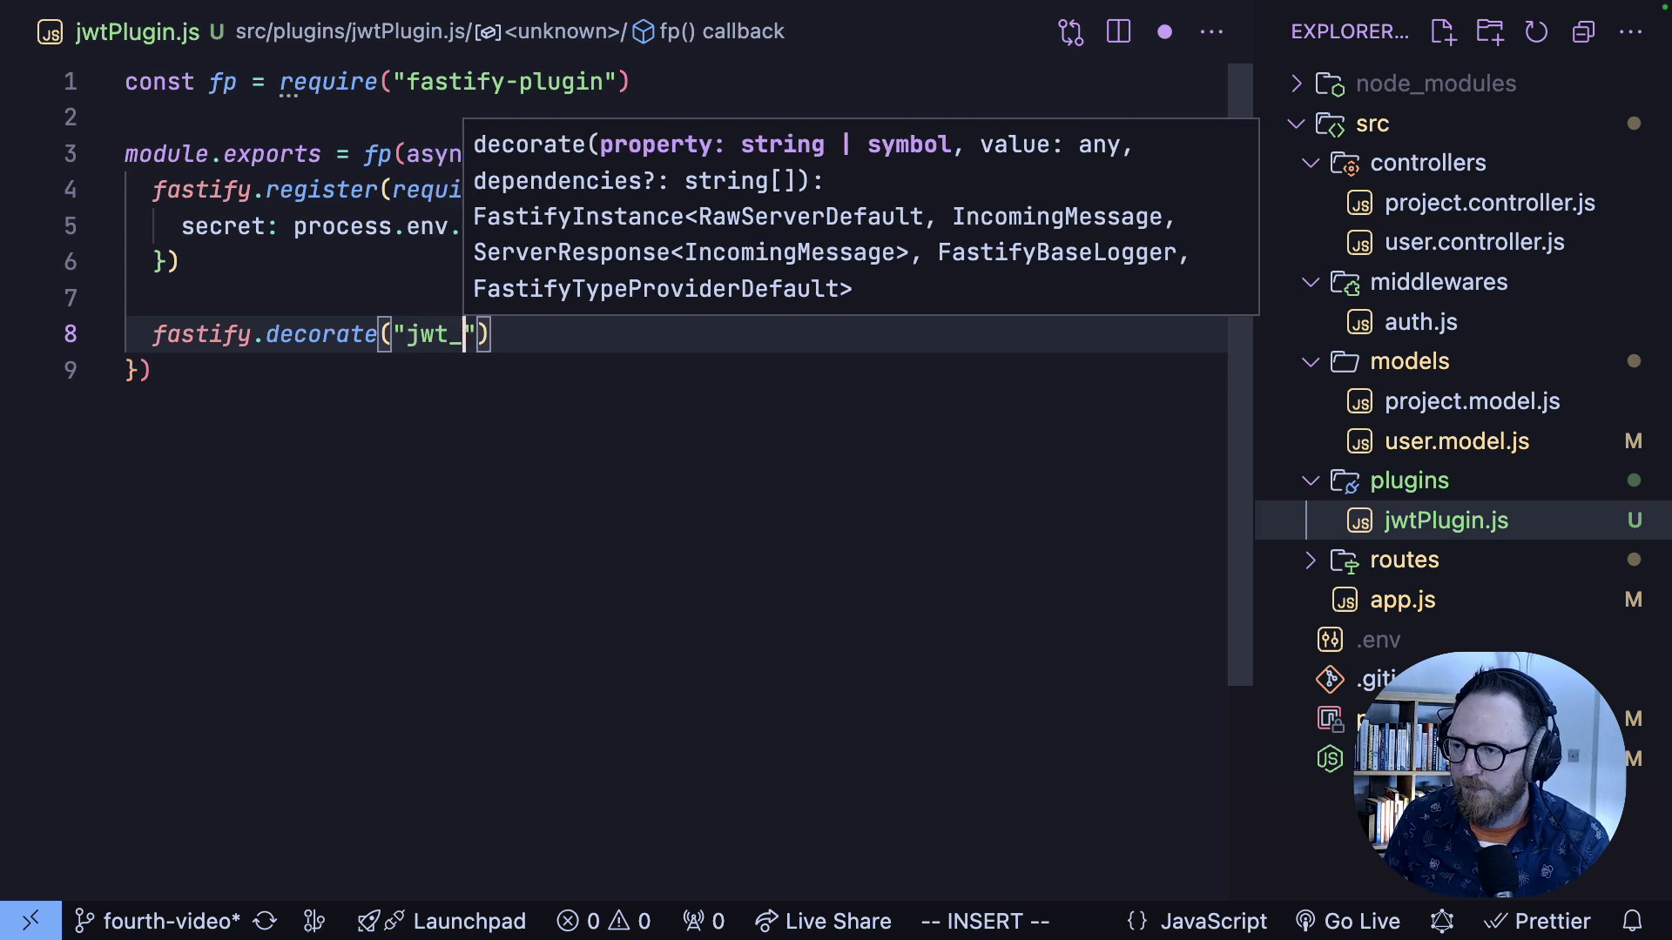
{"action": "type", "text": "auth"}
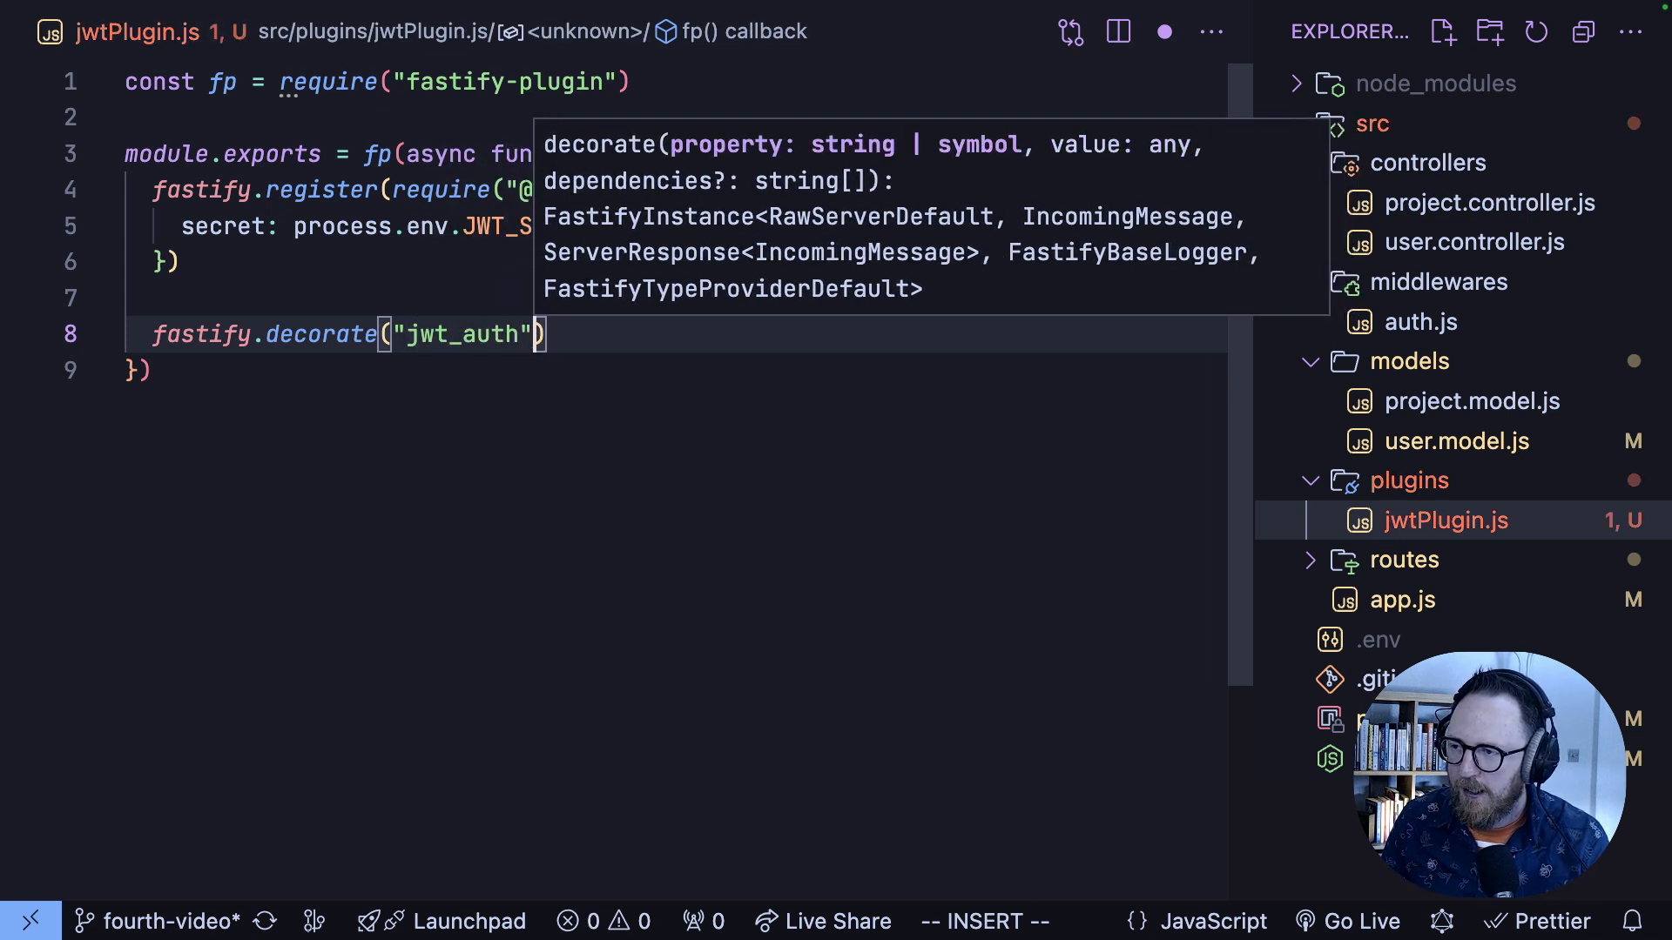
{"action": "type", "text": "jwtAu"}
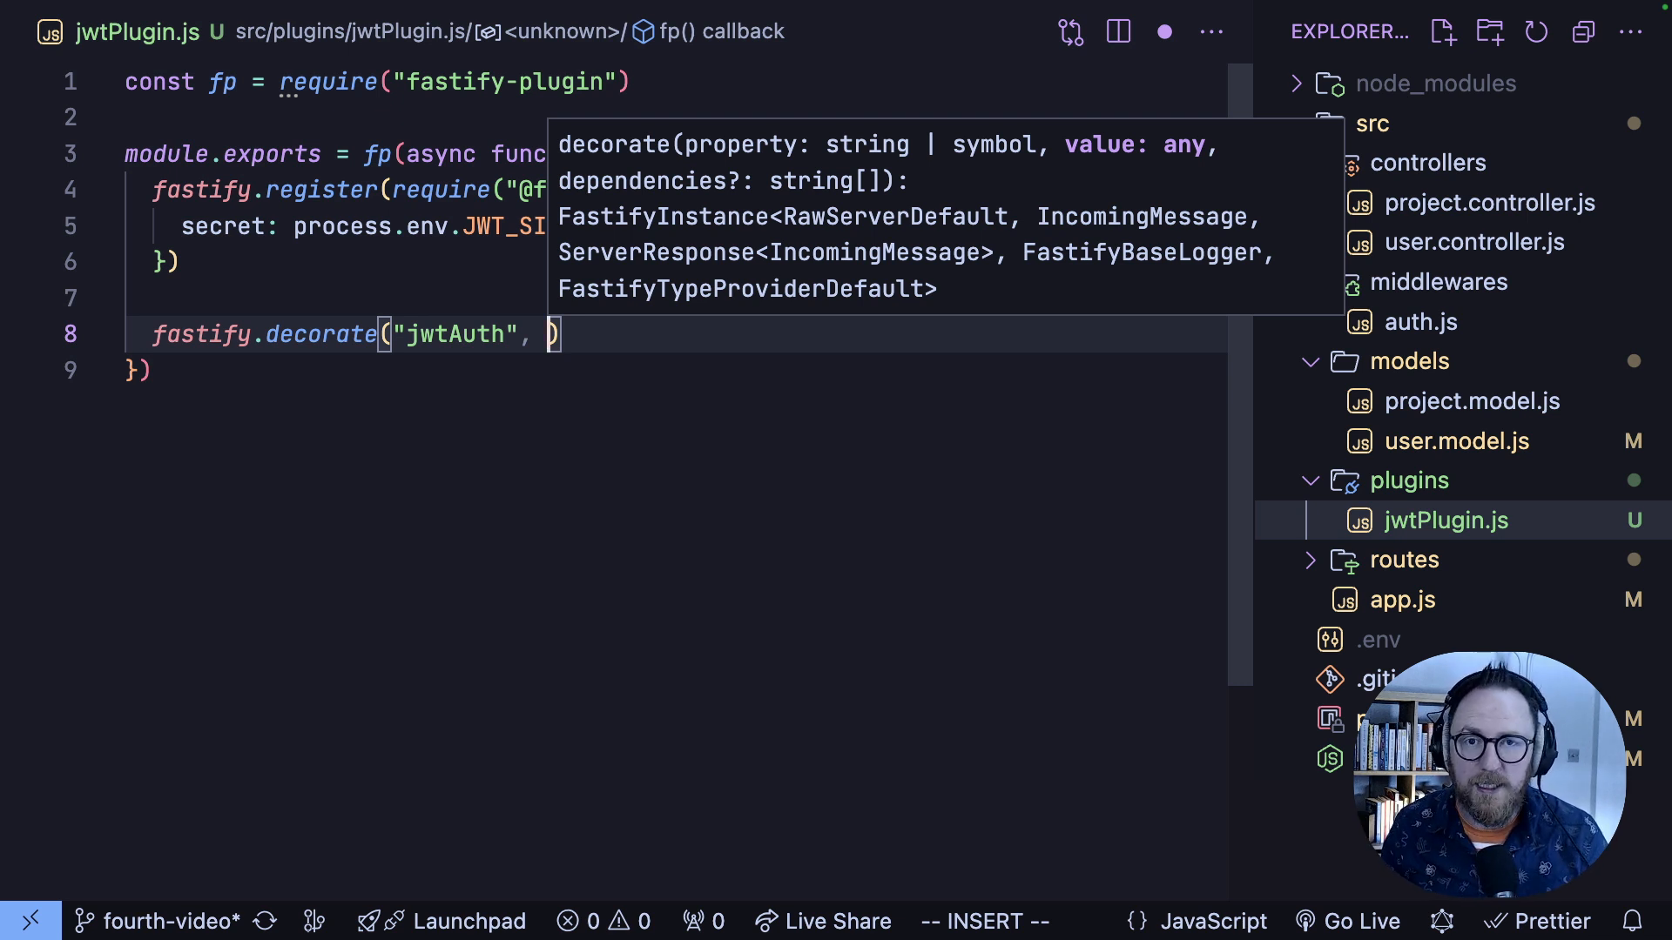
{"action": "type", "text": "asyn"}
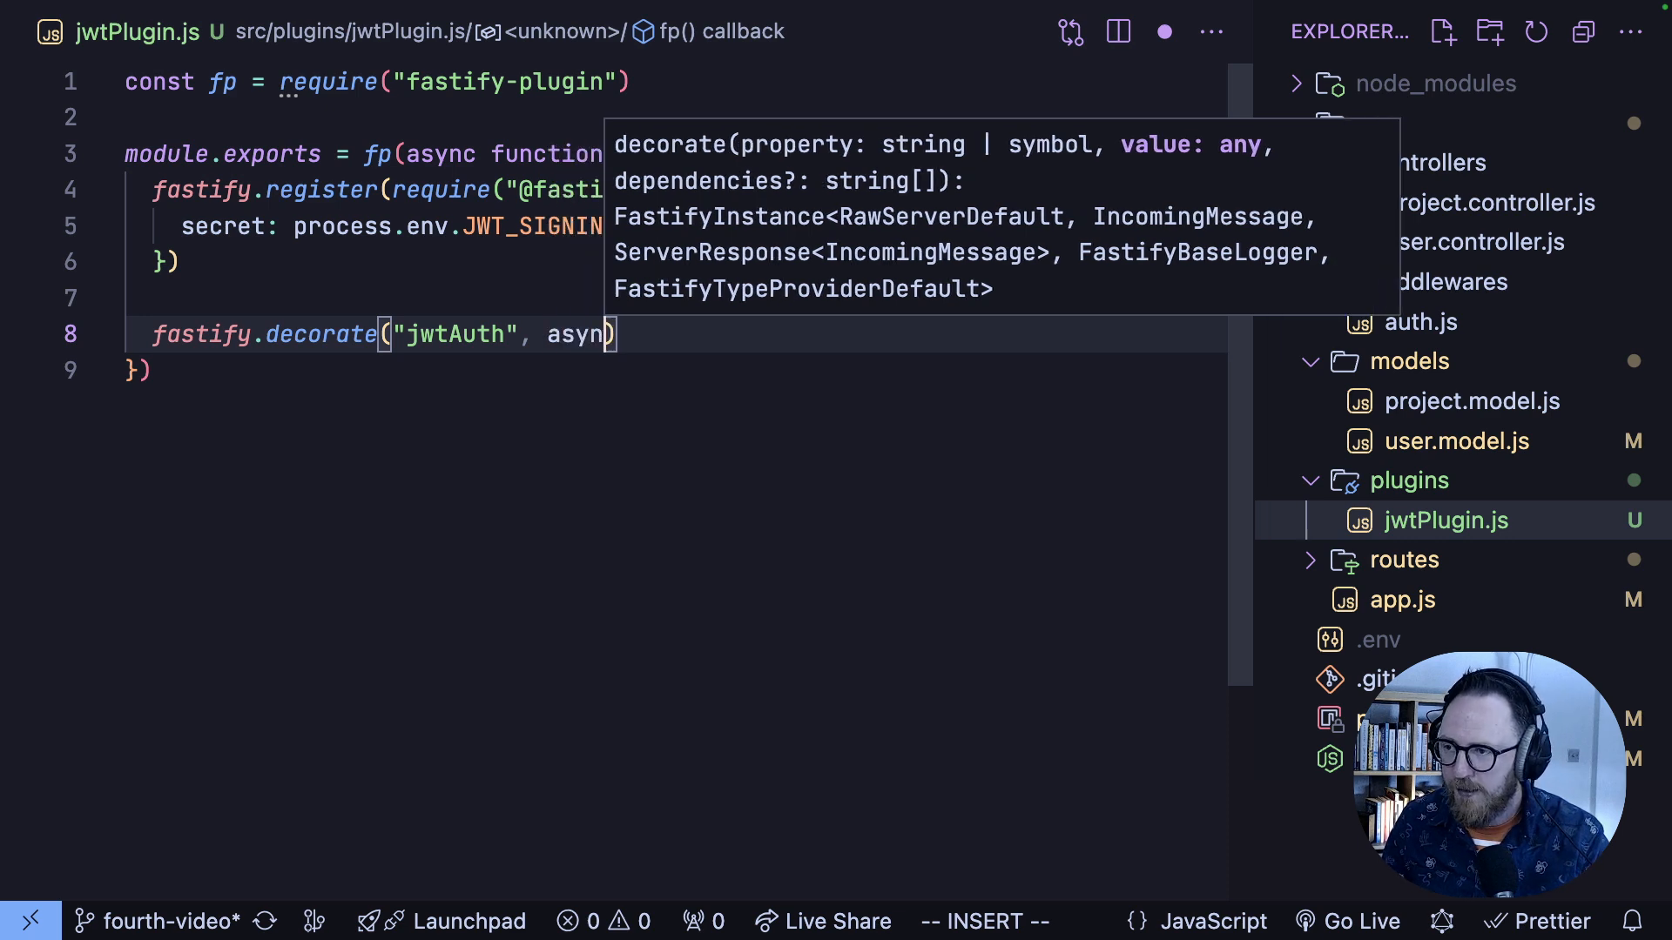
{"action": "type", "text": "function()"}
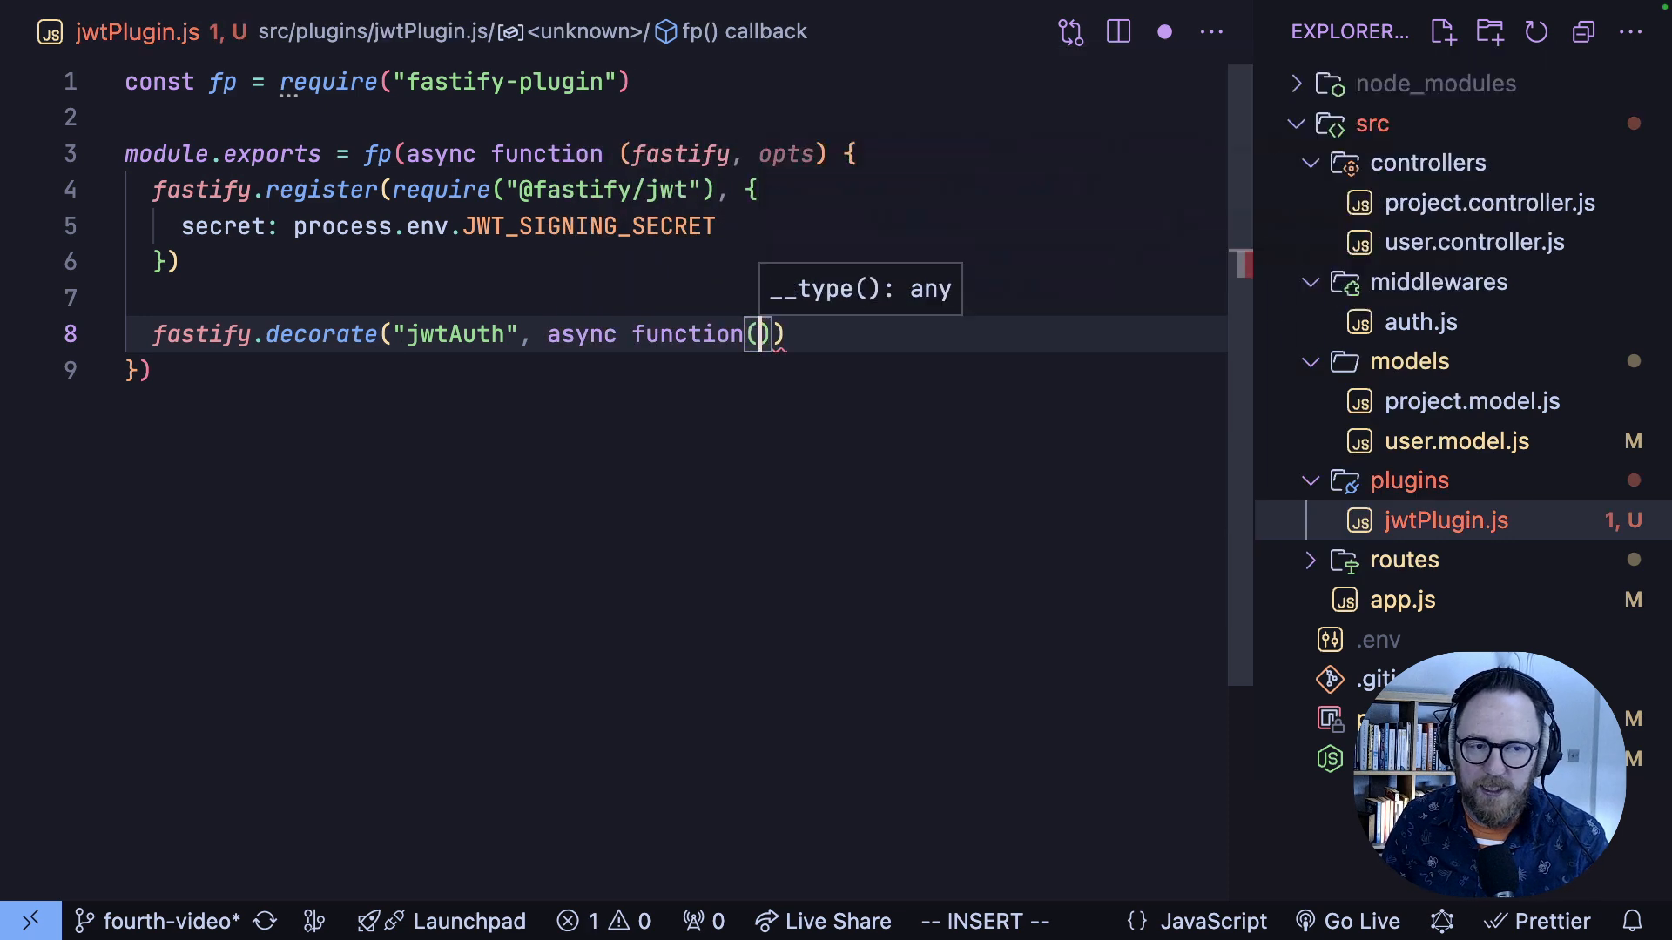
{"action": "type", "text": "request, reply"}
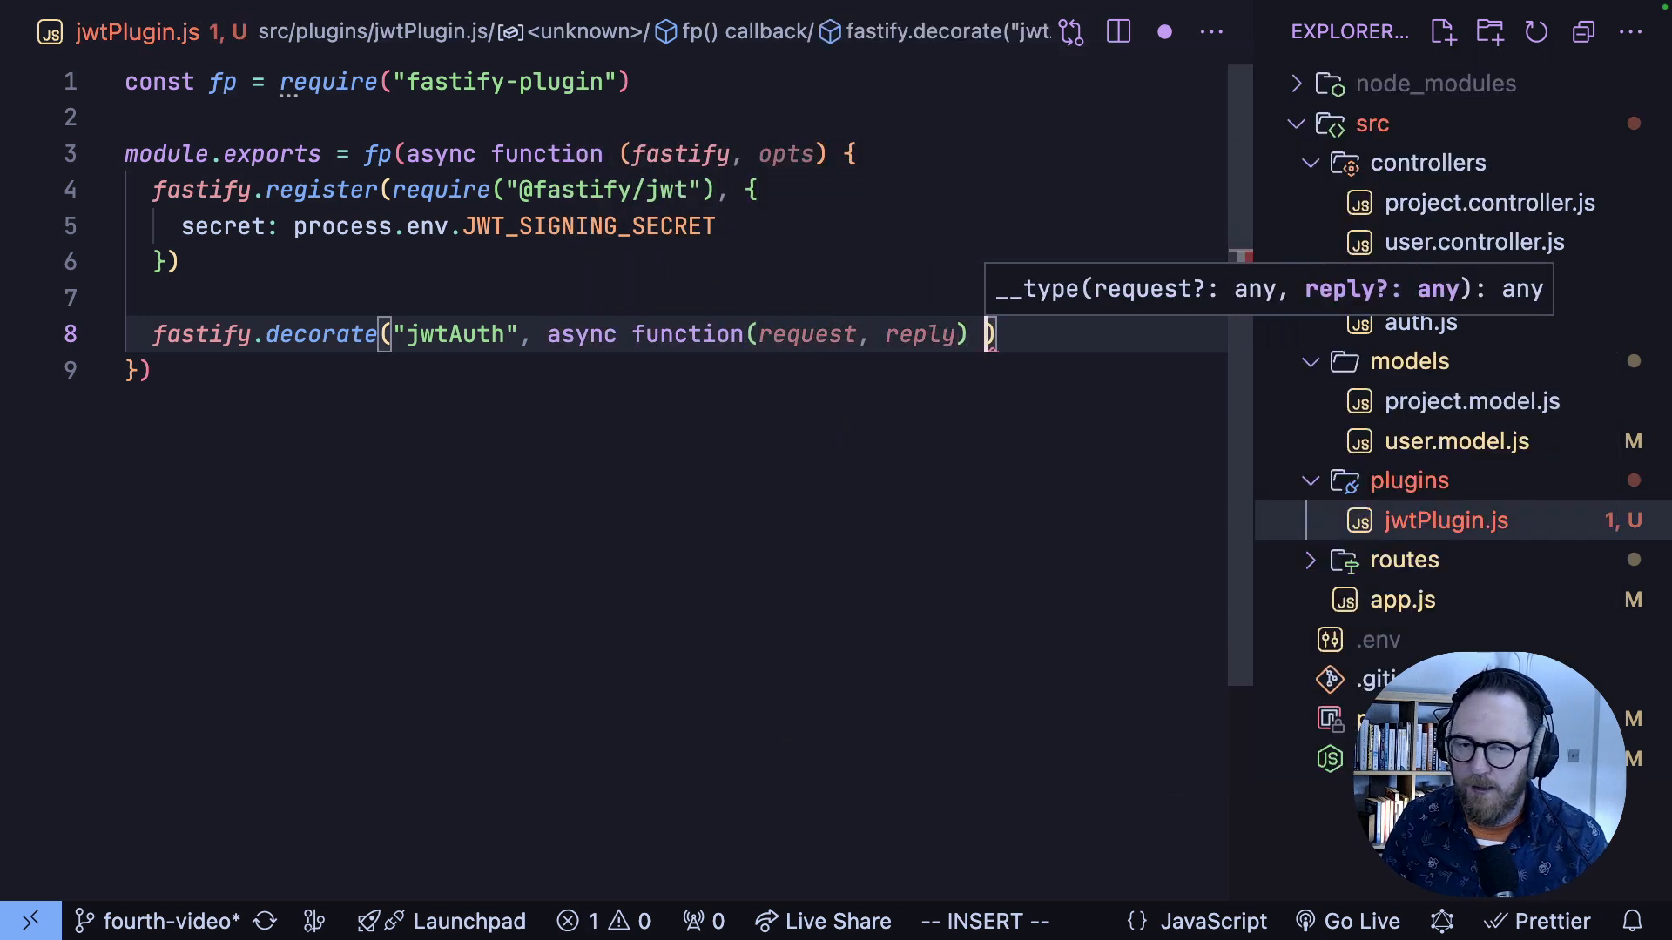
{"action": "type", "text": "{"}
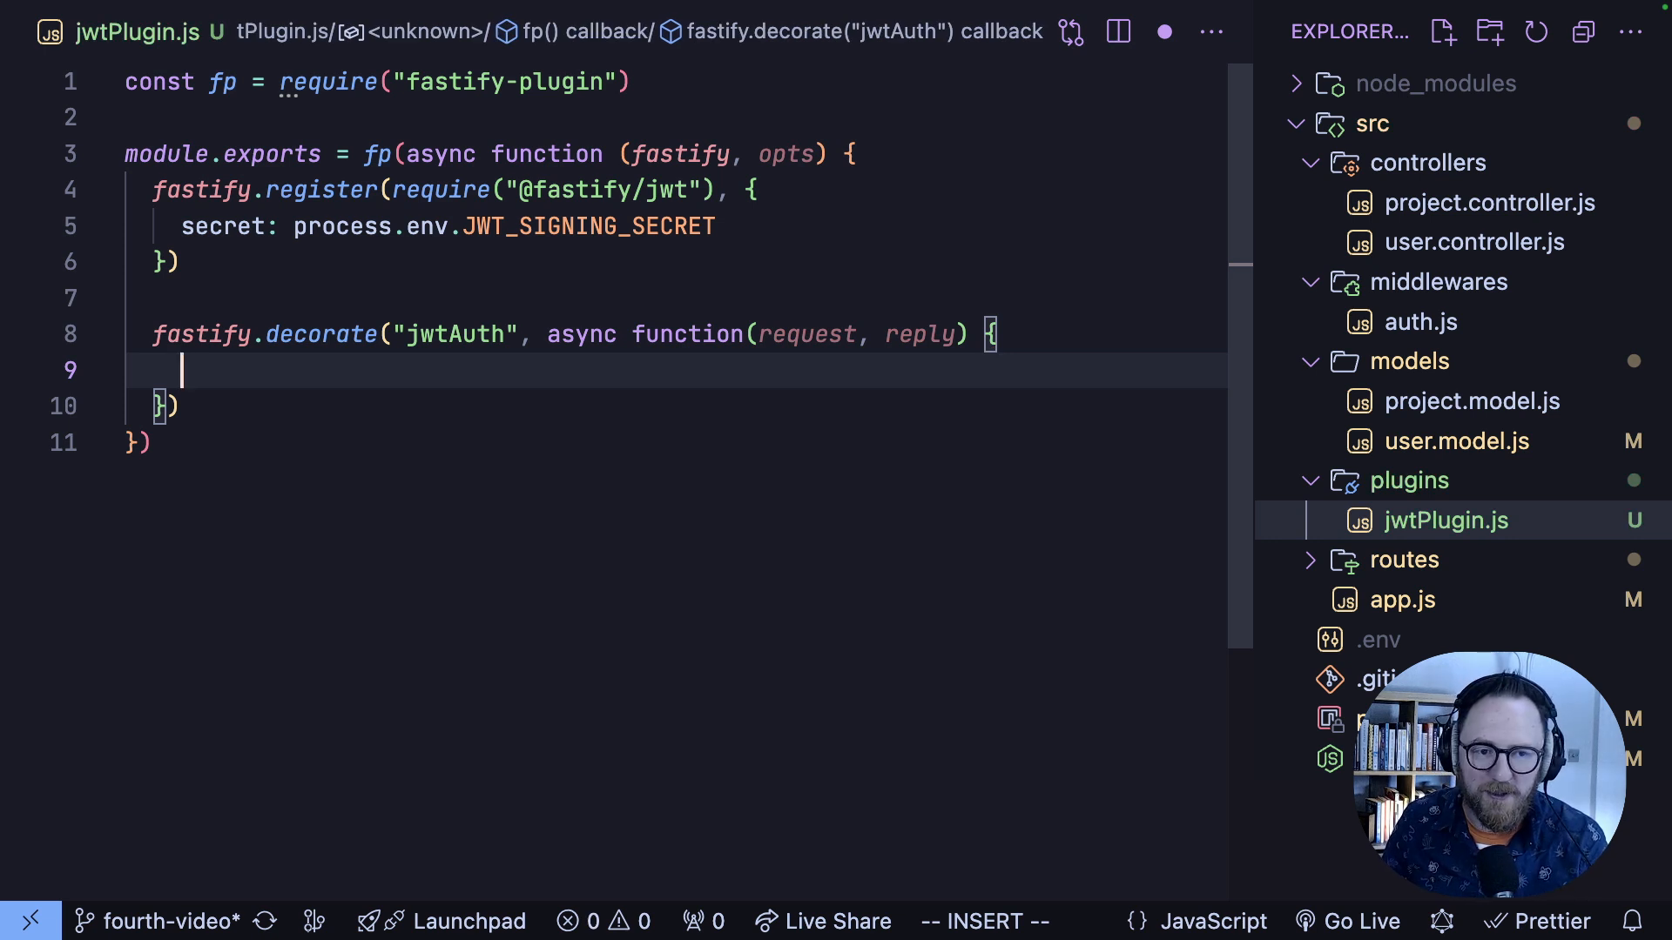
- Try await request.jwtVerify(), and on error reply status 401 with message "Unauthorized"
{"action": "type", "text": "ty"}
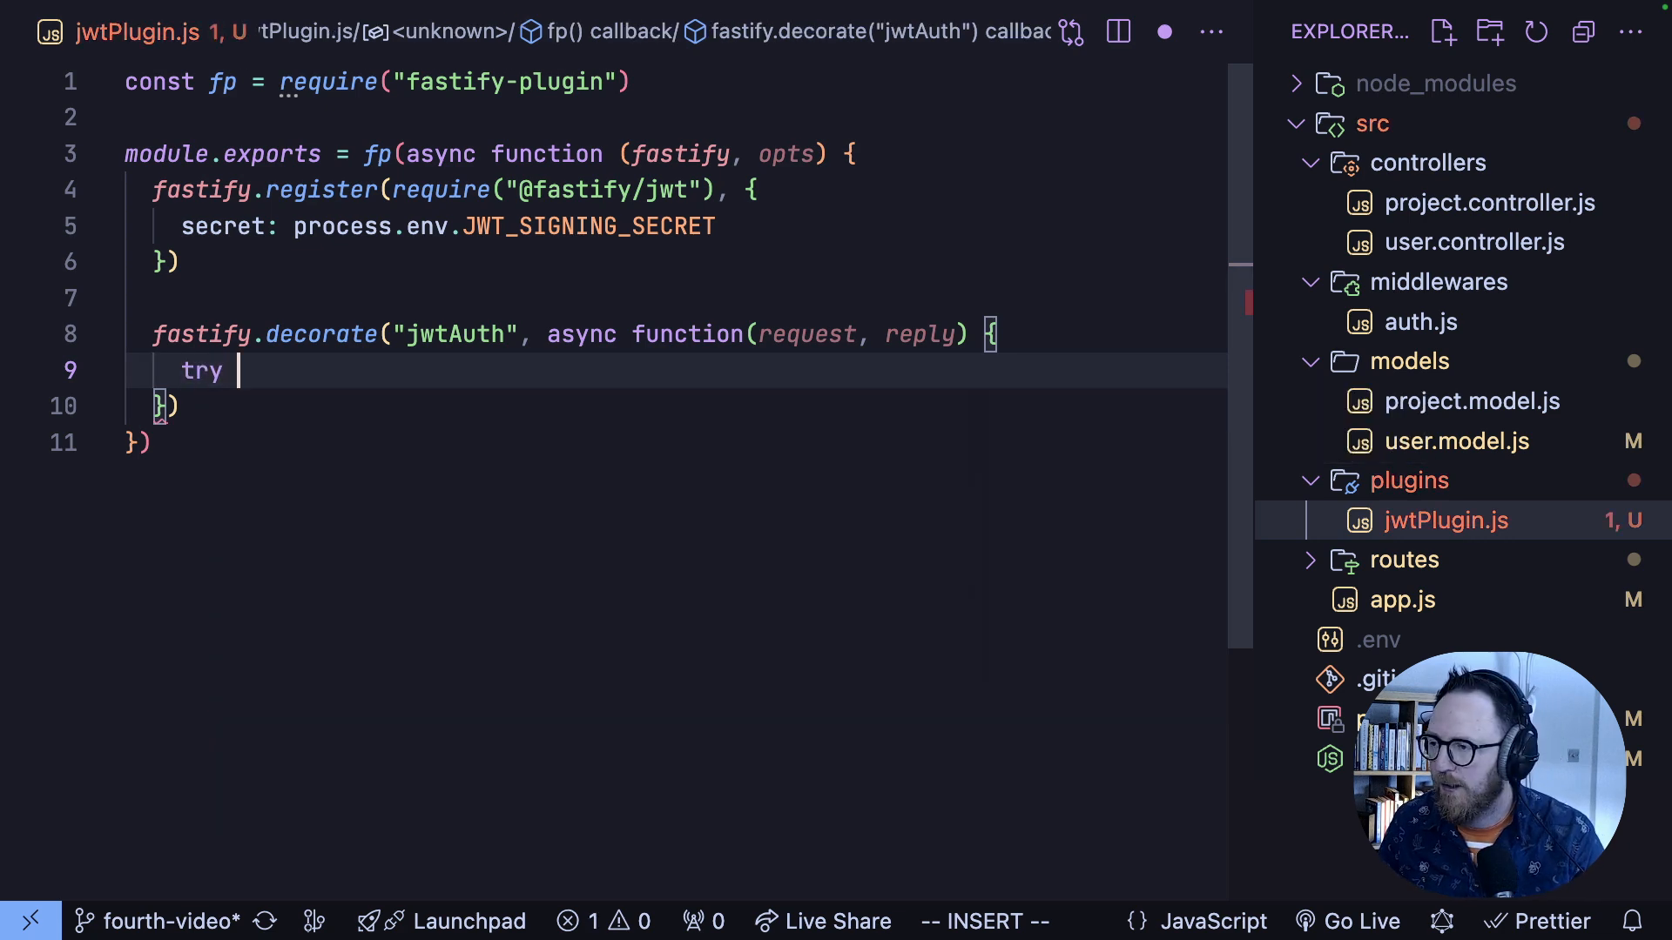
{"action": "type", "text": "{ await re"}
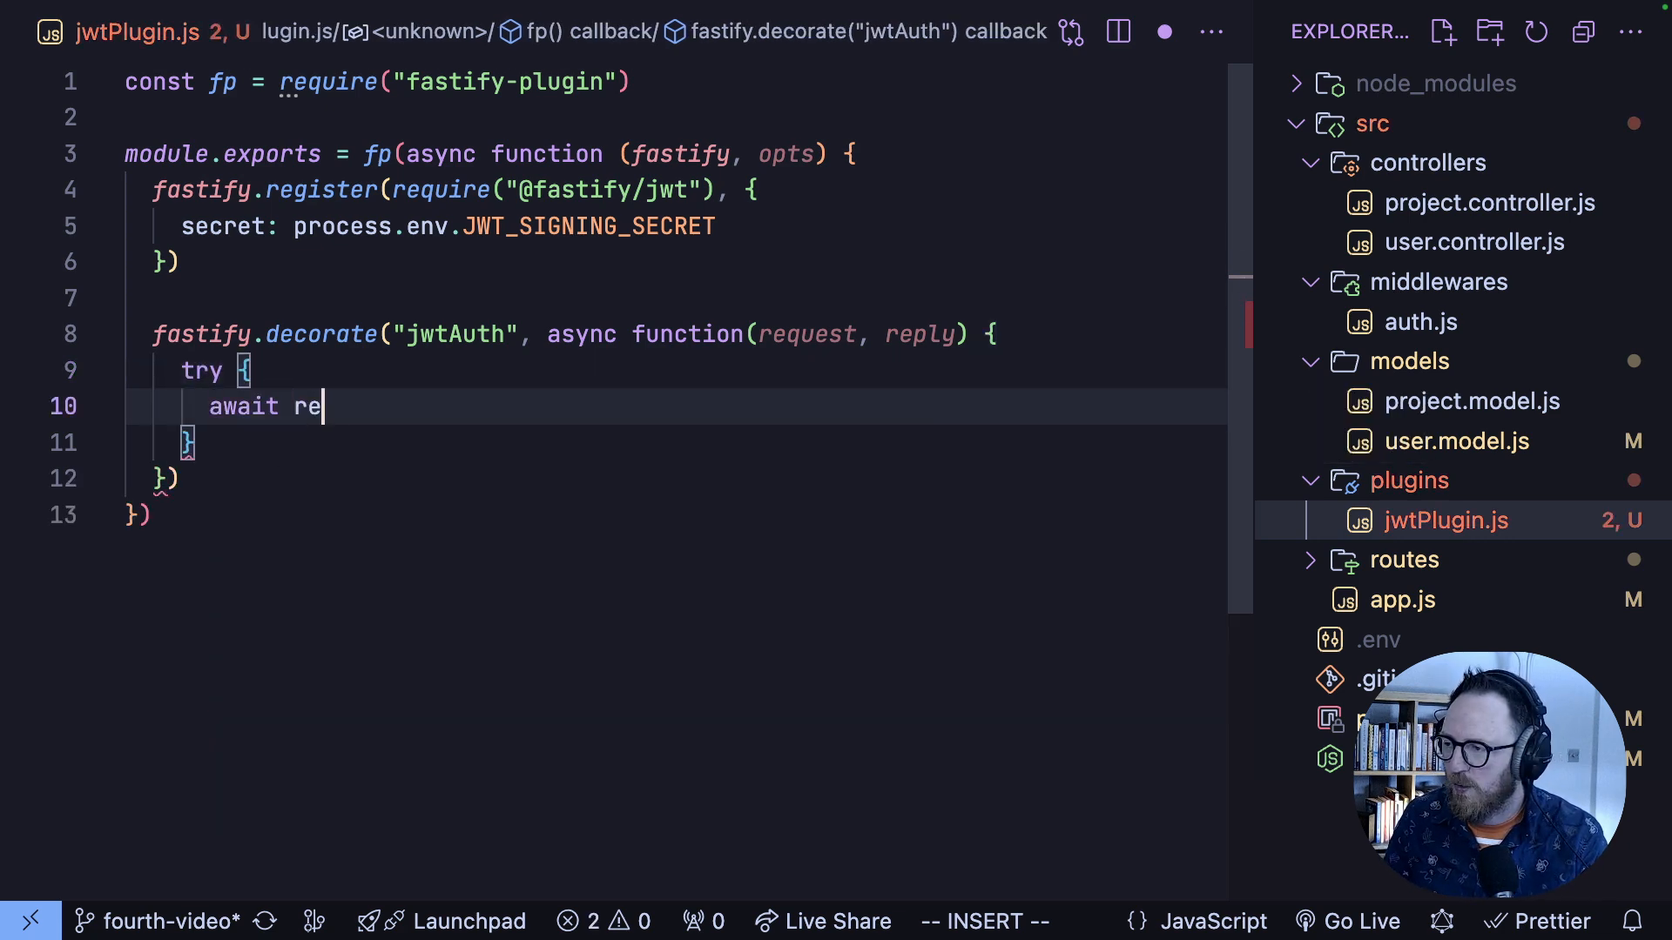
{"action": "type", "text": "quest."}
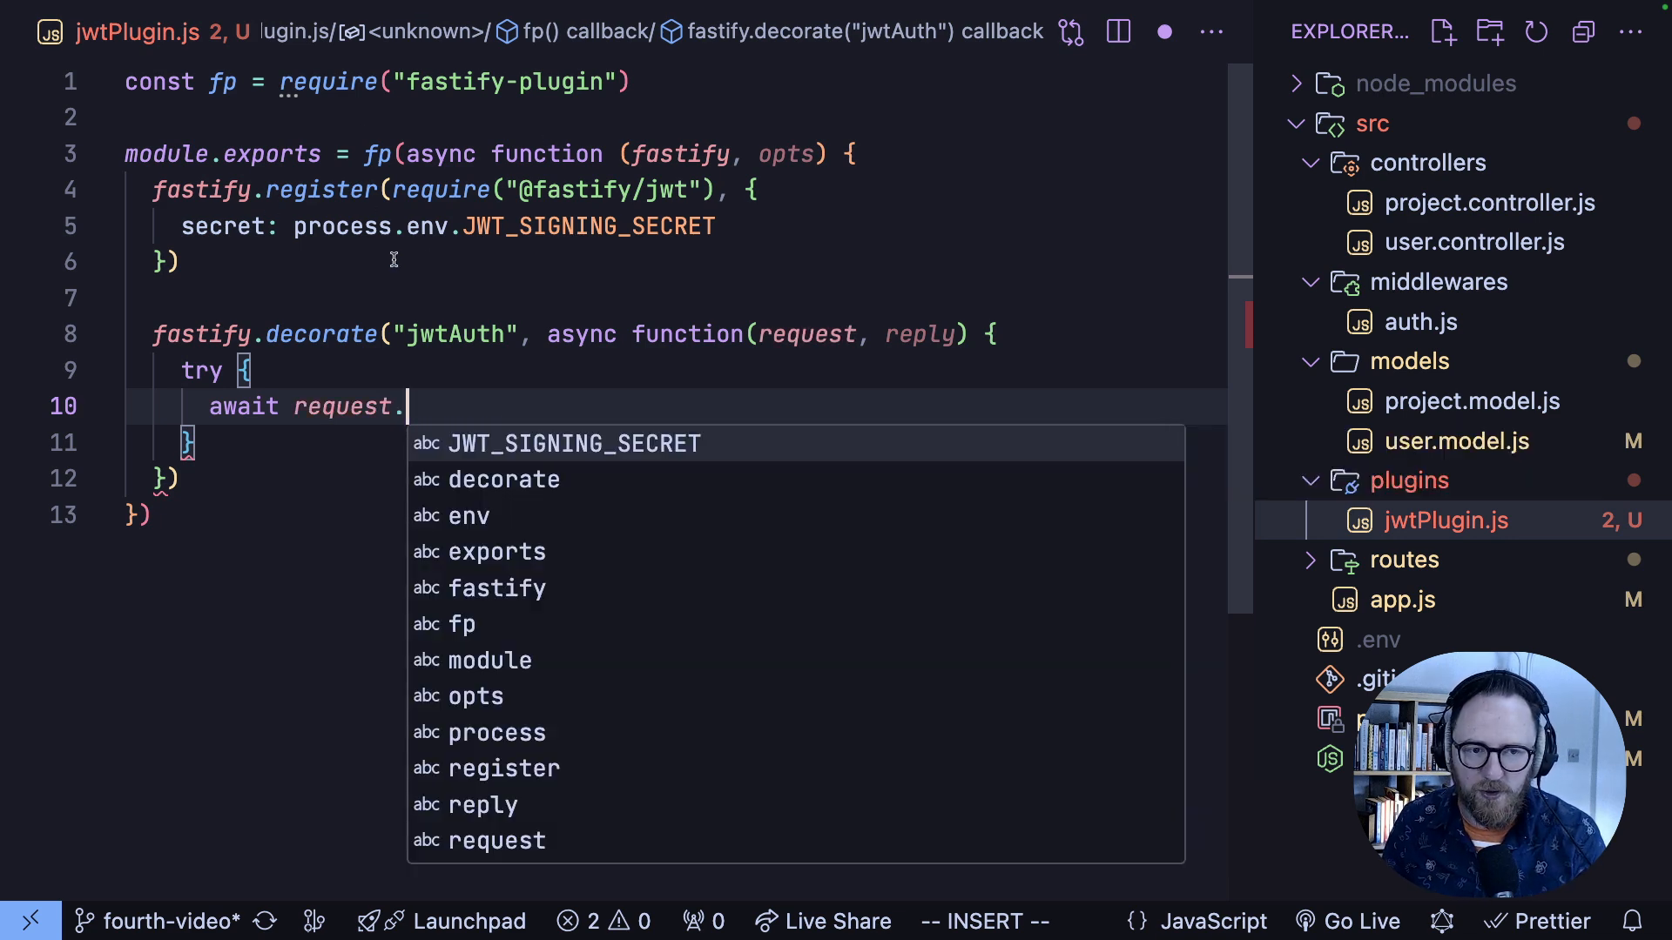
{"action": "type", "text": "jwtVeri"}
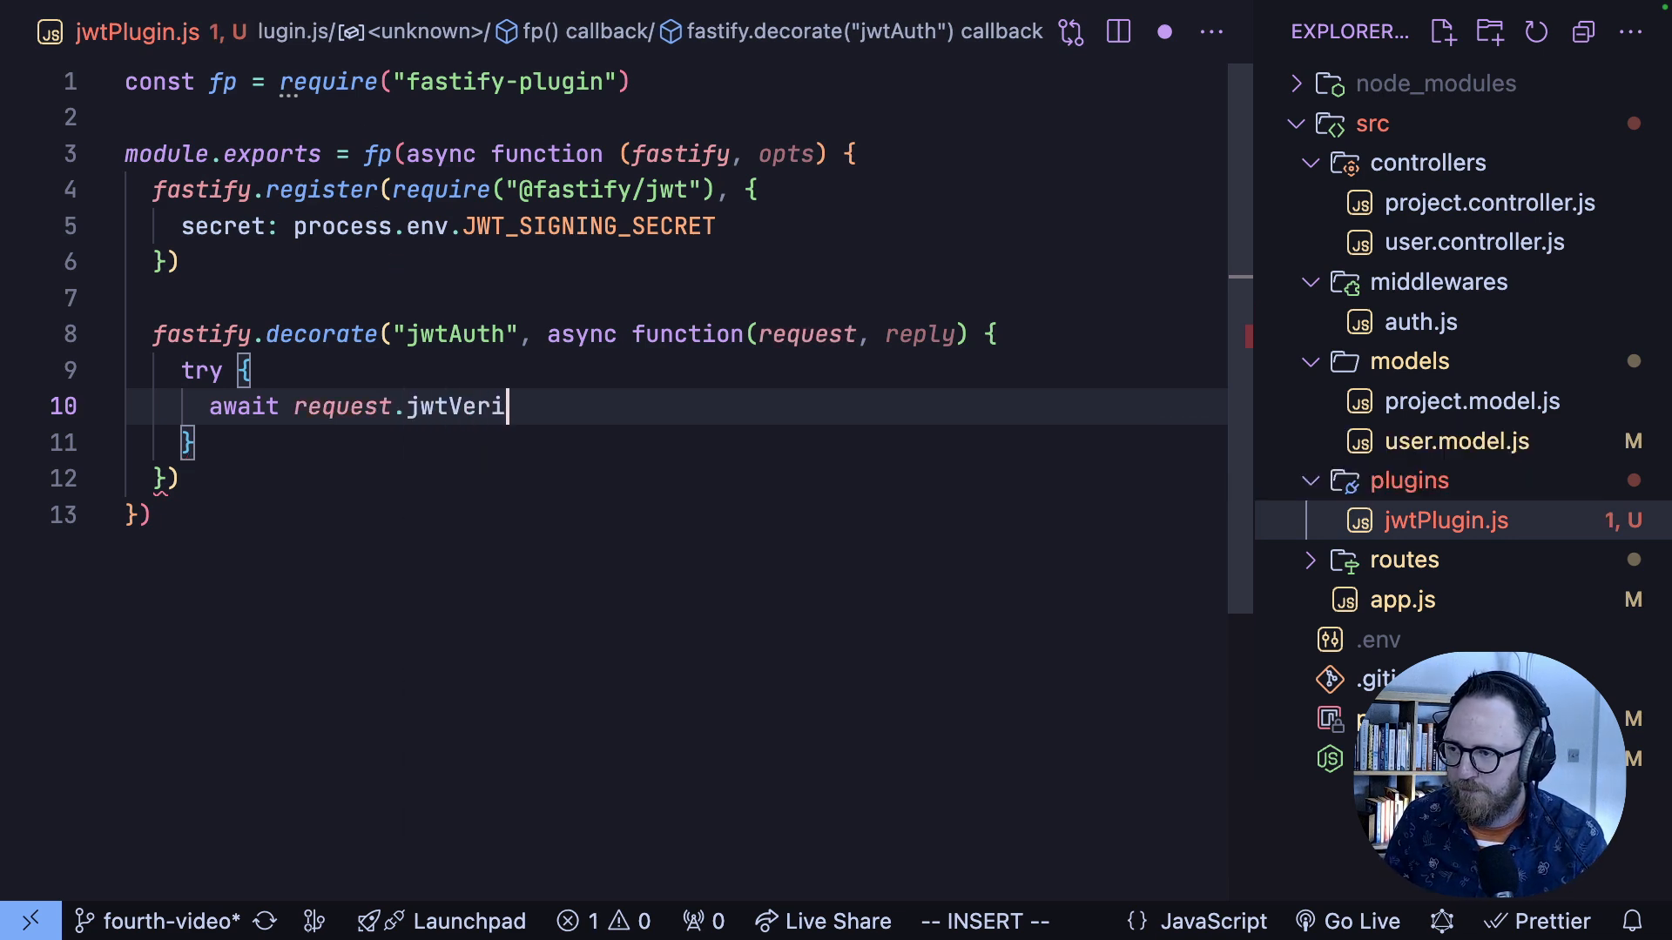
{"action": "type", "text": "fy();"}
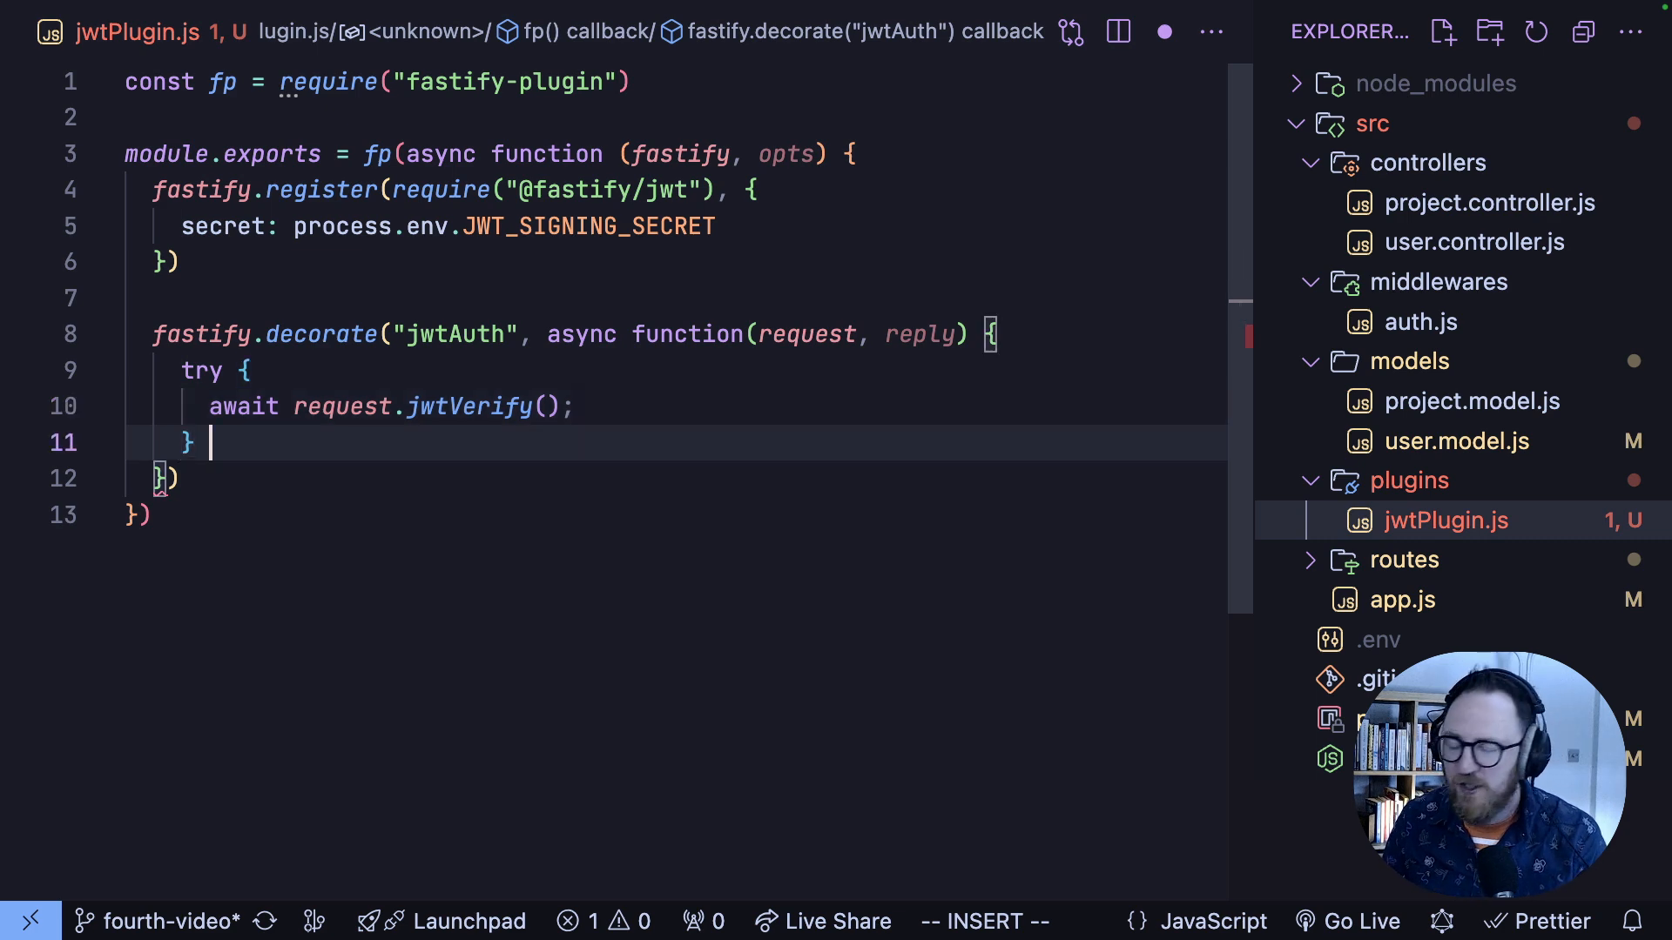
{"action": "type", "text": "catch (err)"}
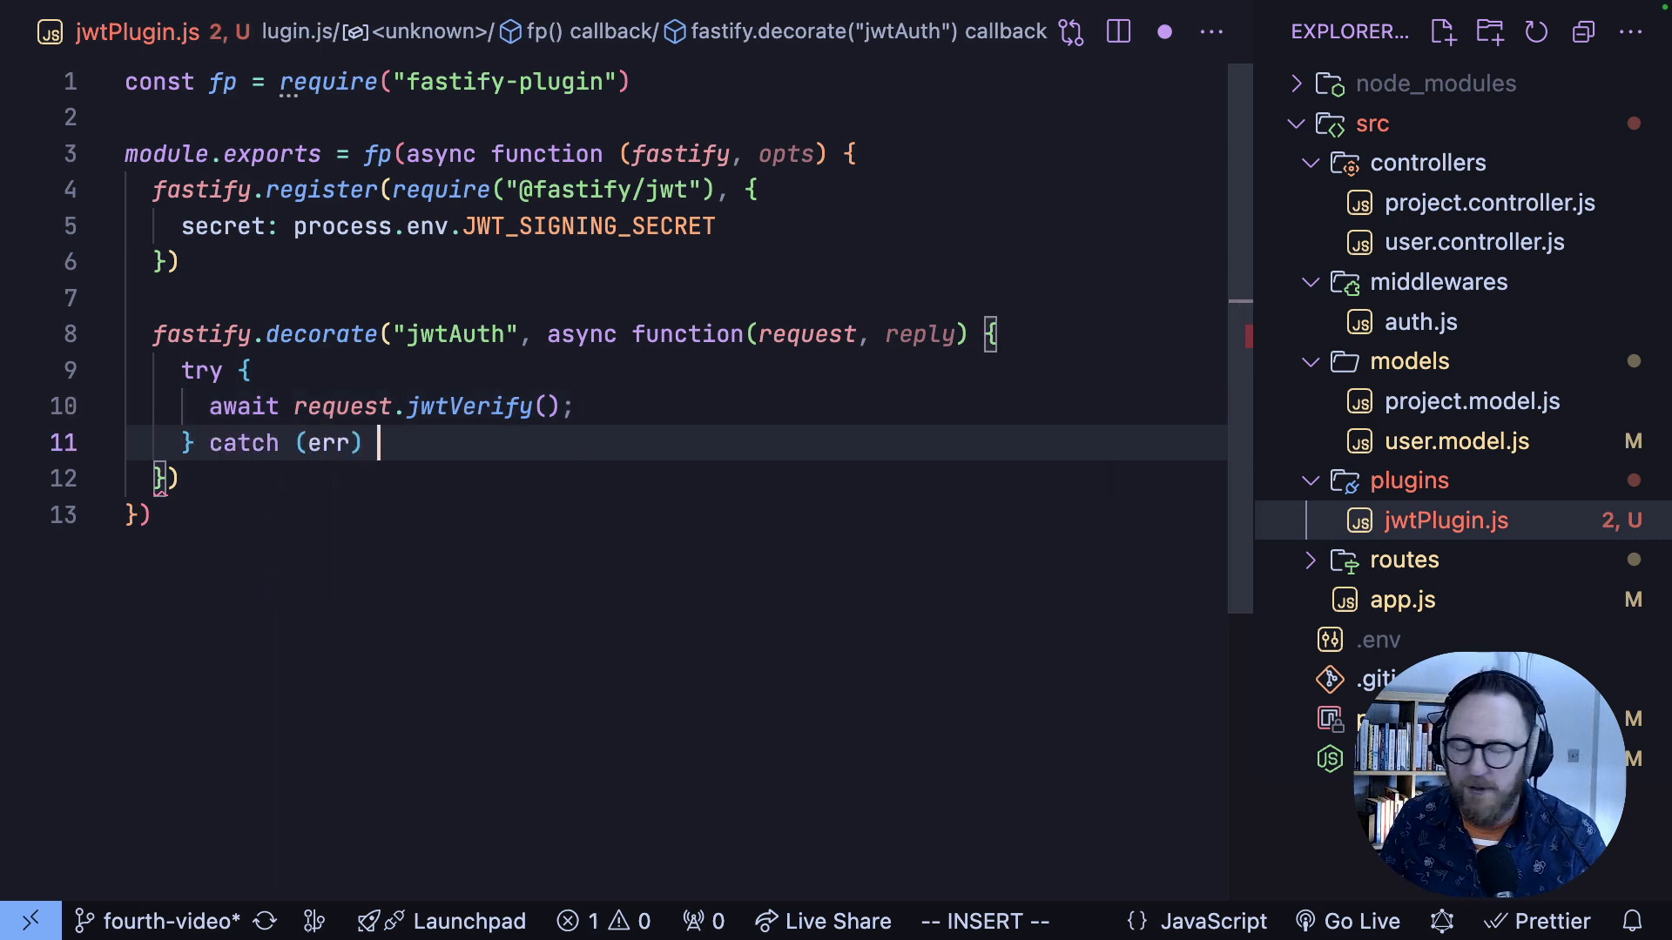
{"action": "type", "text": "rep"}
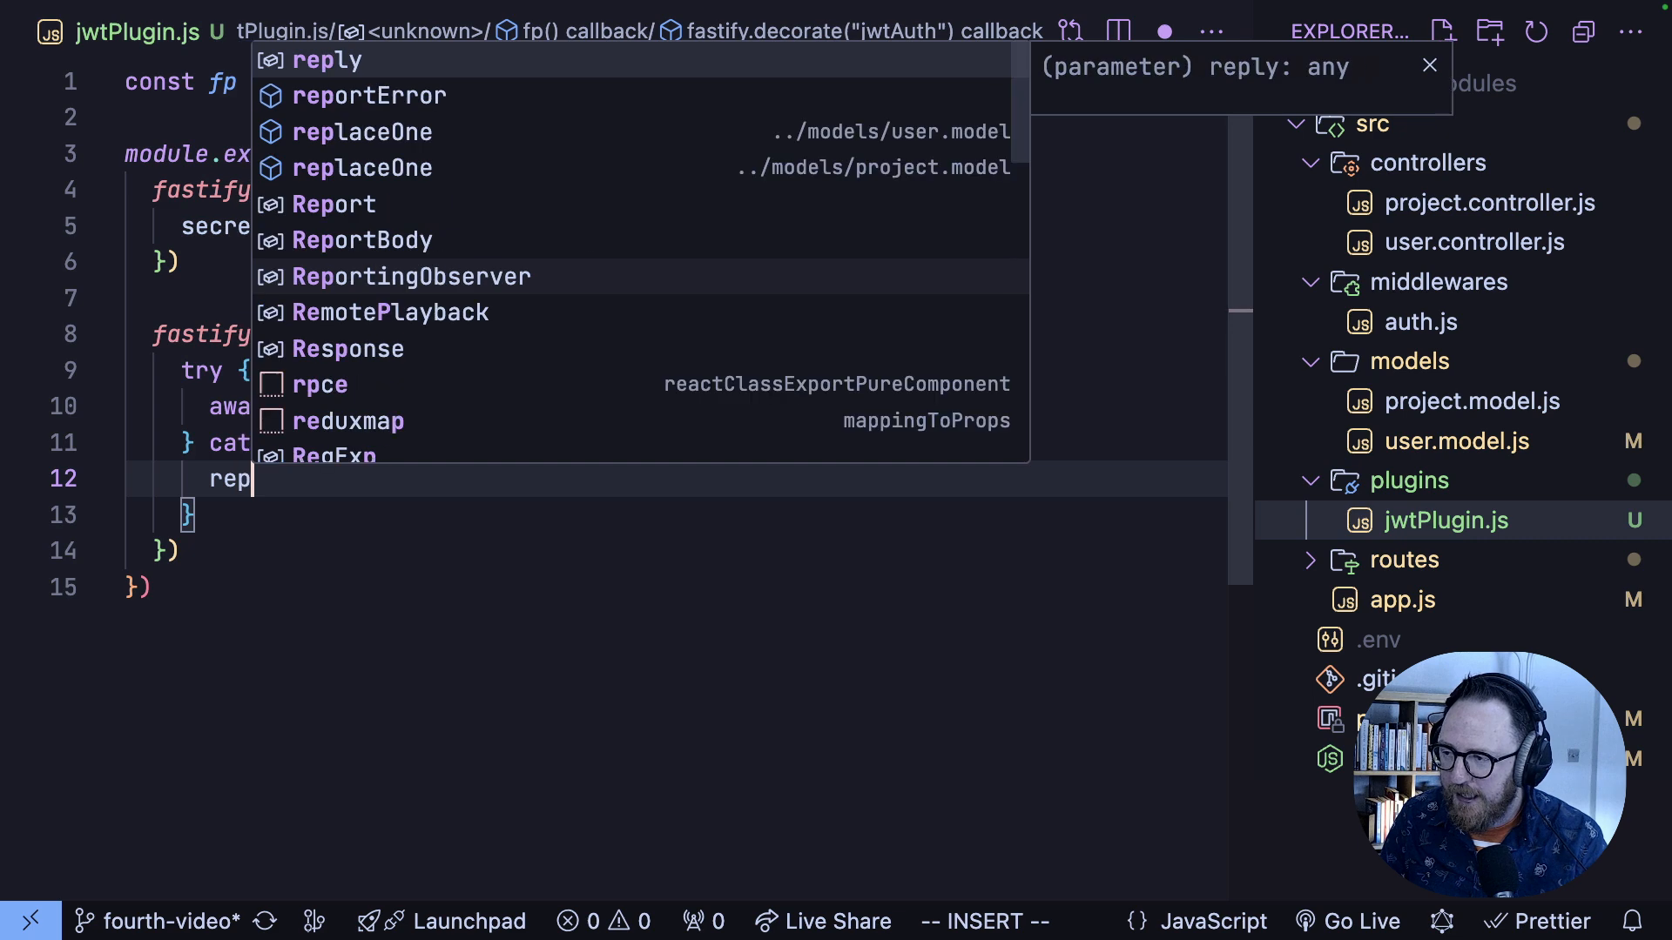
{"action": "type", "text": "reply.status("}
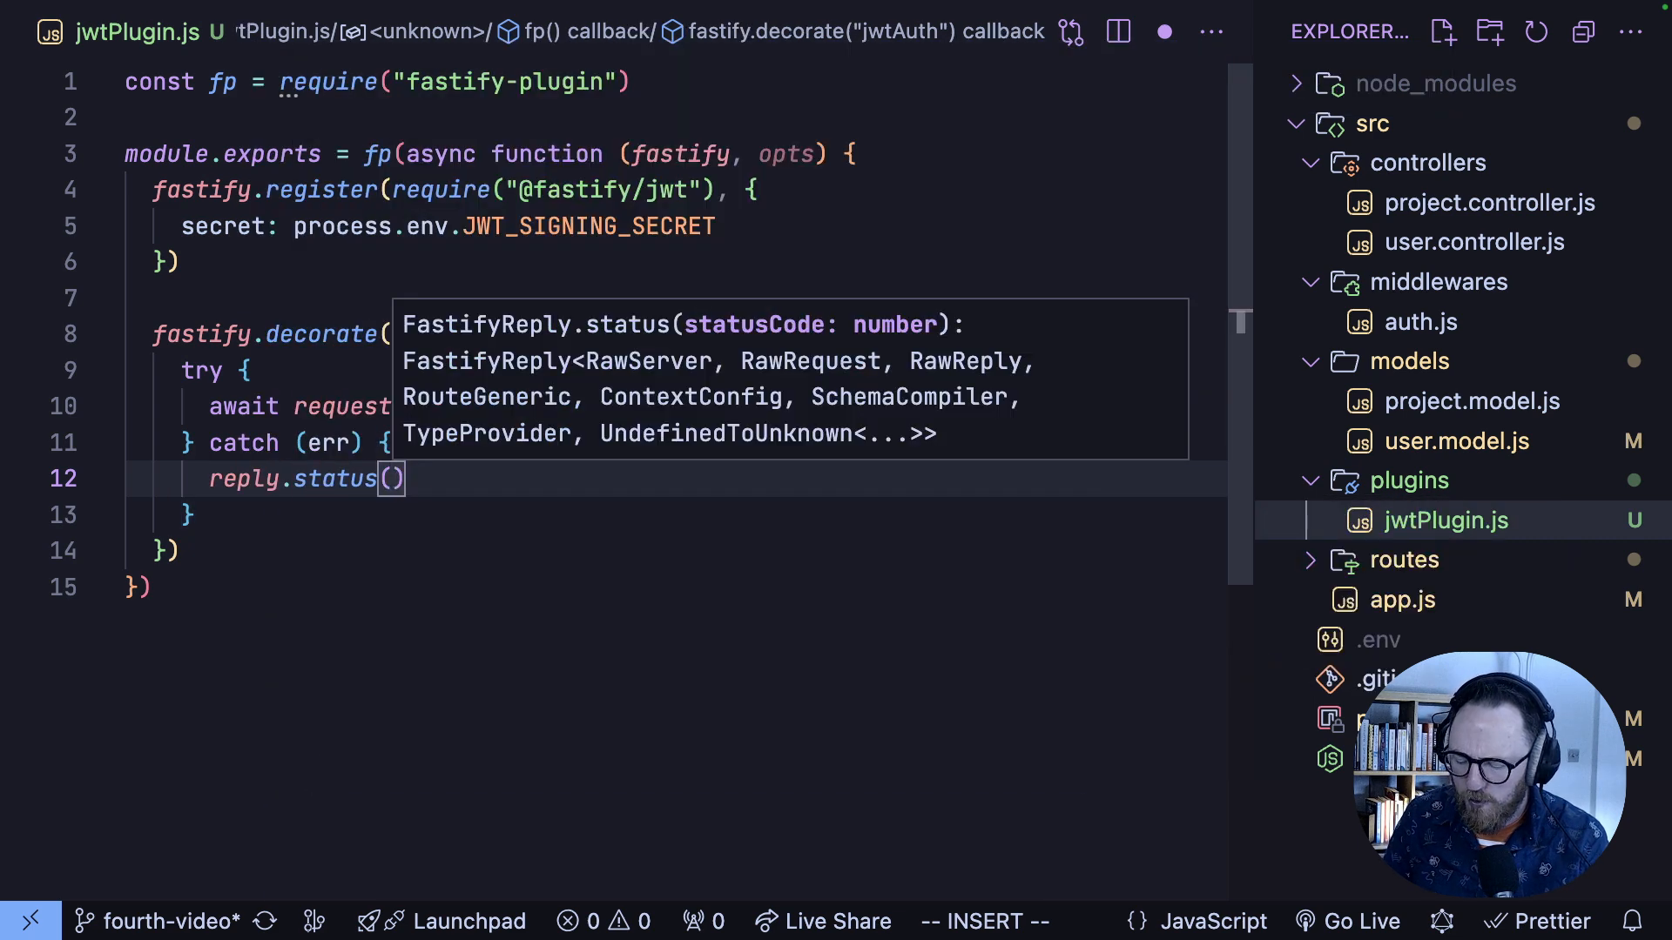
{"action": "type", "text": "401).m"}
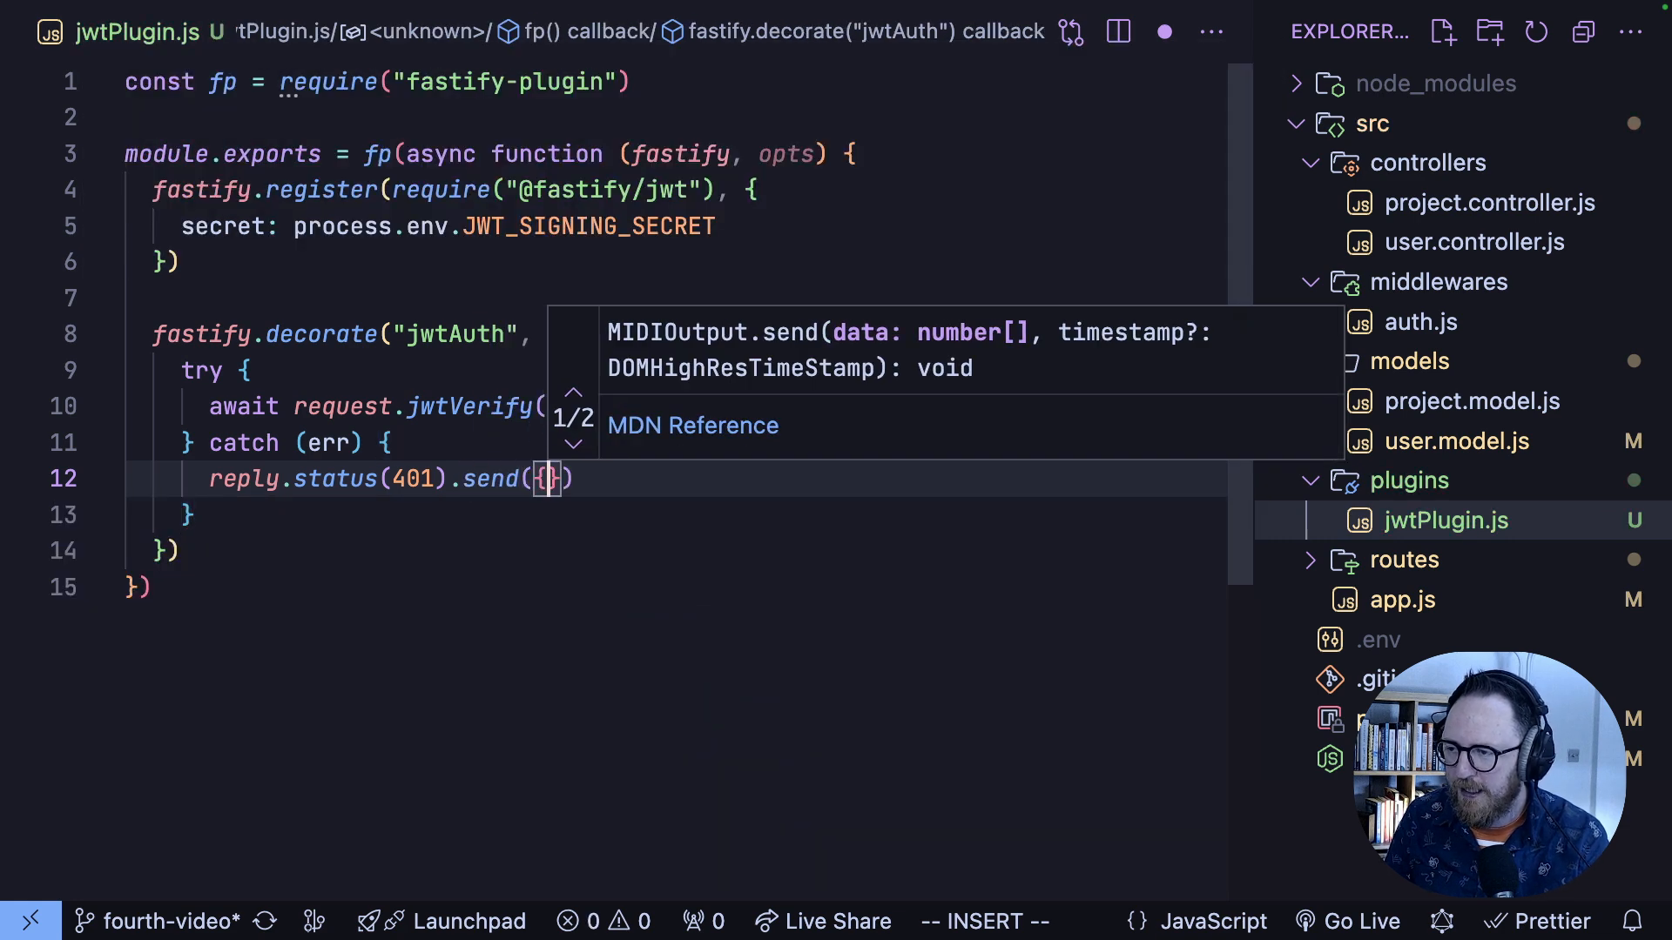
{"action": "type", "text": "message: \"Unauthorized"}
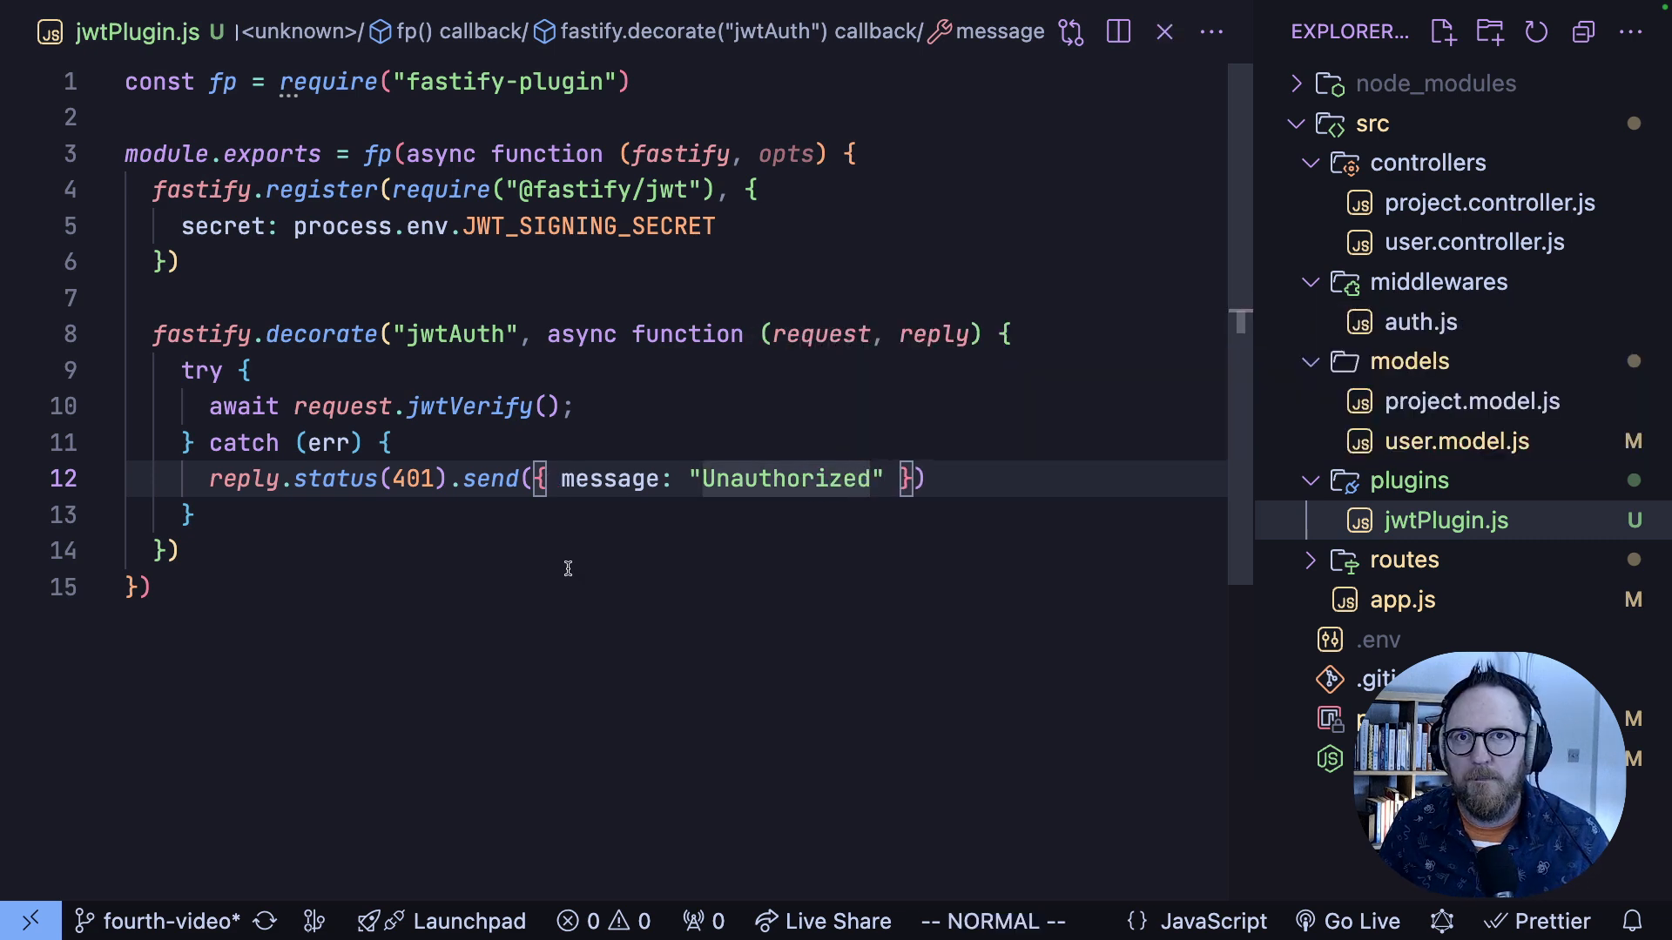
{"action": "mouse_move", "coordinate": [281, 762]}
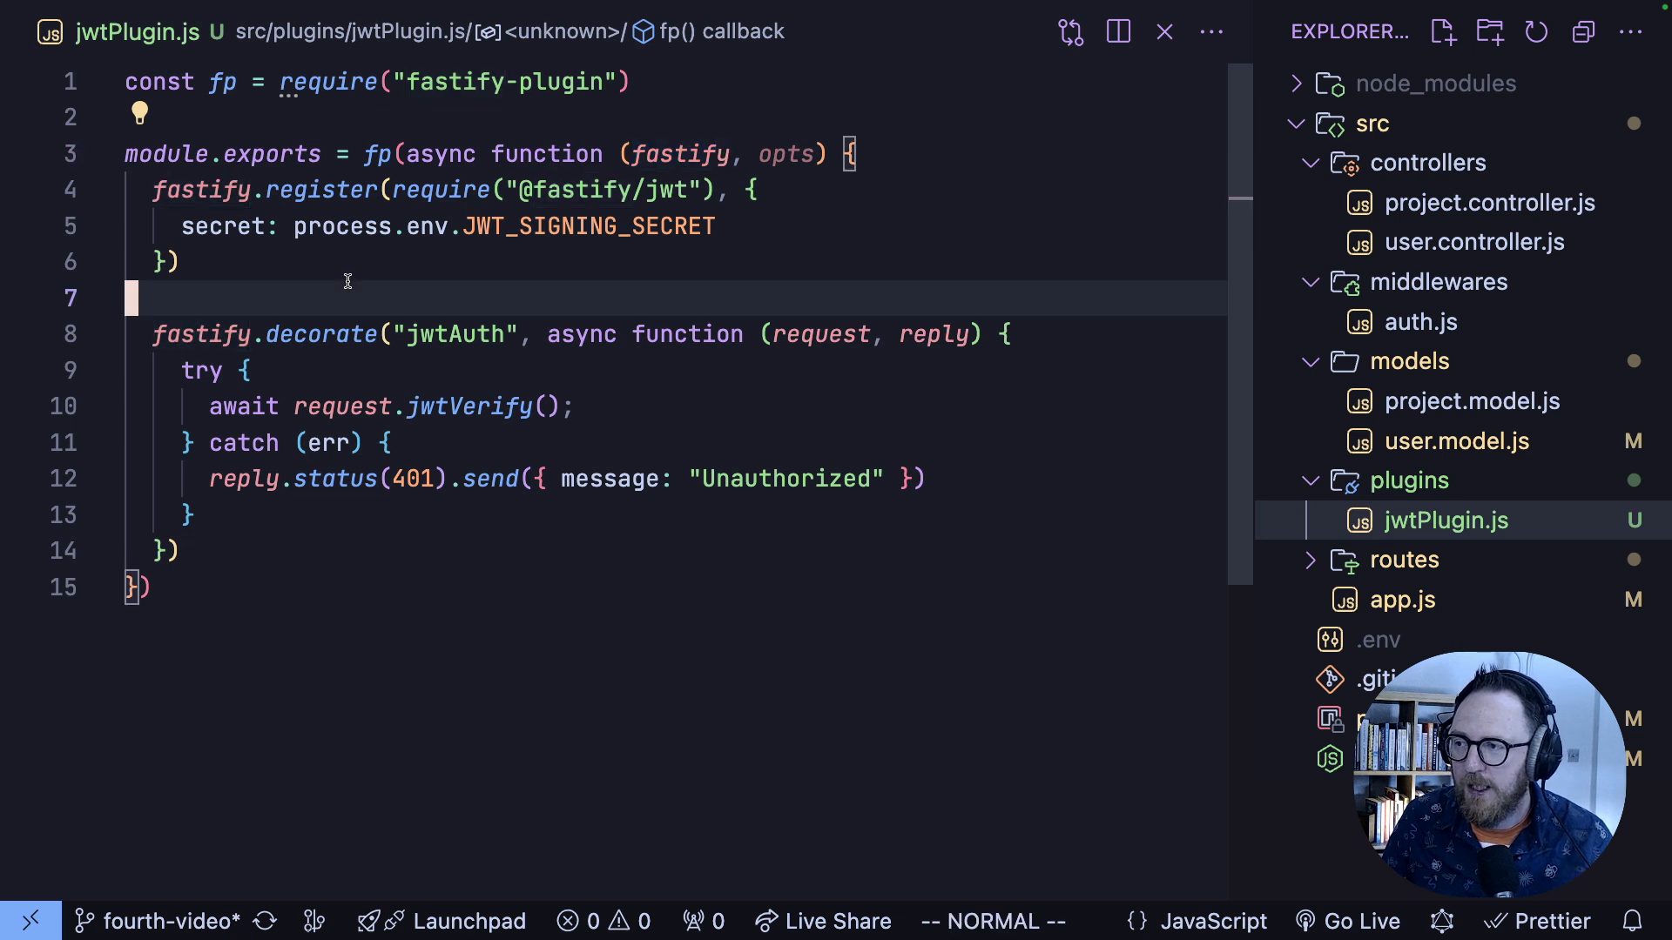
{"action": "key", "text": "v"}
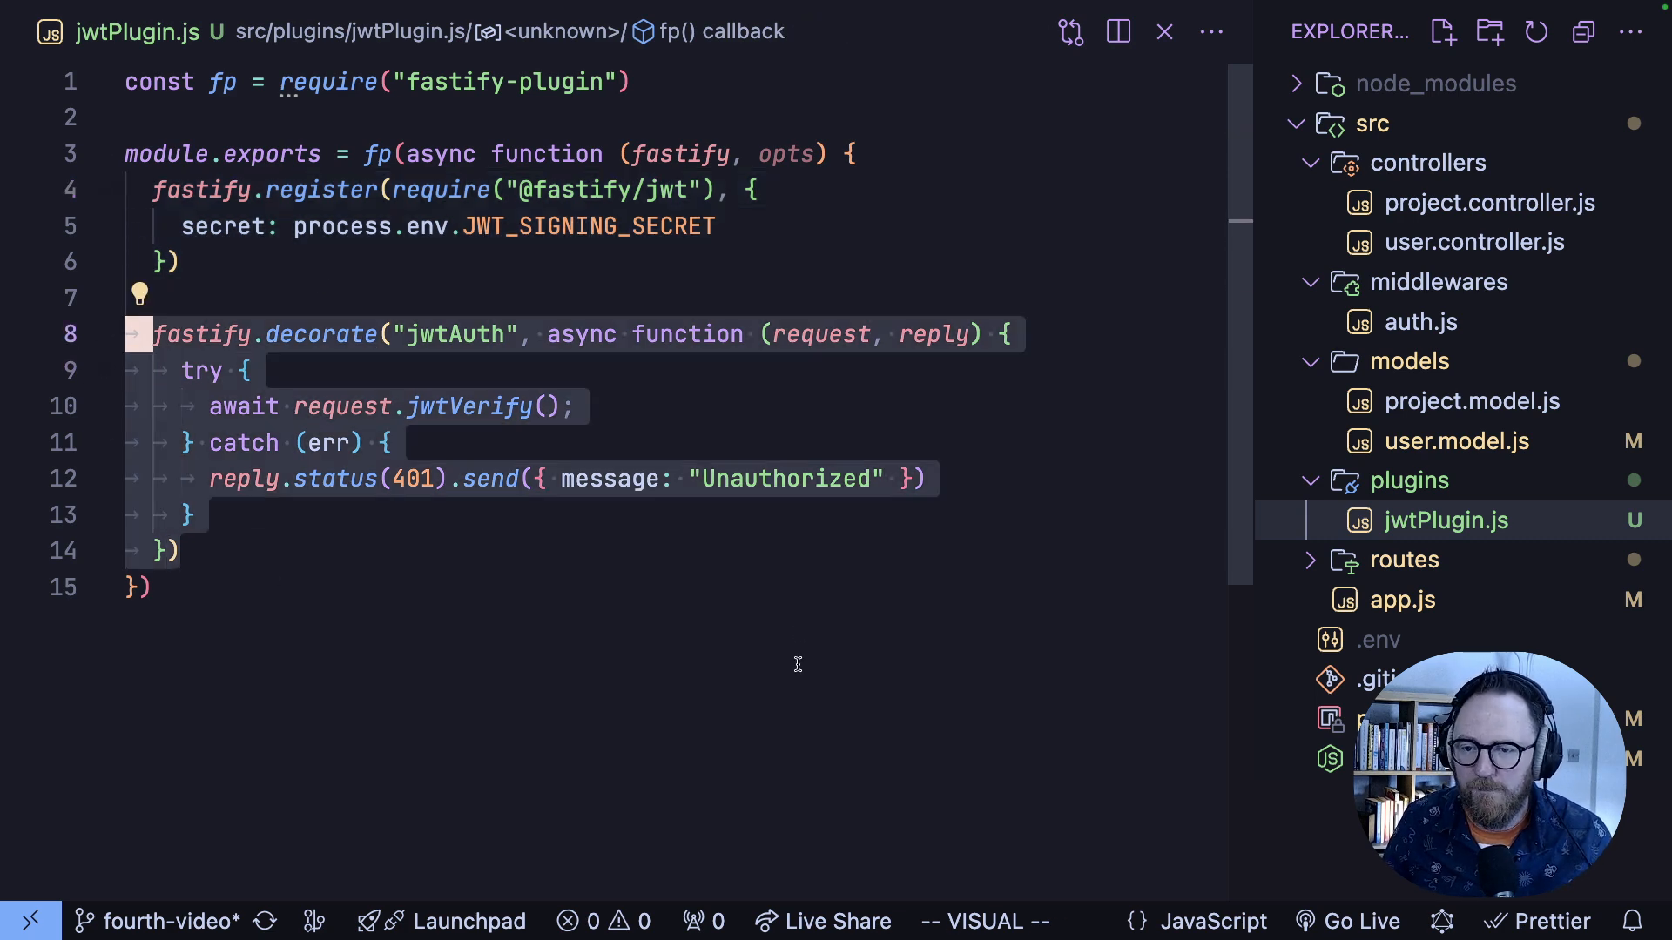
- Require jwtPlugin from ./plugins/jwtPlugin in app.js and register it with fastify.register(jwtPlugin)
{"action": "left_click", "coordinate": [1402, 599]}
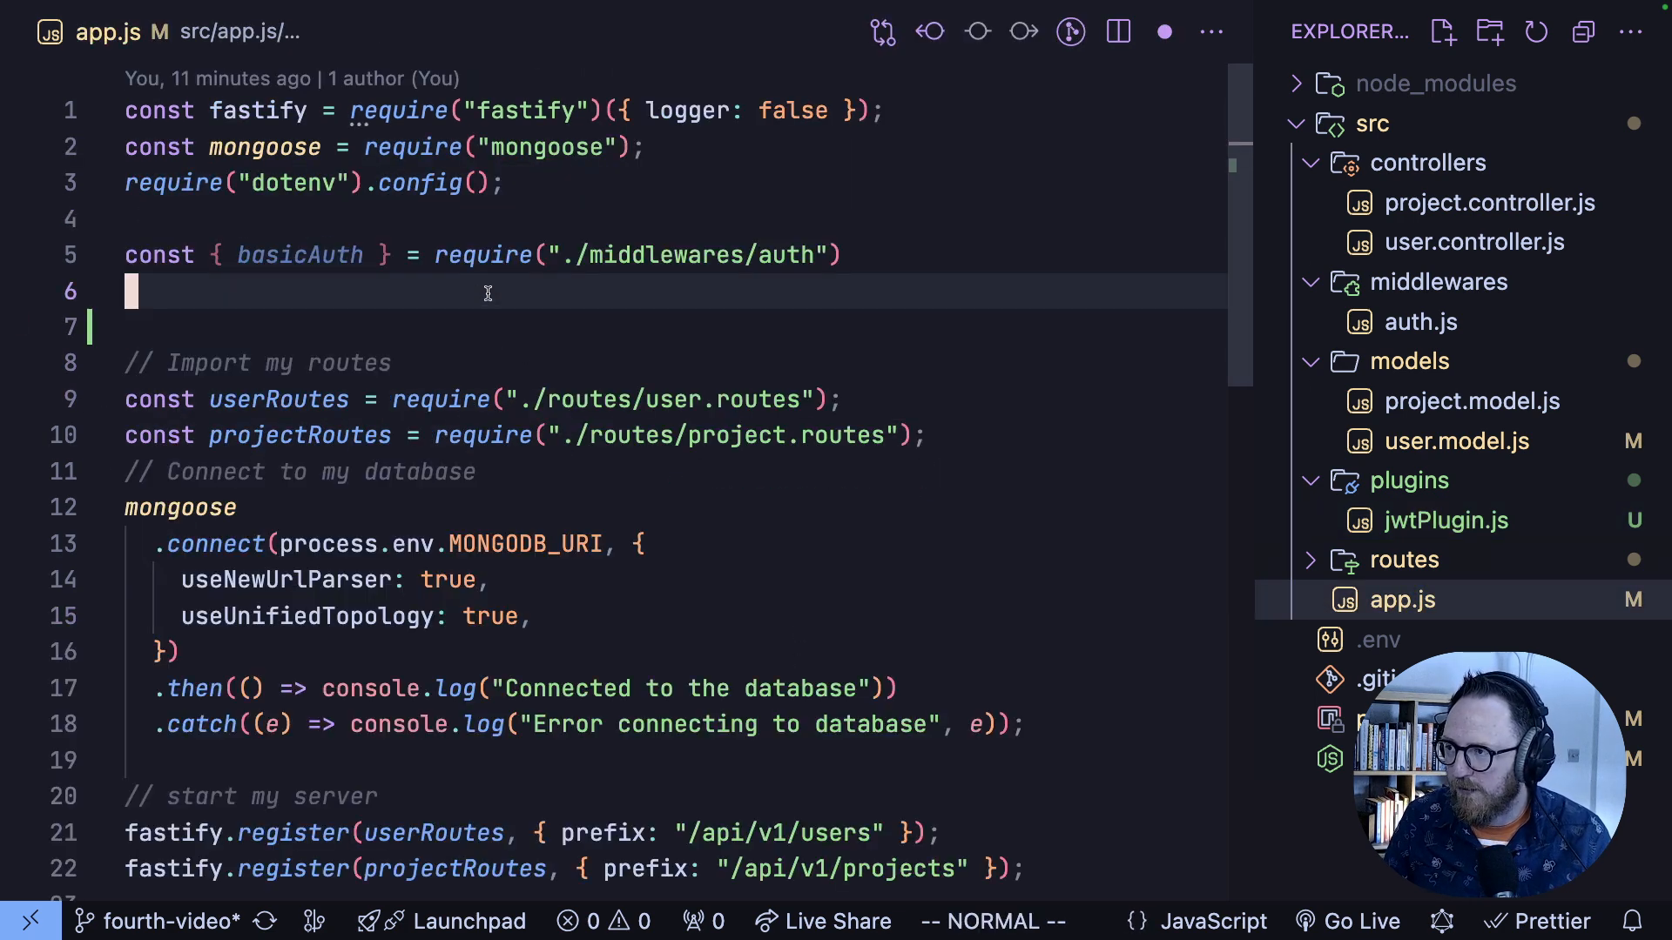
{"action": "type", "text": "c"}
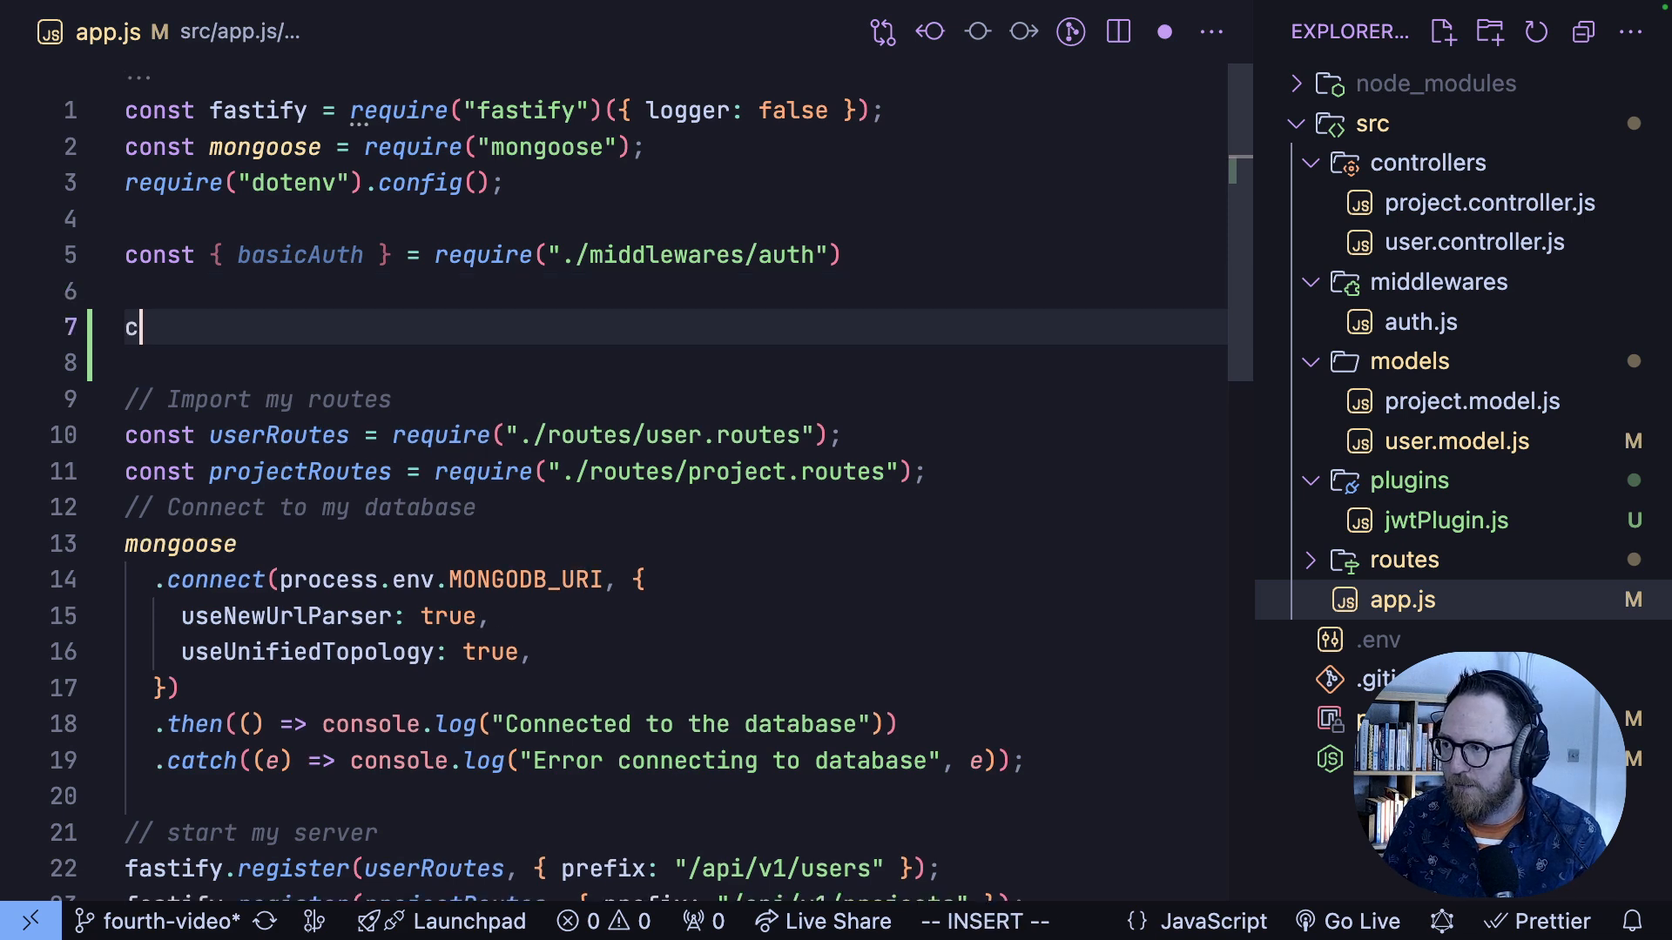
{"action": "type", "text": "astify.register("}
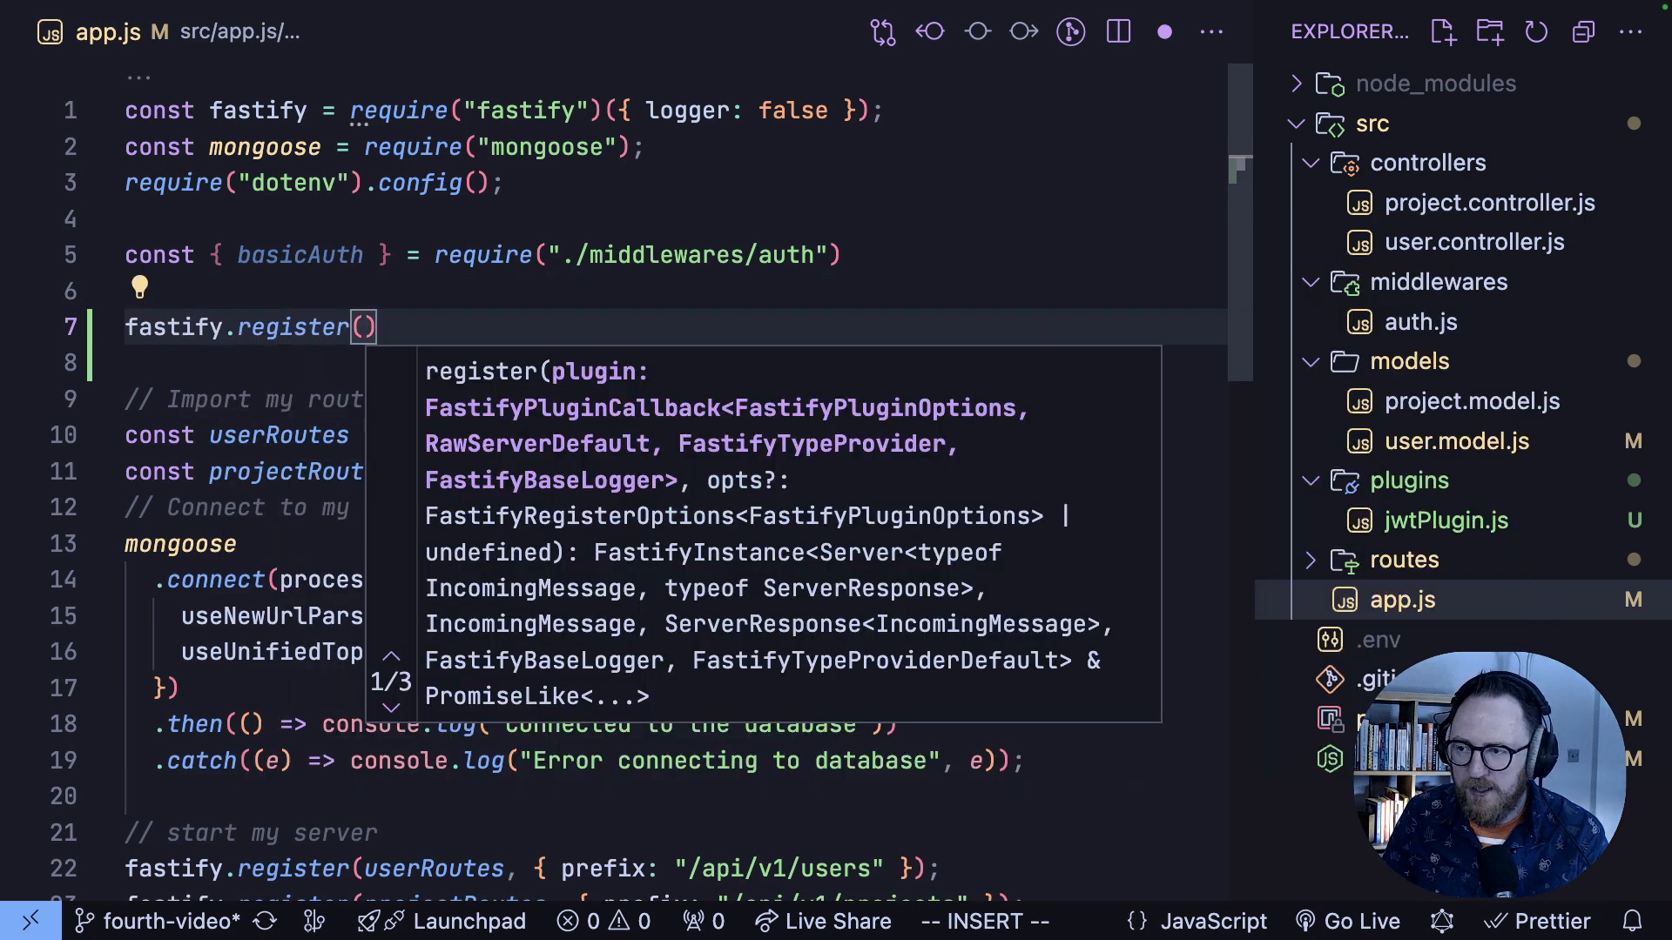
{"action": "type", "text": "jwtPlugin = require(\"./plugins/jwtPlugin\");"}
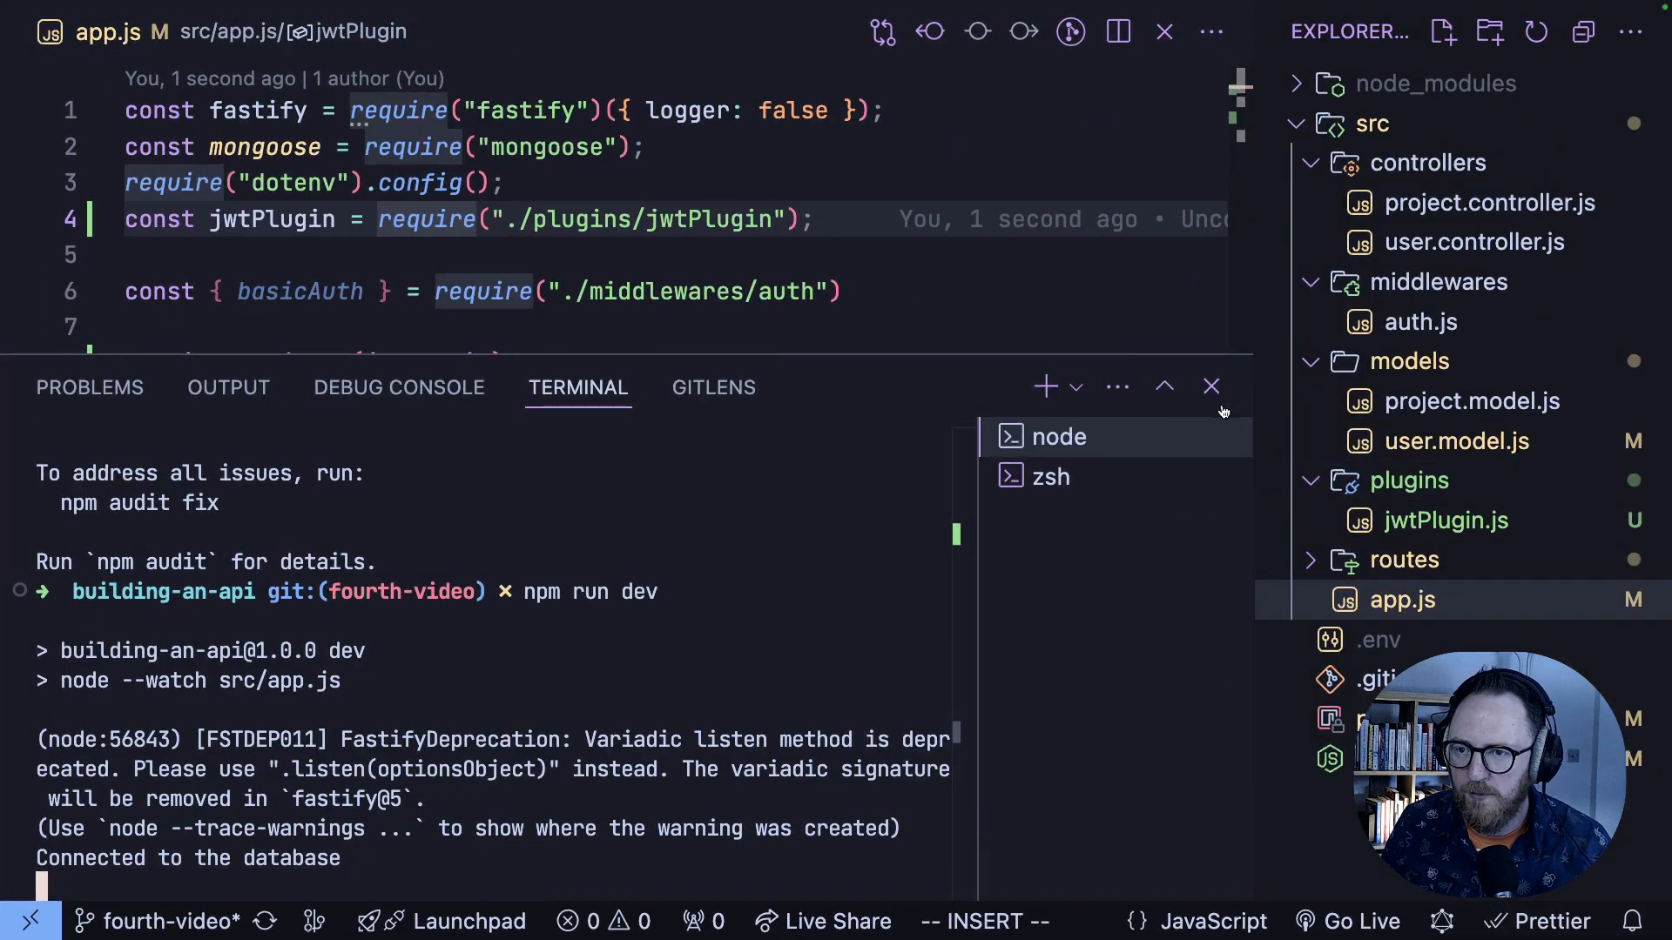
{"action": "left_click", "coordinate": [1451, 639]}
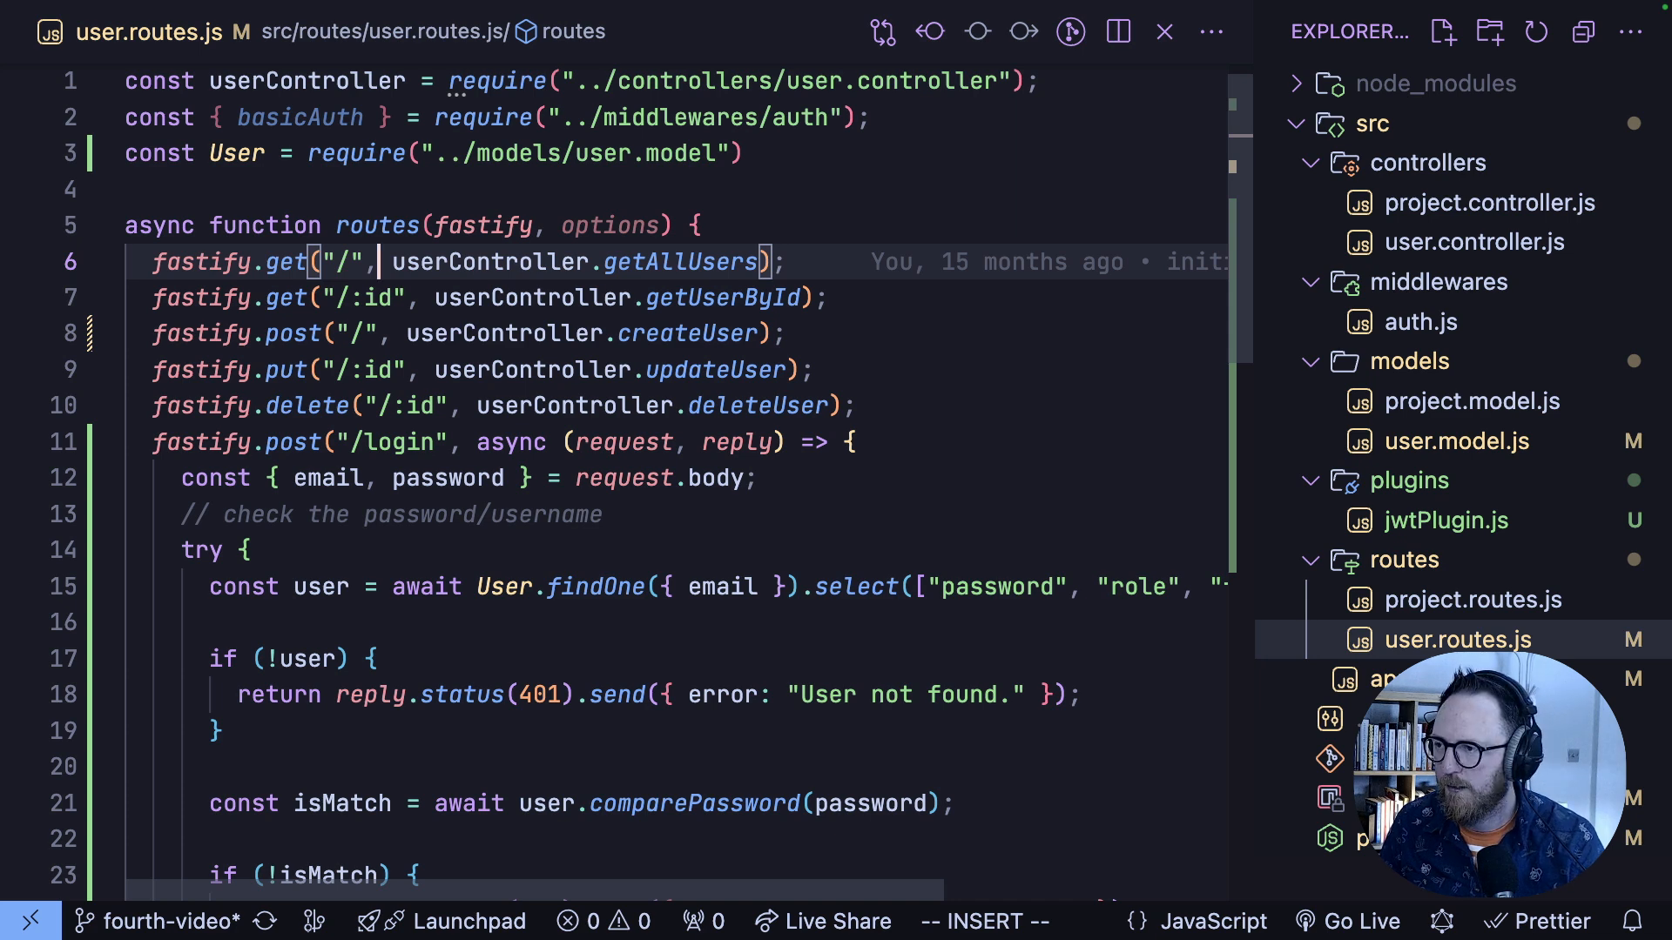
- Add { onRequest: [fastify.jwtAuth] } as the options of the fastify.get("/") users route
{"action": "type", "text": "{onRequest: [fasitf"}
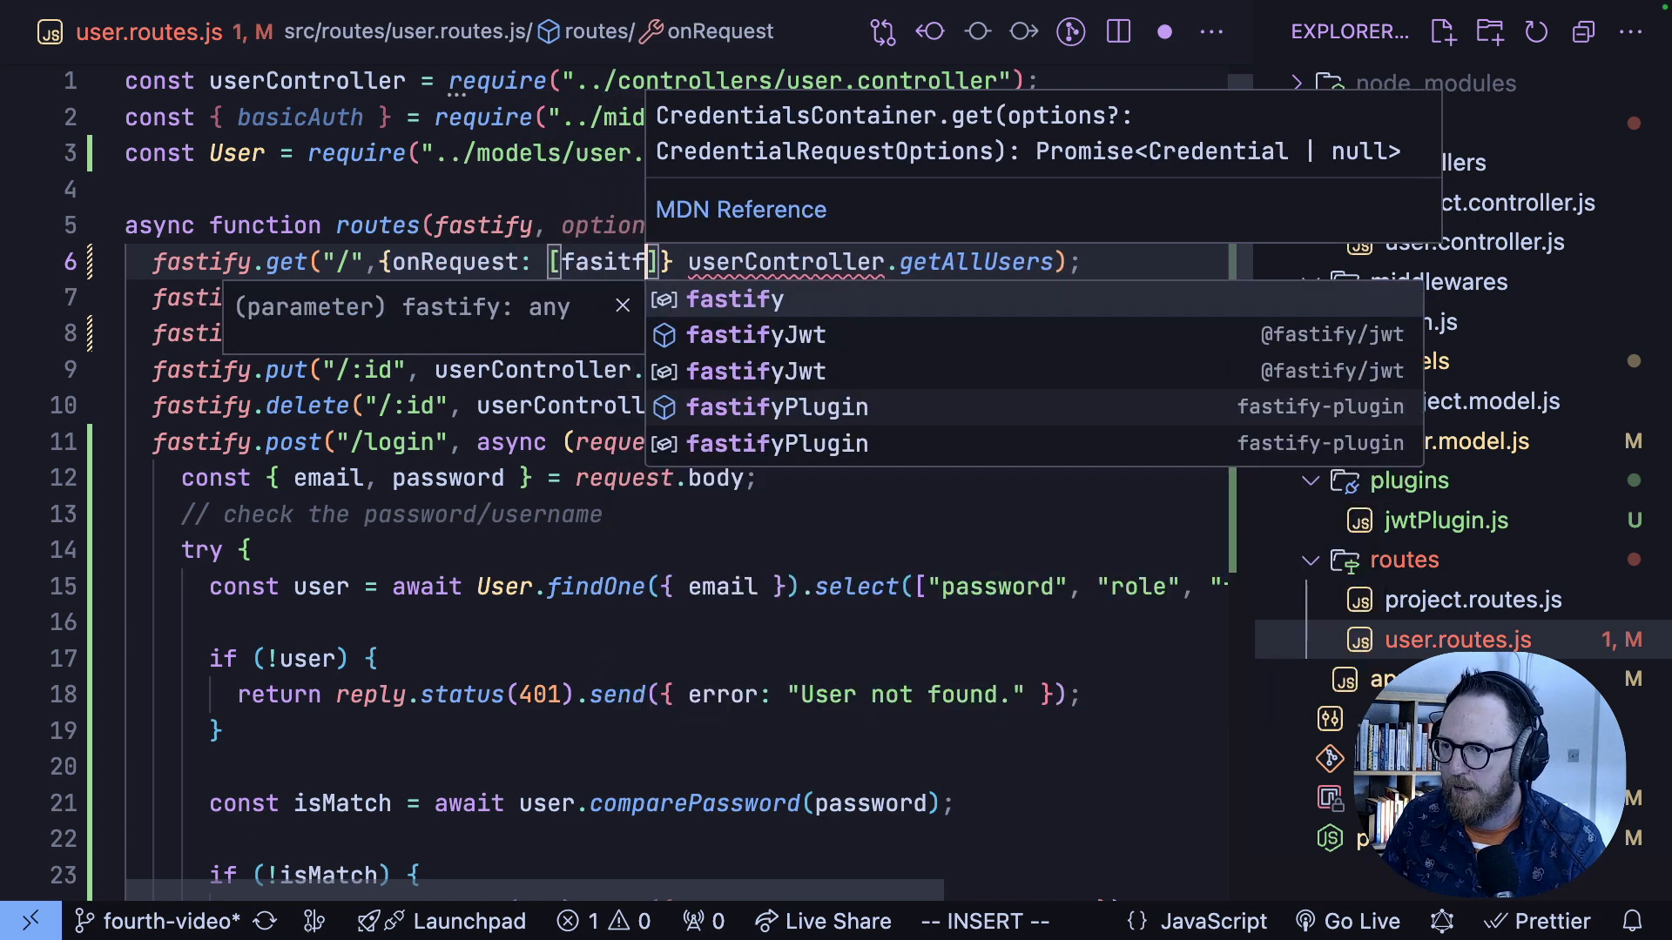
{"action": "type", "text": "y."}
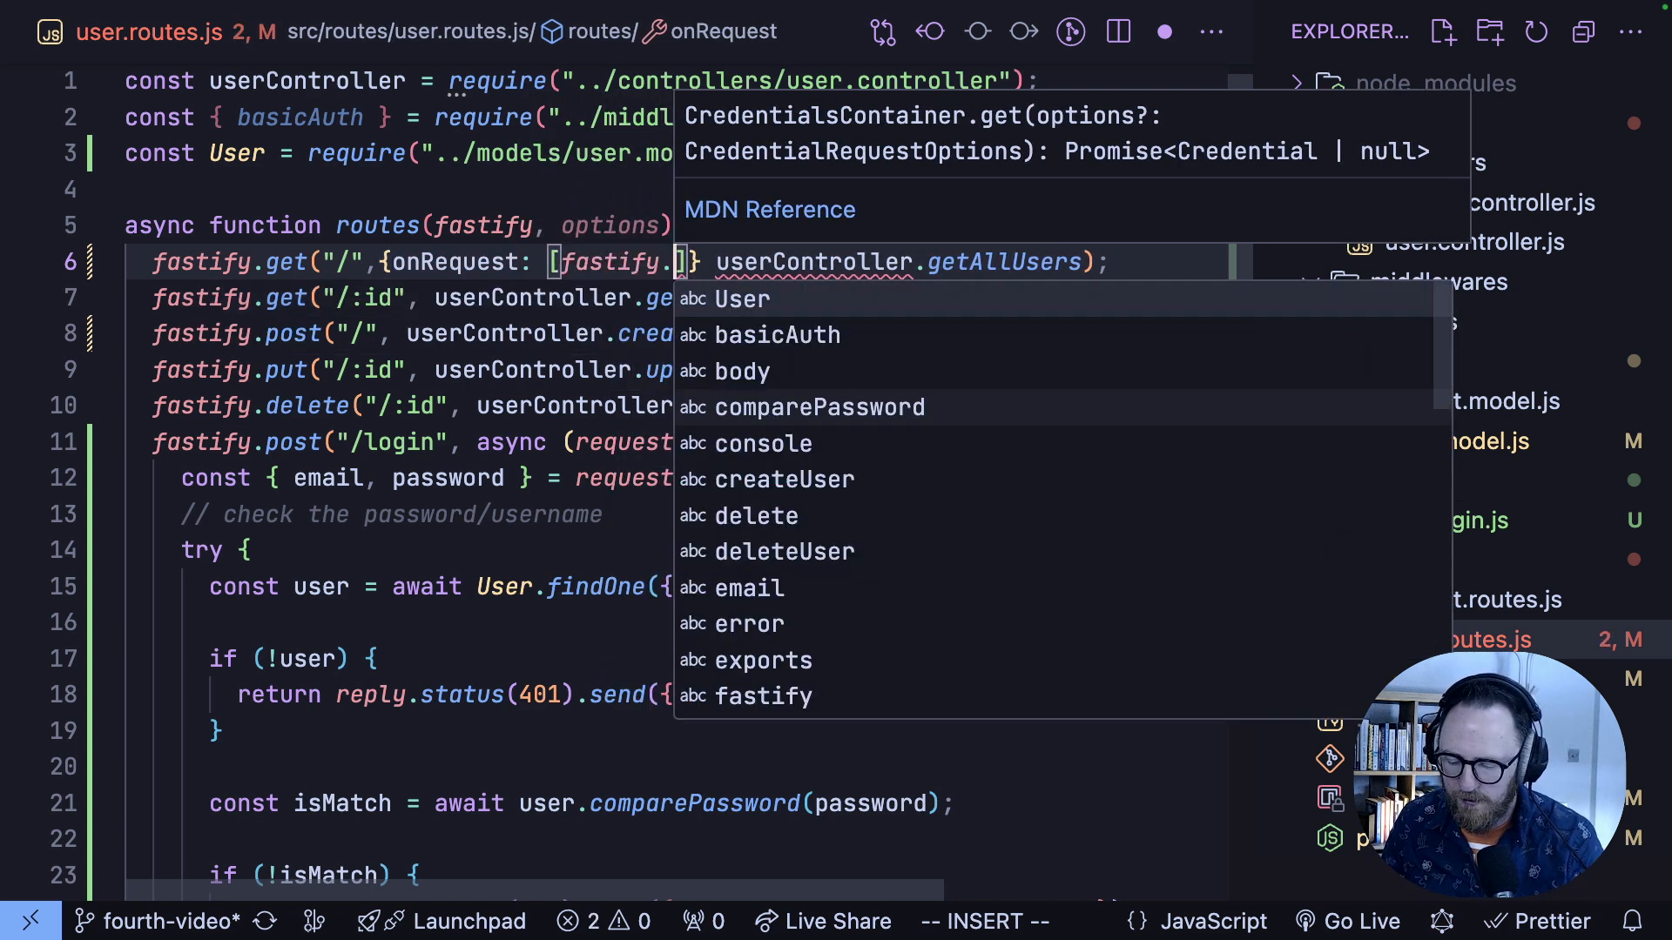
{"action": "type", "text": "jwtAuth"}
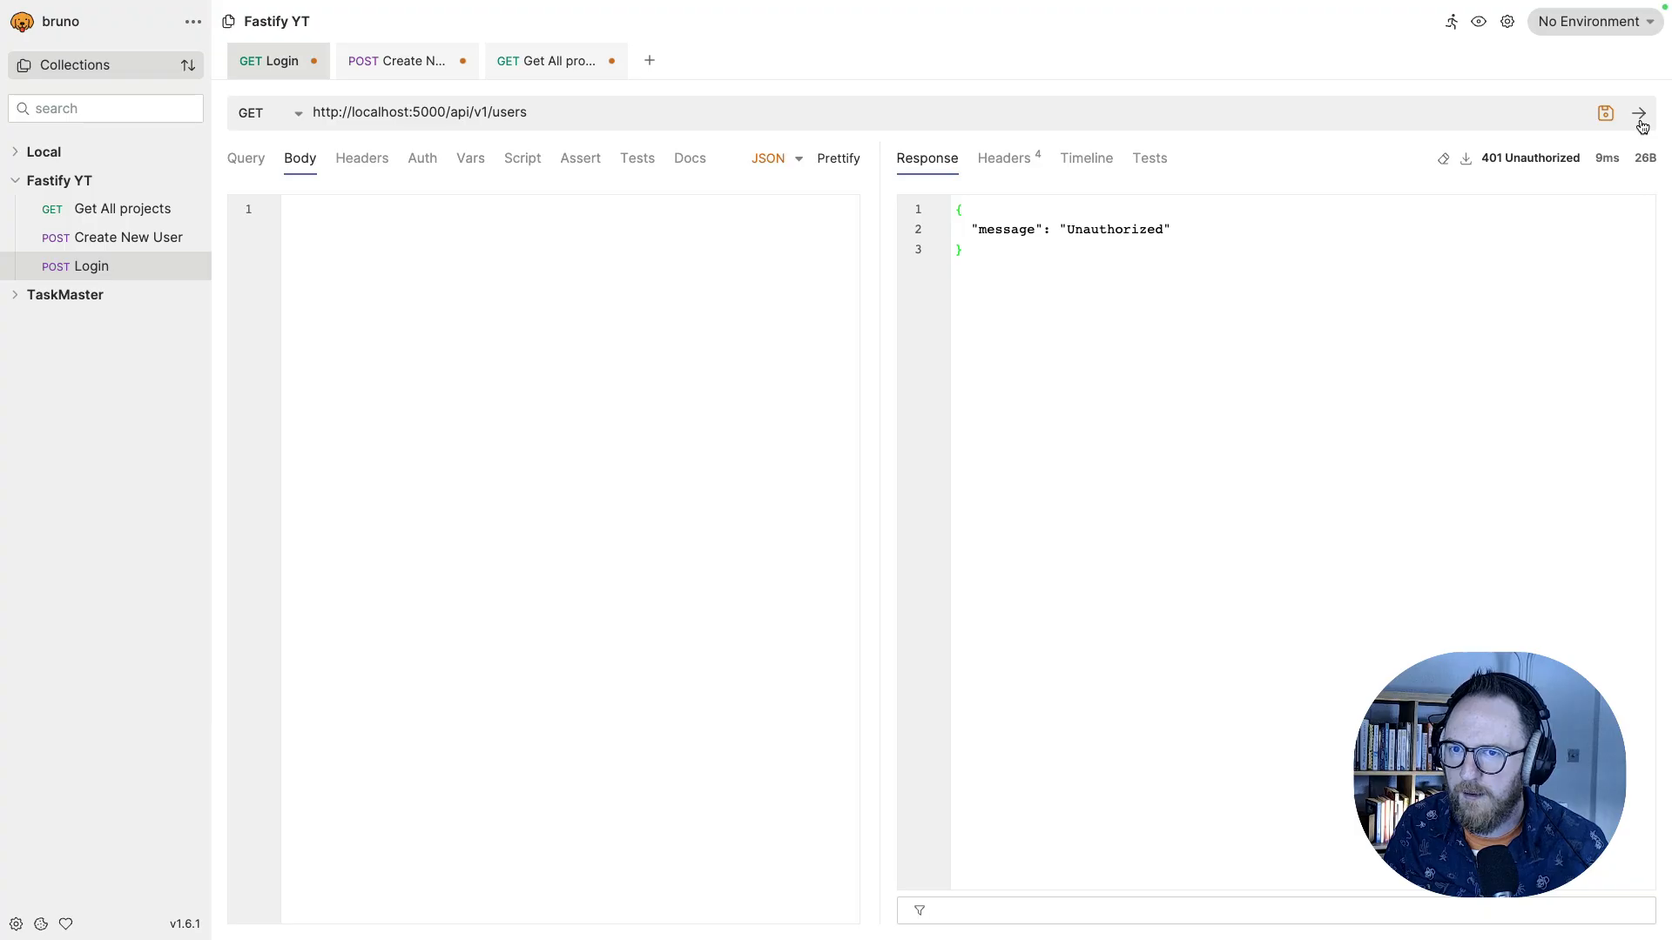
{"action": "mouse_move", "coordinate": [1519, 186]}
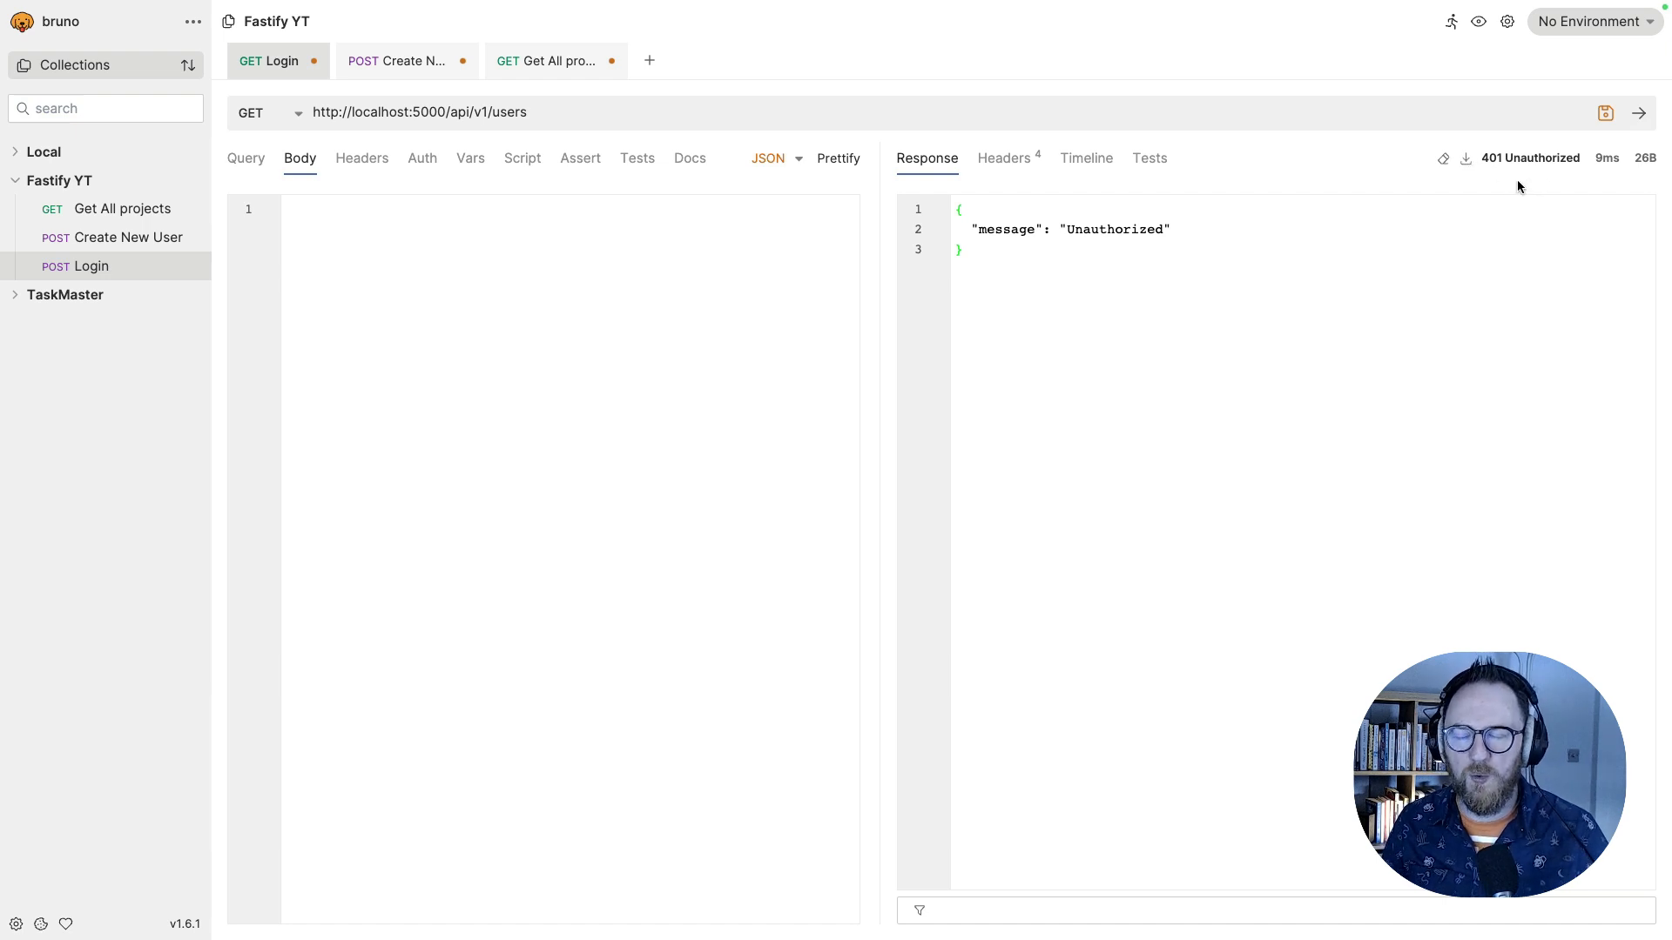
{"action": "mouse_move", "coordinate": [1569, 179]}
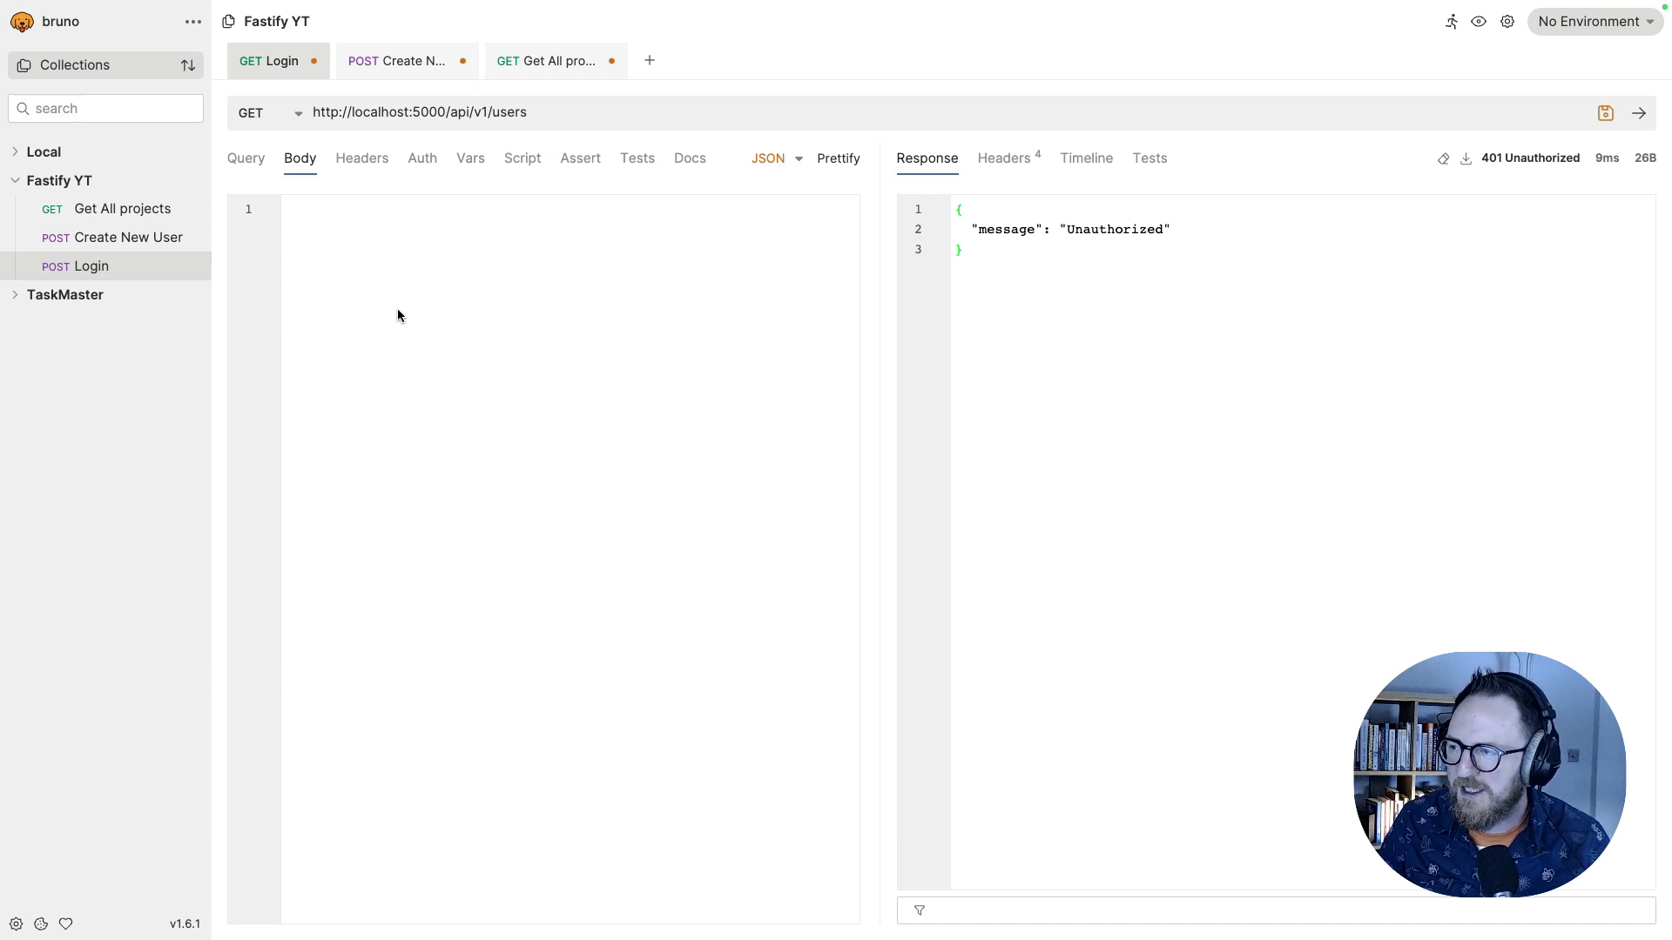
- Switch from the 401 users response to the Get All projects request
{"action": "left_click", "coordinate": [547, 61]}
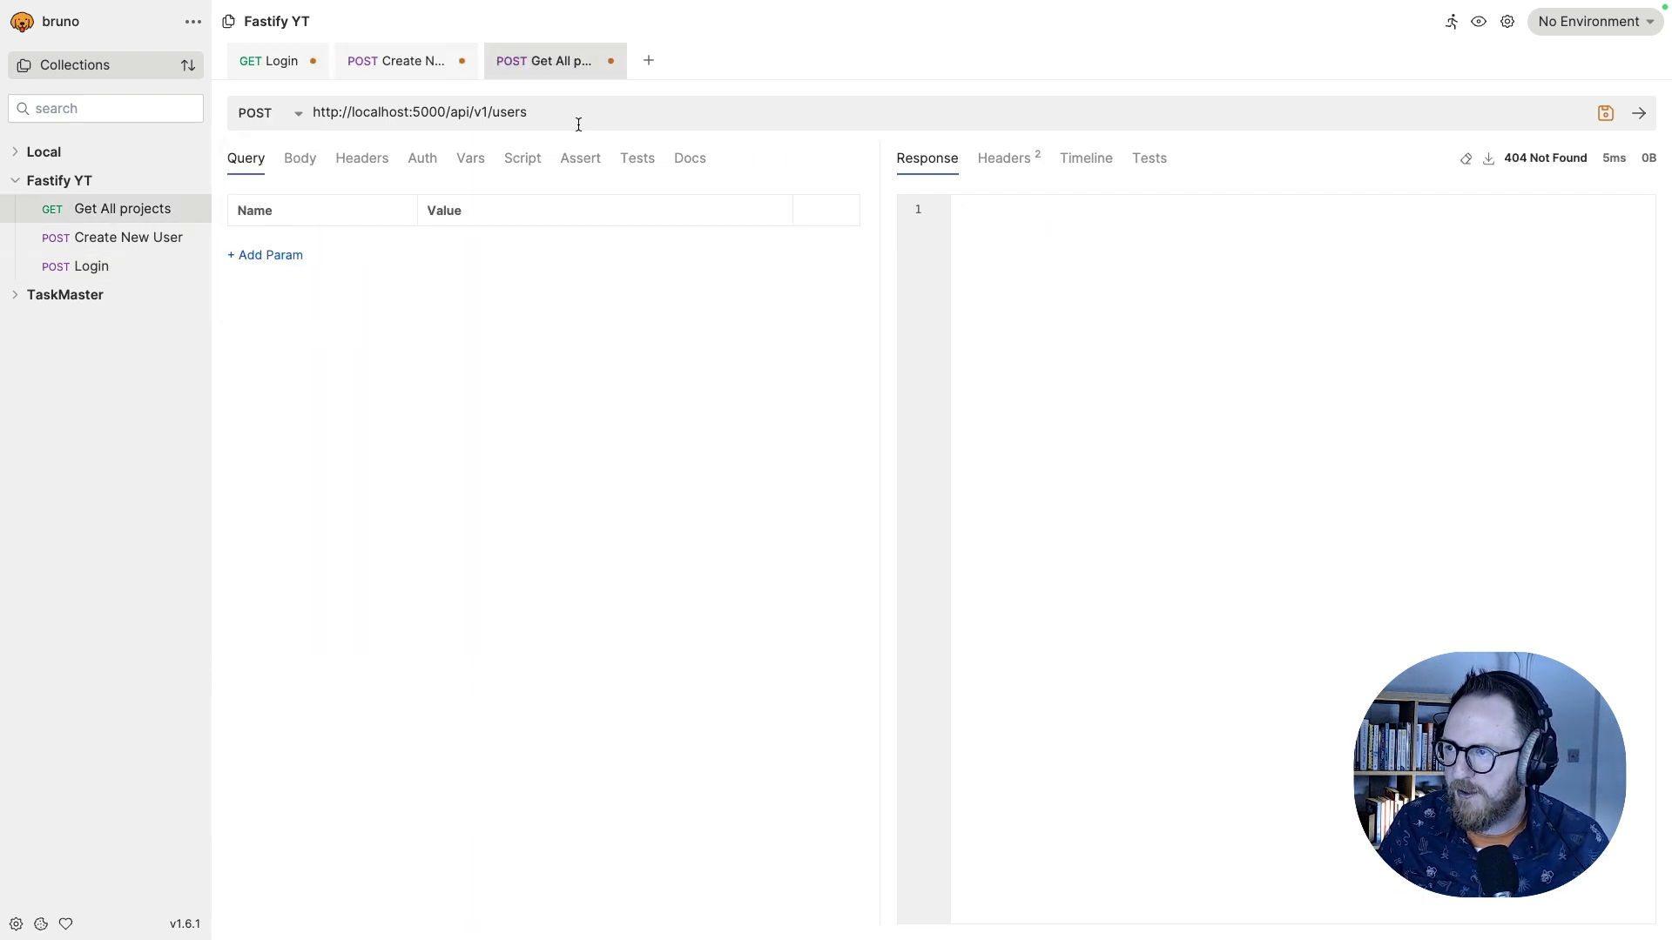
- Point the request at /api/v1/users/login with a JSON body containing email and password fields
{"action": "type", "text": "/login"}
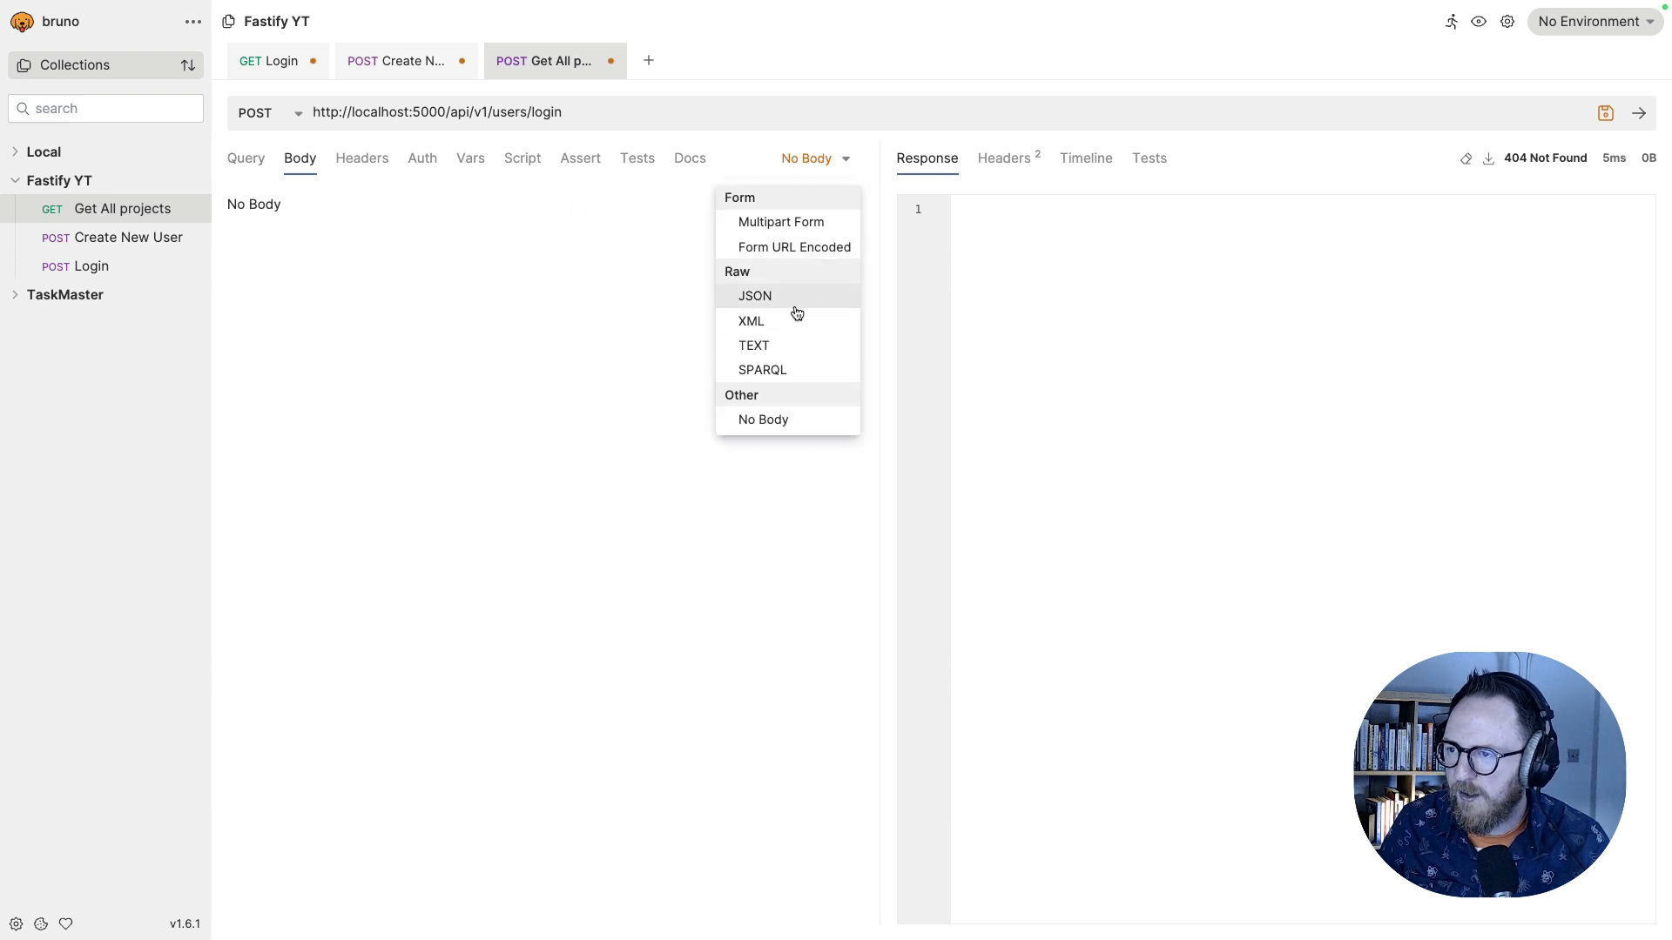
{"action": "left_click", "coordinate": [754, 296]}
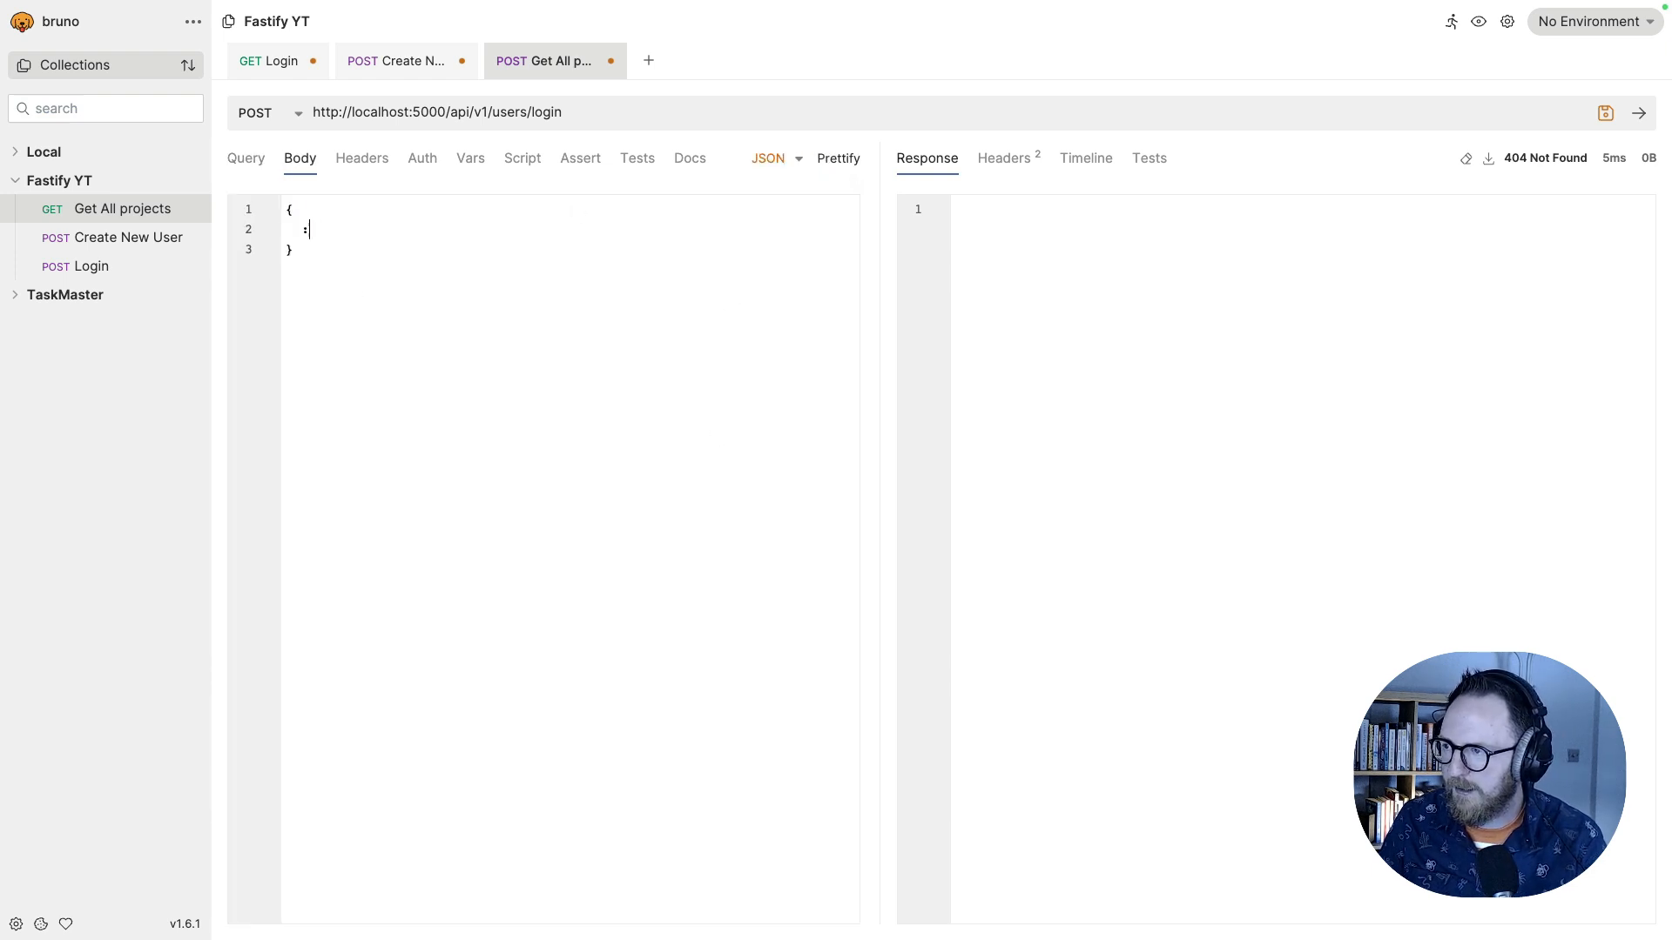
{"action": "type", "text": "\"email\""}
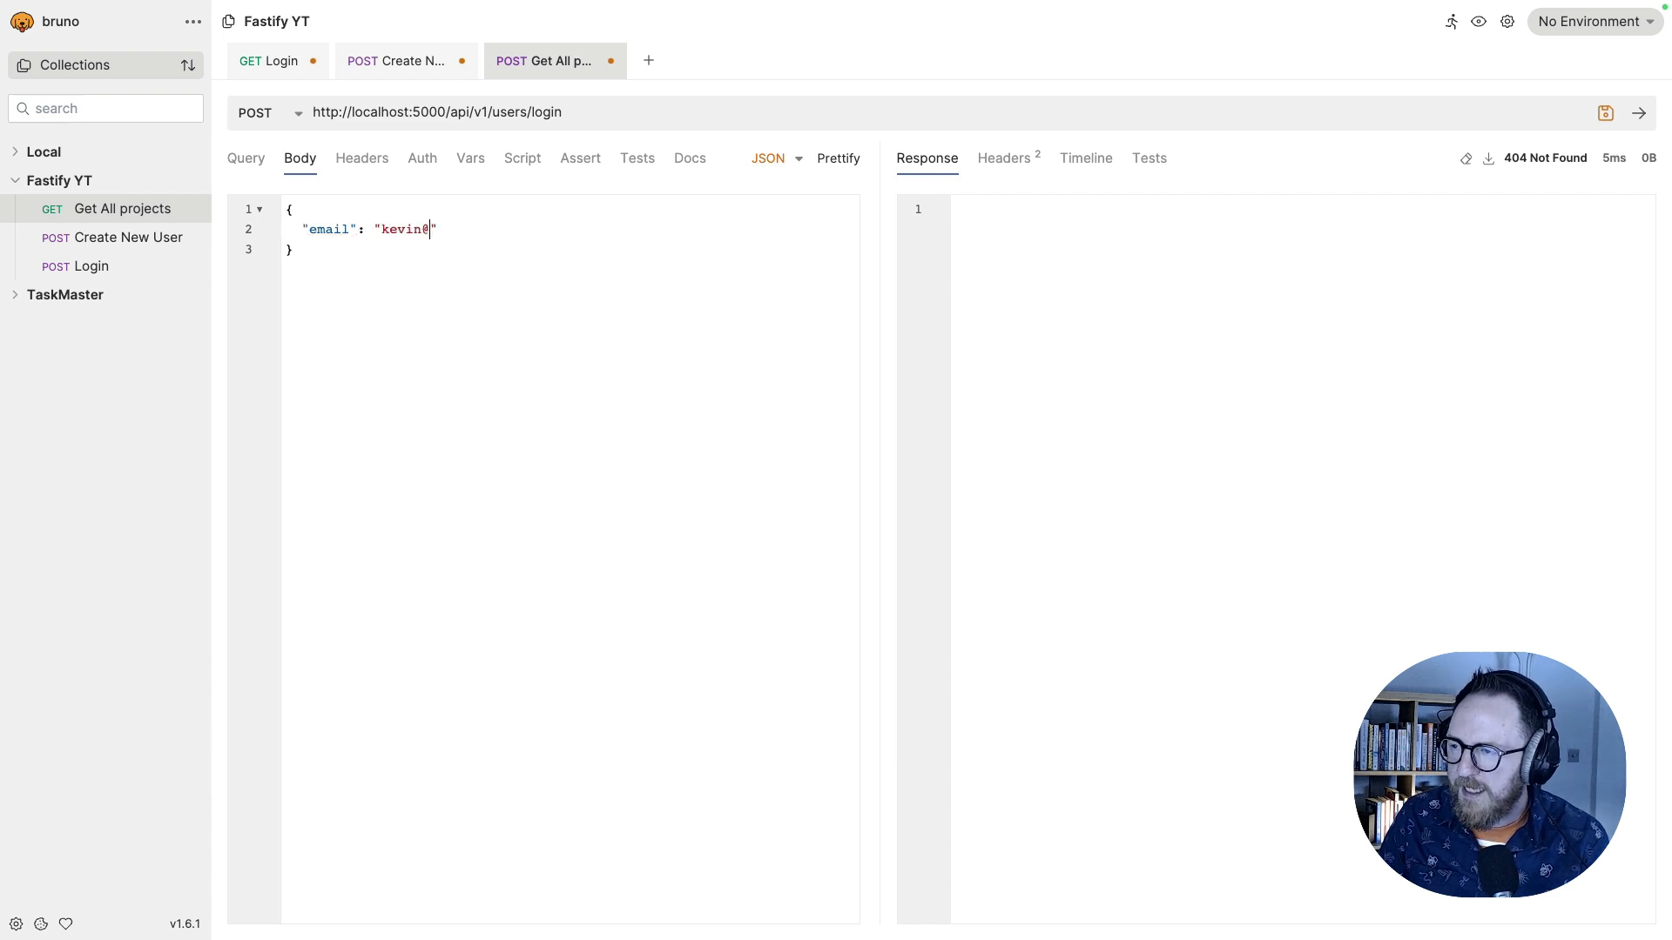
{"action": "type", "text": "test.com\","}
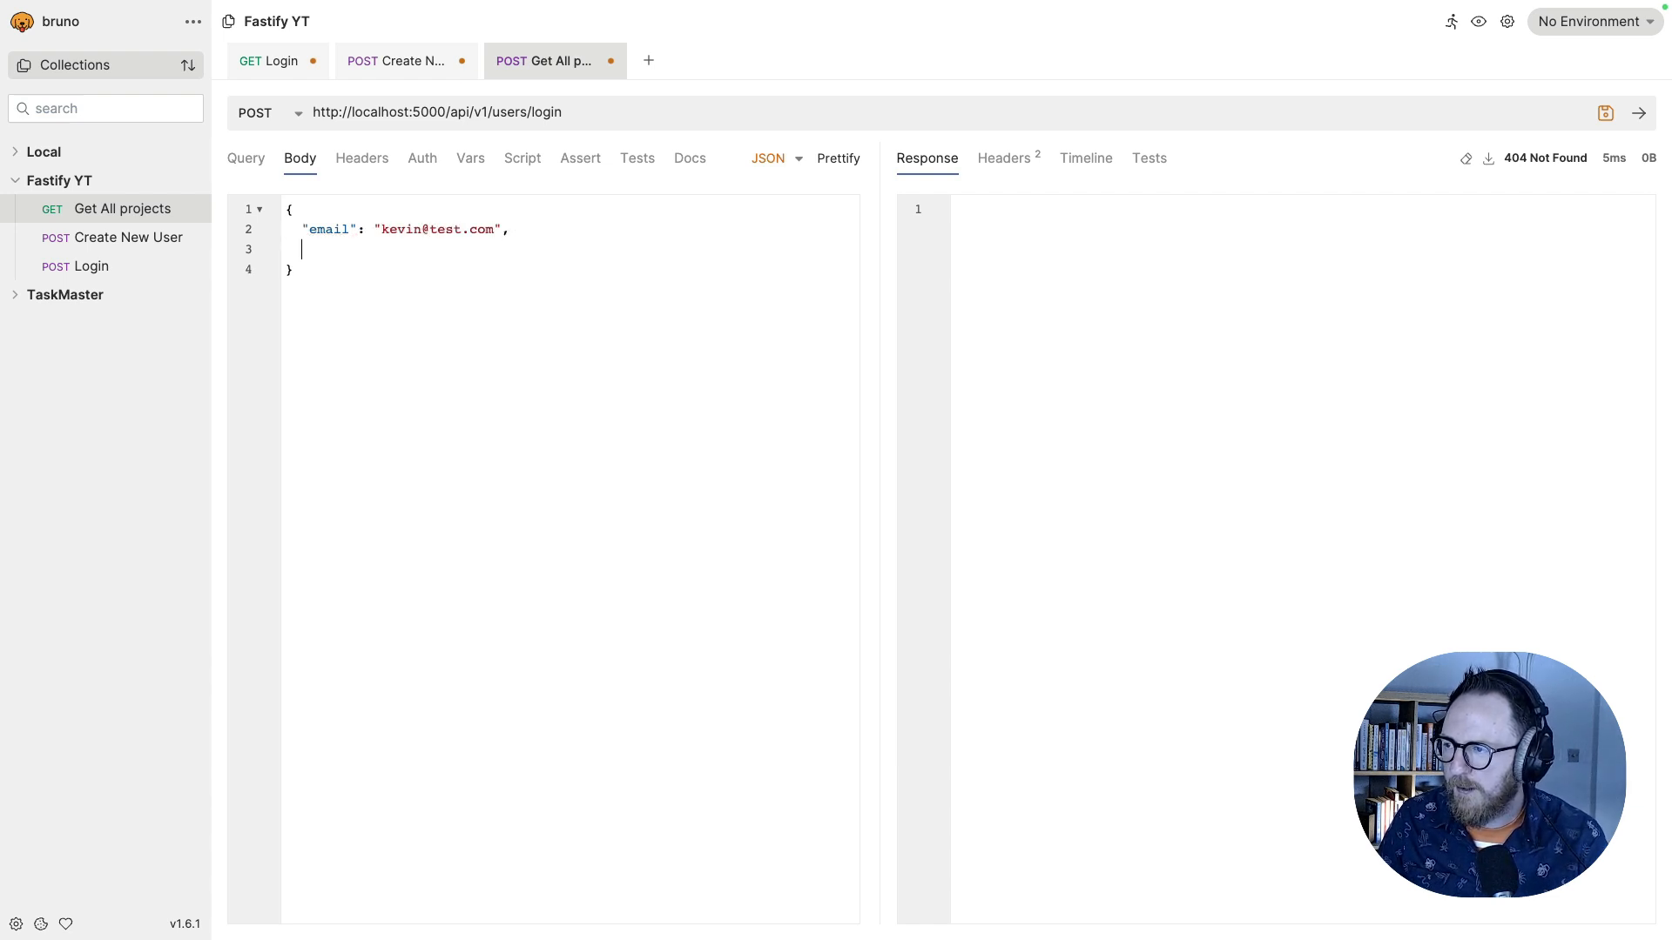
{"action": "type", "text": "\"password\": \"\""}
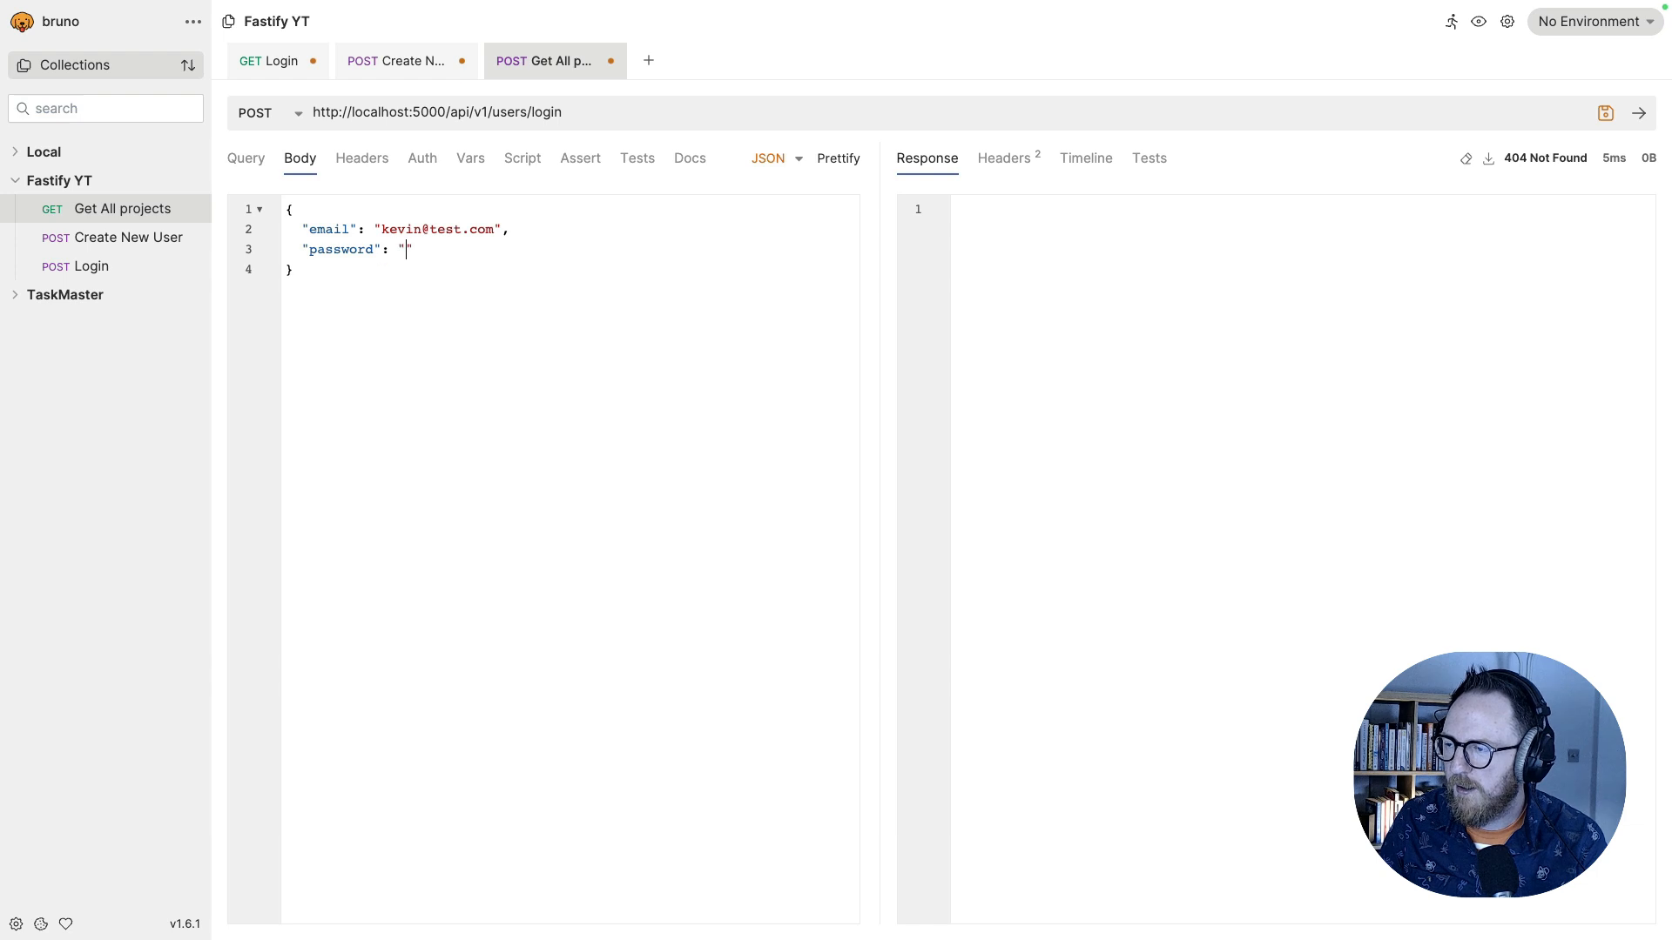
{"action": "type", "text": "password"}
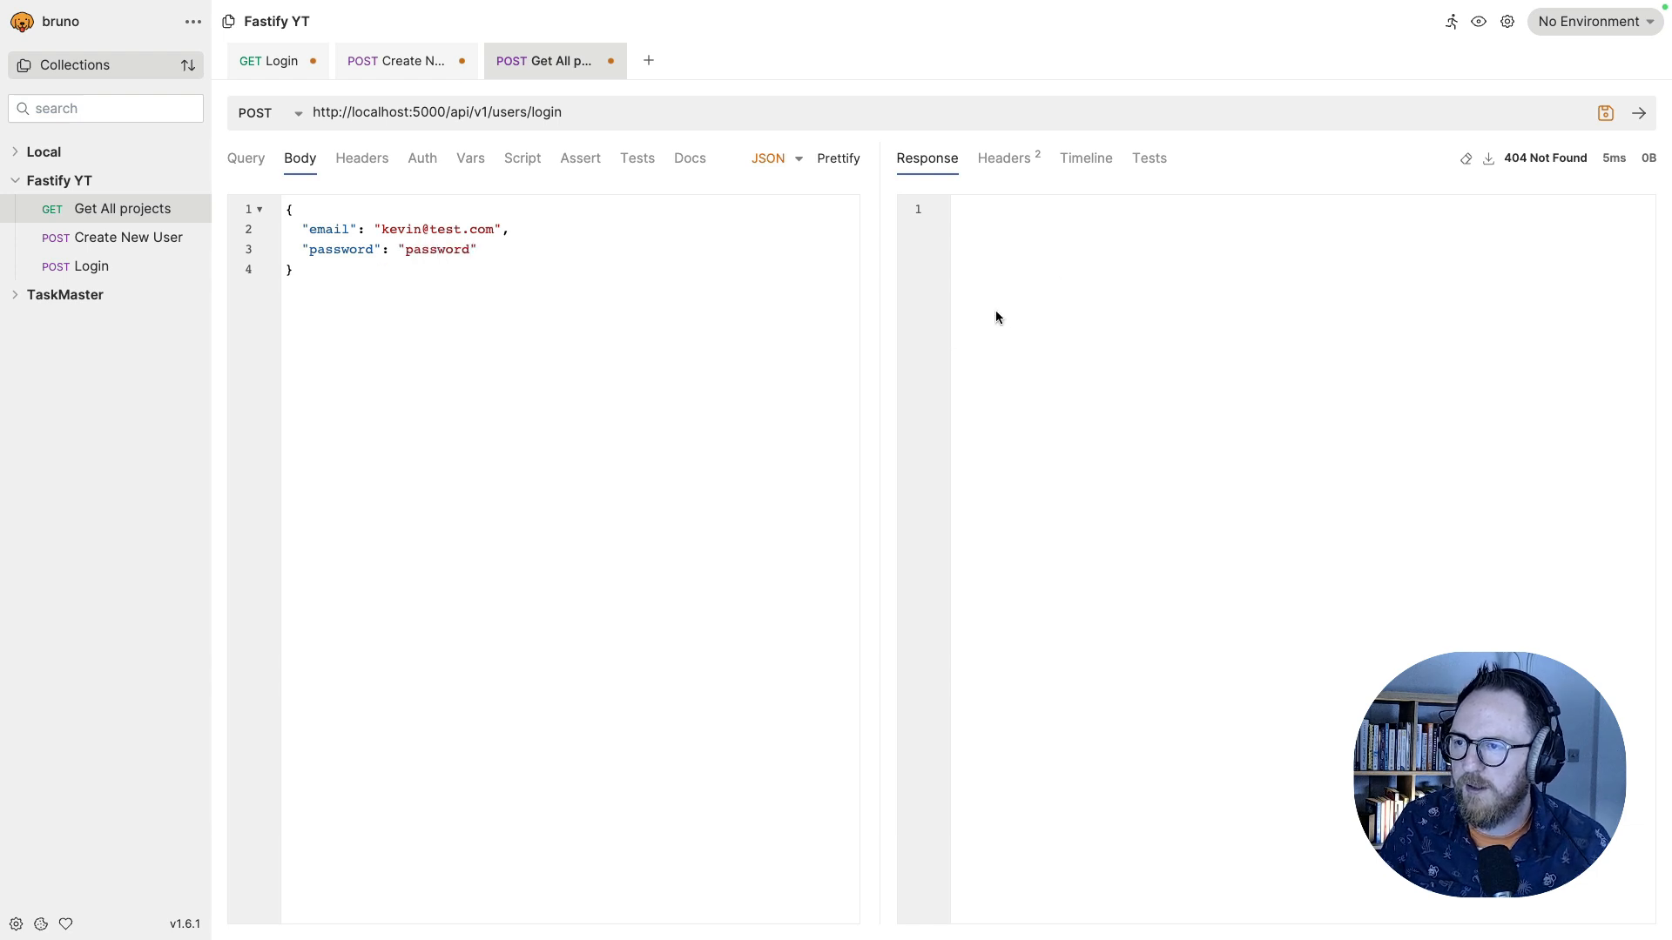
{"action": "left_click", "coordinate": [1639, 113]}
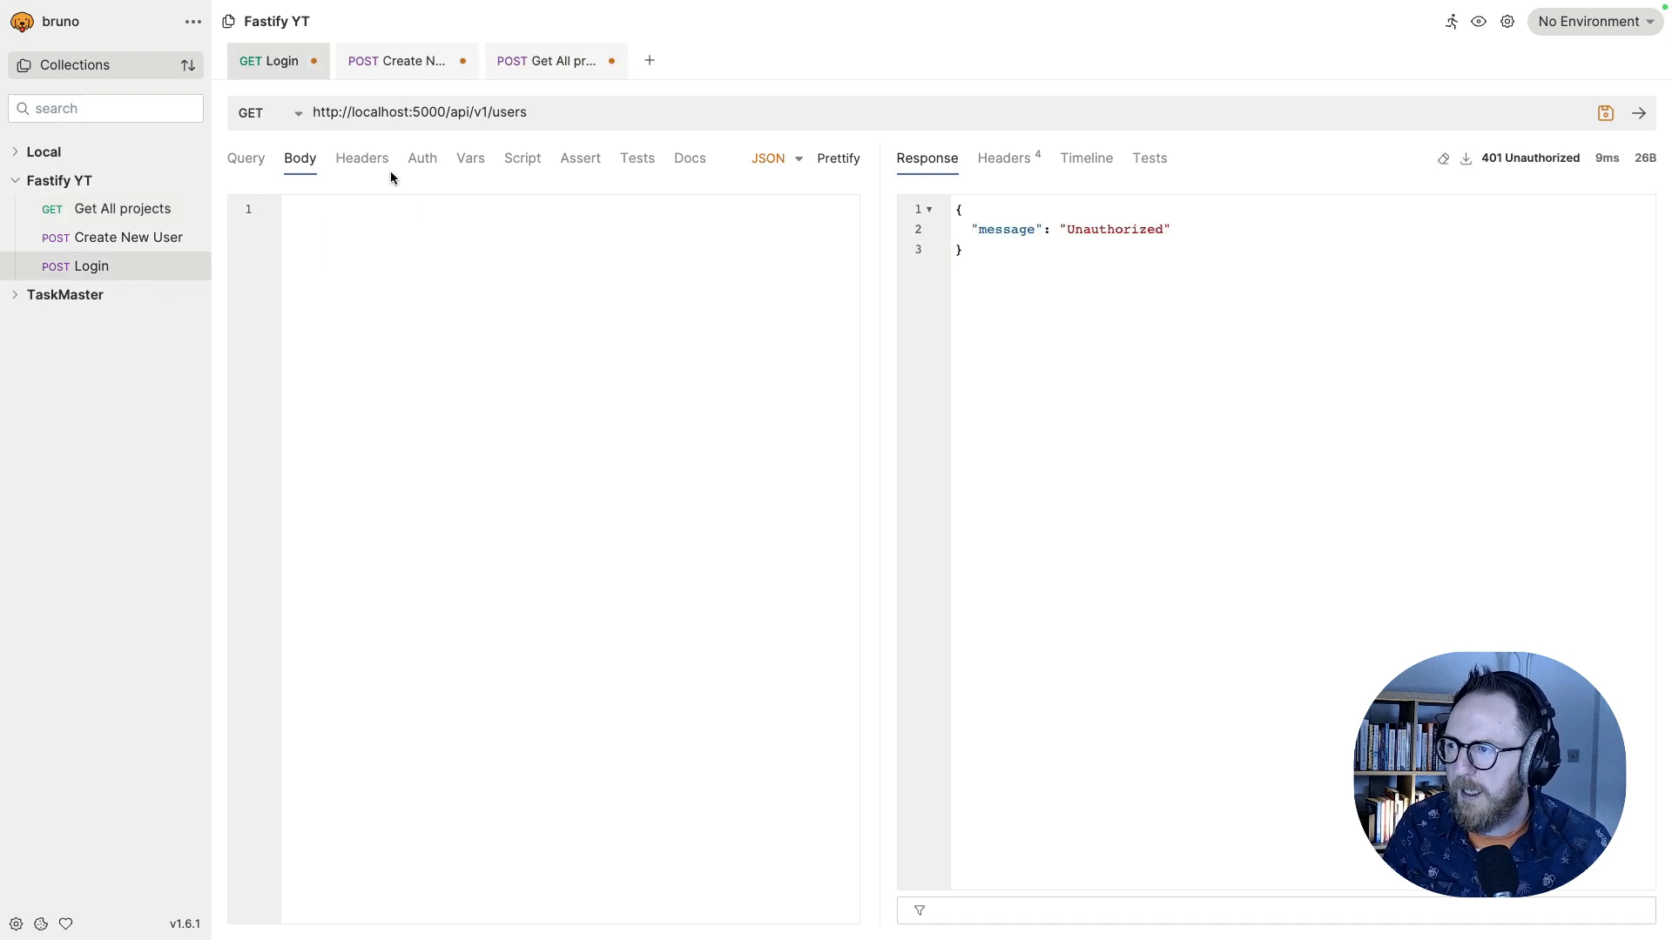
- Replace the undefined Bearer token on the users request's Auth settings with the copied JWT
{"action": "left_click", "coordinate": [421, 159]}
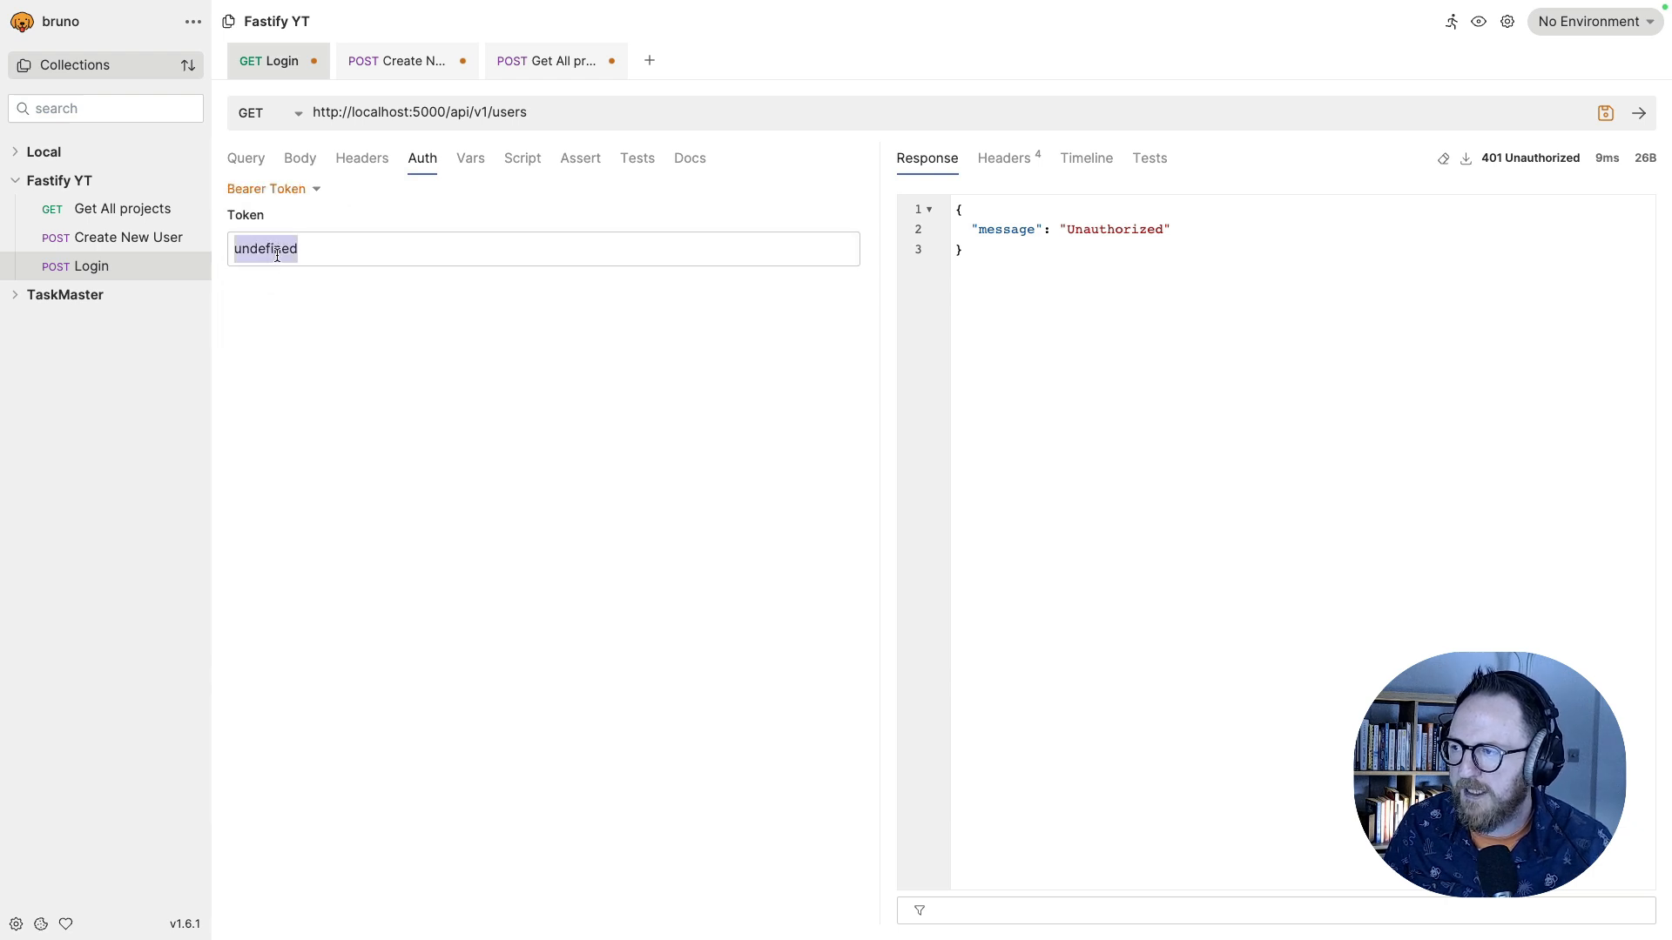
{"action": "left_click", "coordinate": [1640, 111]}
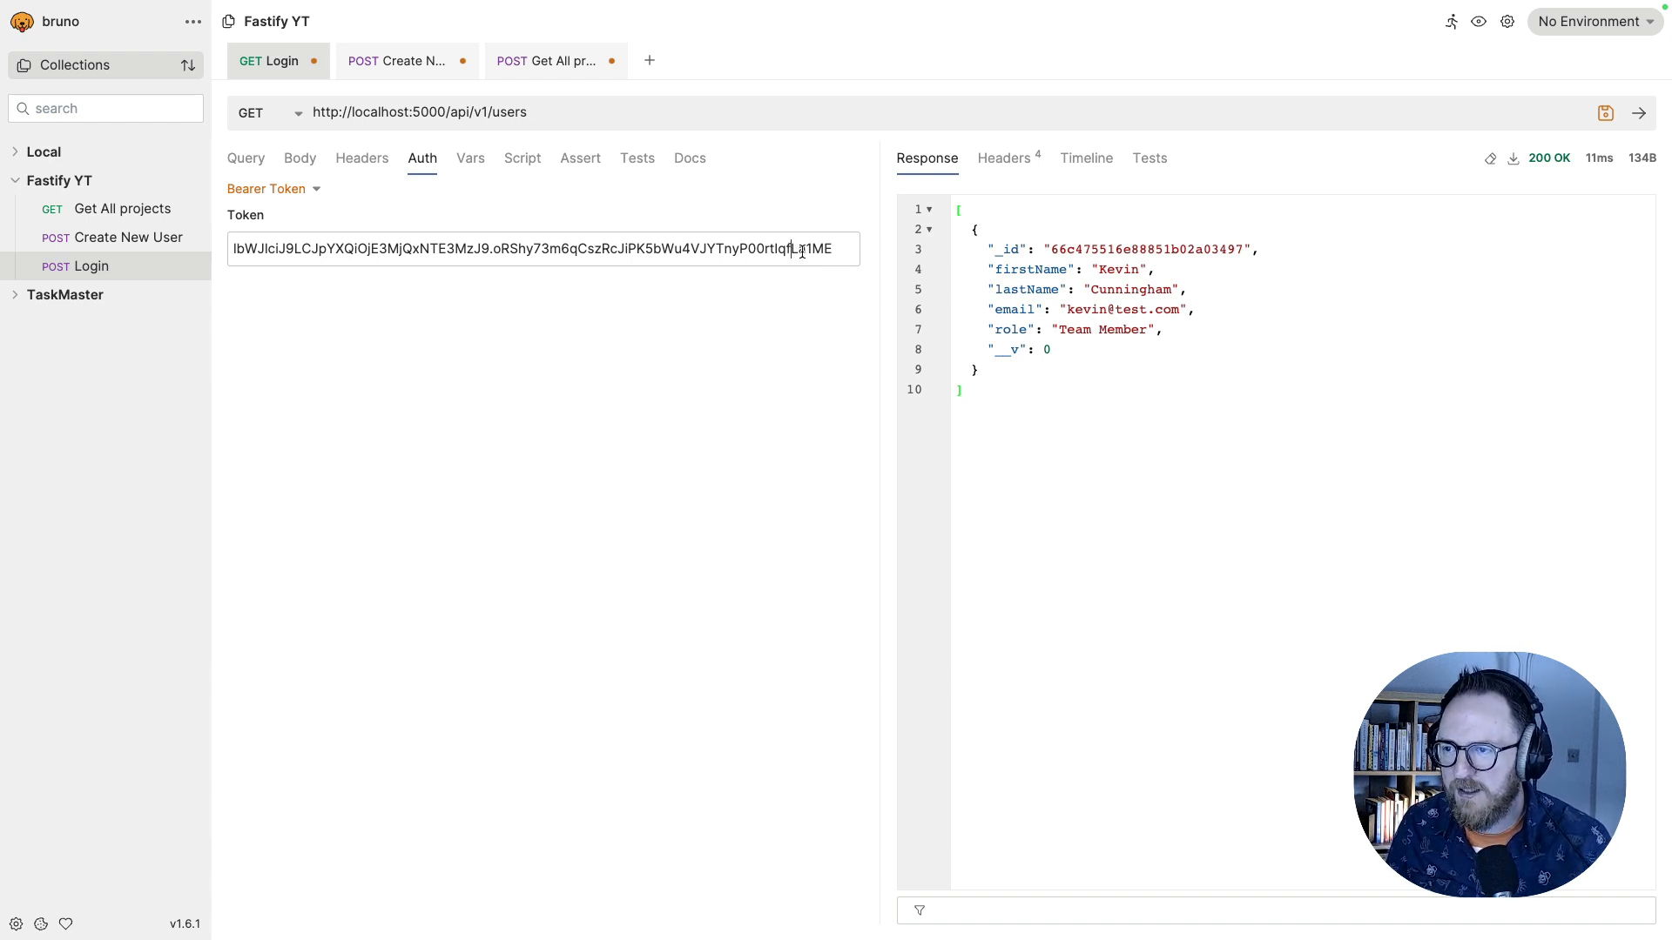
{"action": "left_click", "coordinate": [1638, 111]}
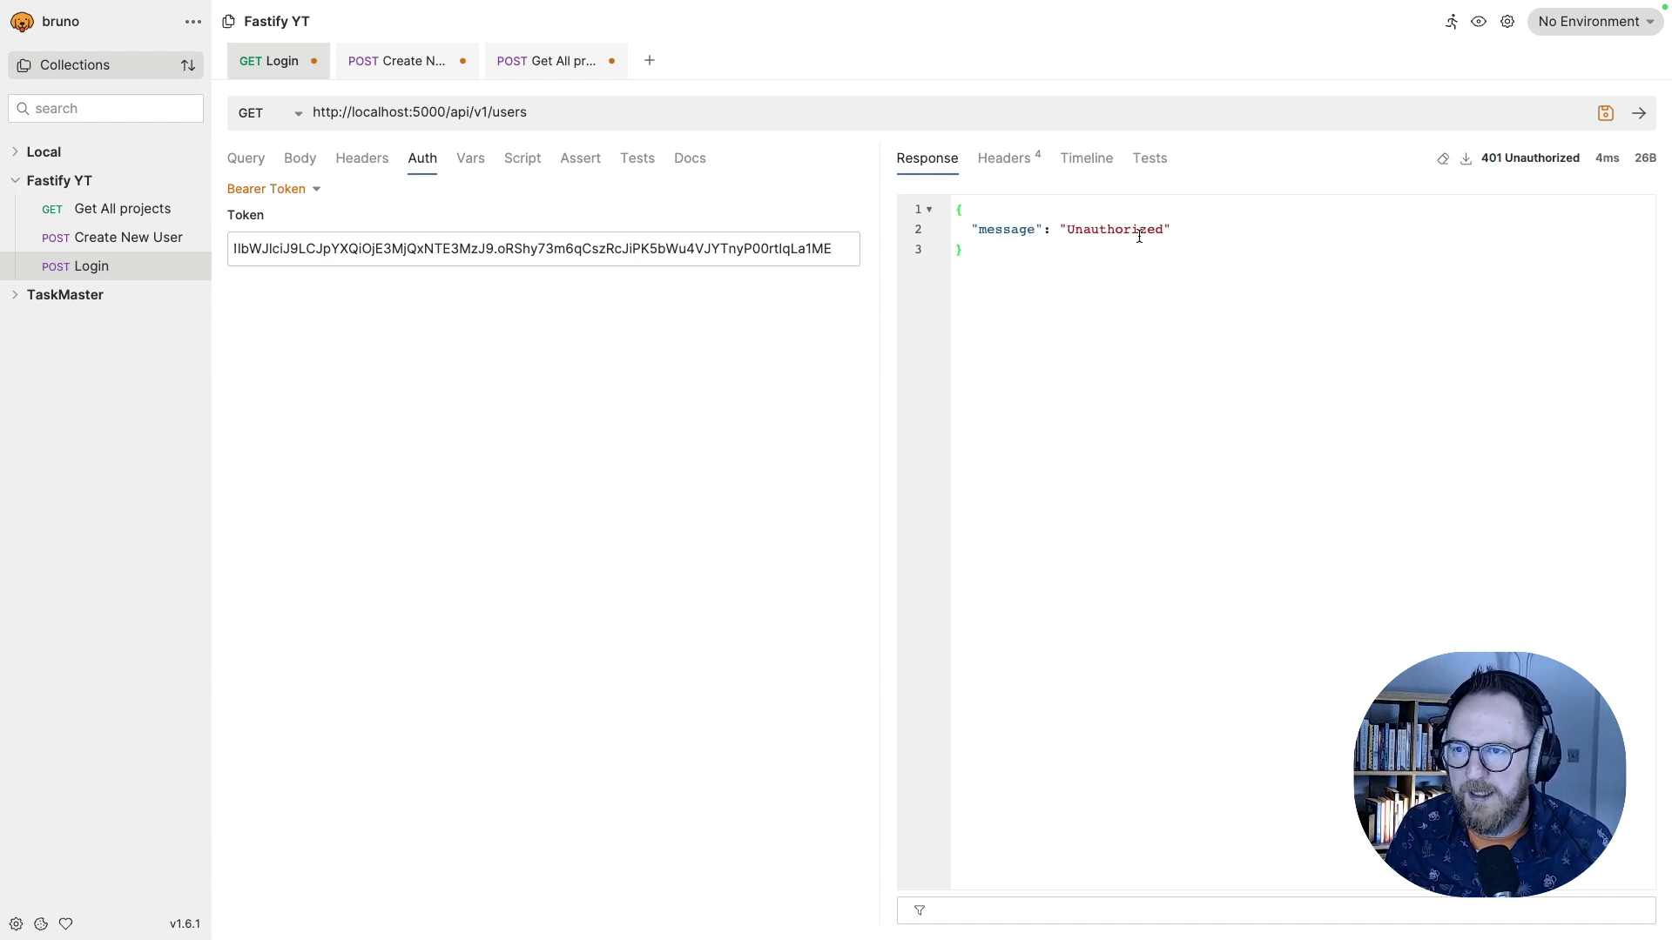